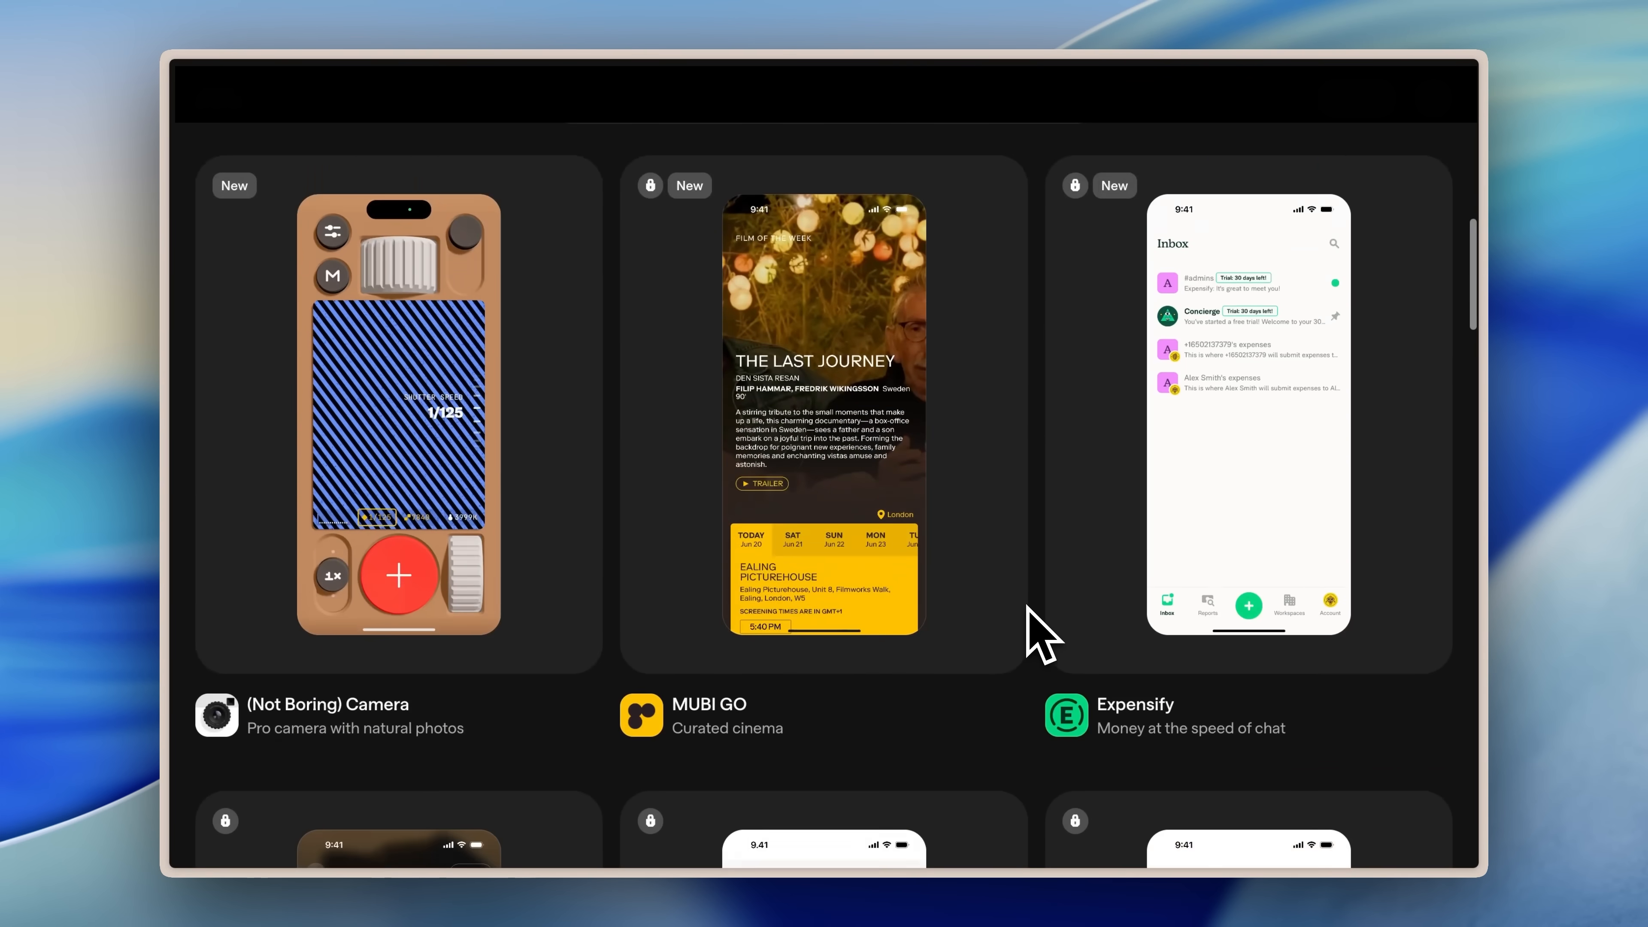
# Browse the app showcase gallery and switch to the iPhone 16 Pro simulator home screen.
pyautogui.scroll(-3)
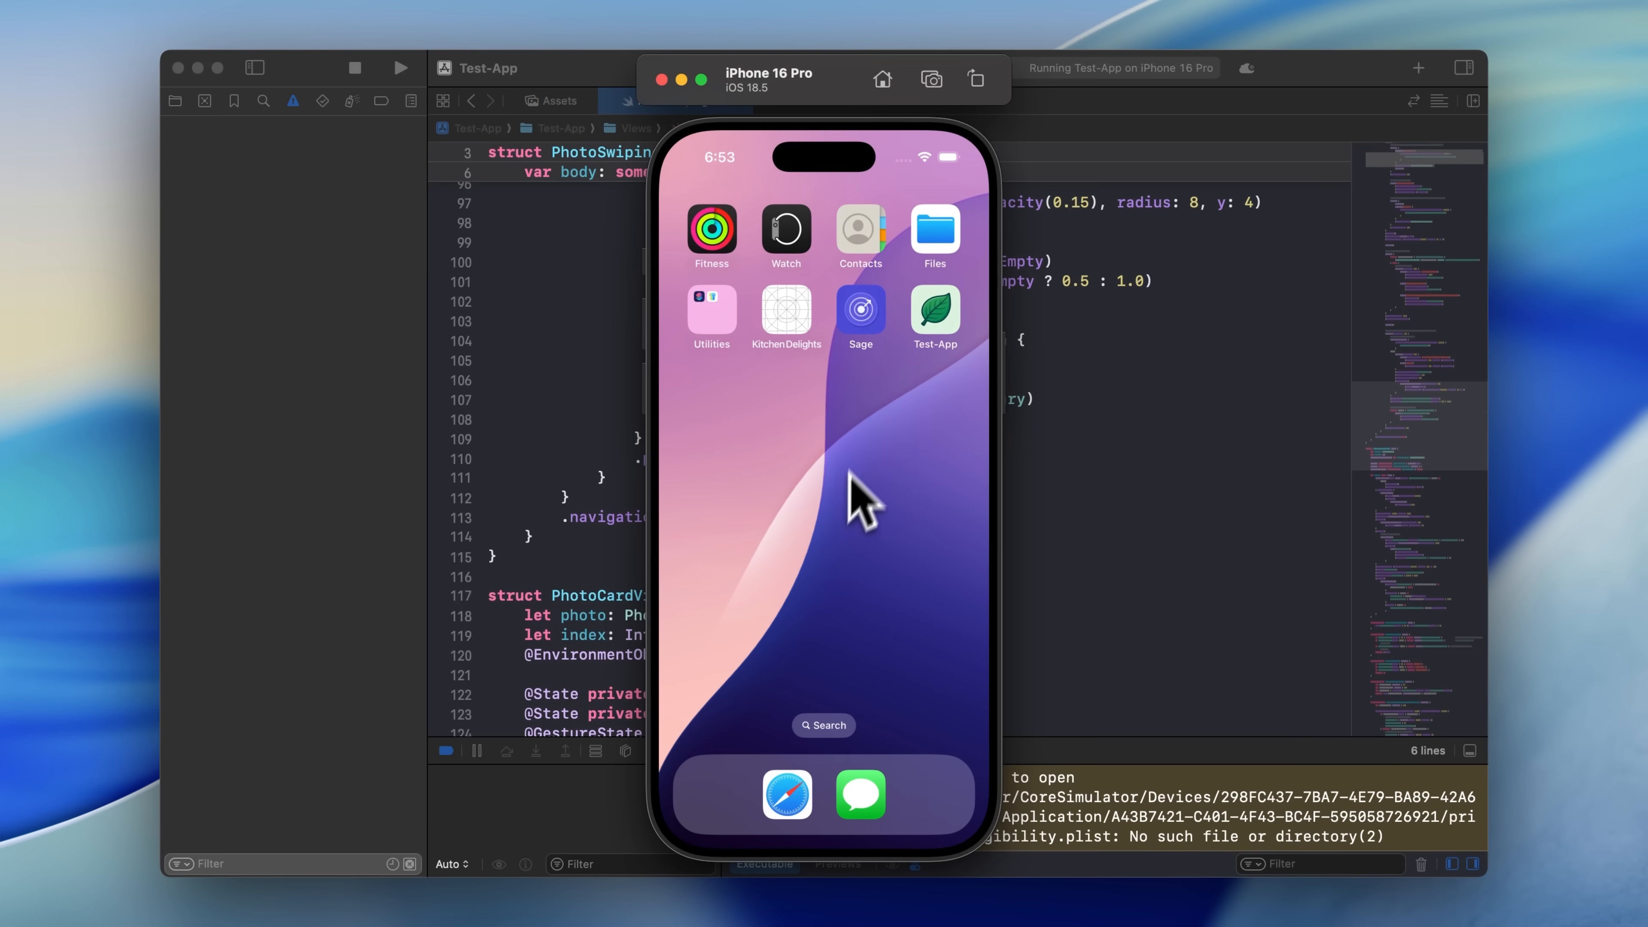
pyautogui.click(933, 310)
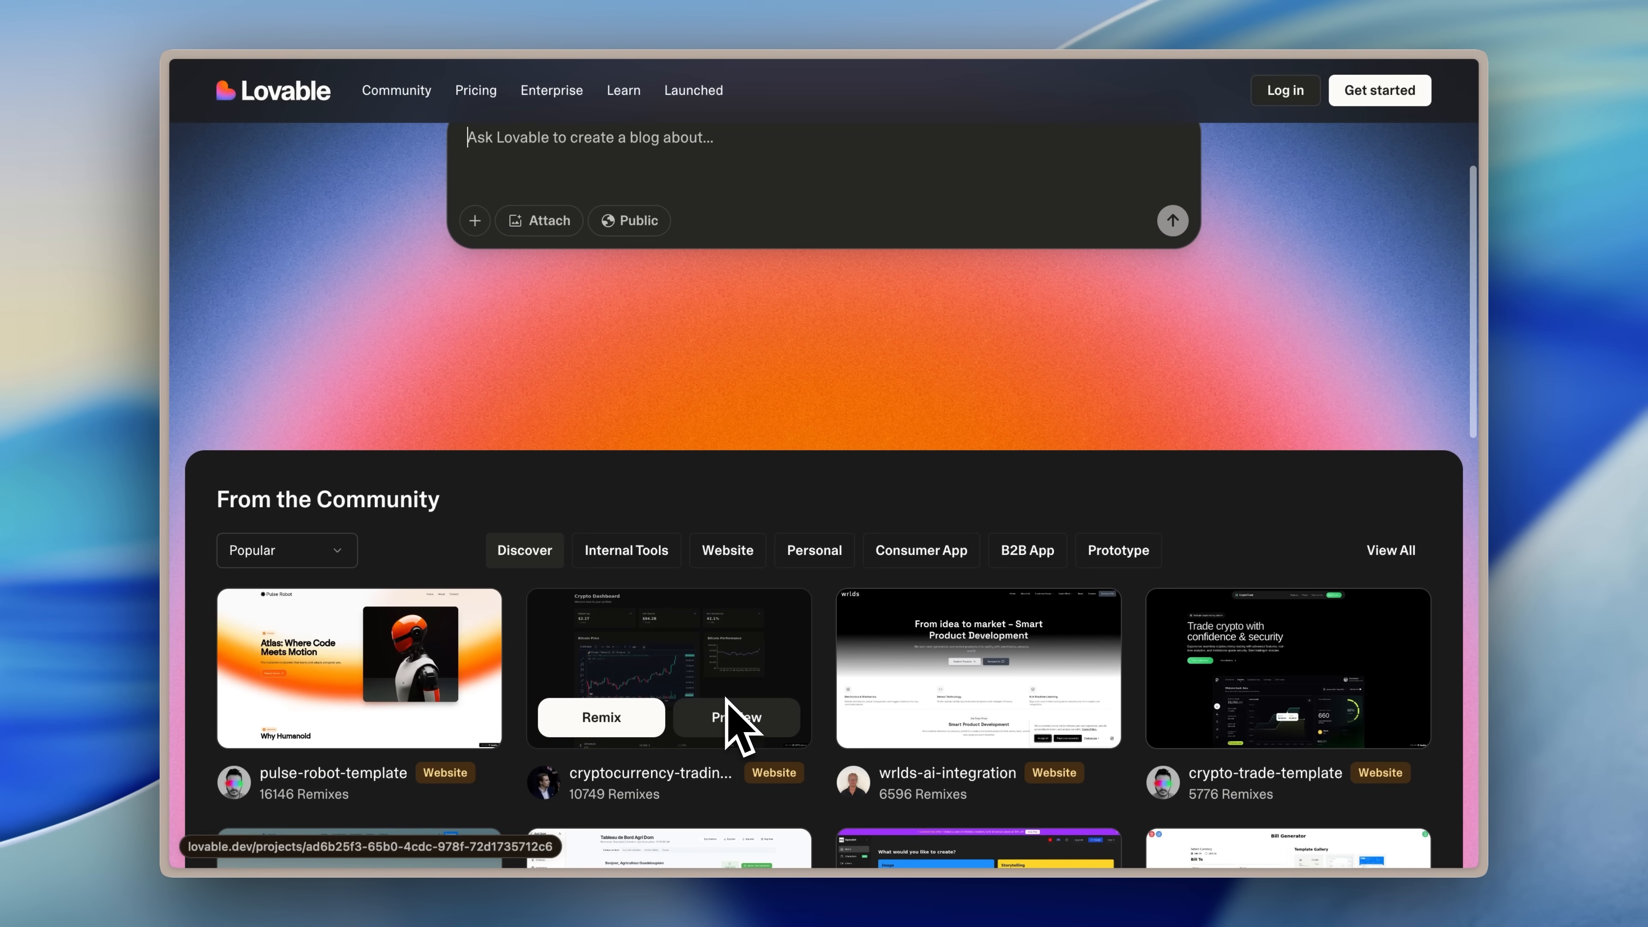
# Preview the cryptocurrency trading template in Lovable's From the Community section.
pyautogui.click(736, 718)
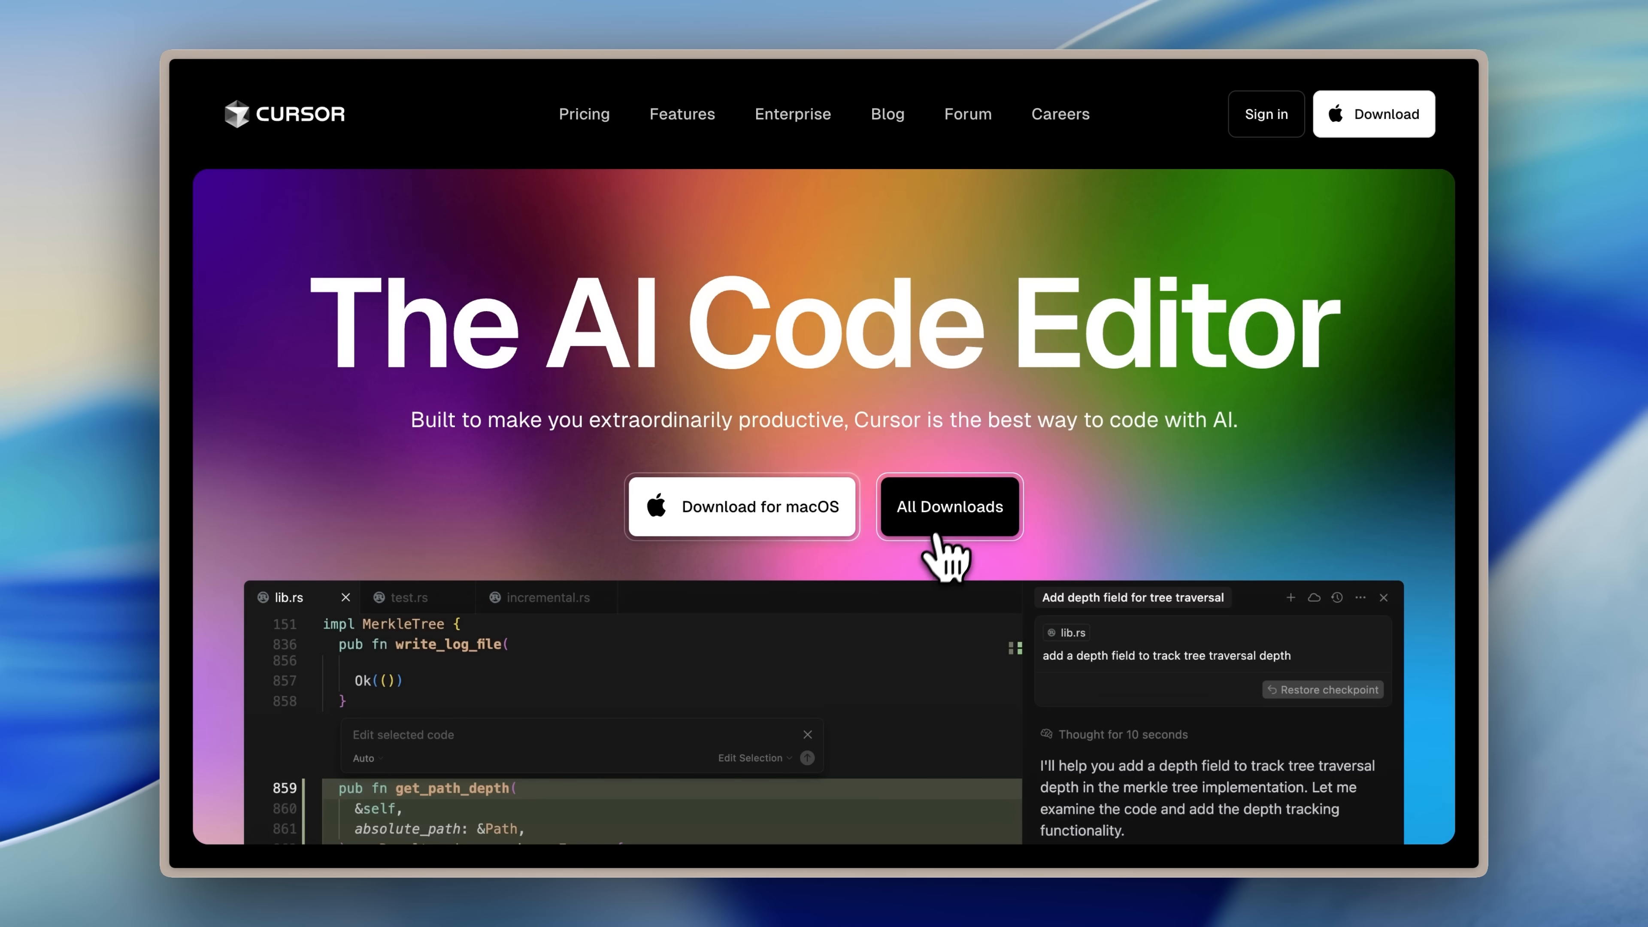
# Create a new File.txt in the Explorer so it is open and attached to the new chat.
pyautogui.click(950, 507)
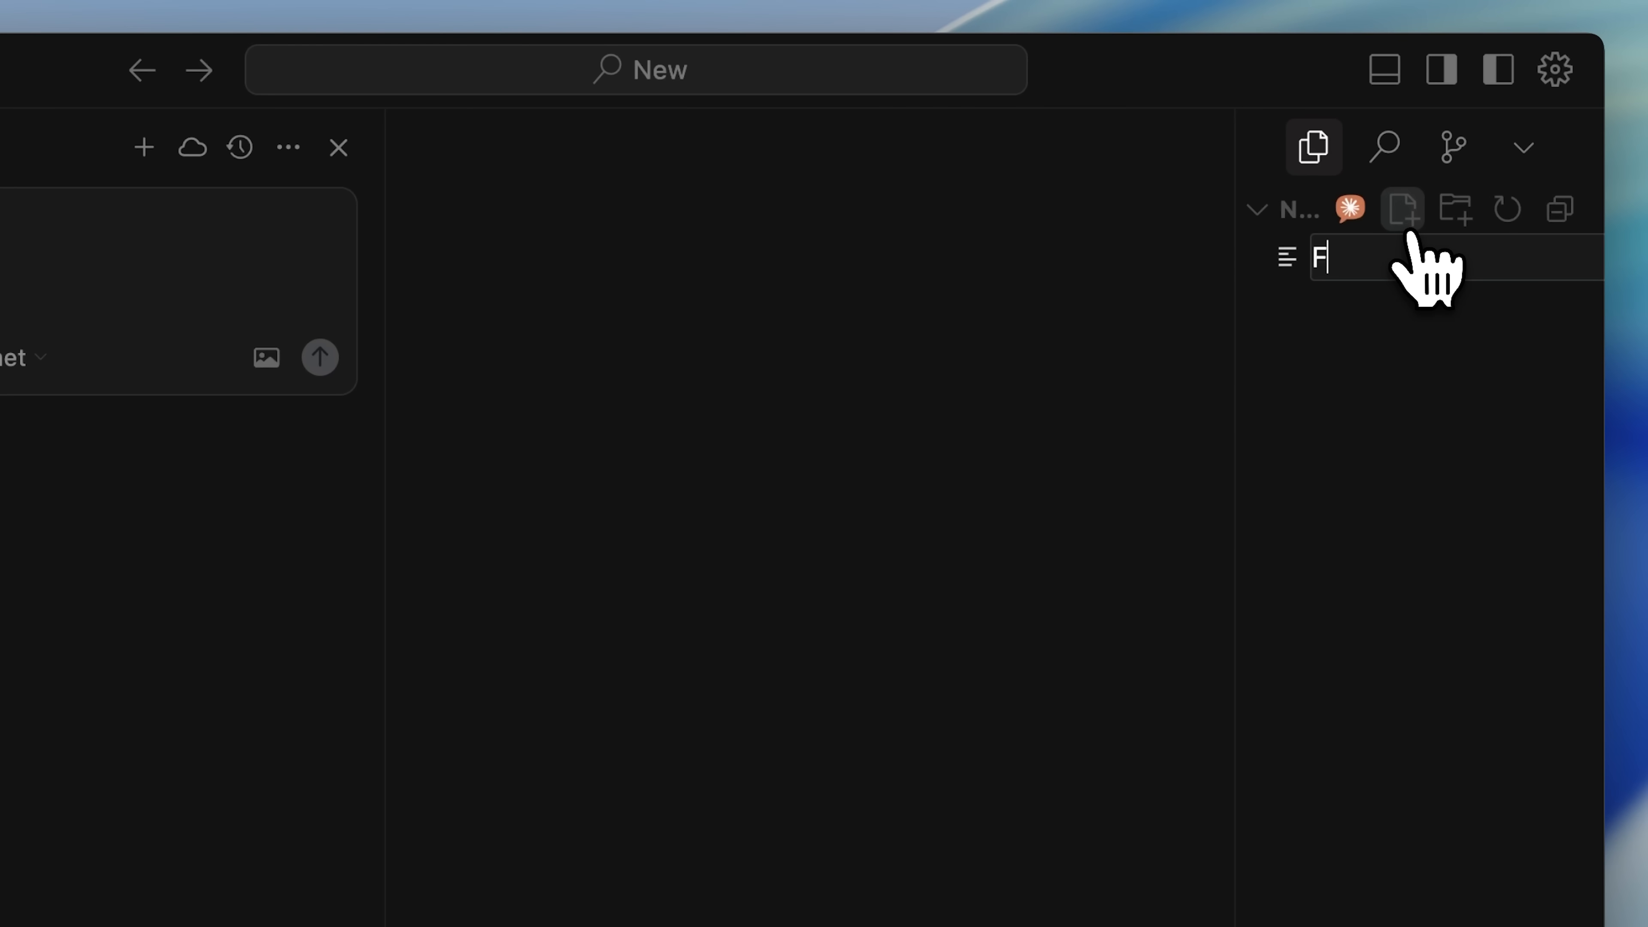
pyautogui.press('Enter')
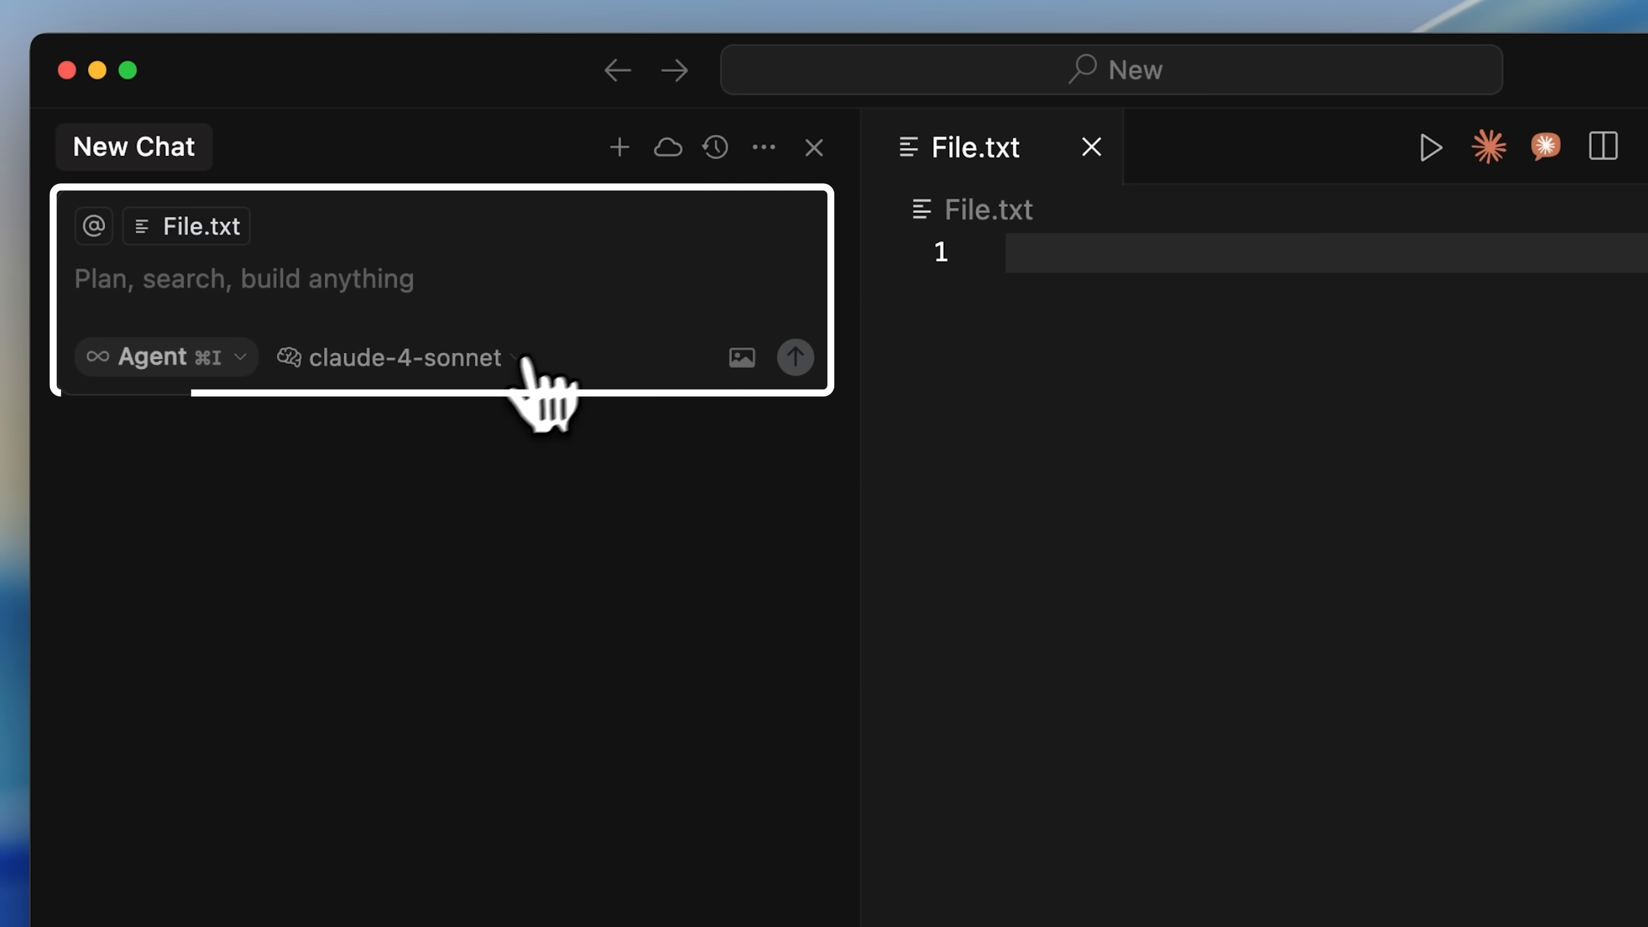
pyautogui.click(399, 357)
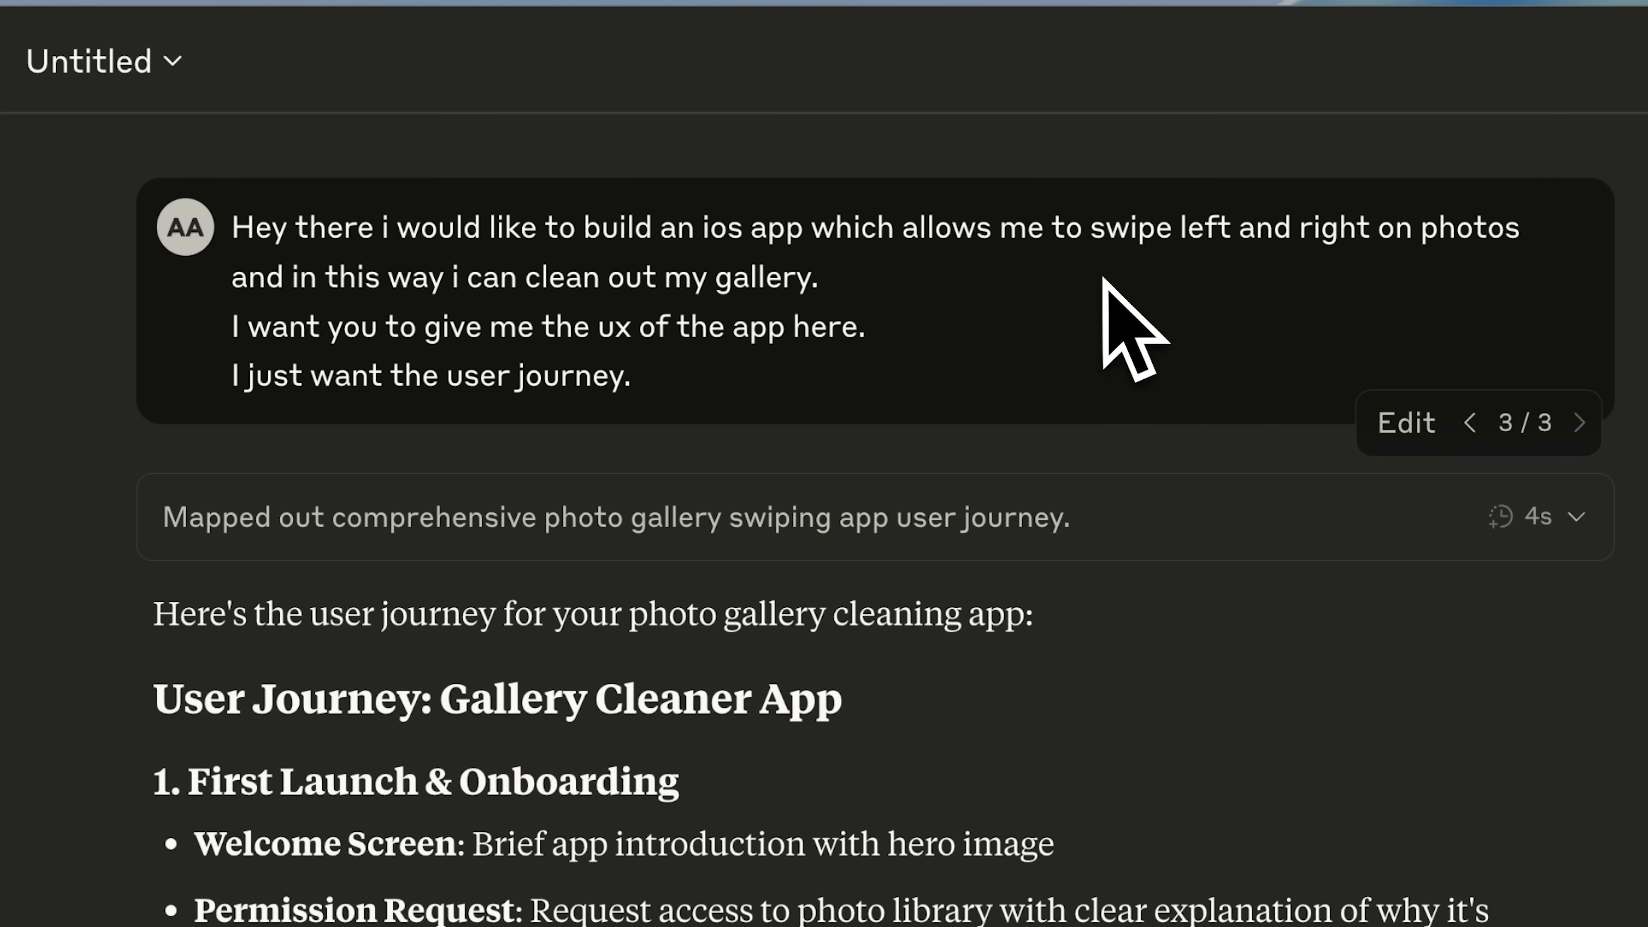
pyautogui.moveTo(820, 441)
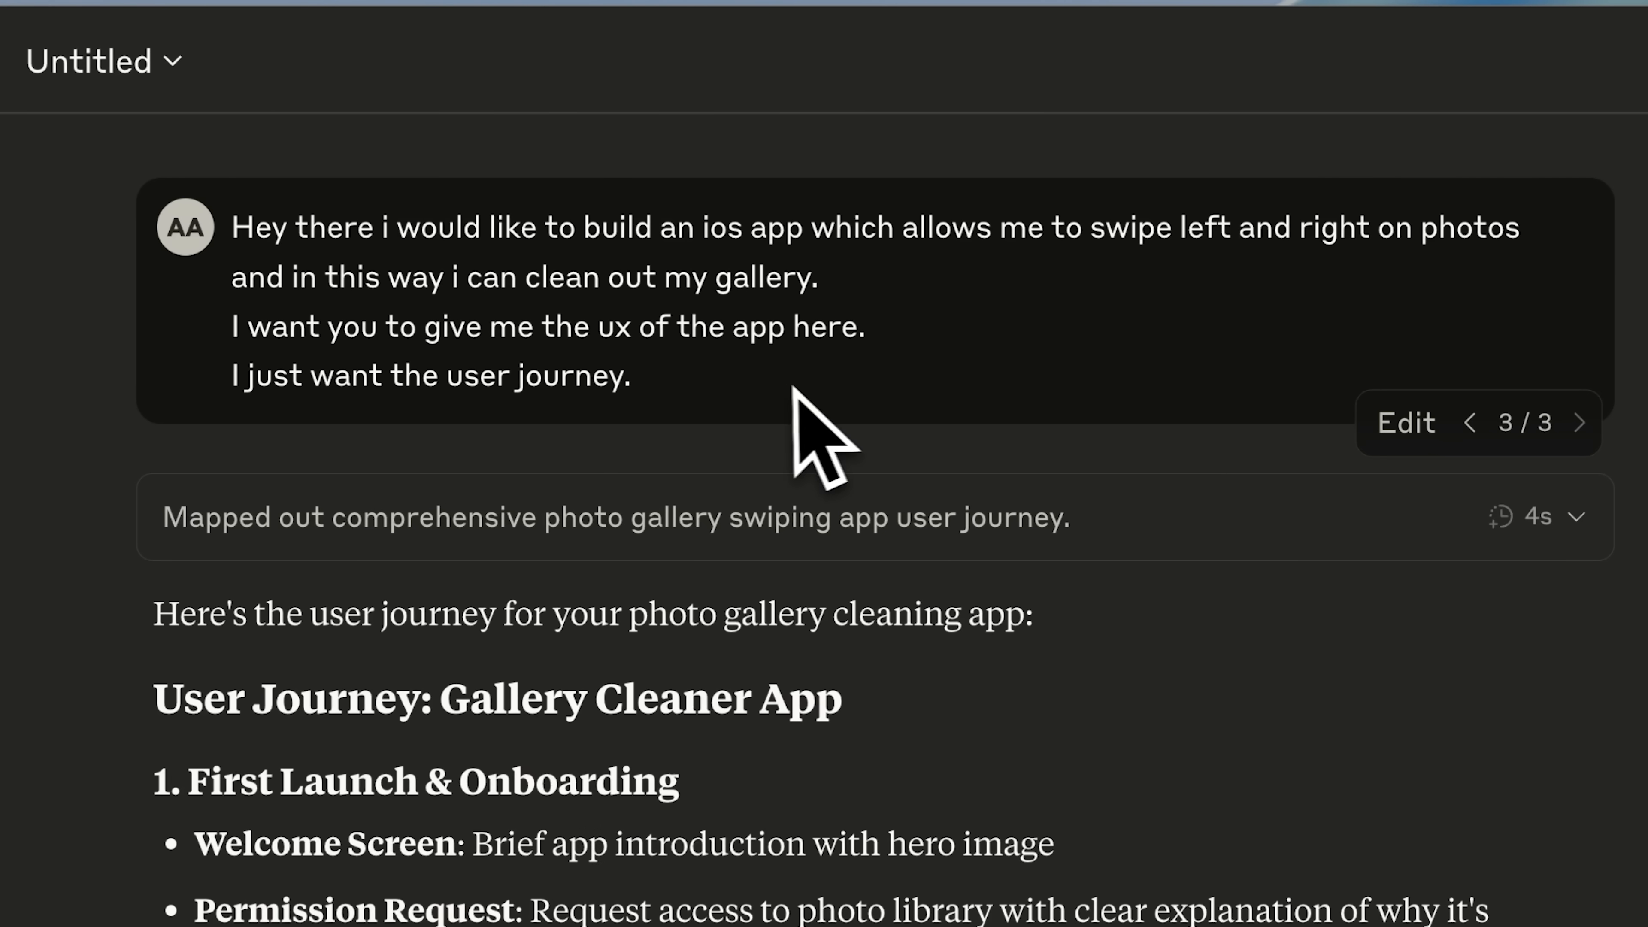
pyautogui.doubleClick(431, 375)
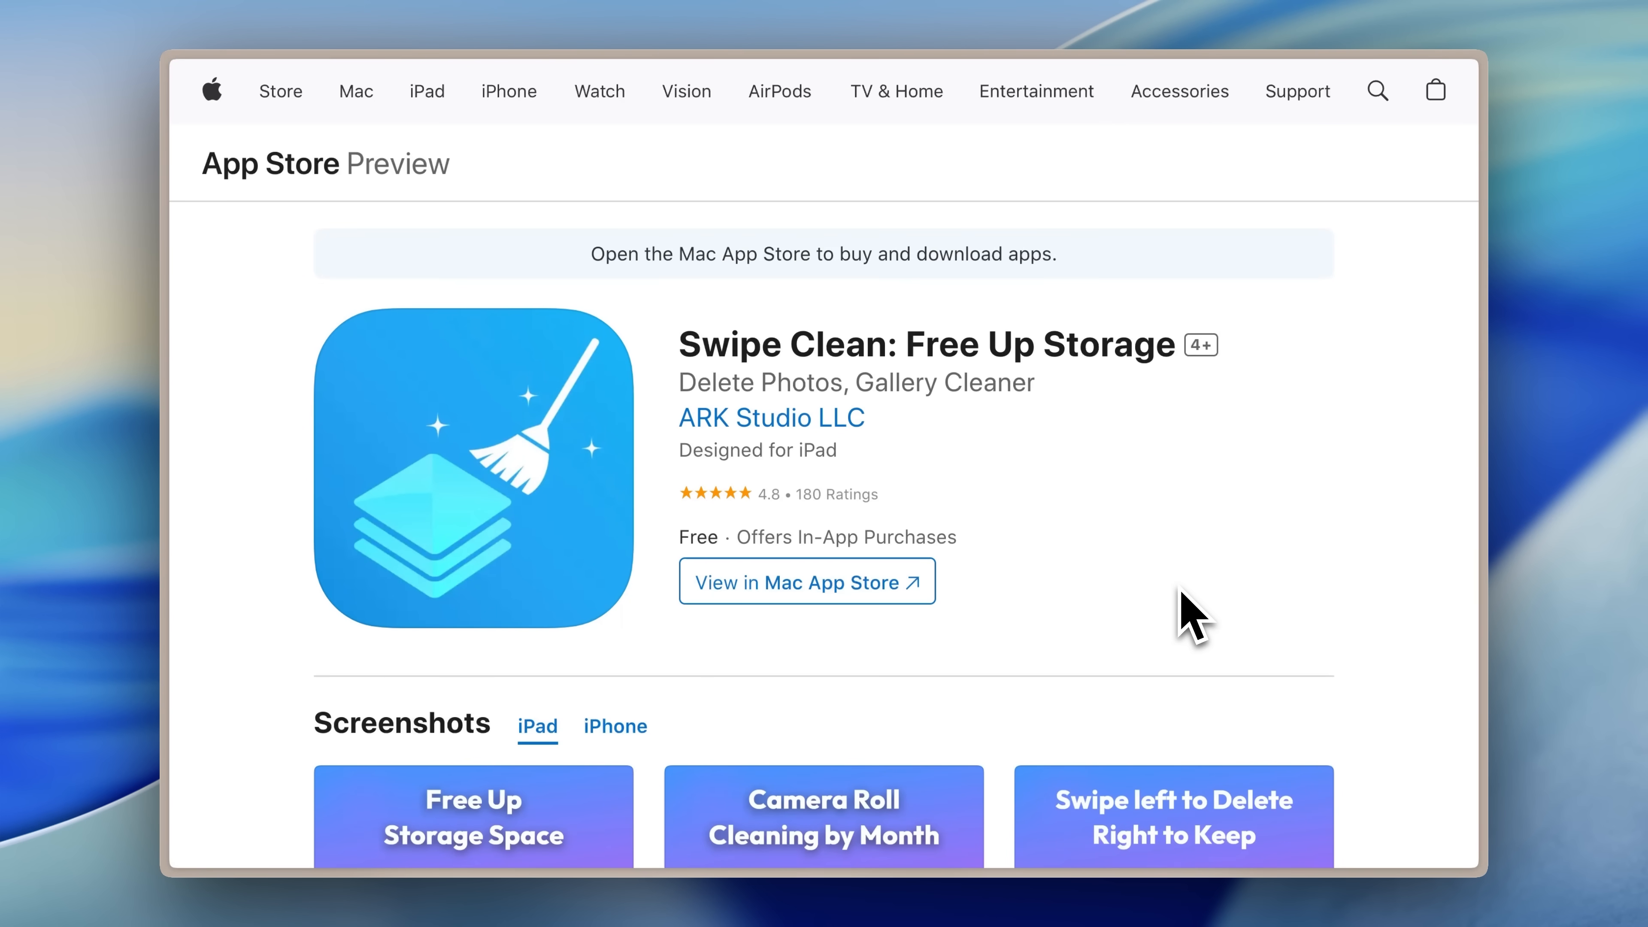
pyautogui.moveTo(1382, 652)
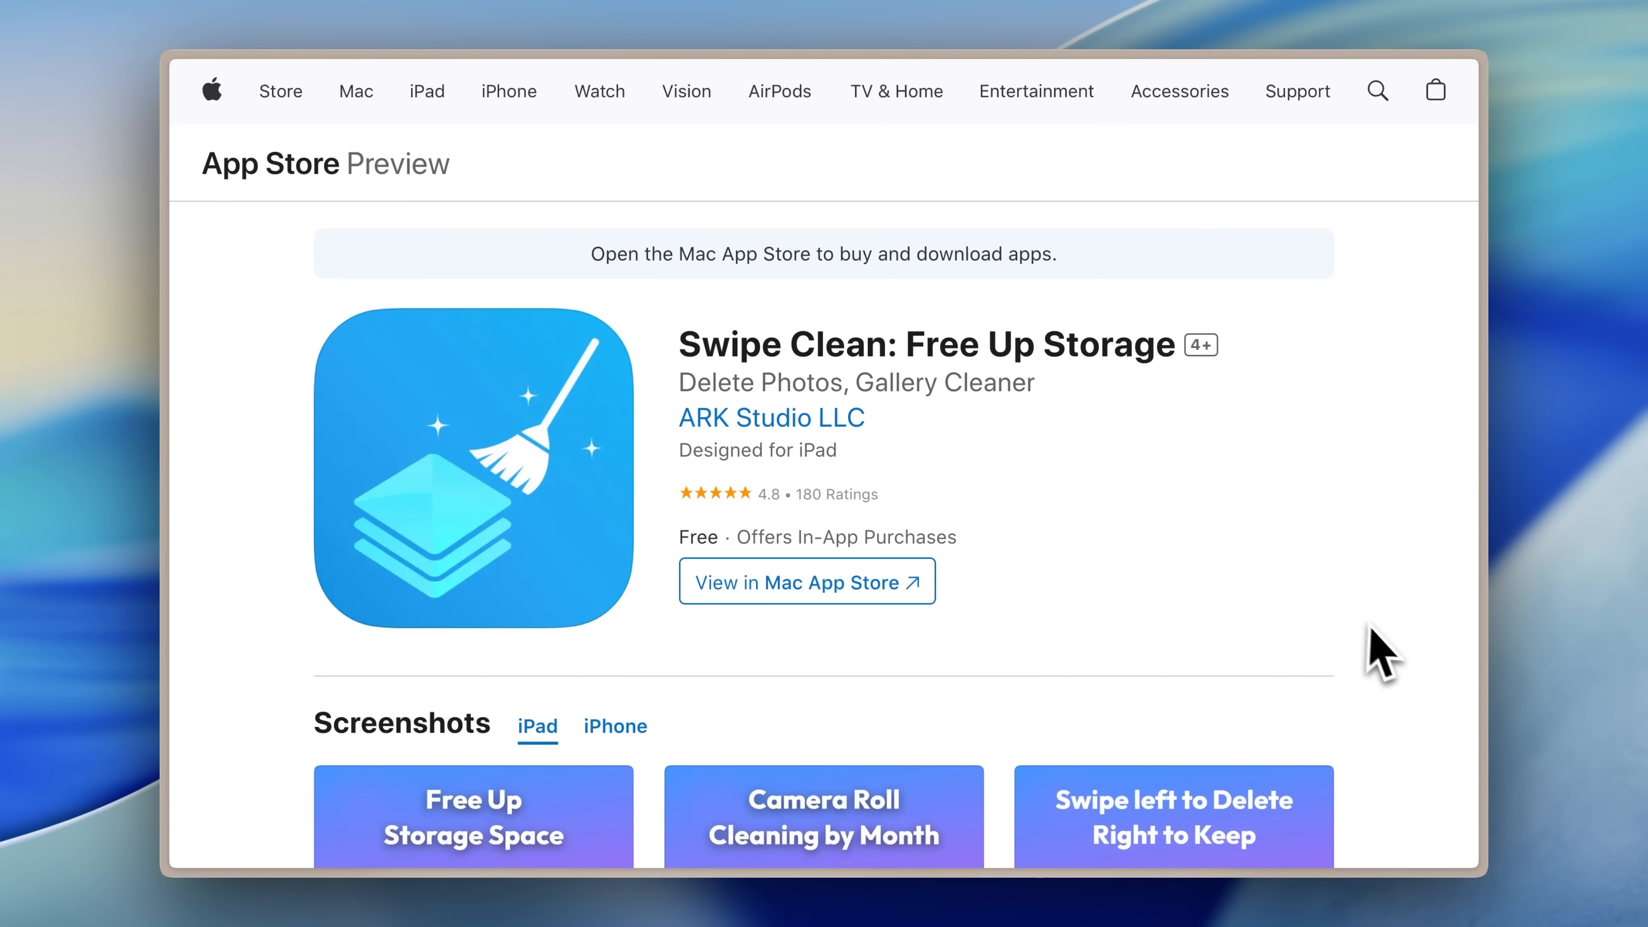
pyautogui.scroll(-3)
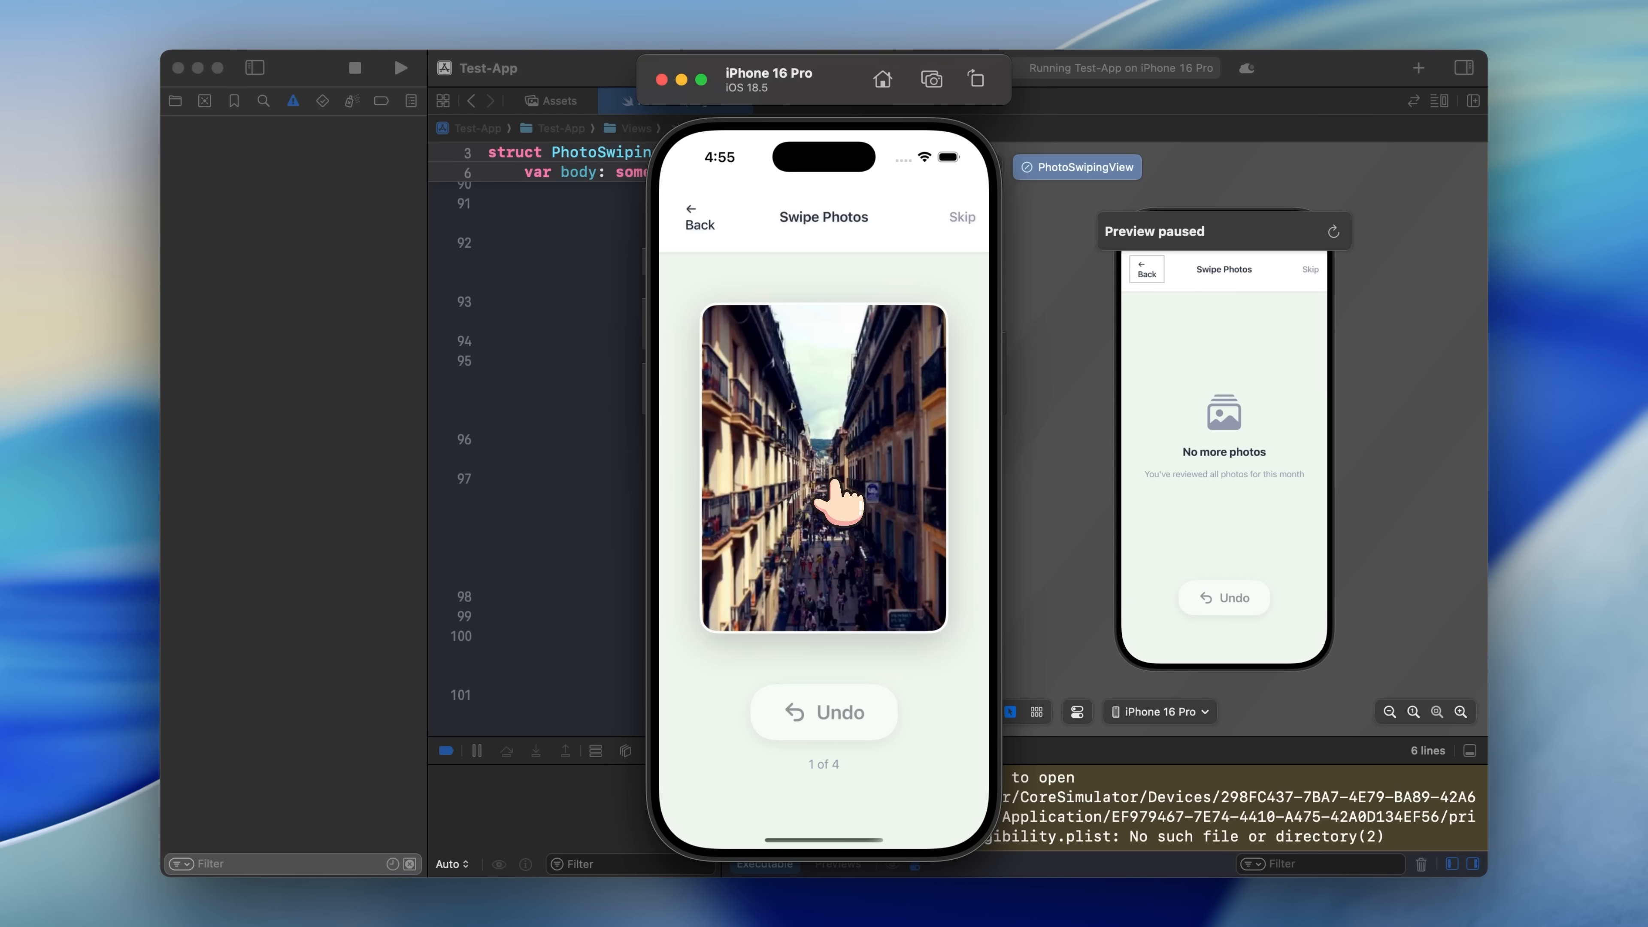
# Fling the street photo card sideways on the Swipe Photos screen to sort it.
pyautogui.moveTo(830, 468); pyautogui.dragTo(782, 483)
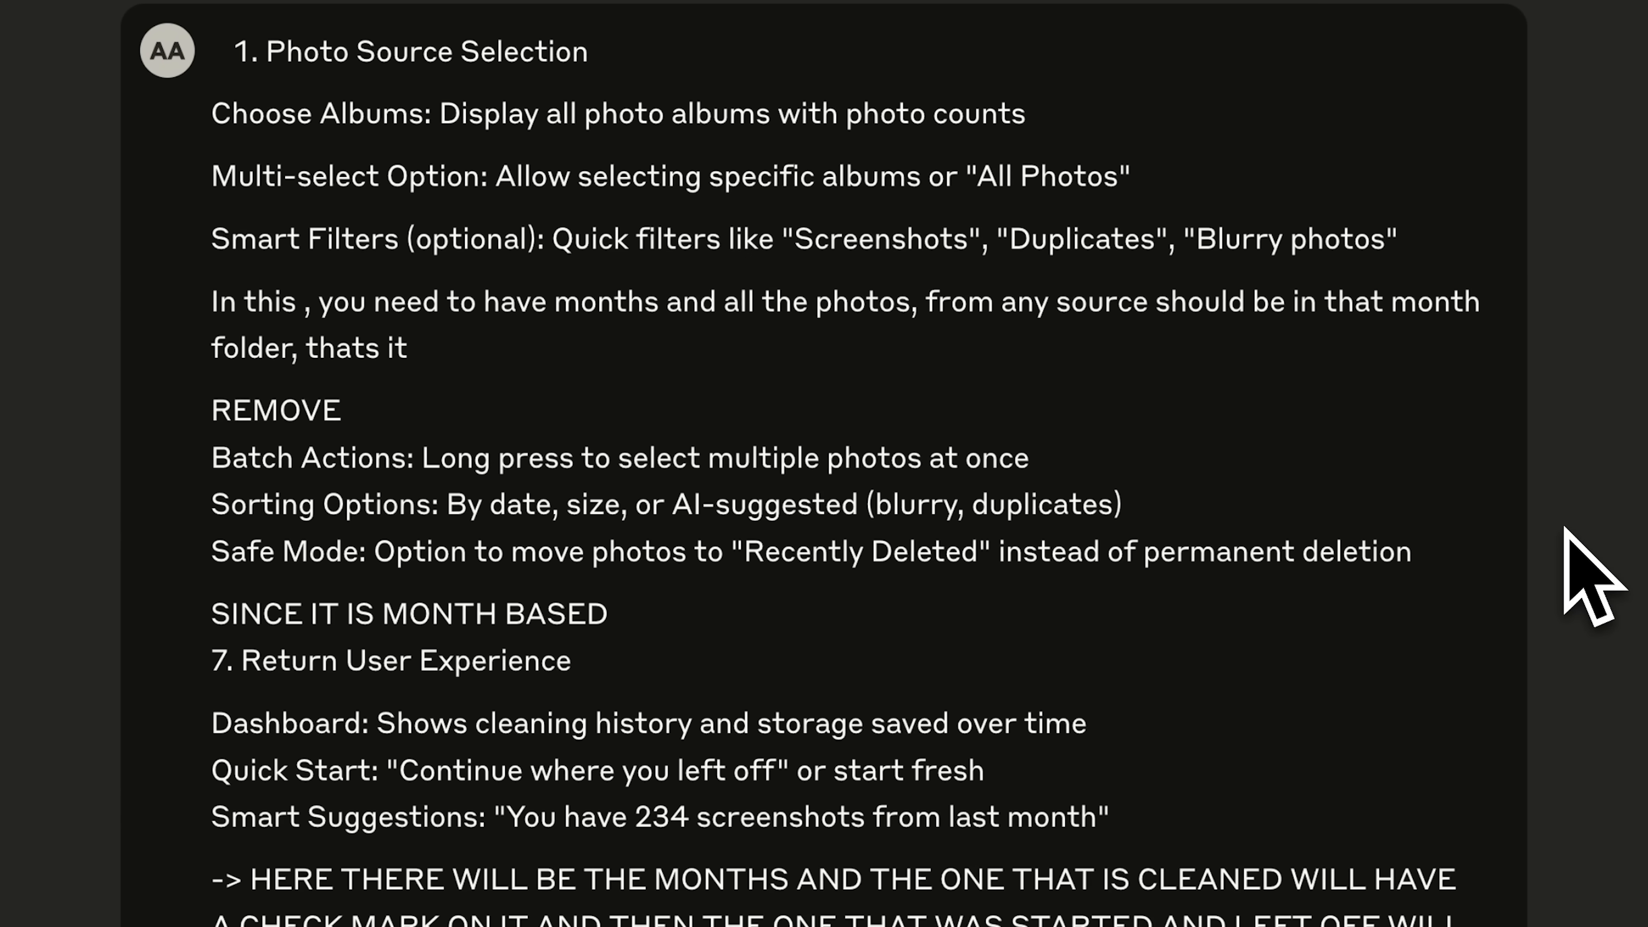
pyautogui.moveTo(1534, 536)
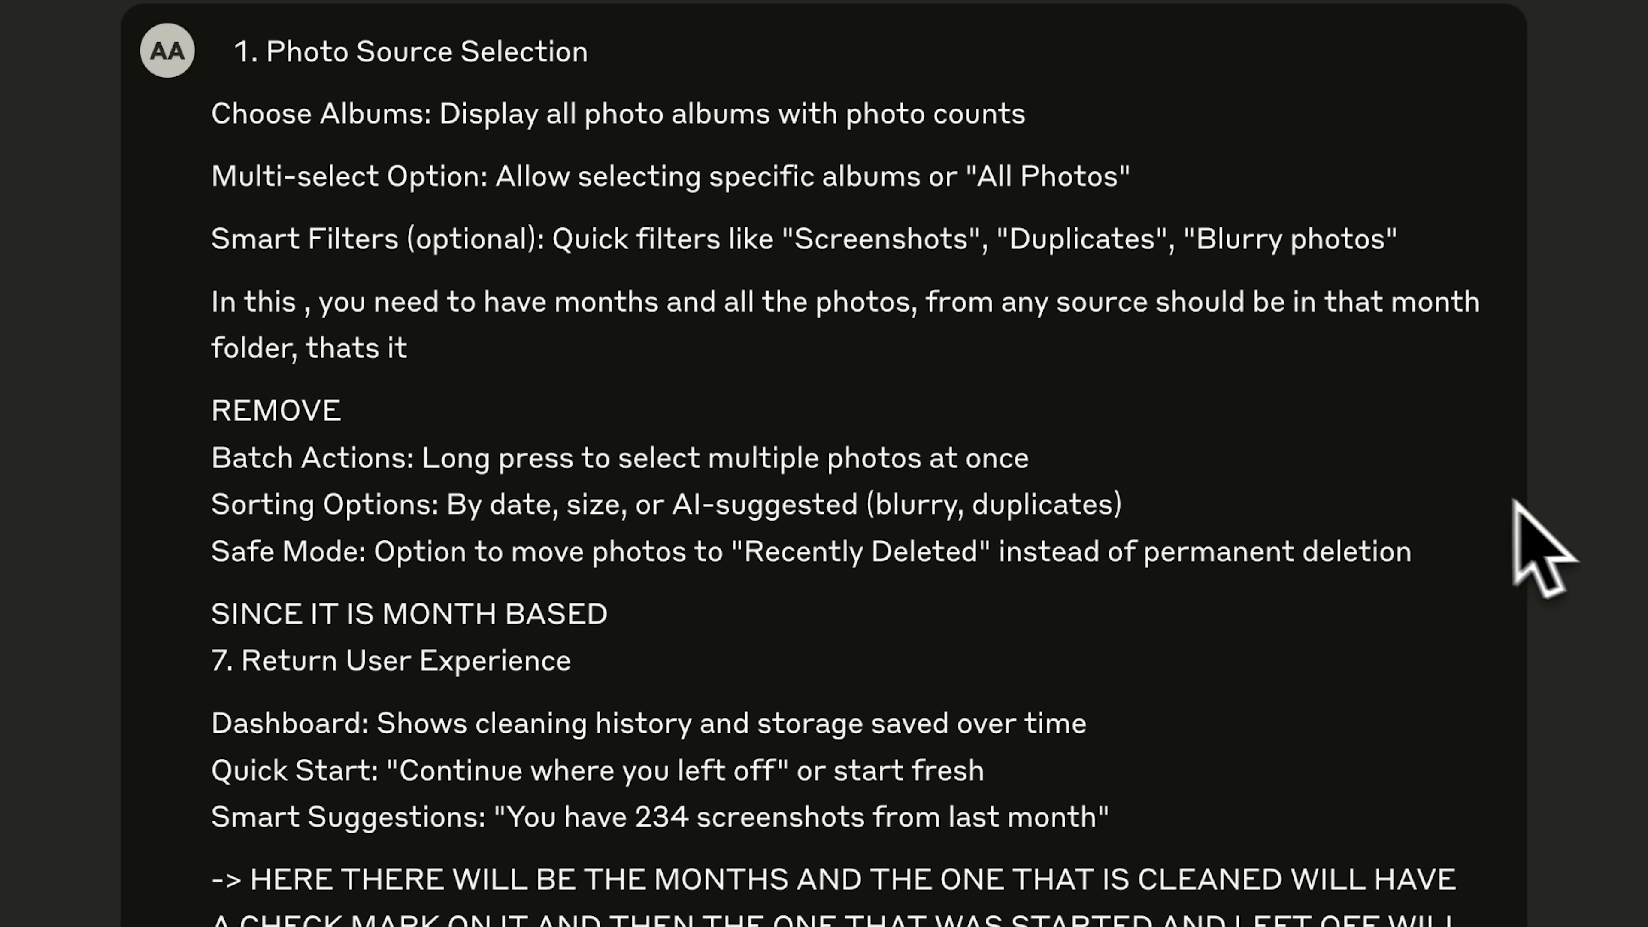
pyautogui.moveTo(1145, 473)
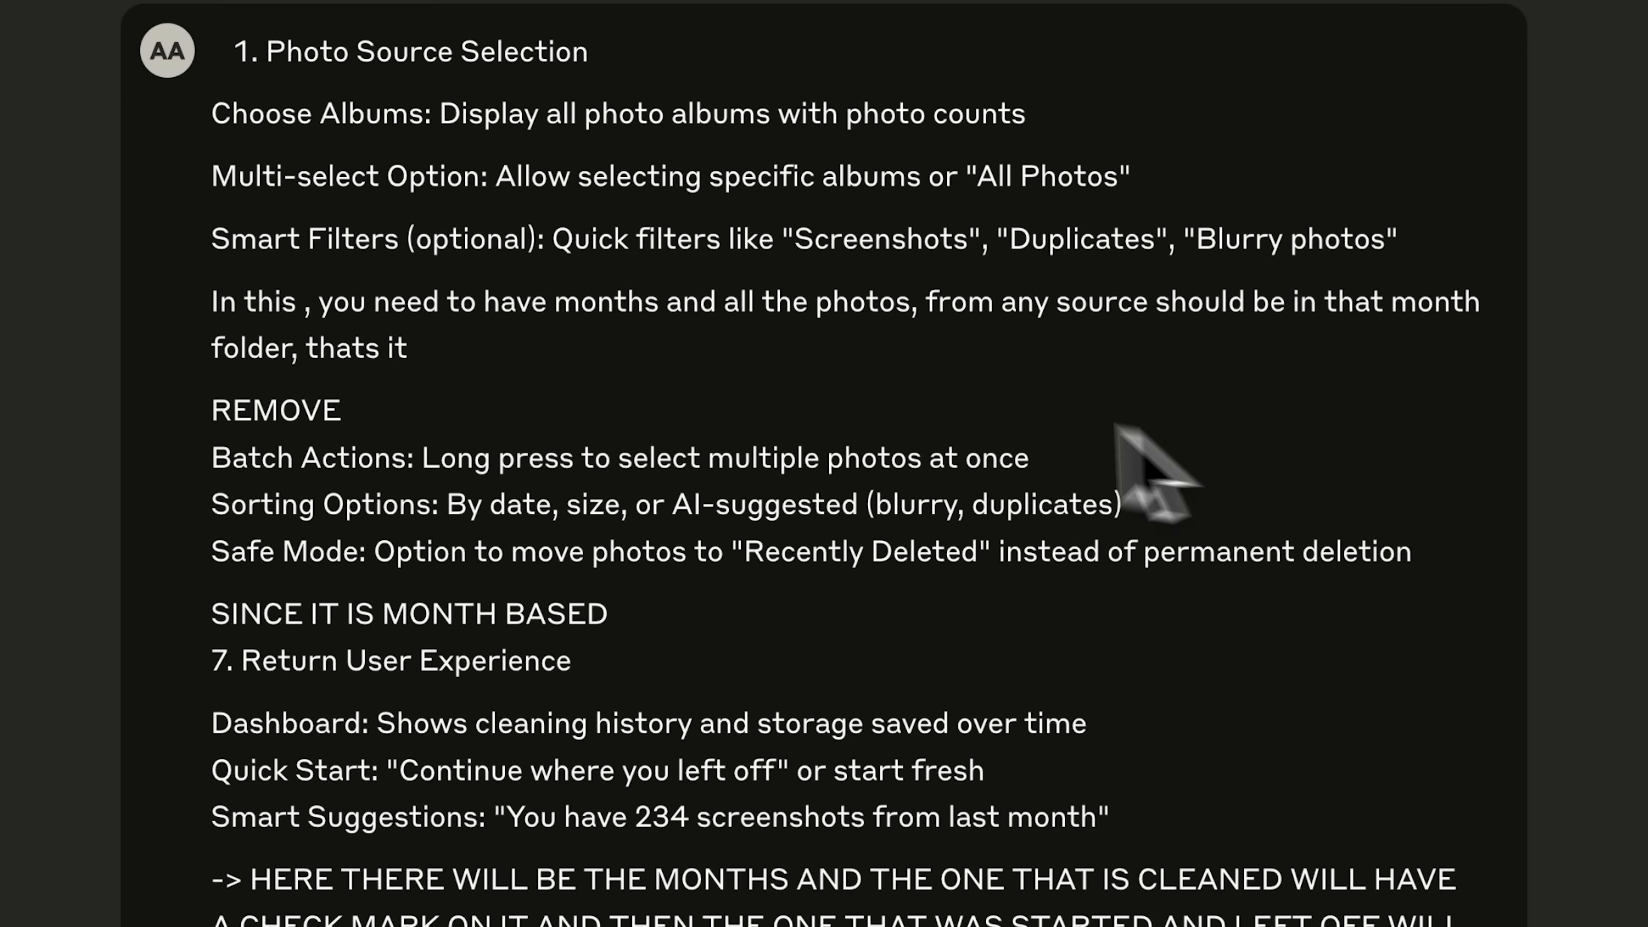
pyautogui.moveTo(211, 302); pyautogui.dragTo(916, 301)
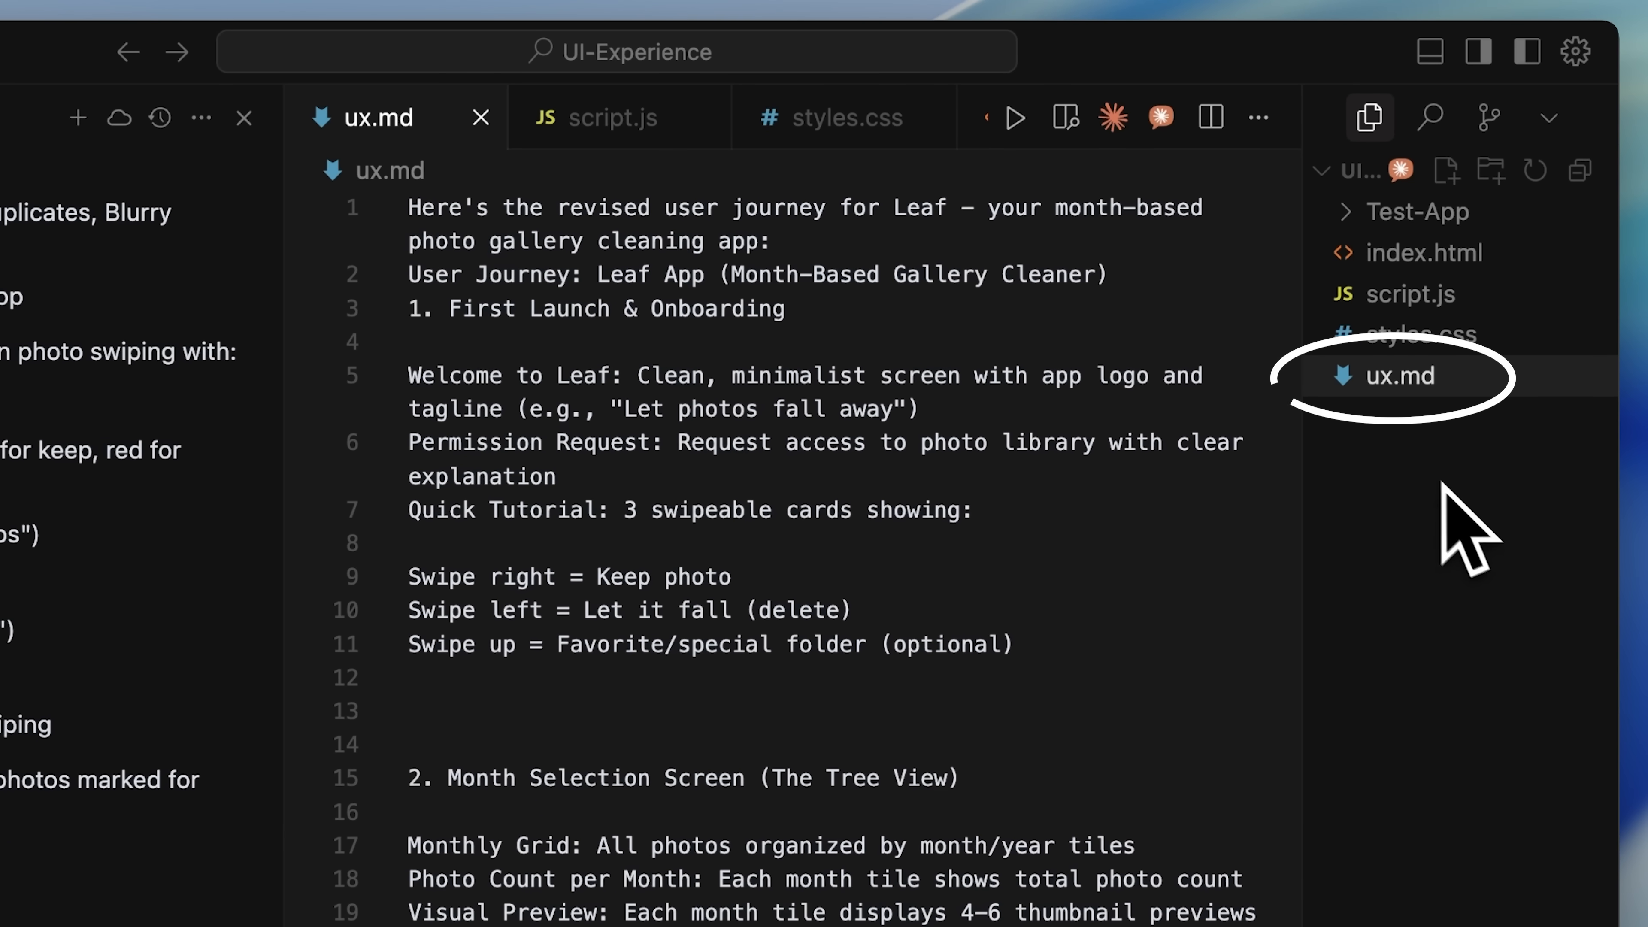
pyautogui.moveTo(1423, 494)
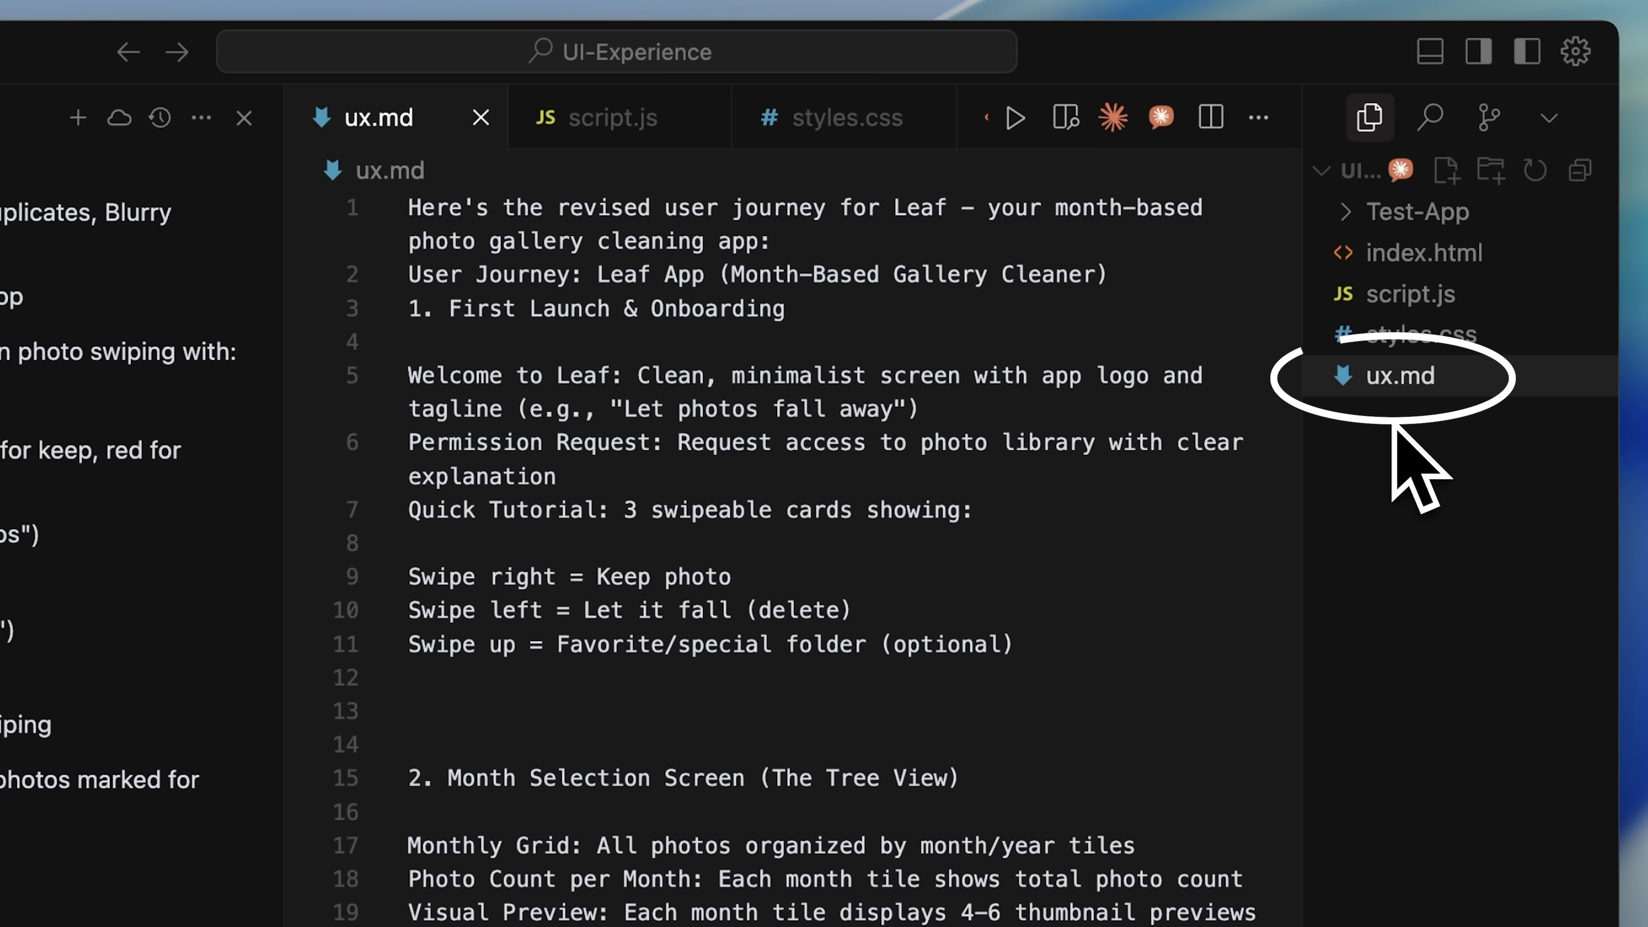
pyautogui.moveTo(1165, 504)
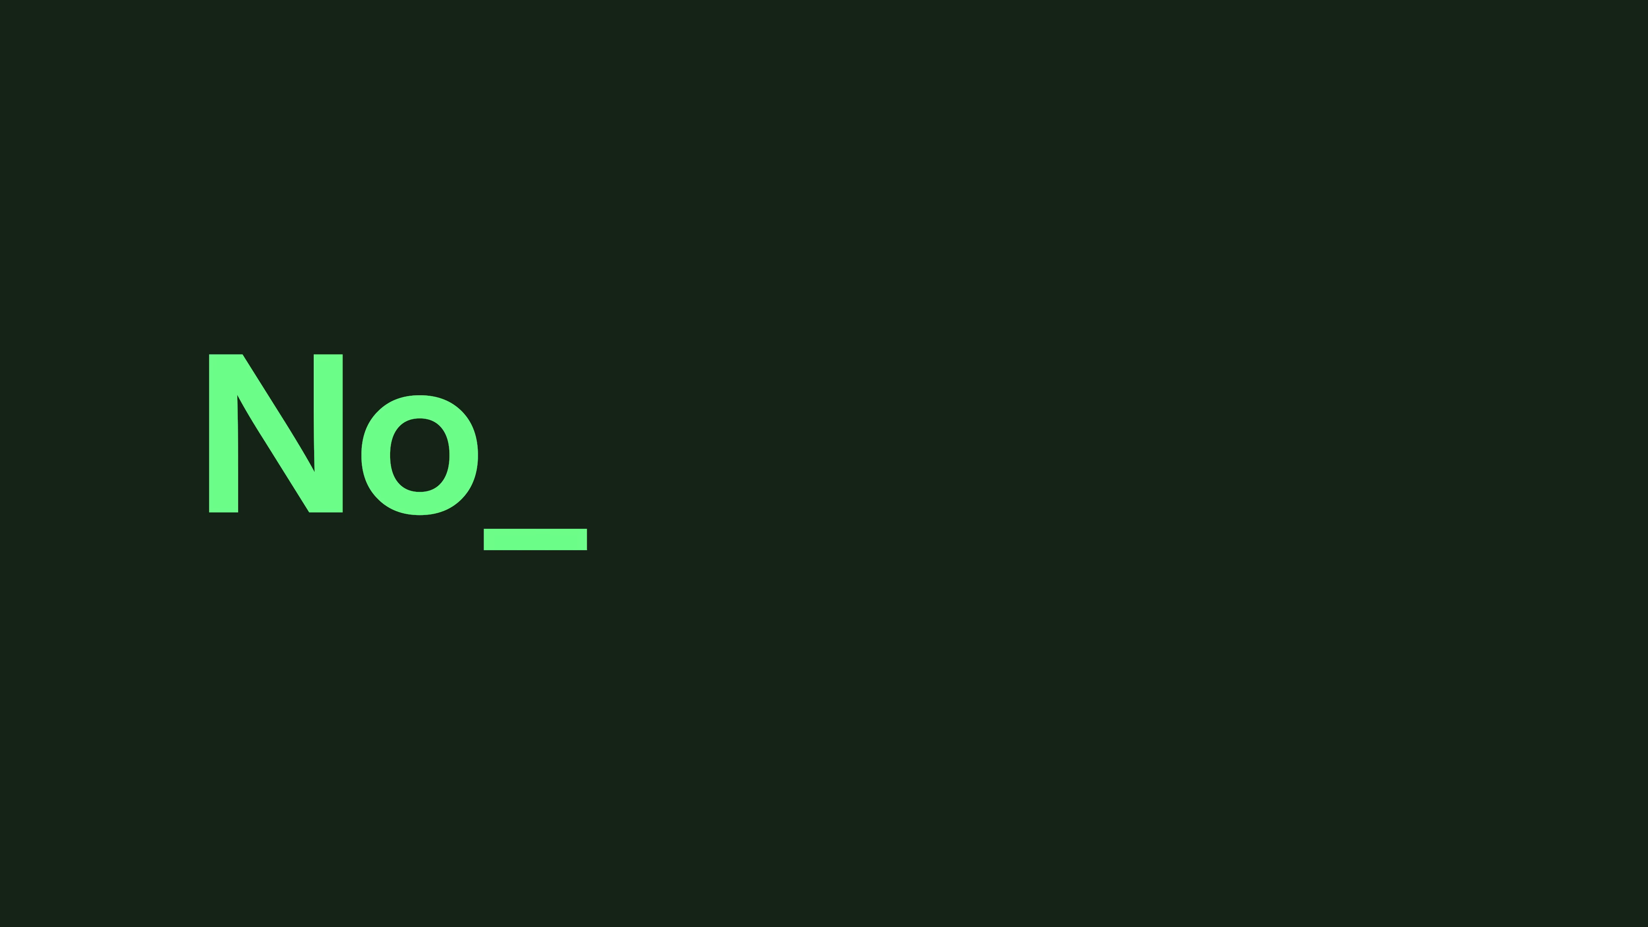
pyautogui.write('memo')
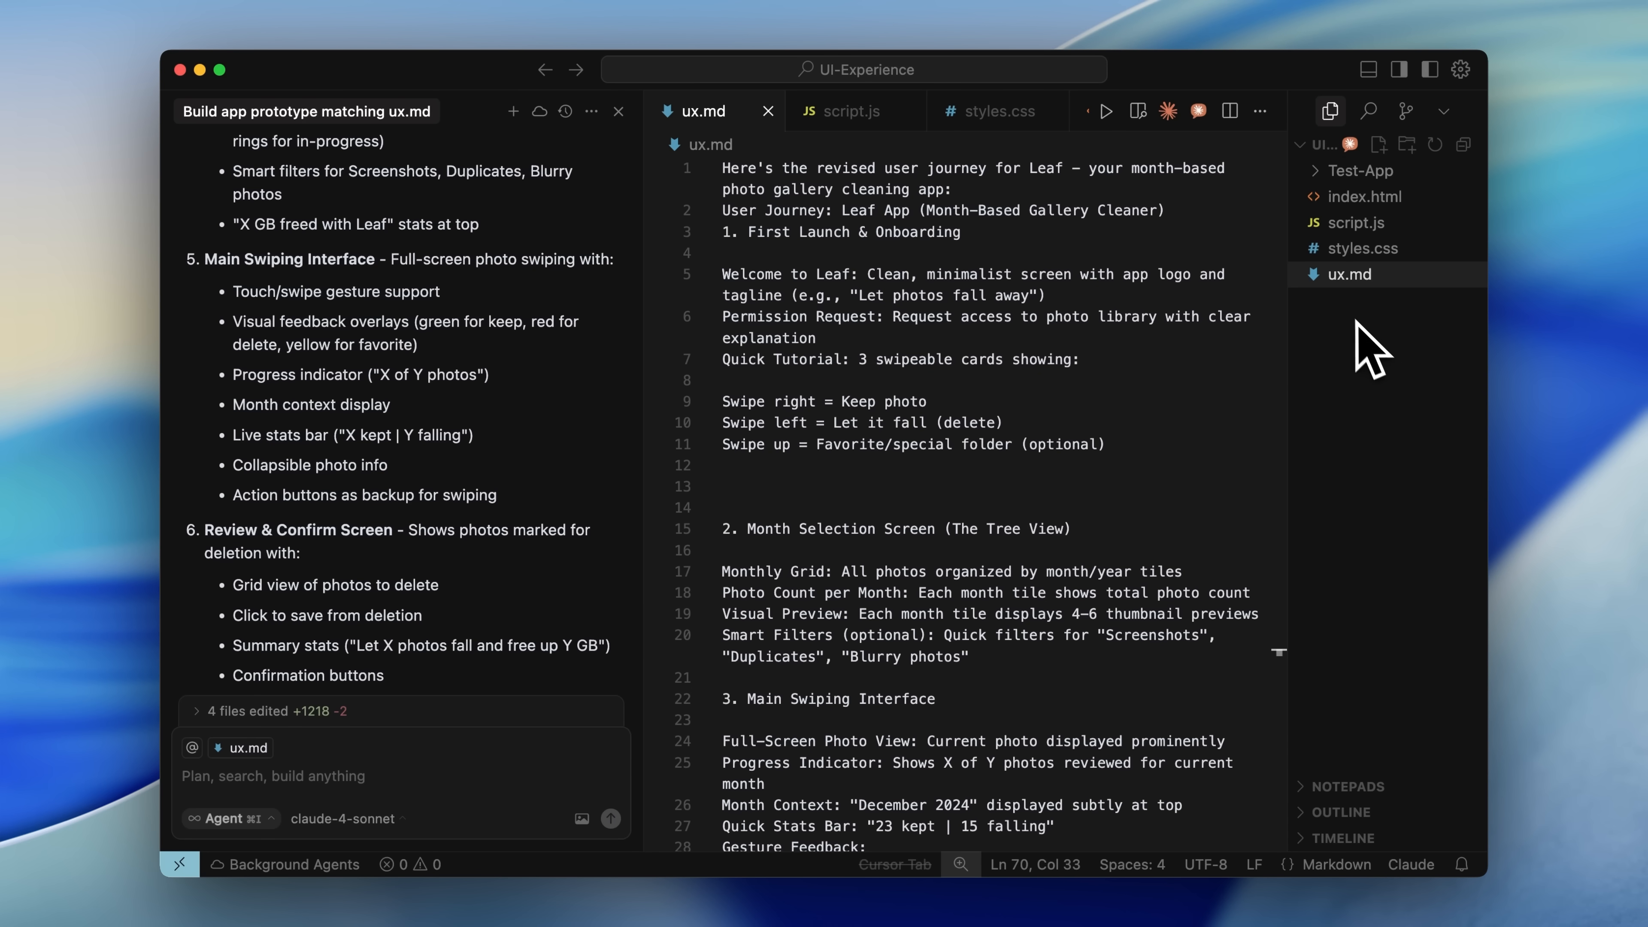
pyautogui.moveTo(1359, 332)
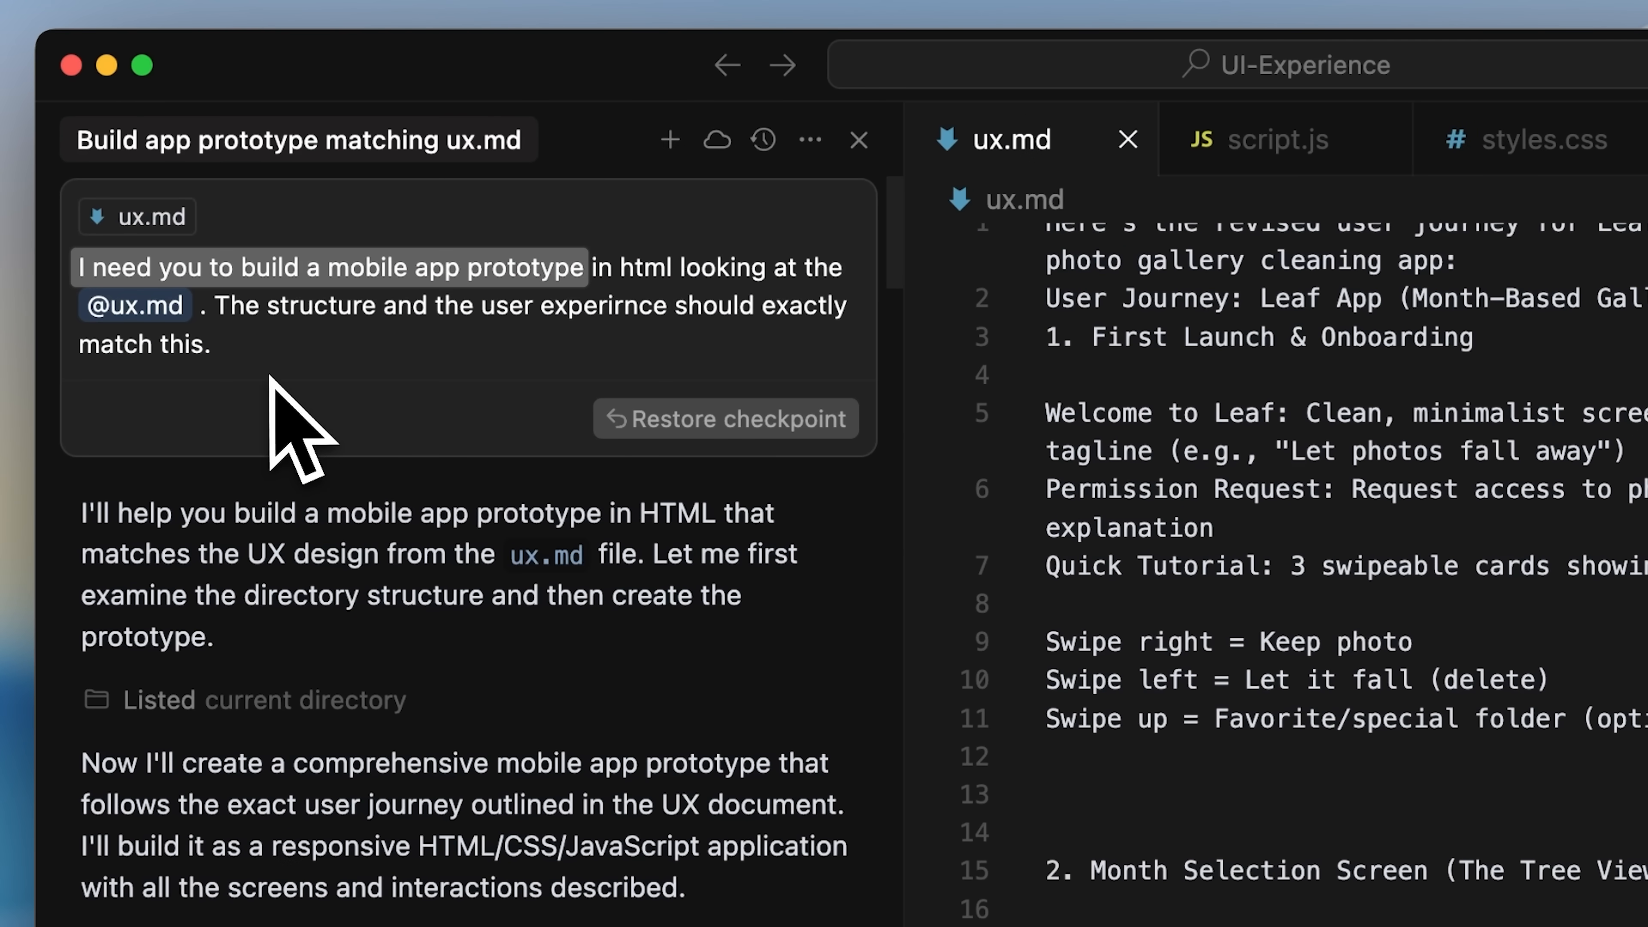
pyautogui.moveTo(341, 430)
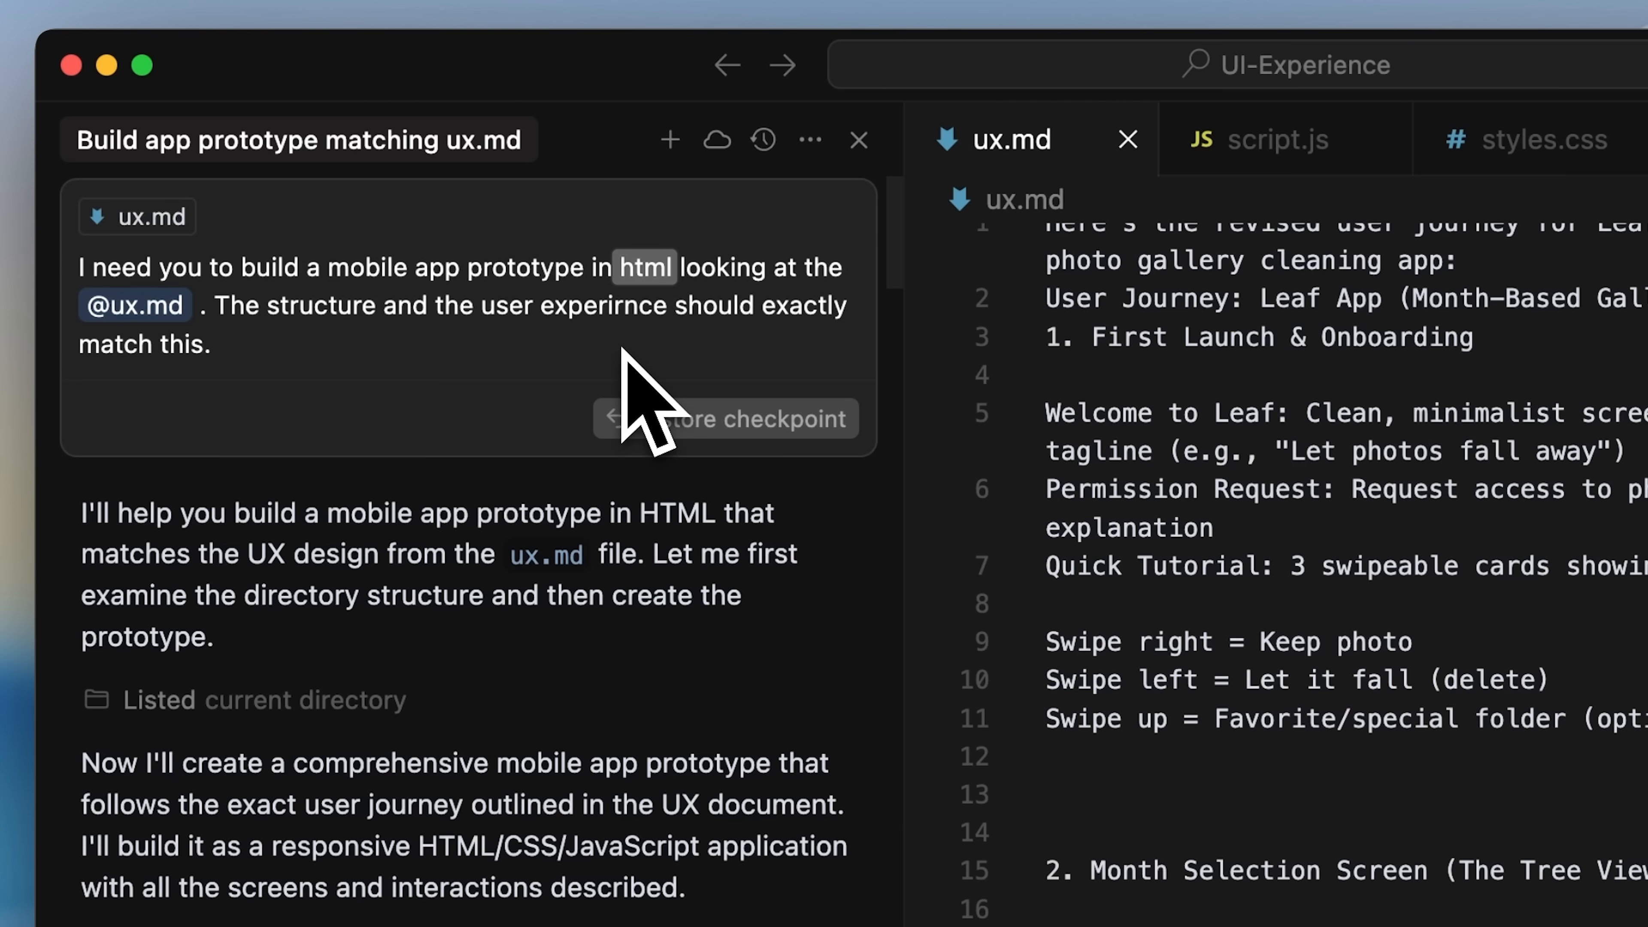
pyautogui.doubleClick(319, 305)
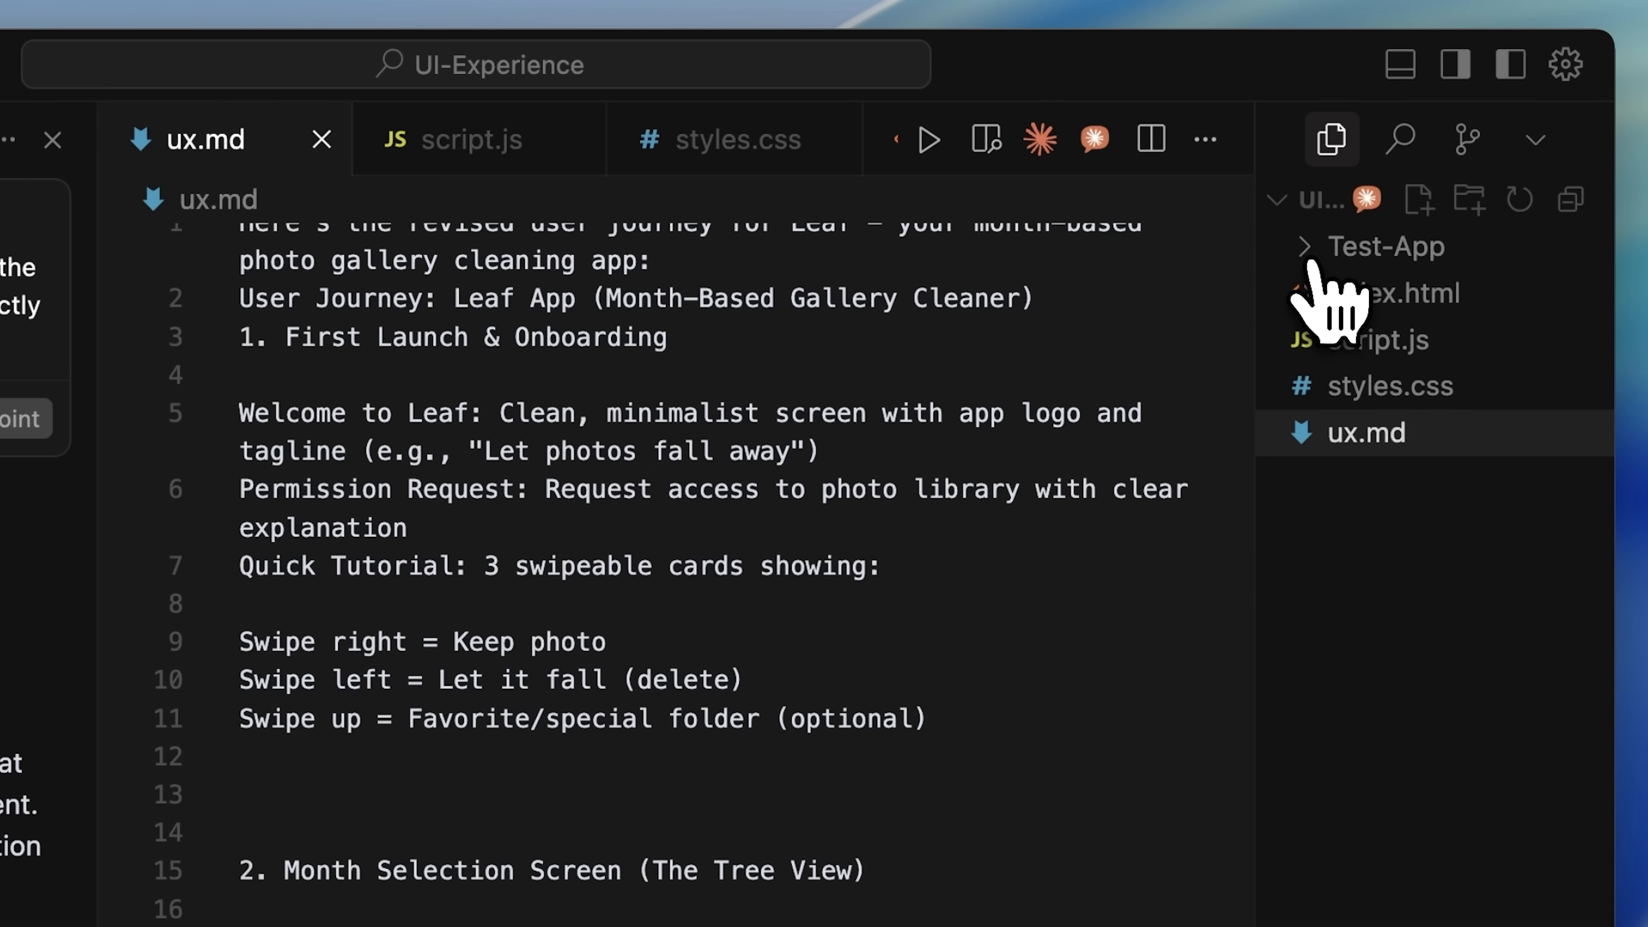
pyautogui.click(1385, 247)
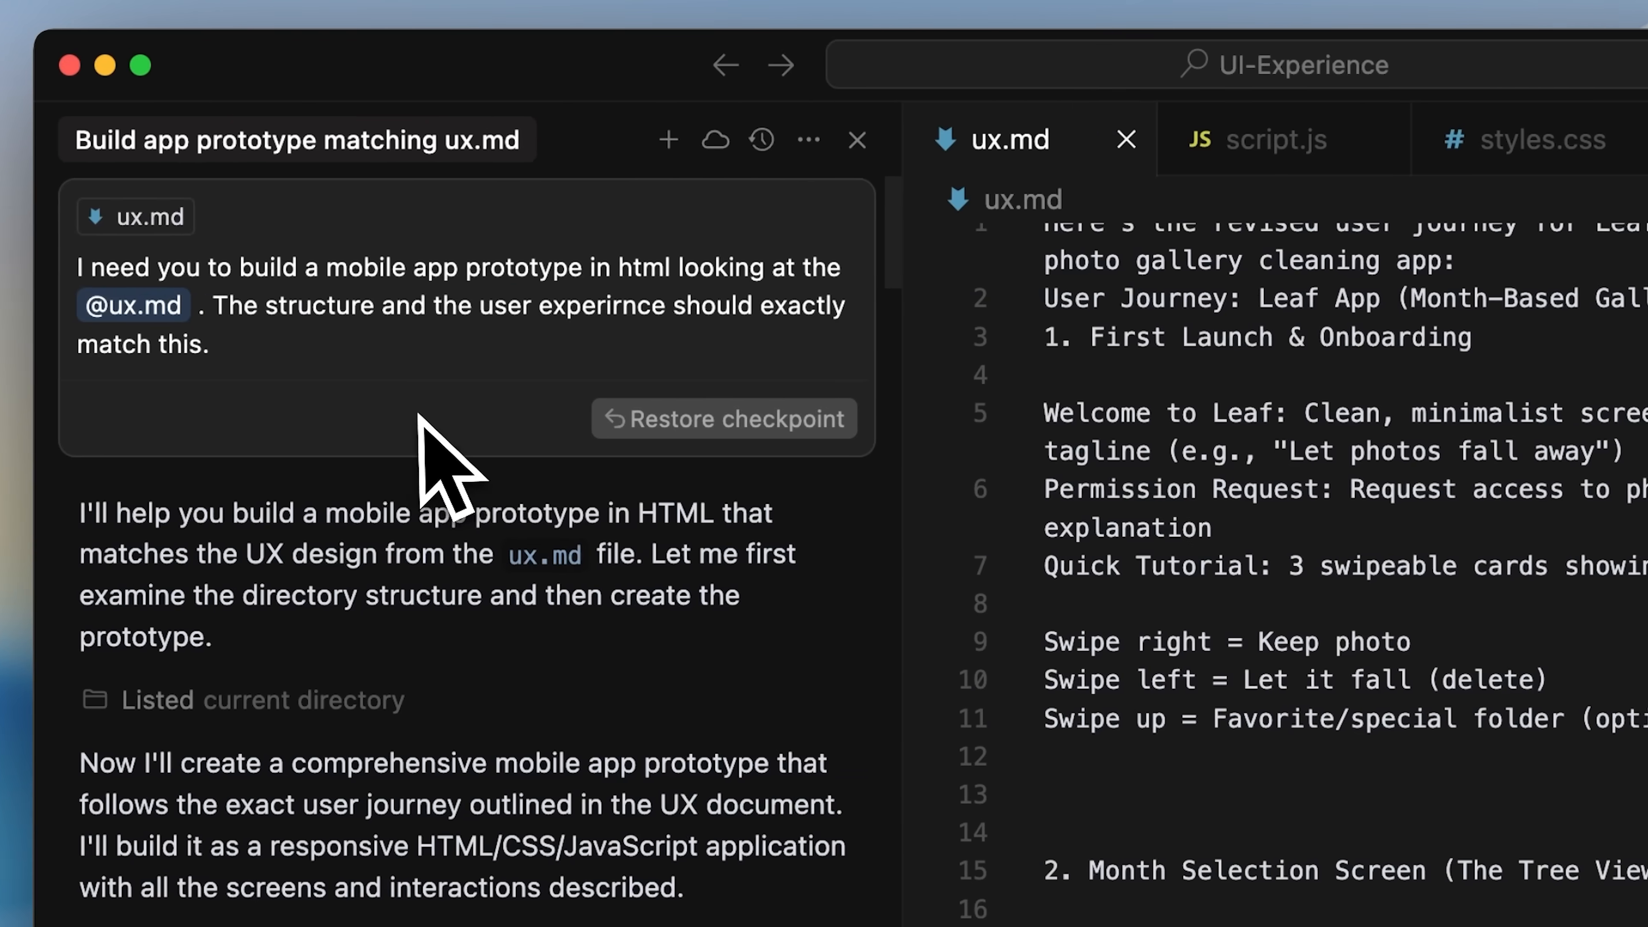
pyautogui.moveTo(223, 305); pyautogui.dragTo(856, 306)
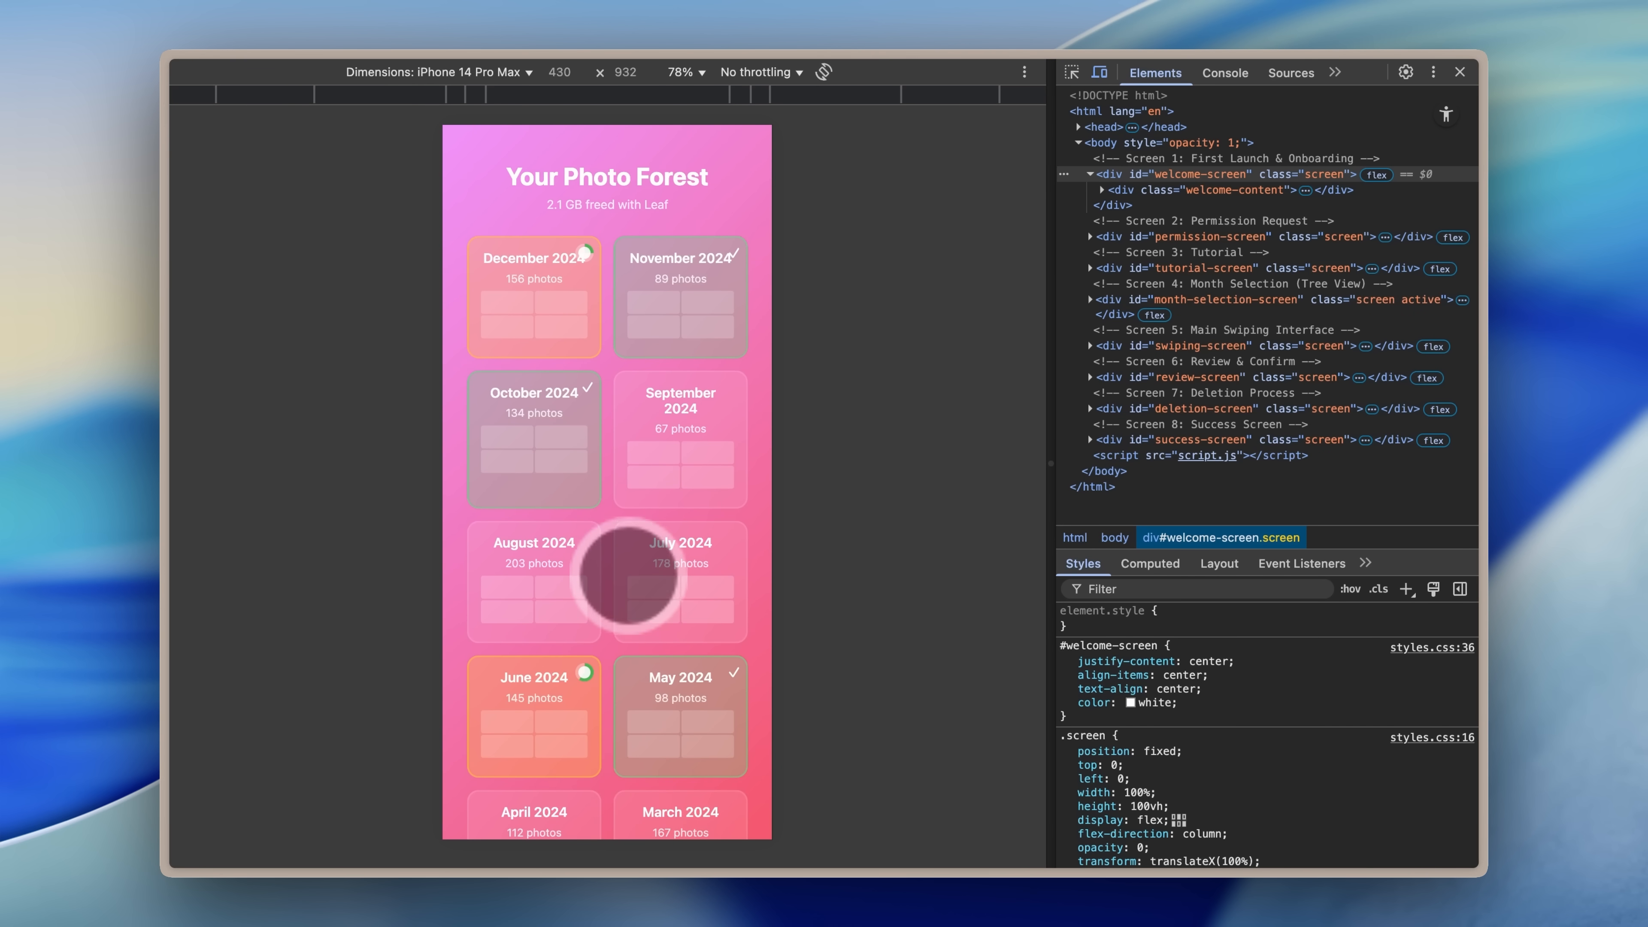
pyautogui.moveTo(681, 394)
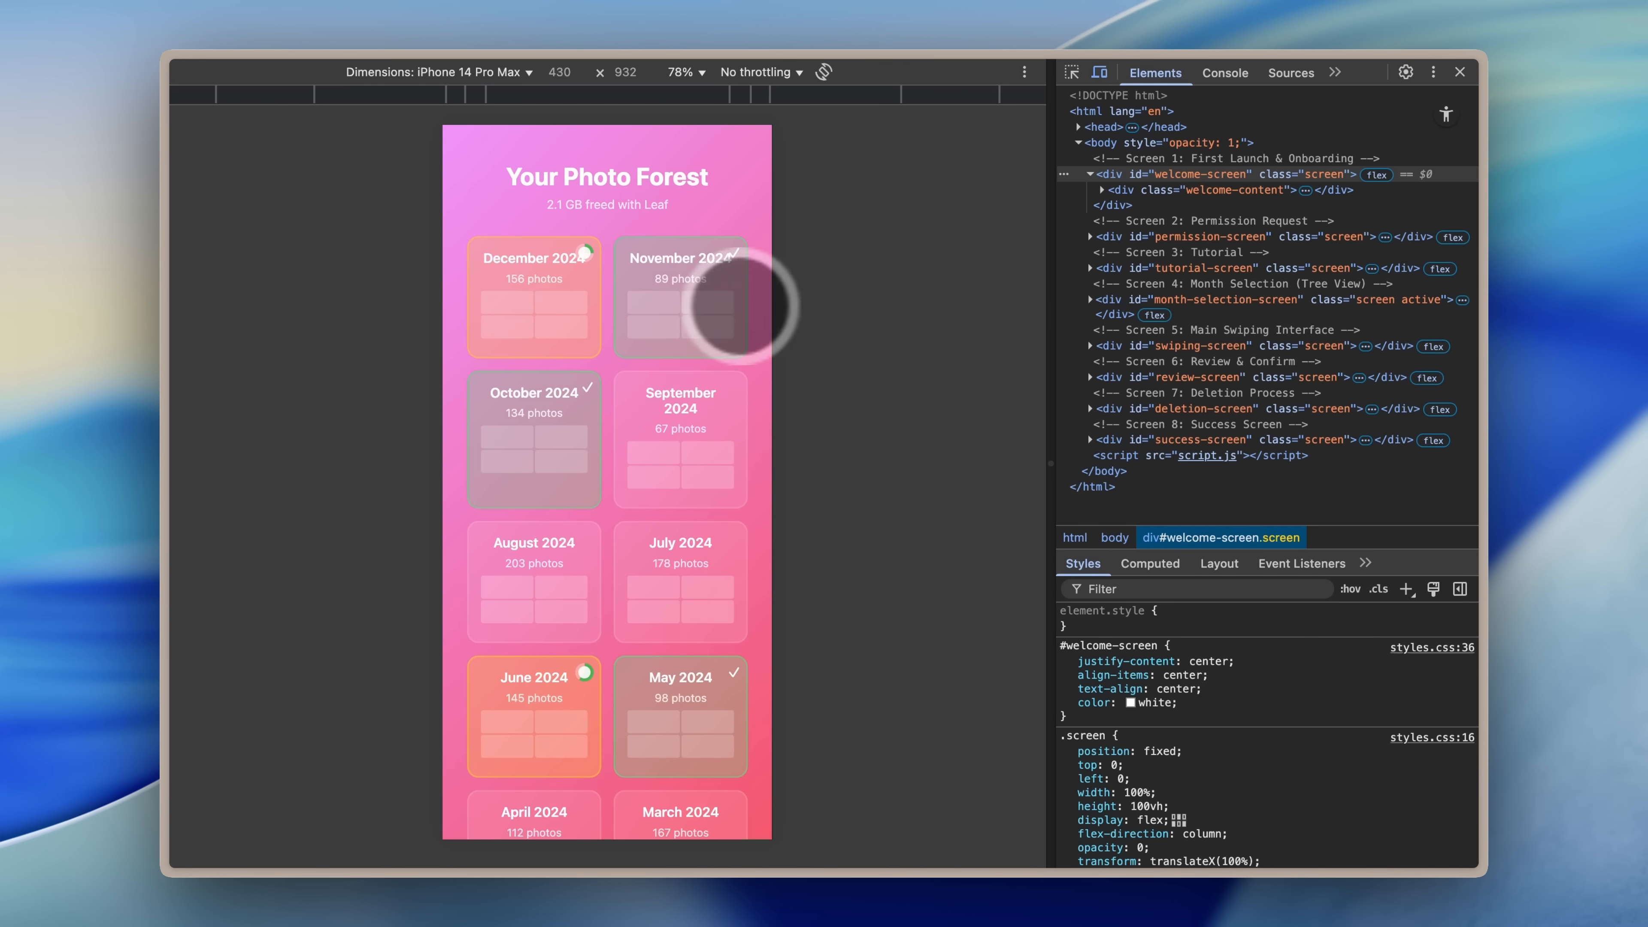
# Select the November 2024 tile in the Your Photo Forest month grid.
pyautogui.click(679, 298)
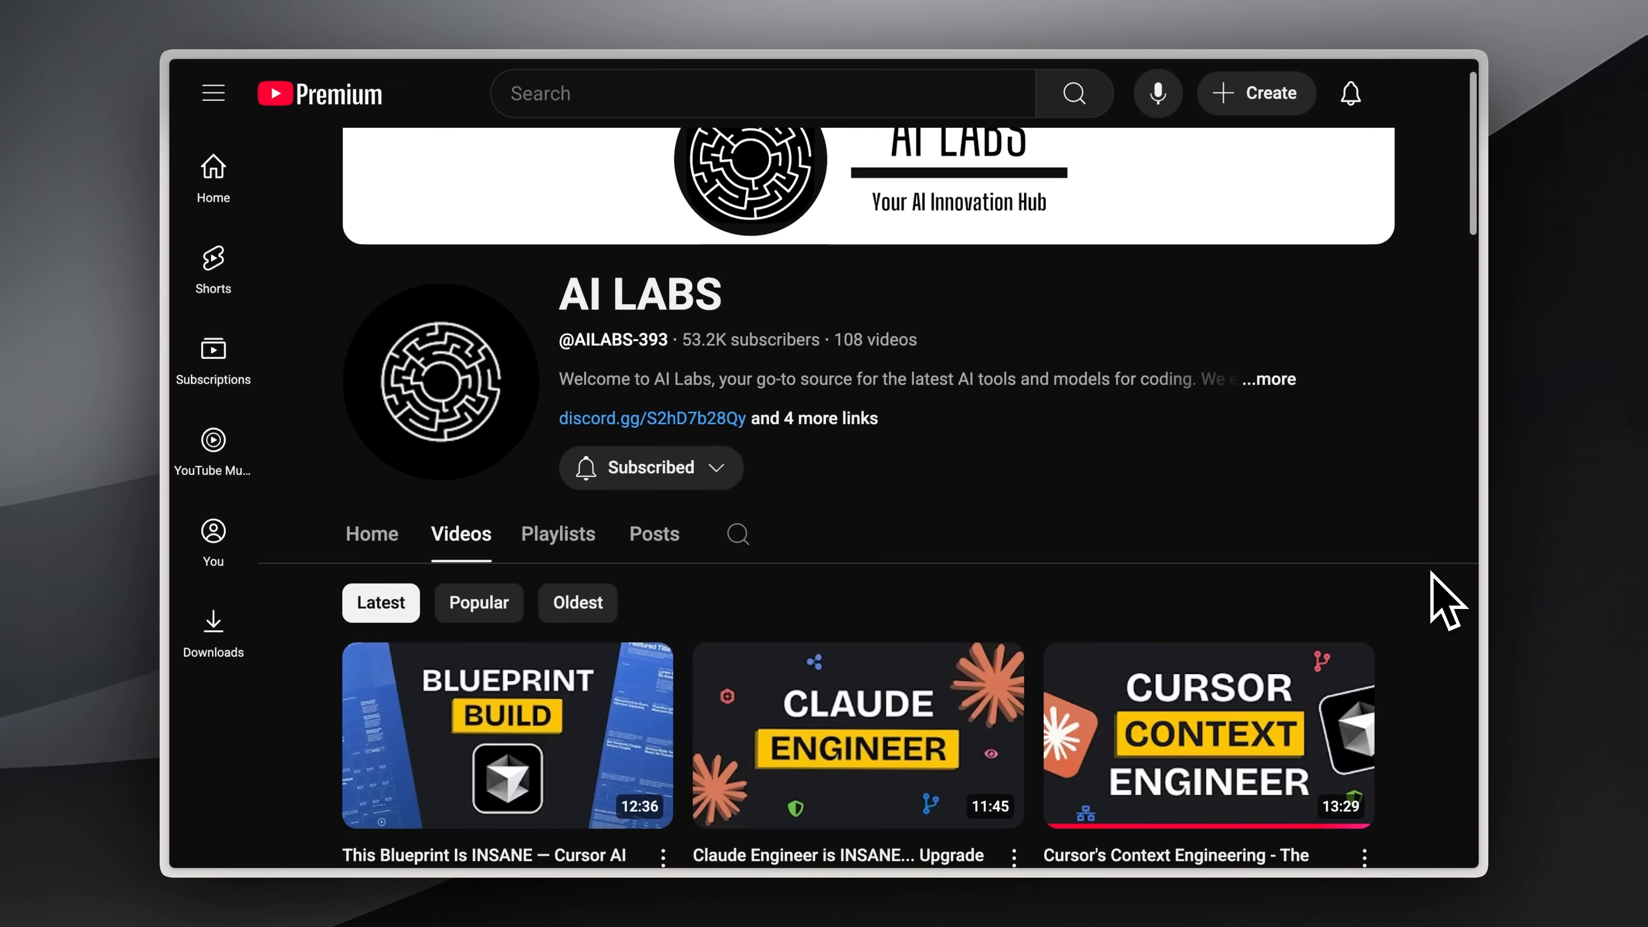
# Scroll through the #hackathon-announcements post in the AI Labs Community server.
pyautogui.scroll(-3)
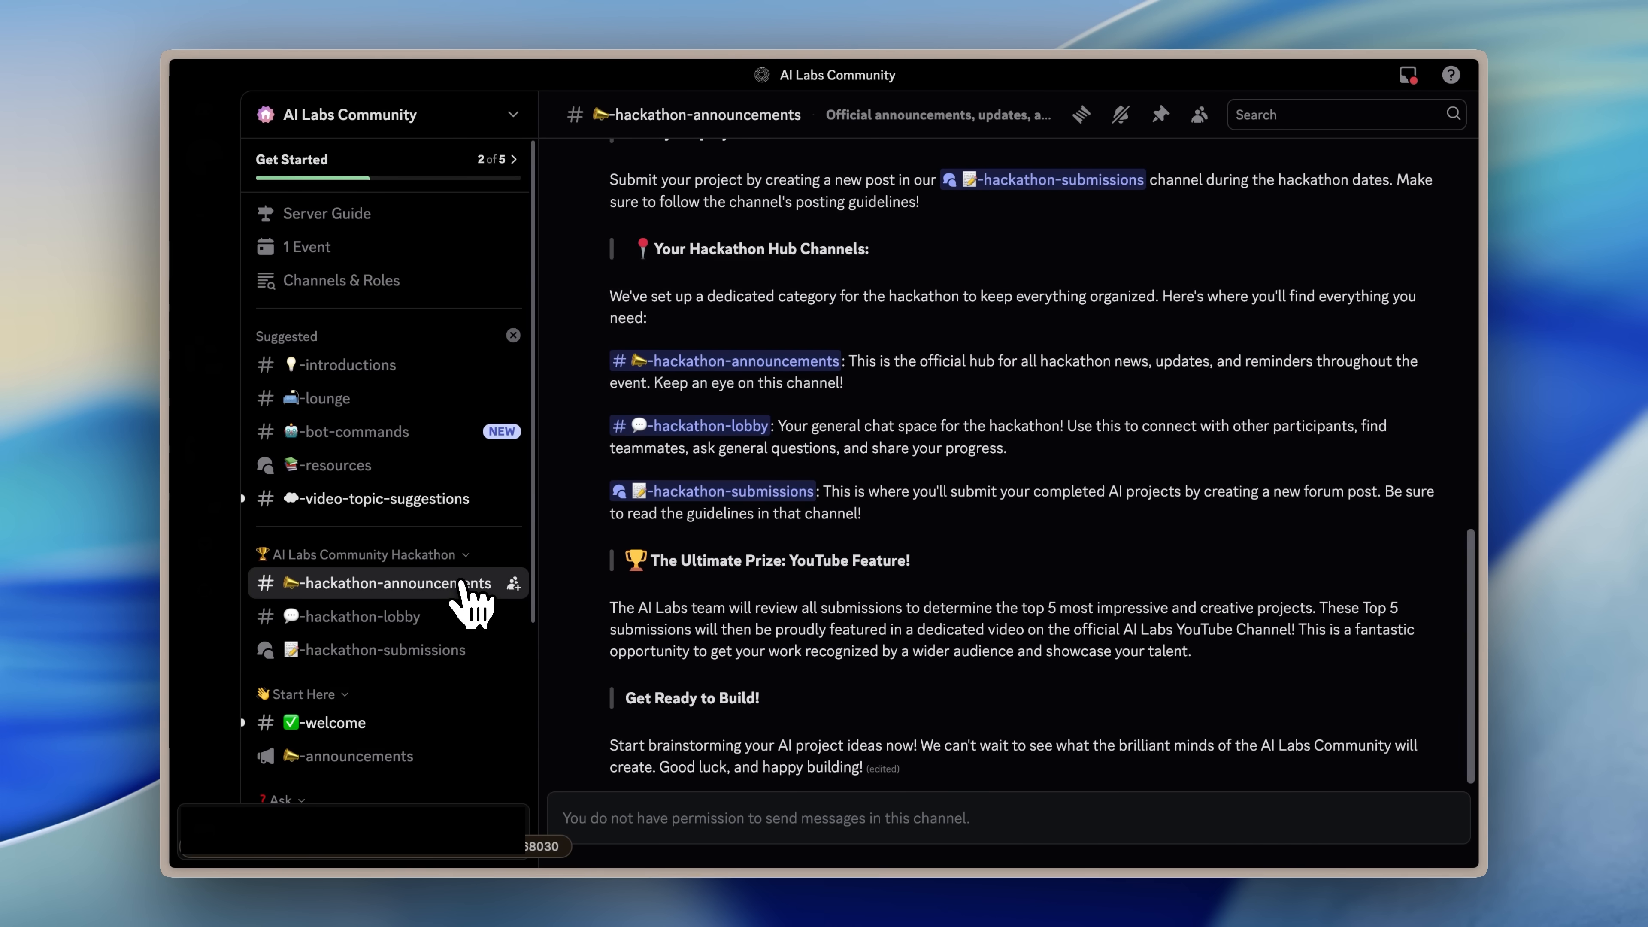
pyautogui.scroll(3)
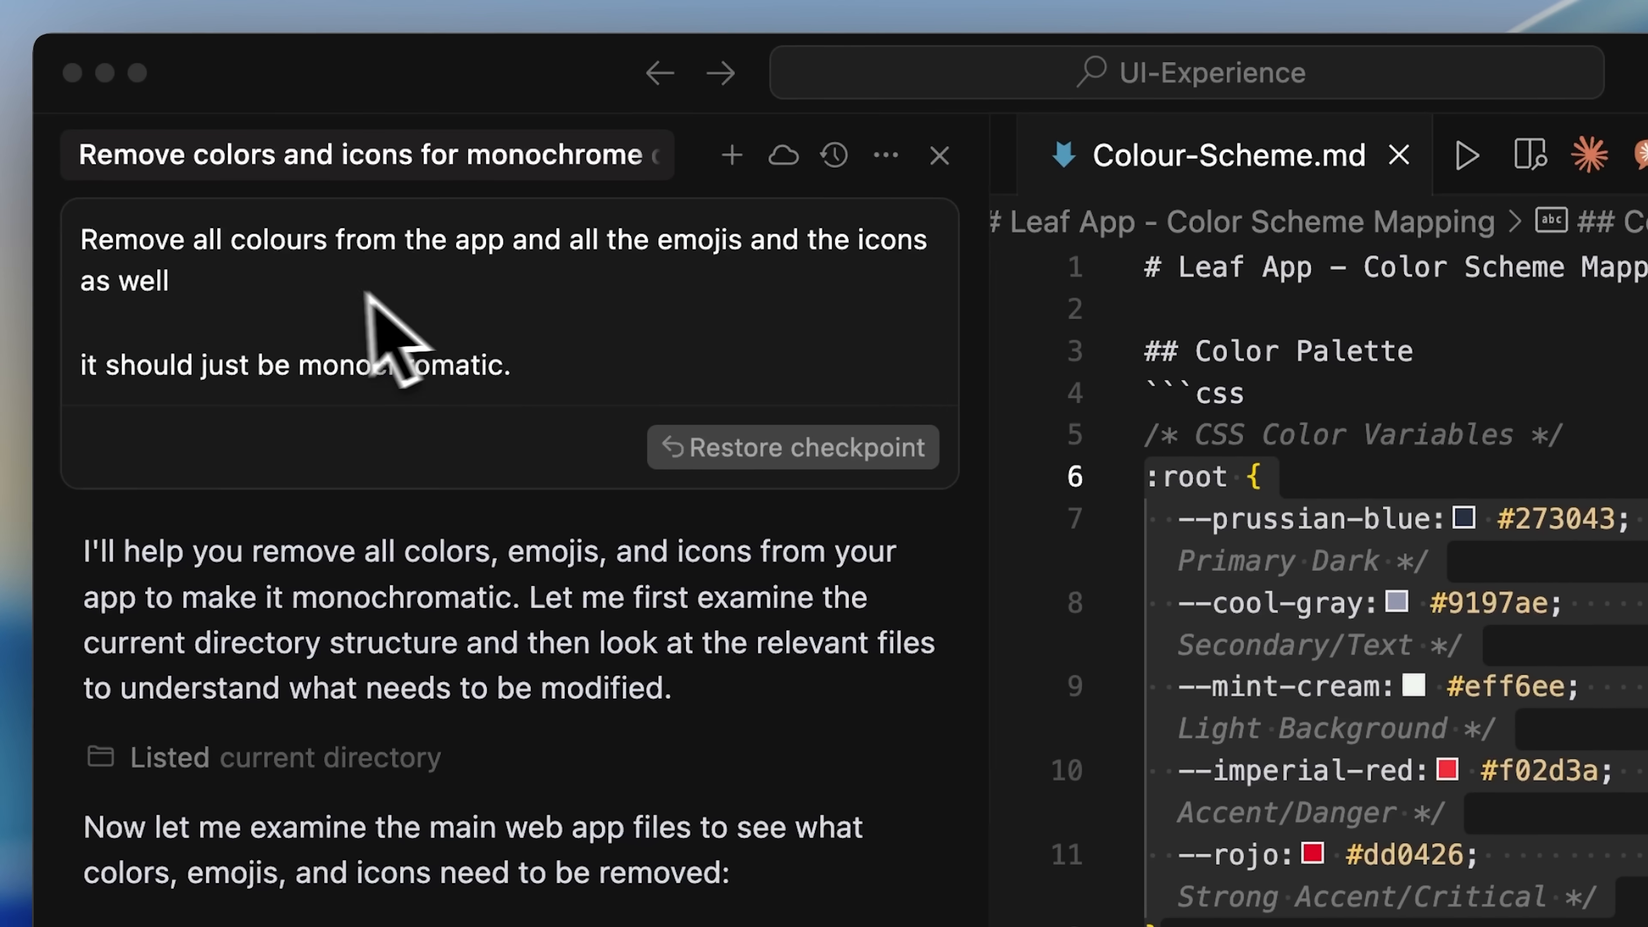
pyautogui.moveTo(452, 337)
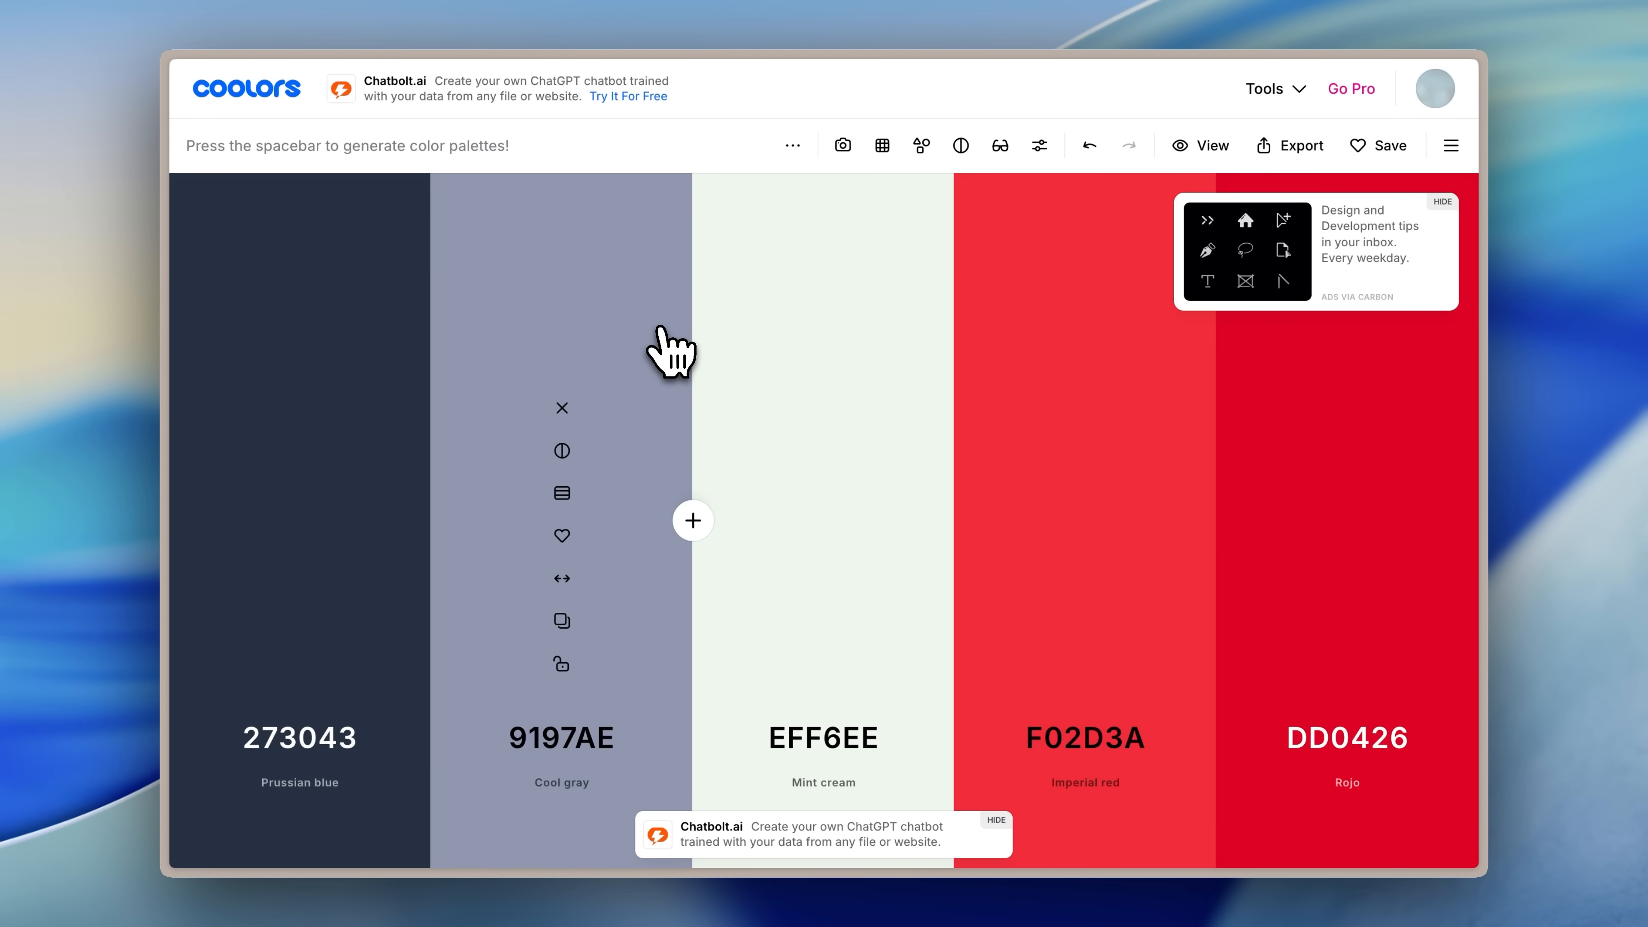
pyautogui.moveTo(758, 360)
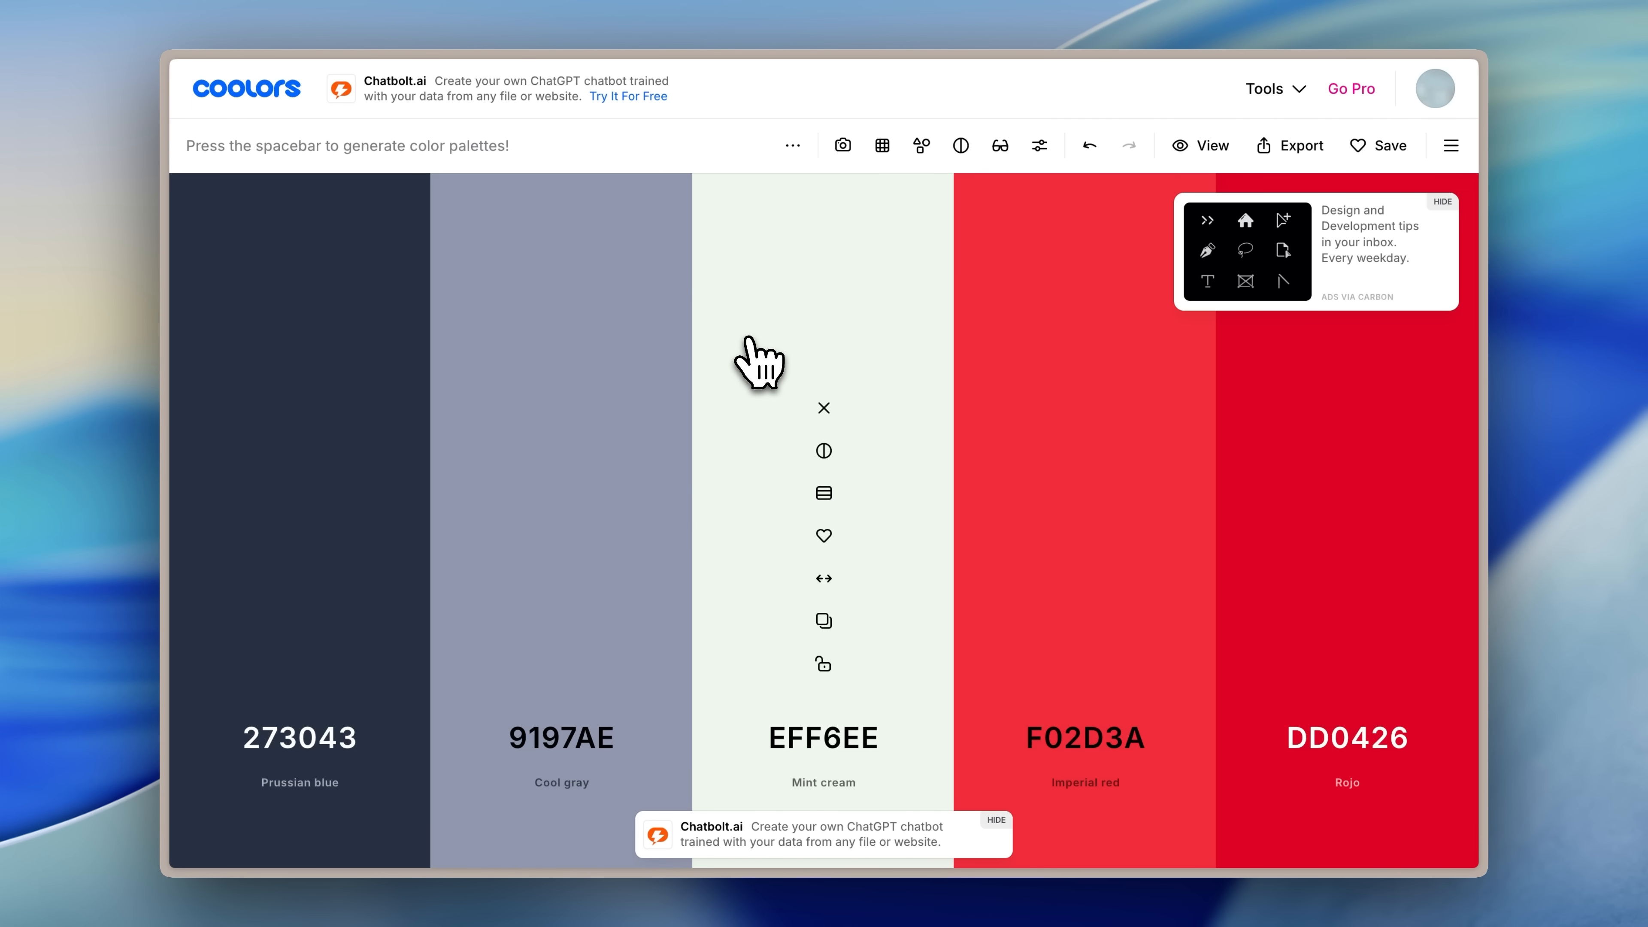
# Generate palettes with the spacebar until the Payne's gray–coral pink one, then choose an export format.
pyautogui.press('space')
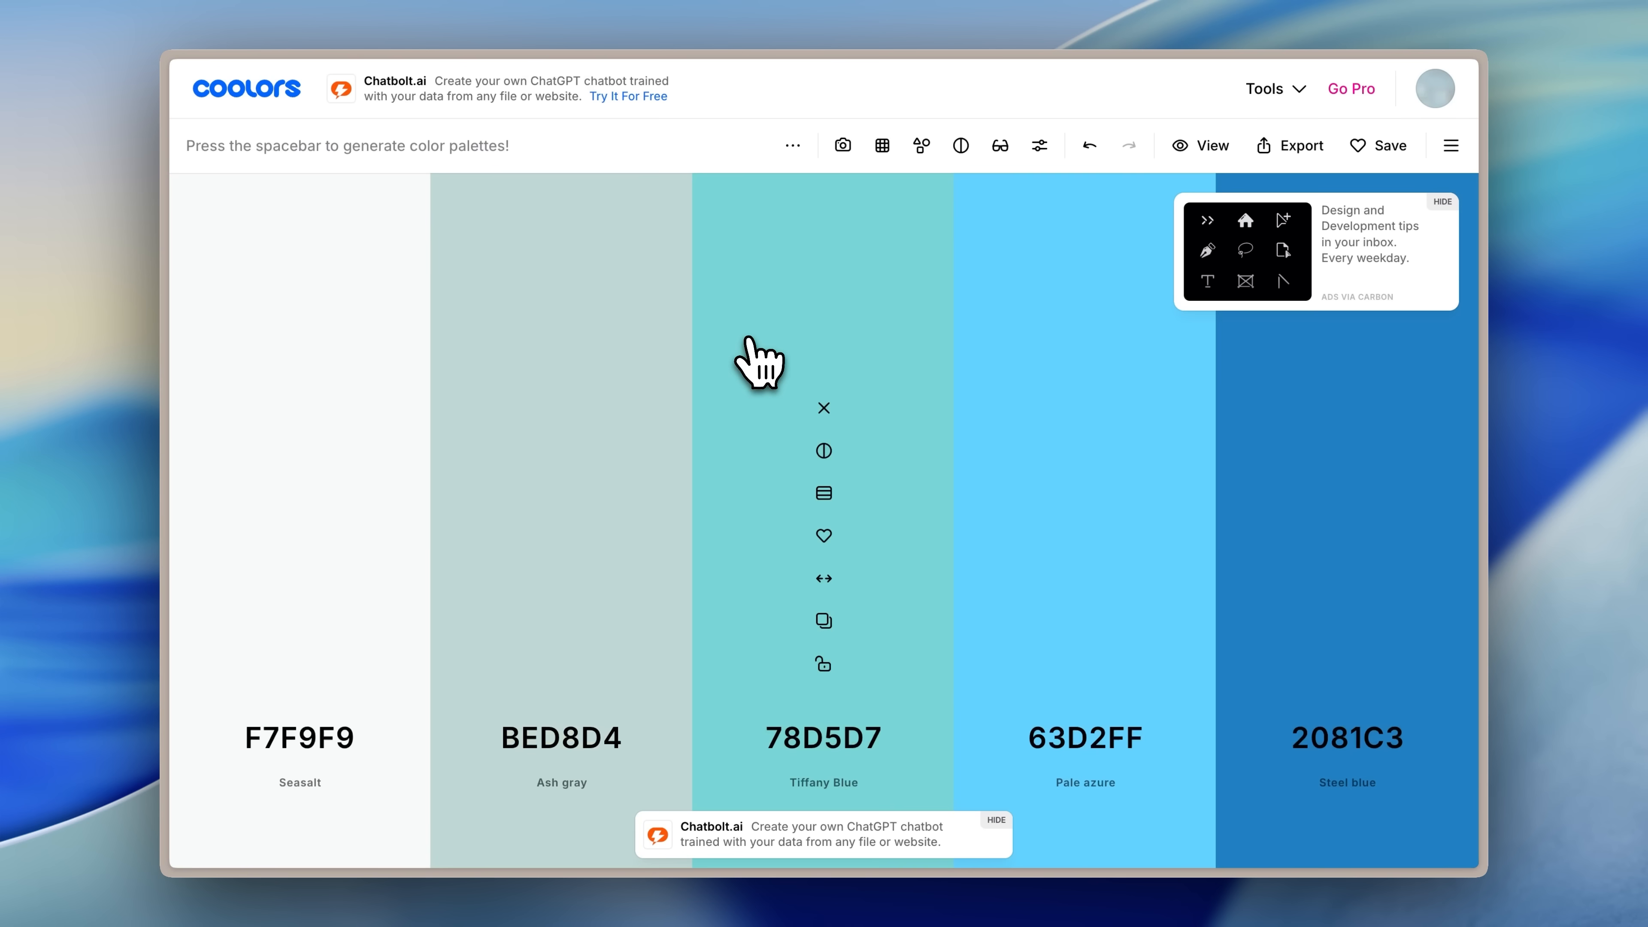
pyautogui.press('space')
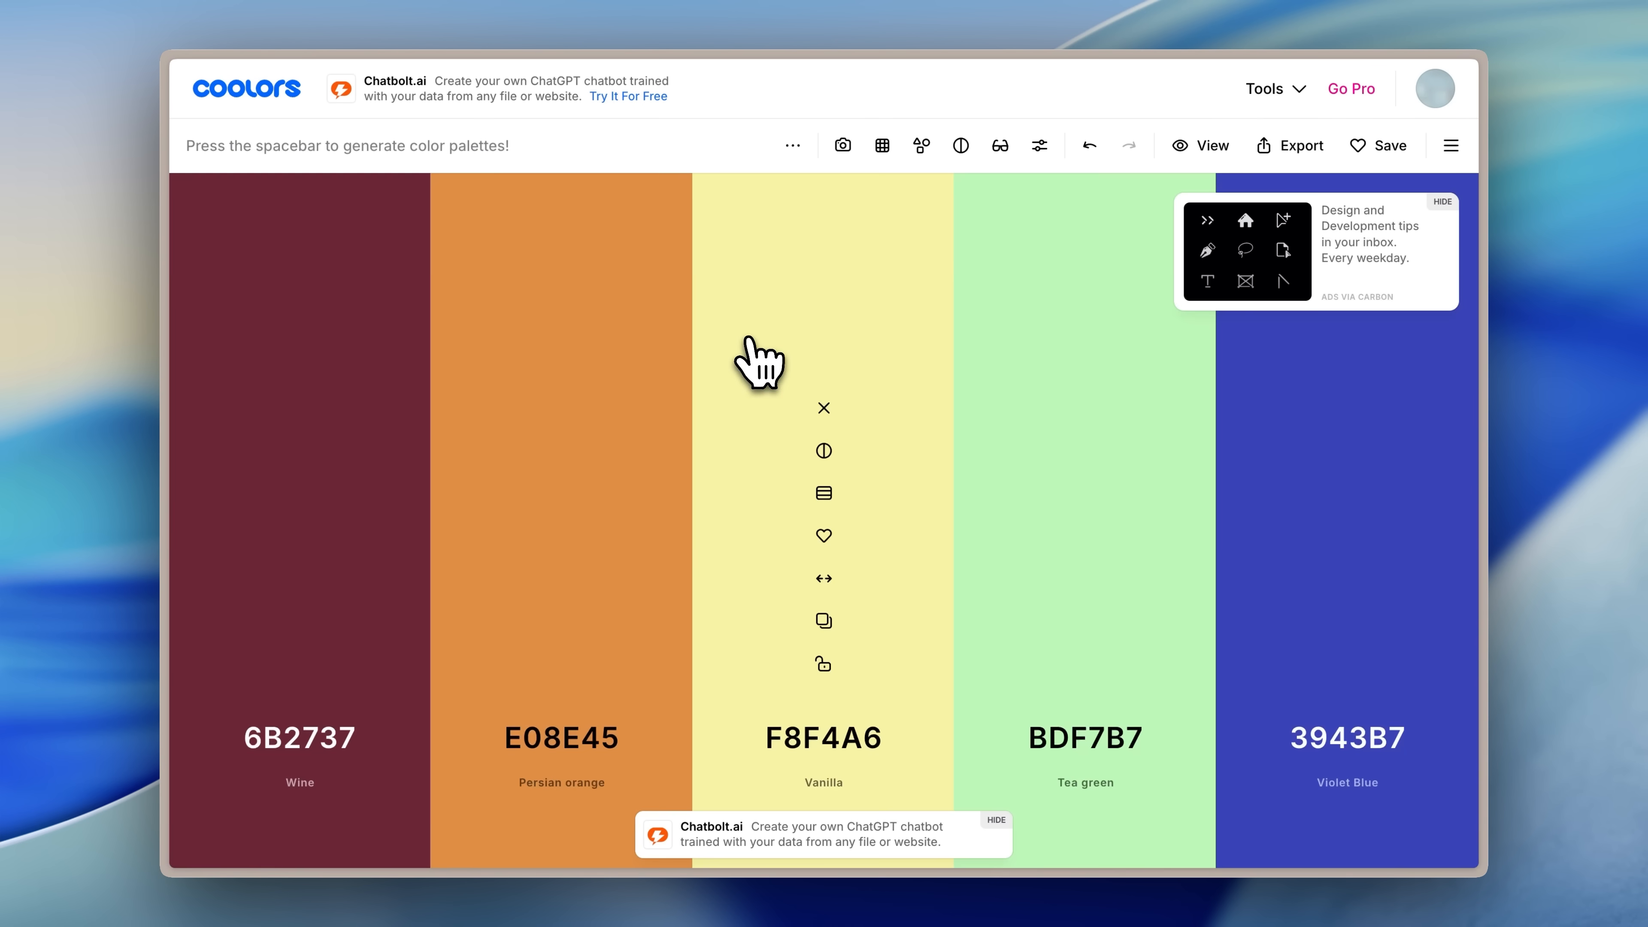
pyautogui.press('space')
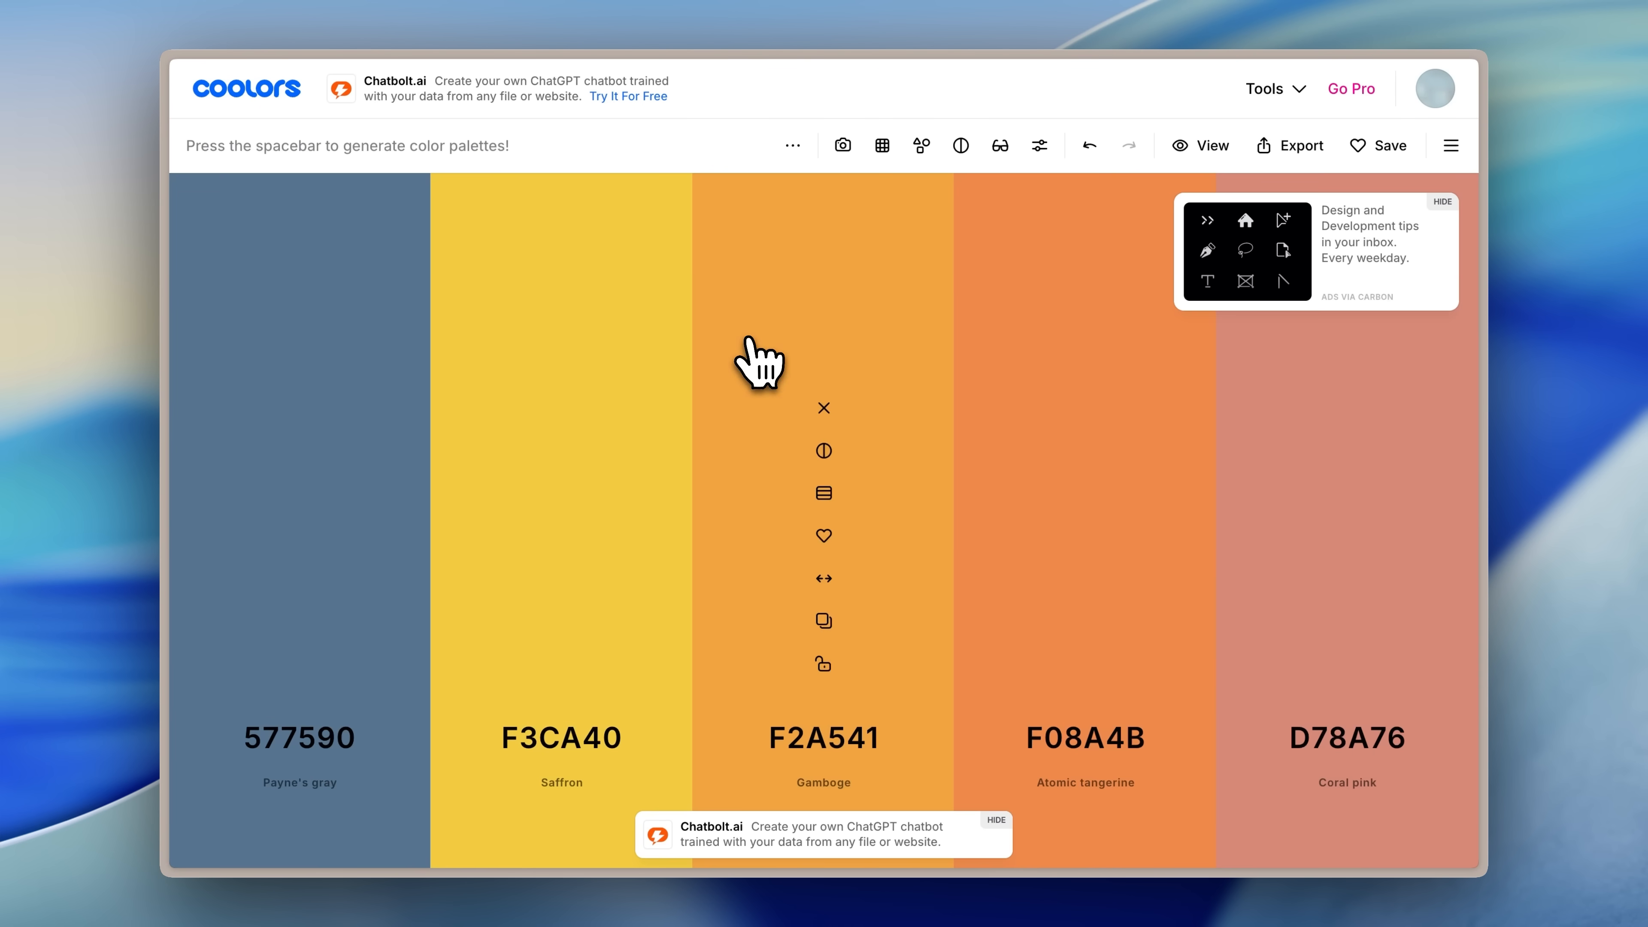
pyautogui.click(1300, 145)
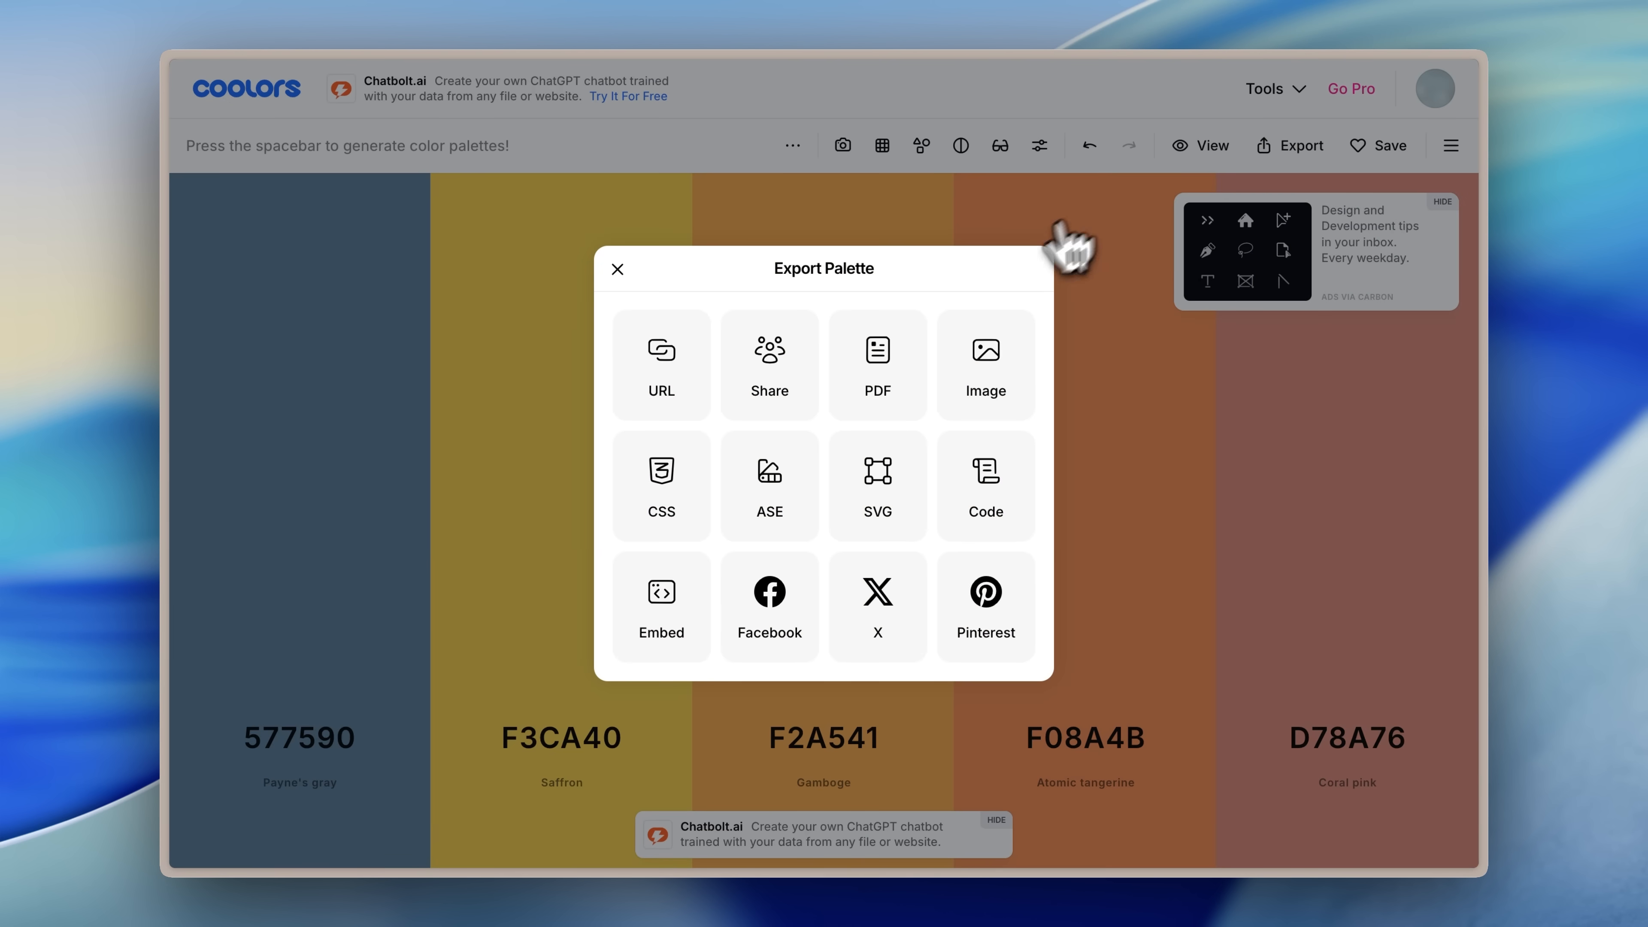
pyautogui.click(660, 484)
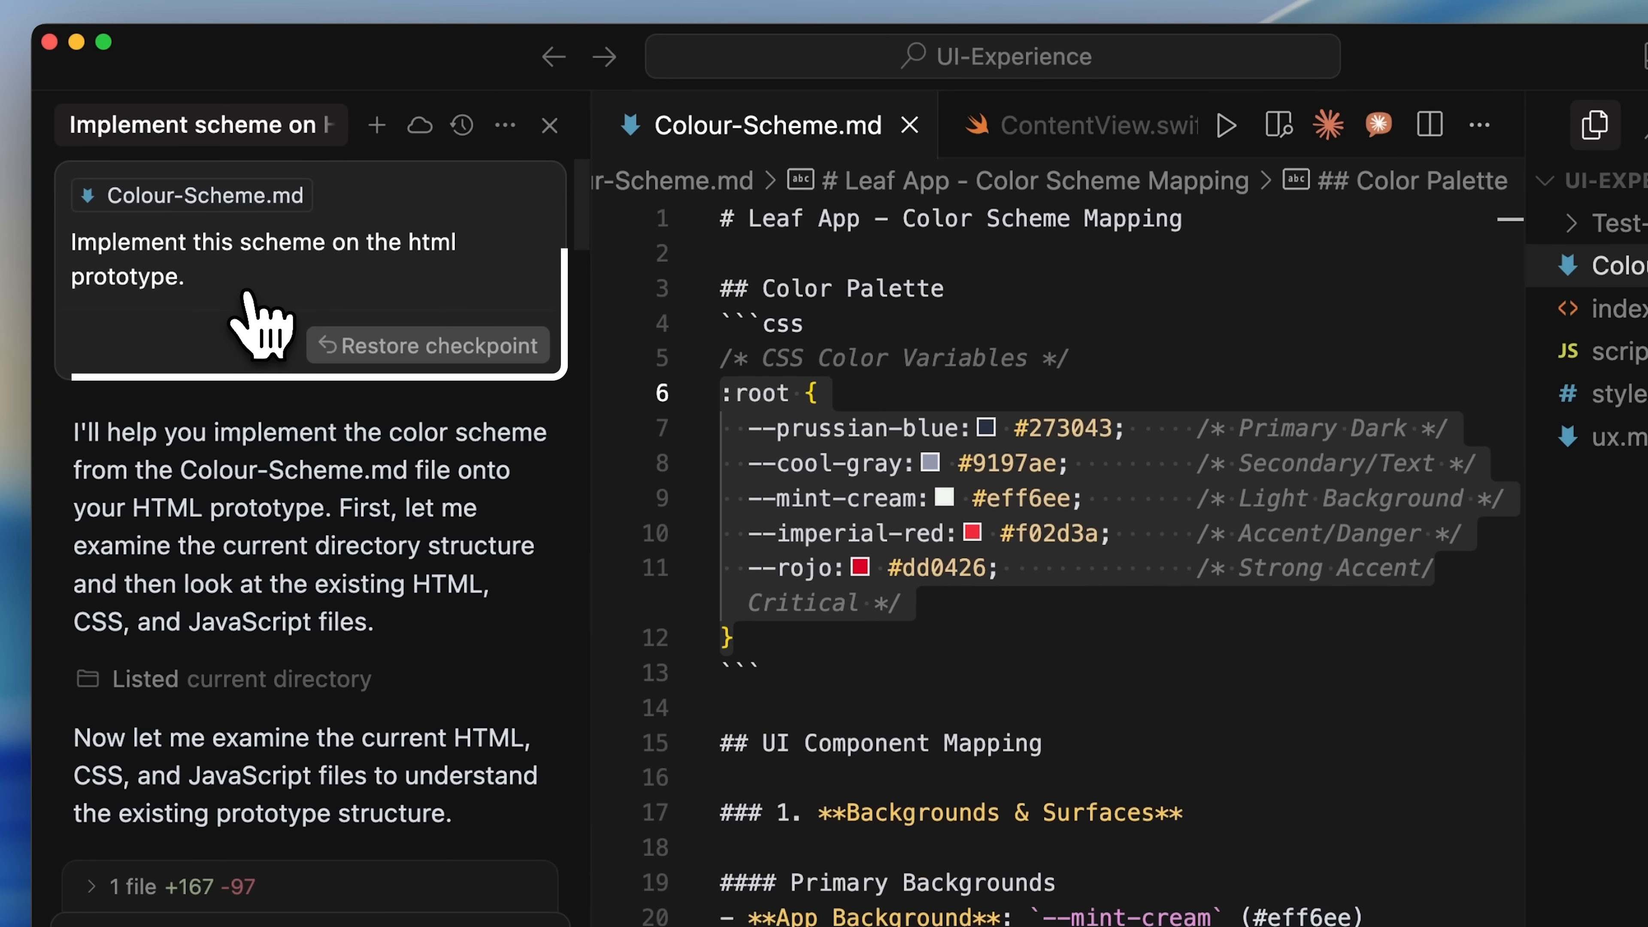
pyautogui.moveTo(263, 315)
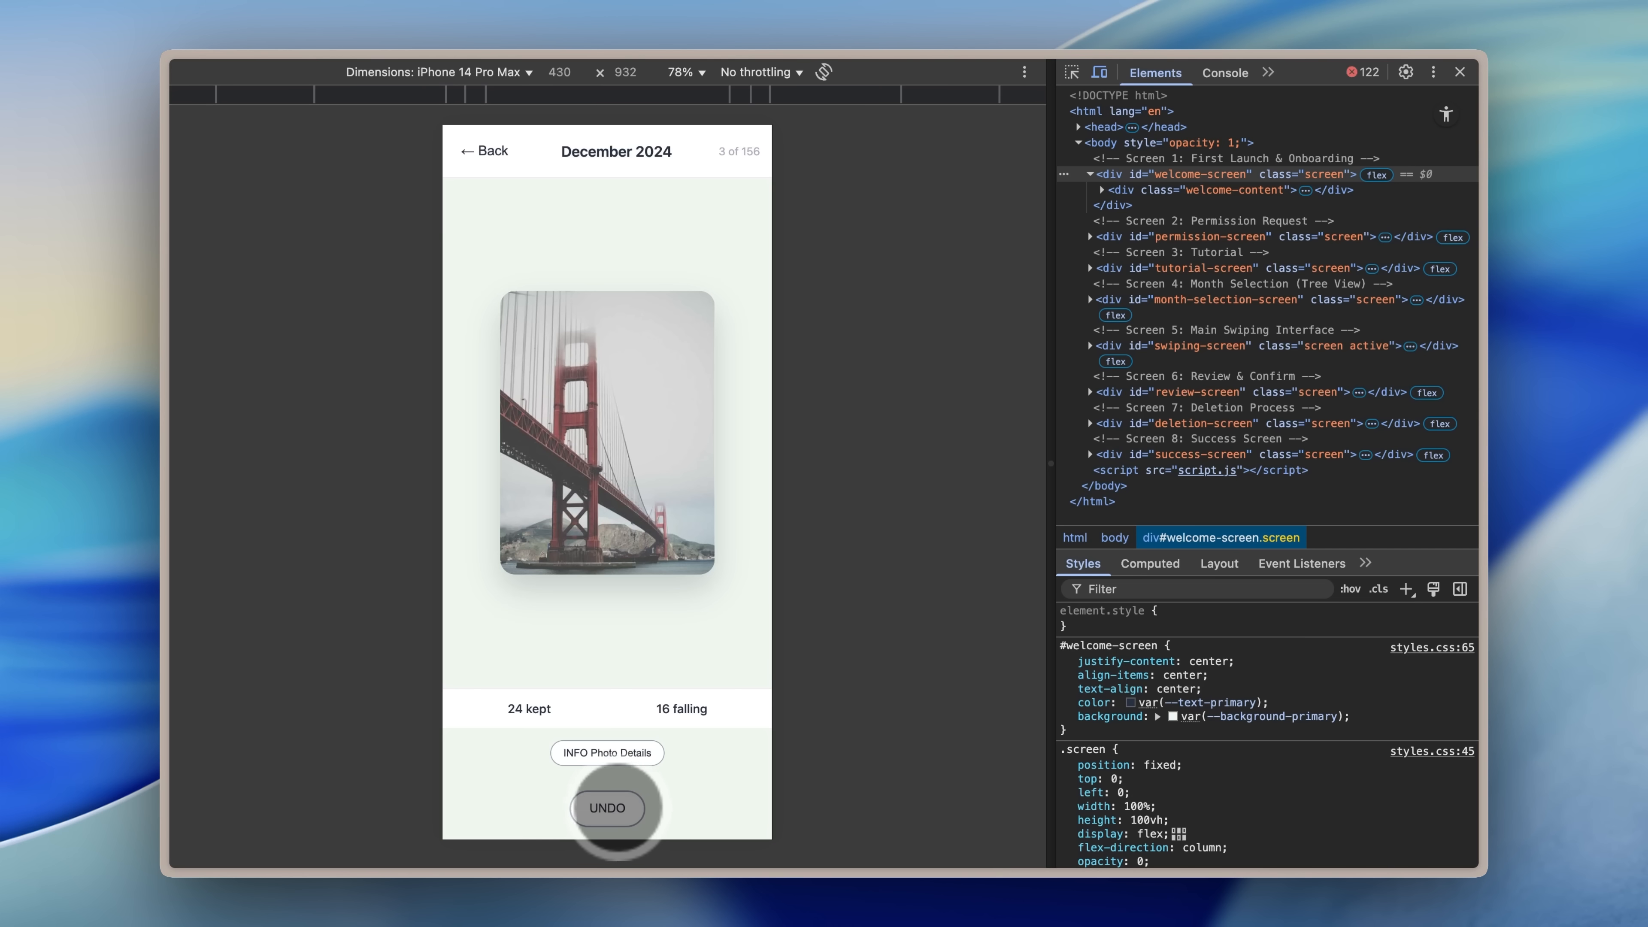
# Undo the last photo swipe on the restyled prototype's swiping screen.
pyautogui.click(607, 752)
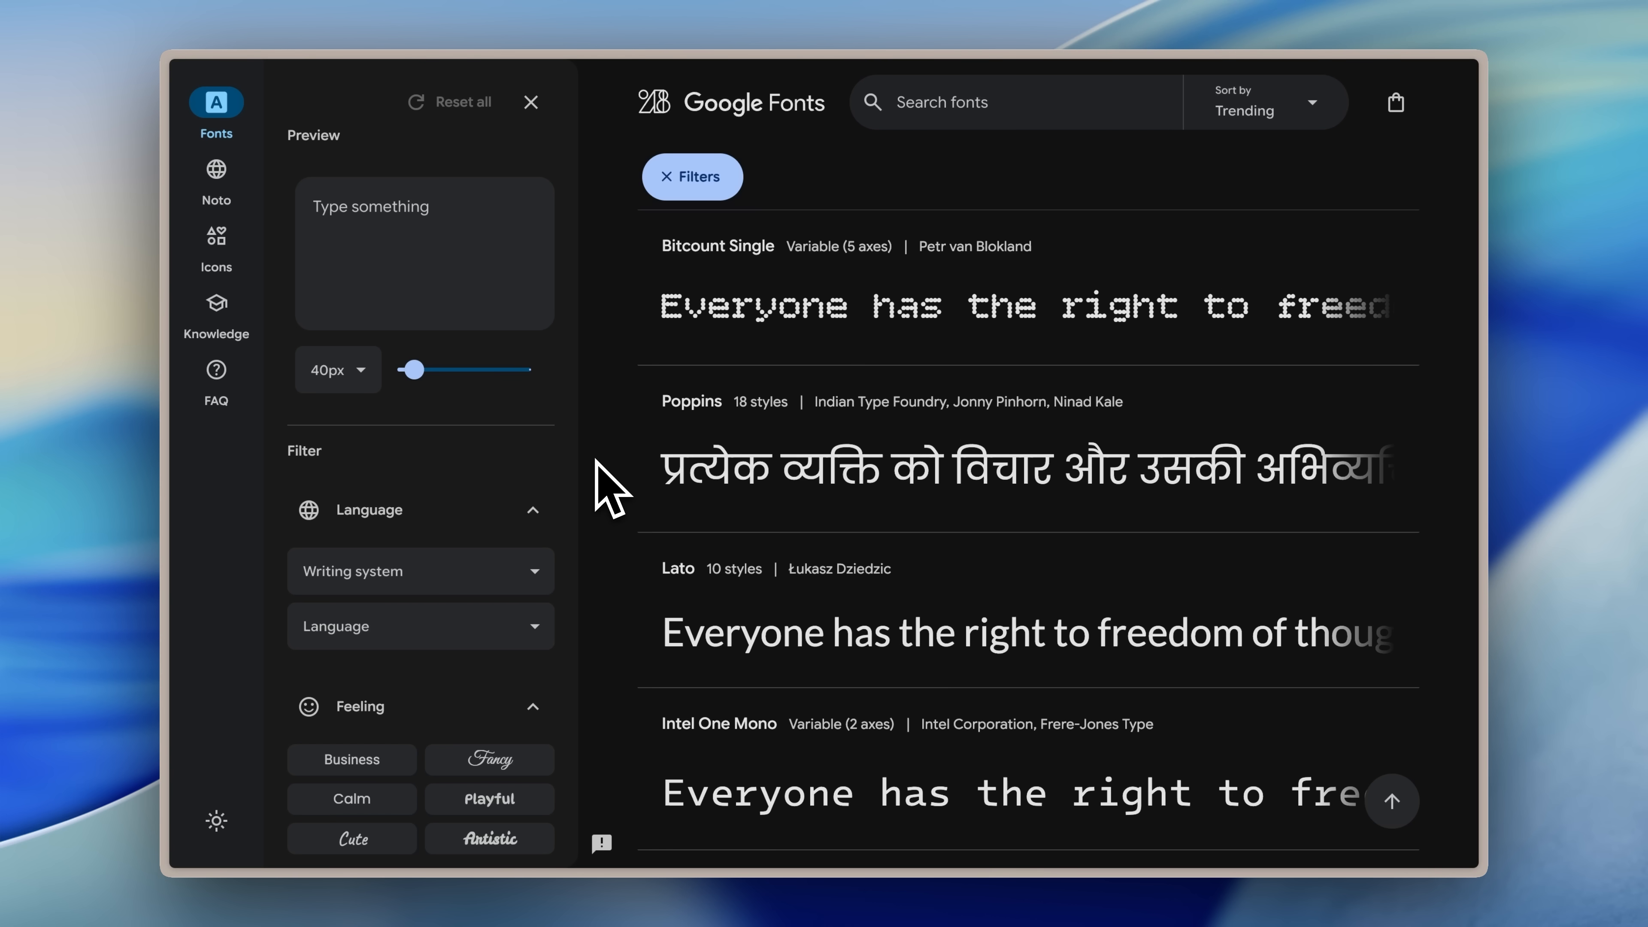
# Find Funnel Display in the font list, get the font and proceed to its download bag.
pyautogui.scroll(-3)
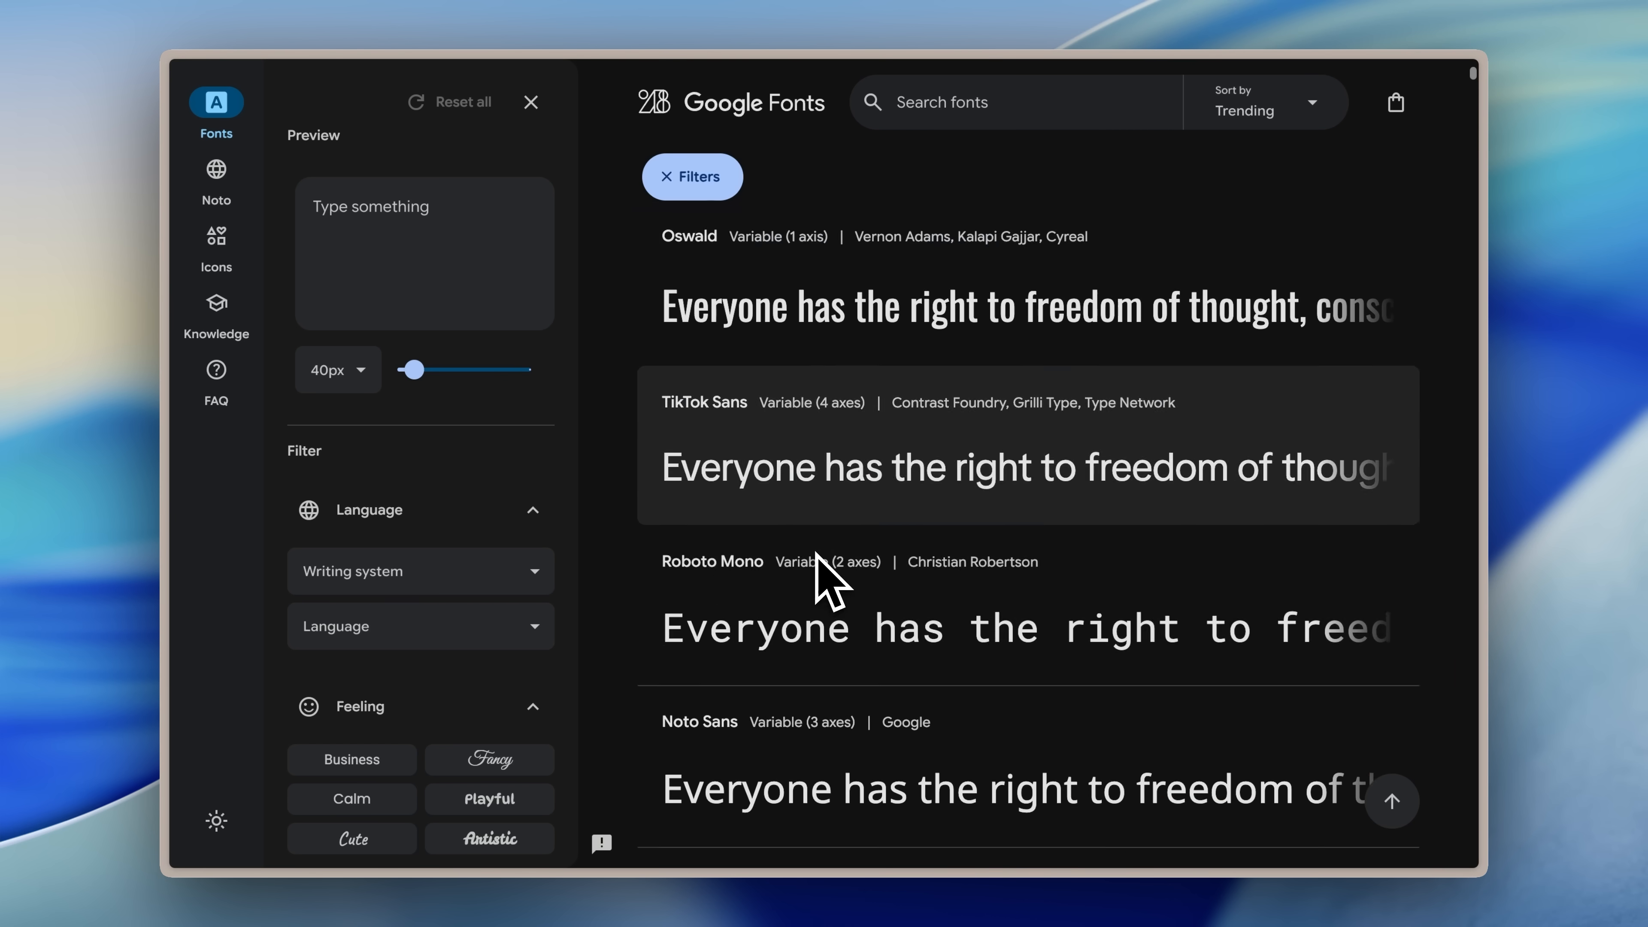
pyautogui.scroll(-3)
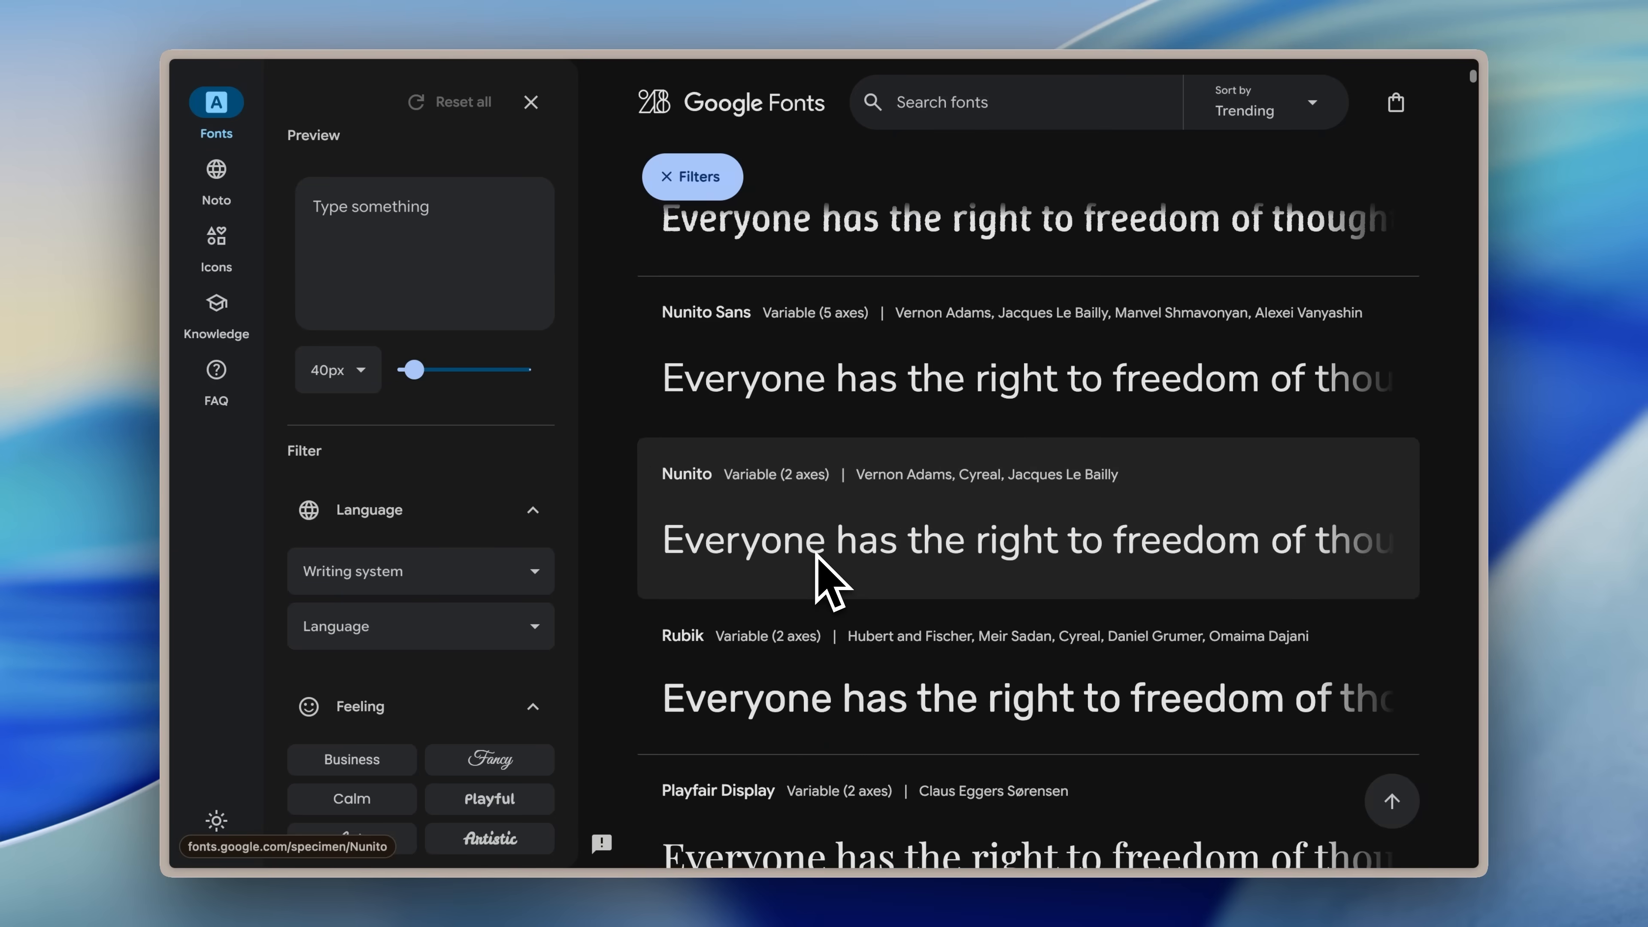
pyautogui.scroll(-3)
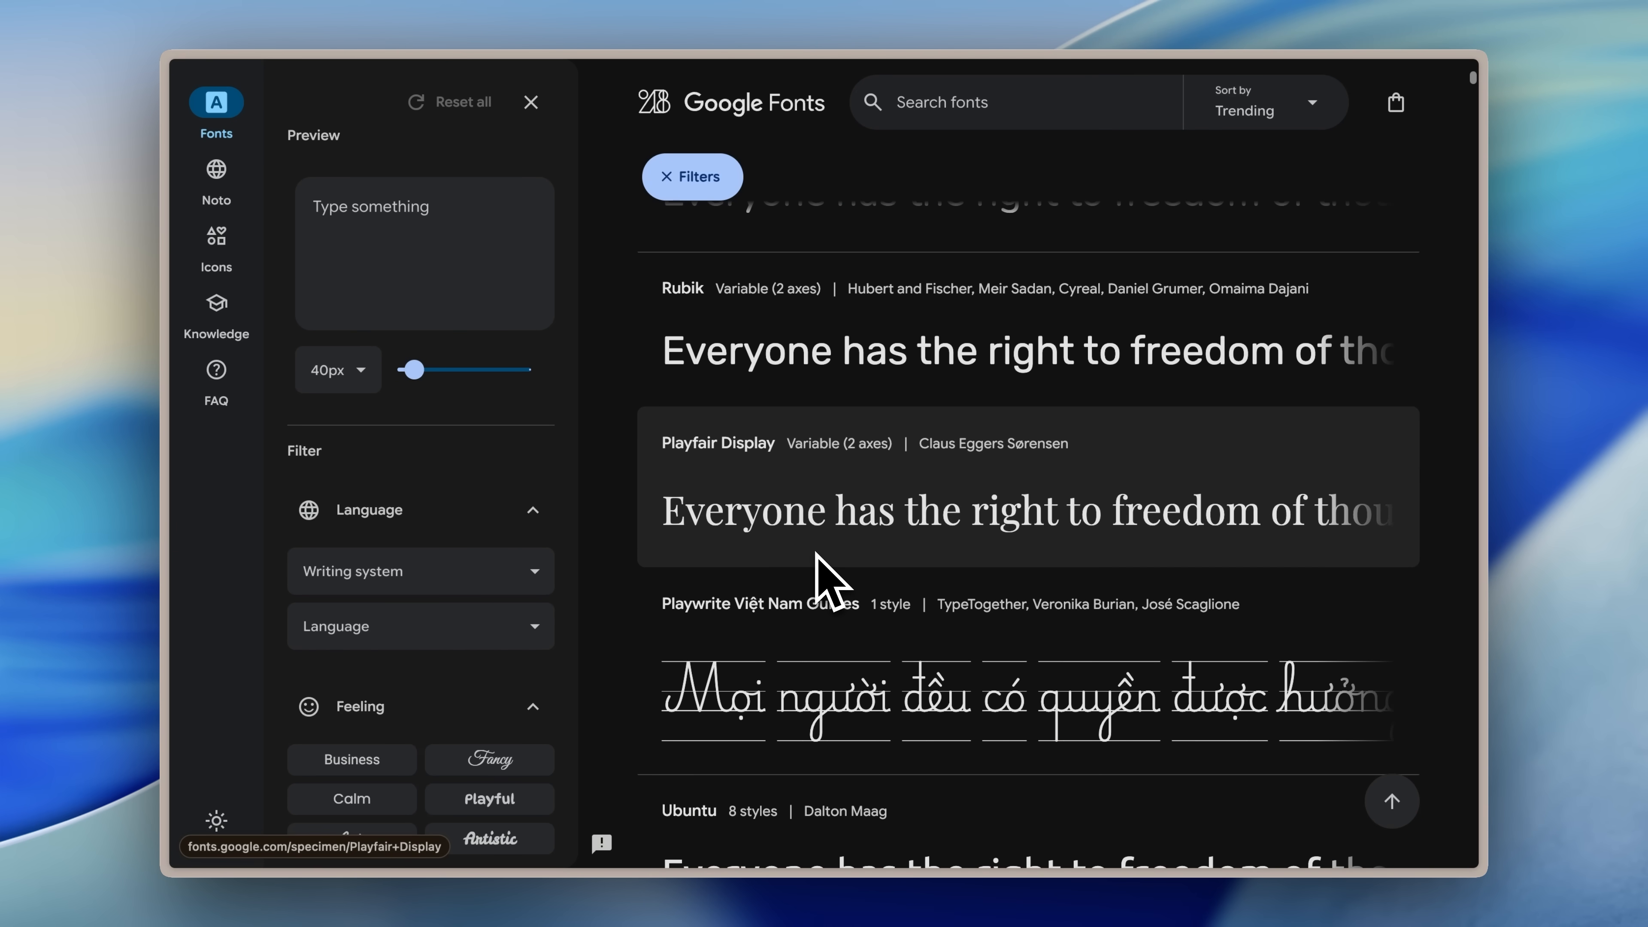
pyautogui.scroll(-3)
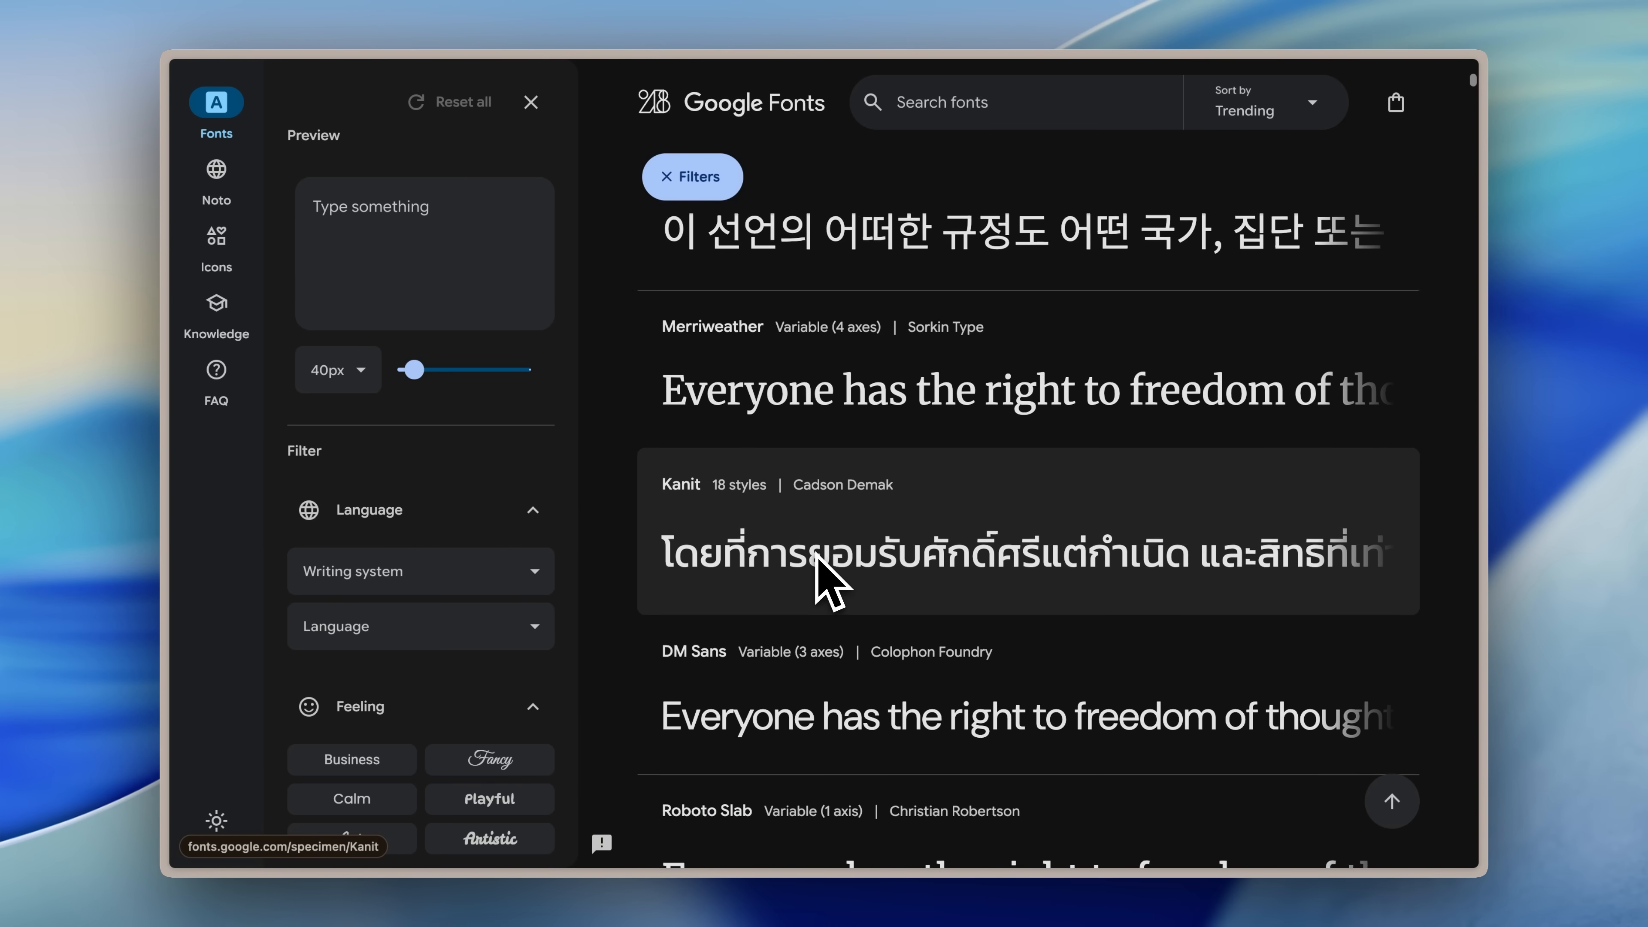
pyautogui.click(351, 799)
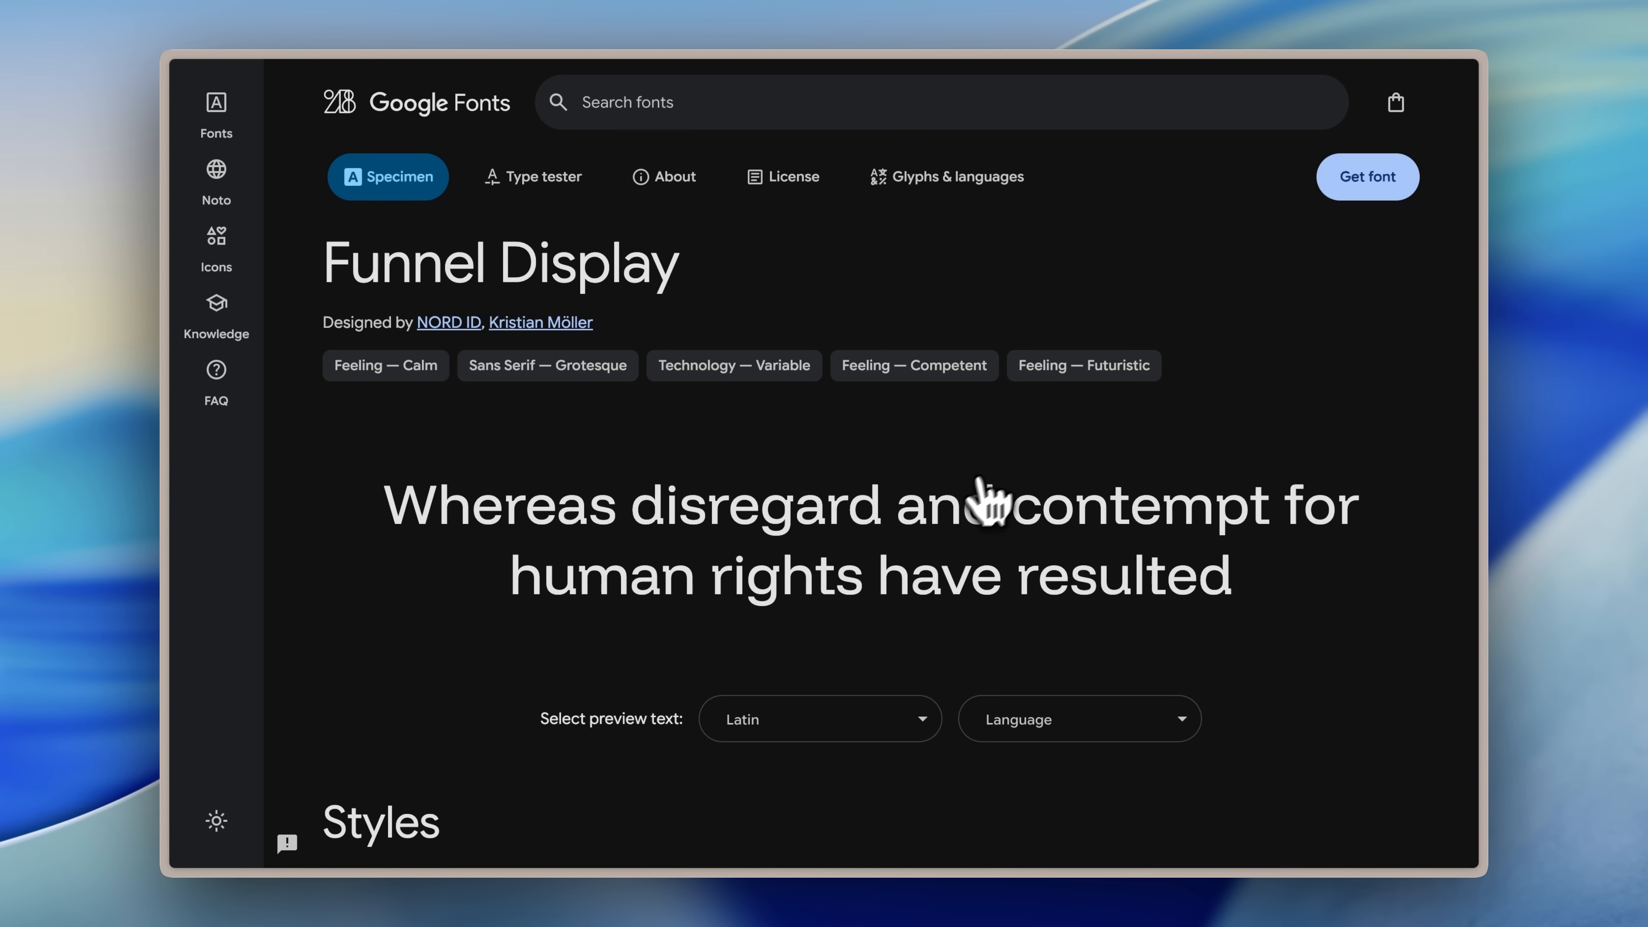
pyautogui.click(1367, 175)
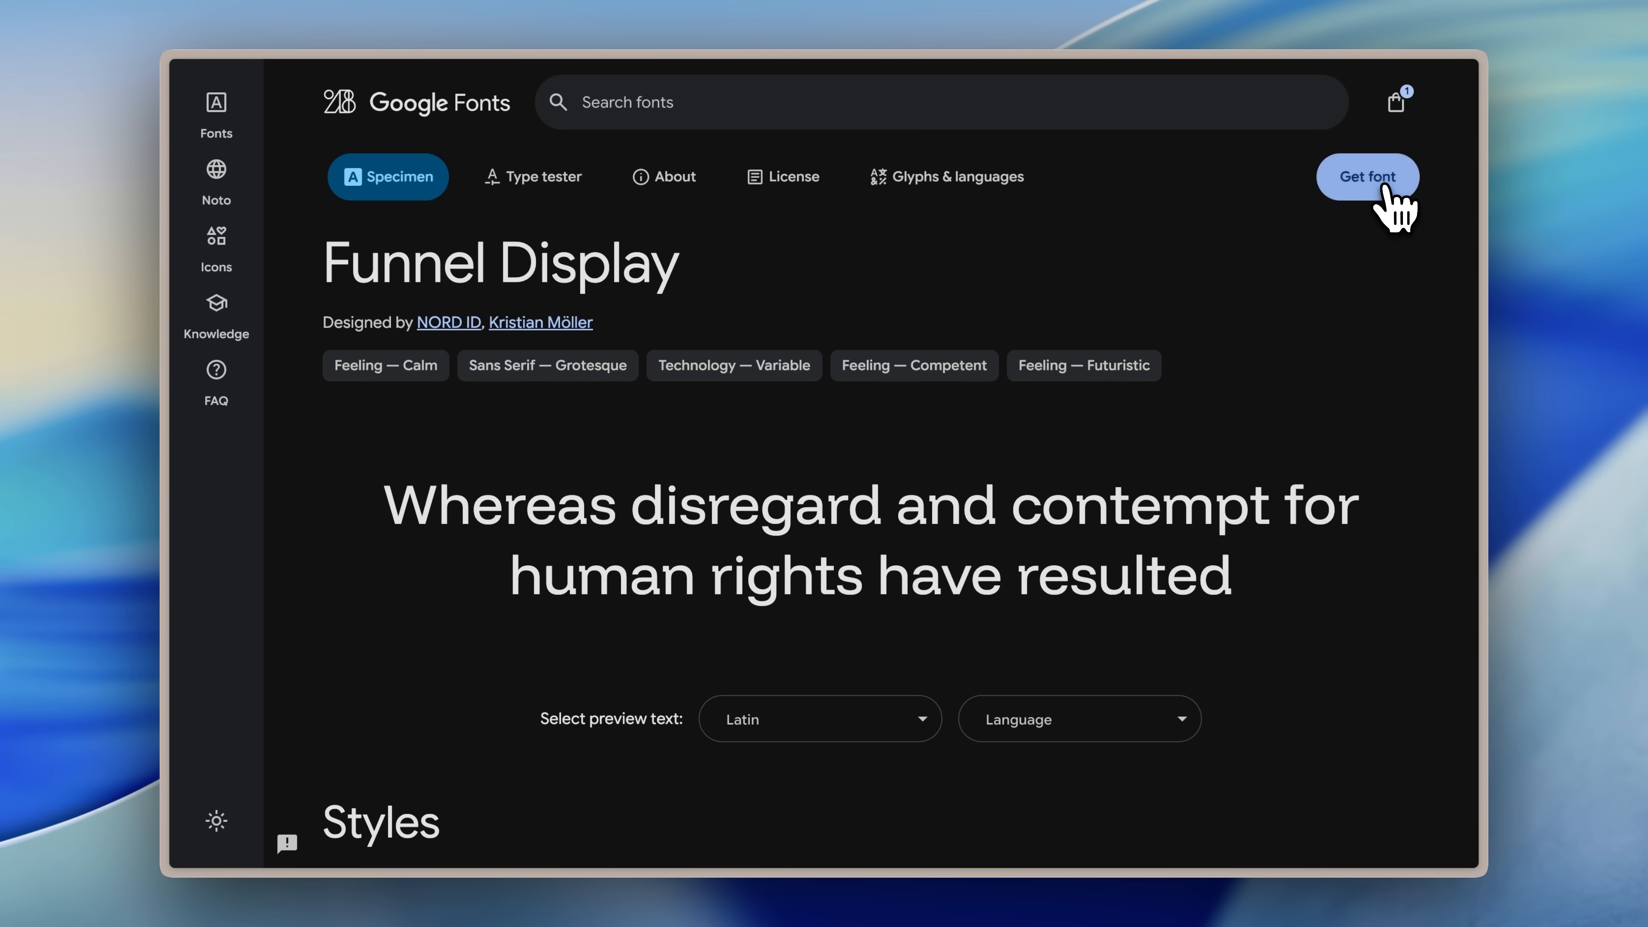
pyautogui.click(1367, 177)
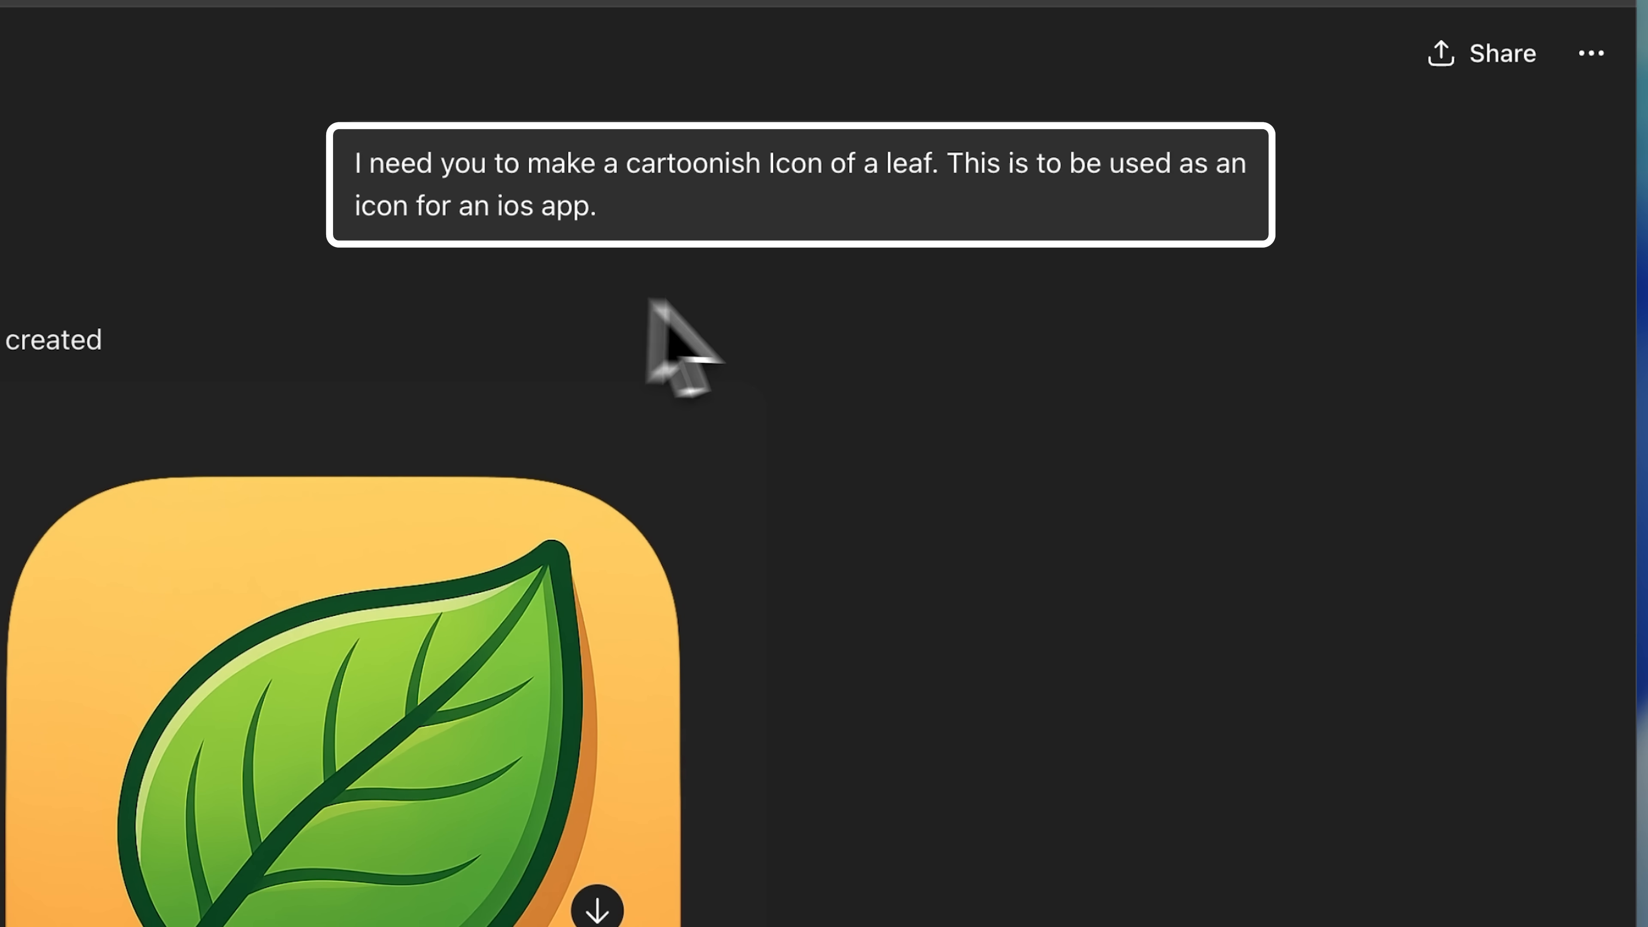
pyautogui.moveTo(740, 352)
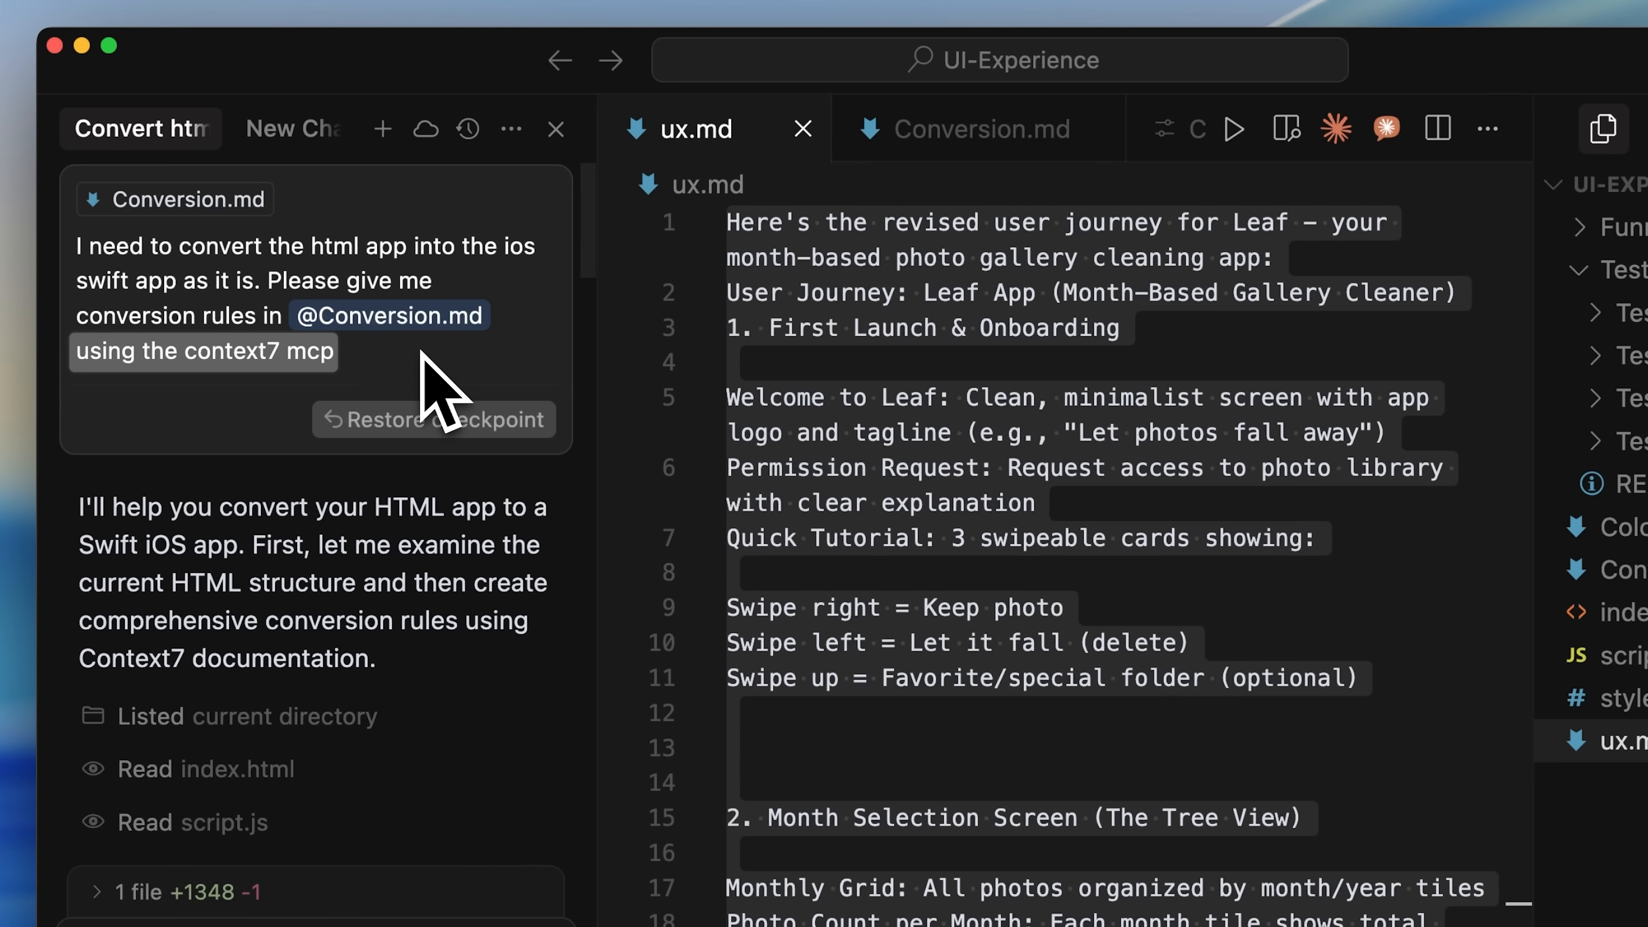
# Browse the Context7 GitHub README down to its MCP installation section for Cursor.
pyautogui.click(265, 722)
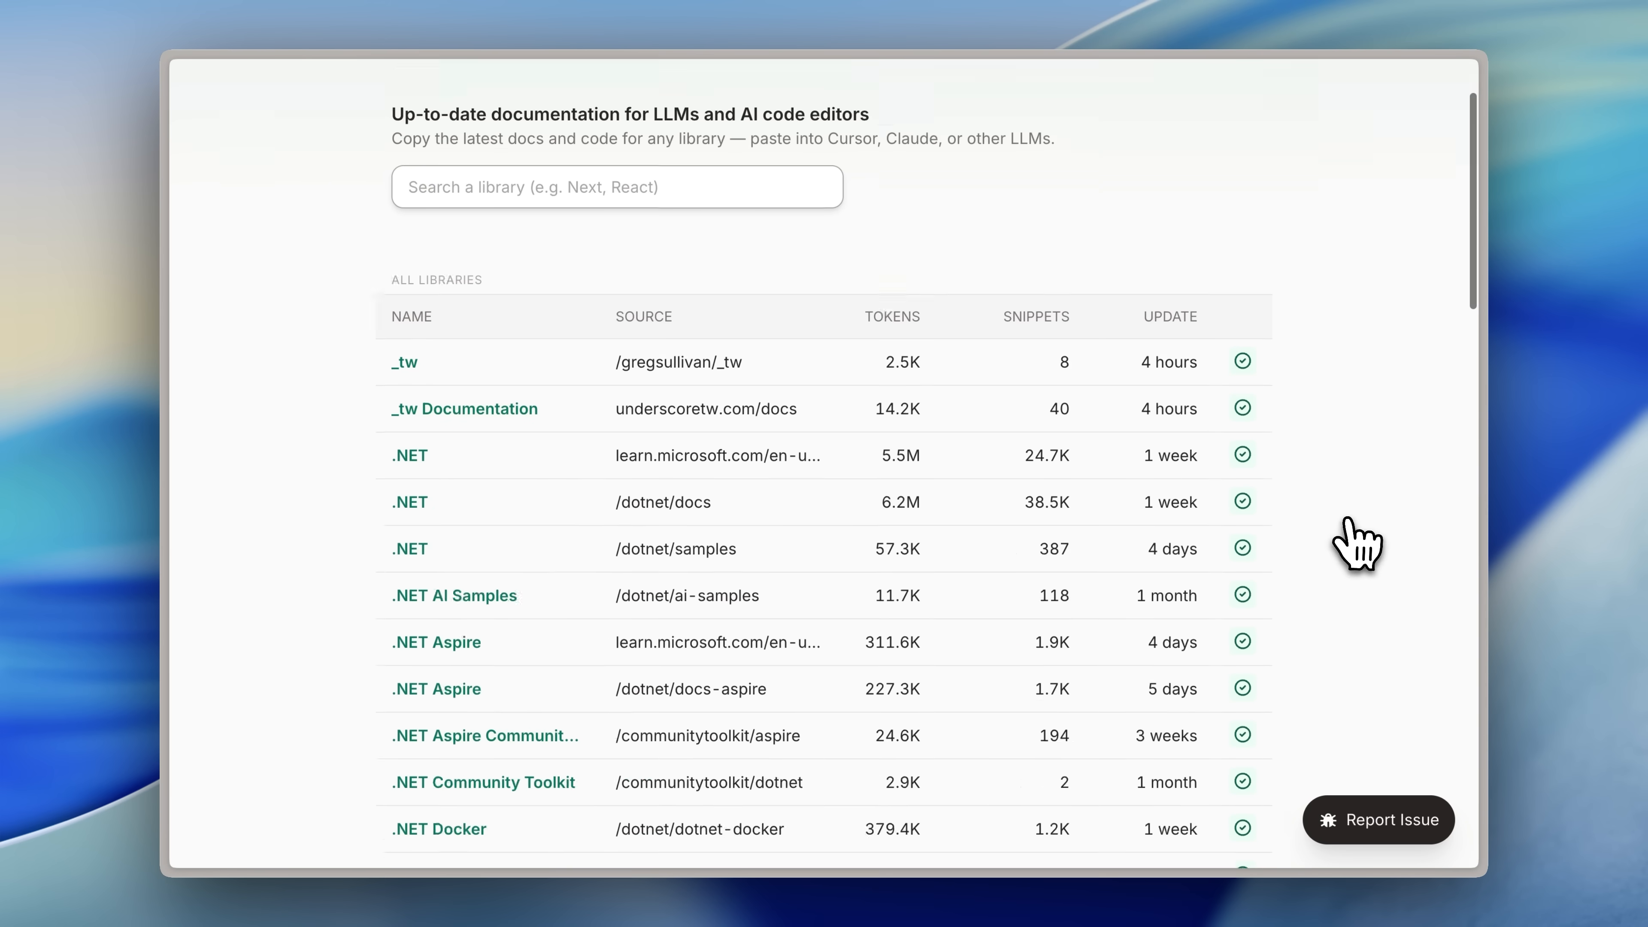
pyautogui.scroll(-3)
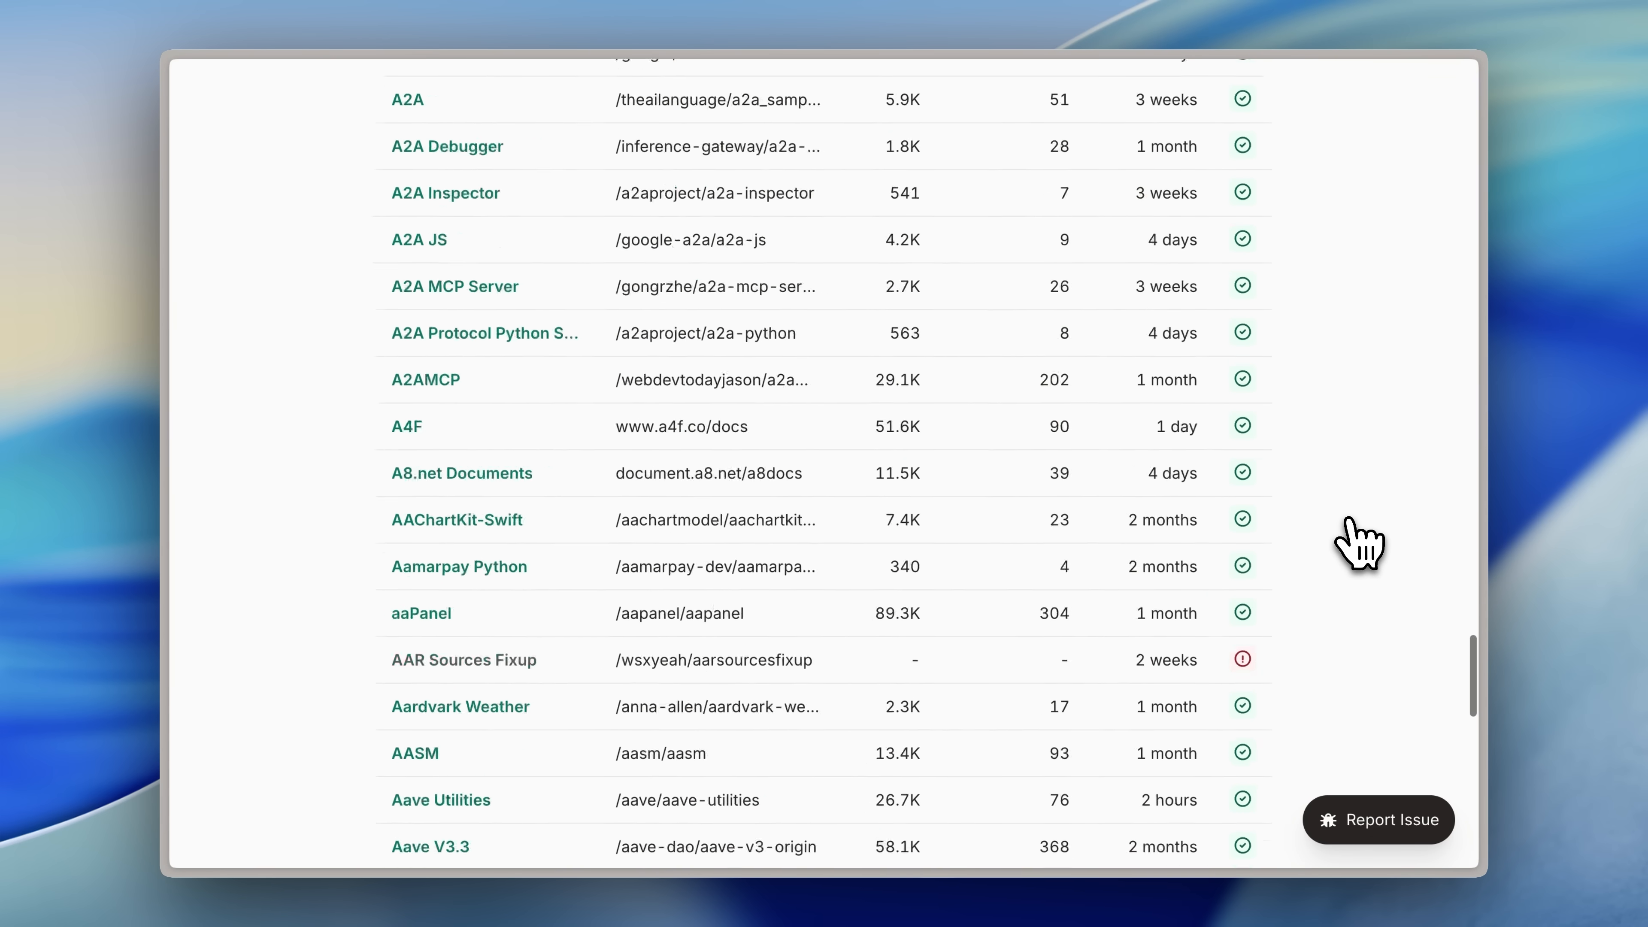
pyautogui.scroll(-3)
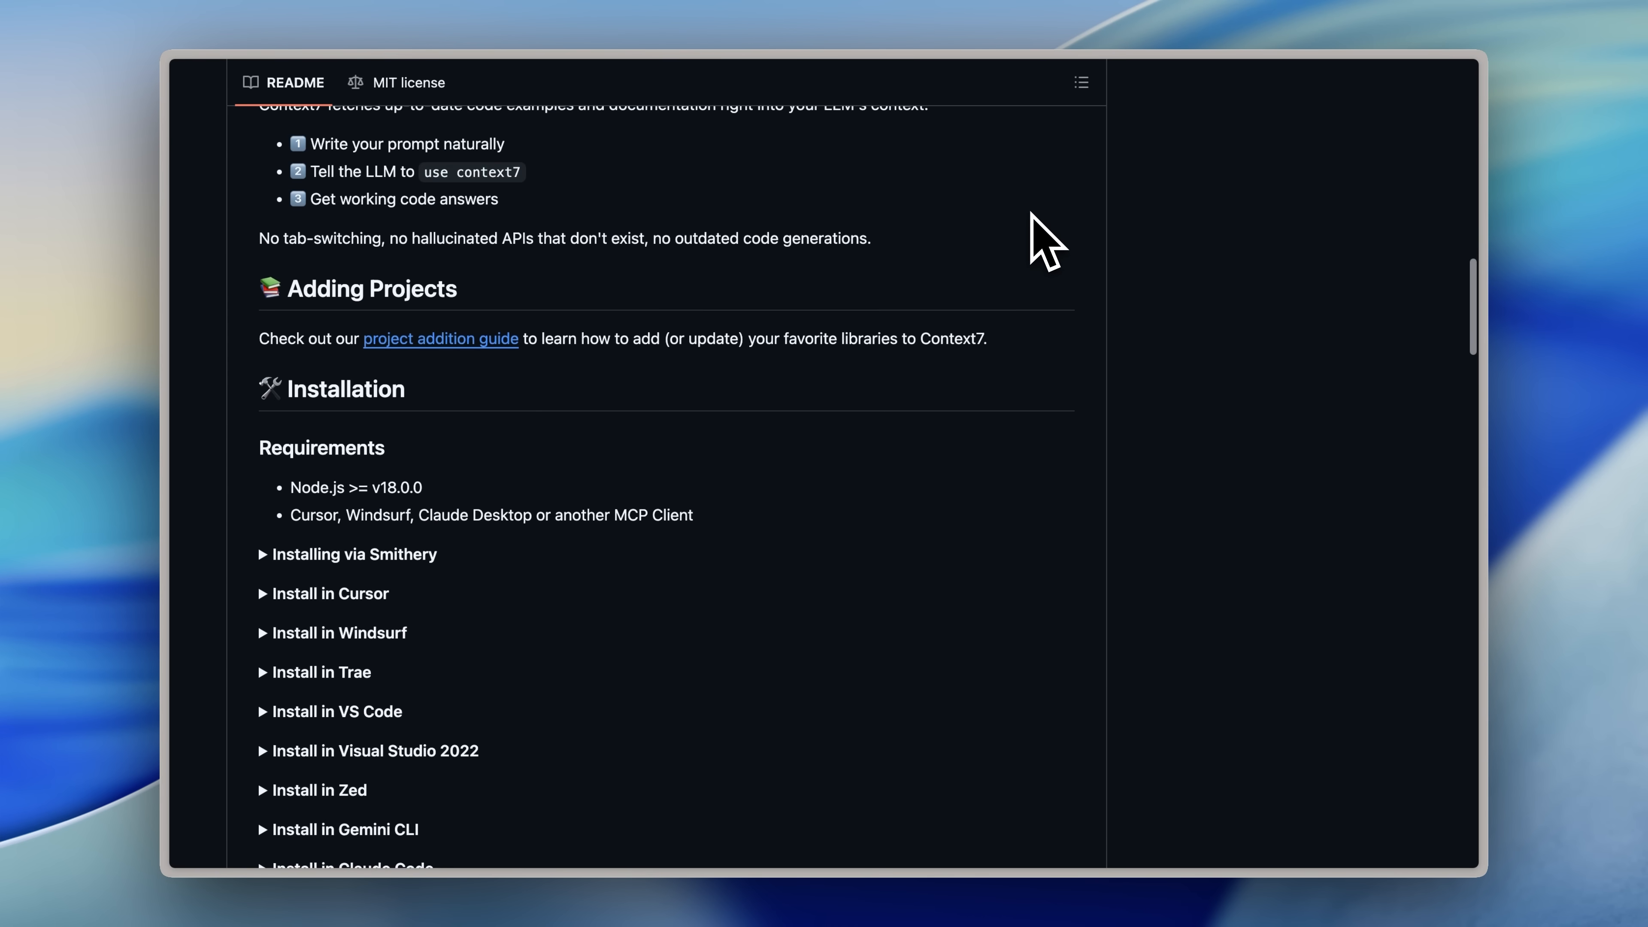
pyautogui.scroll(-3)
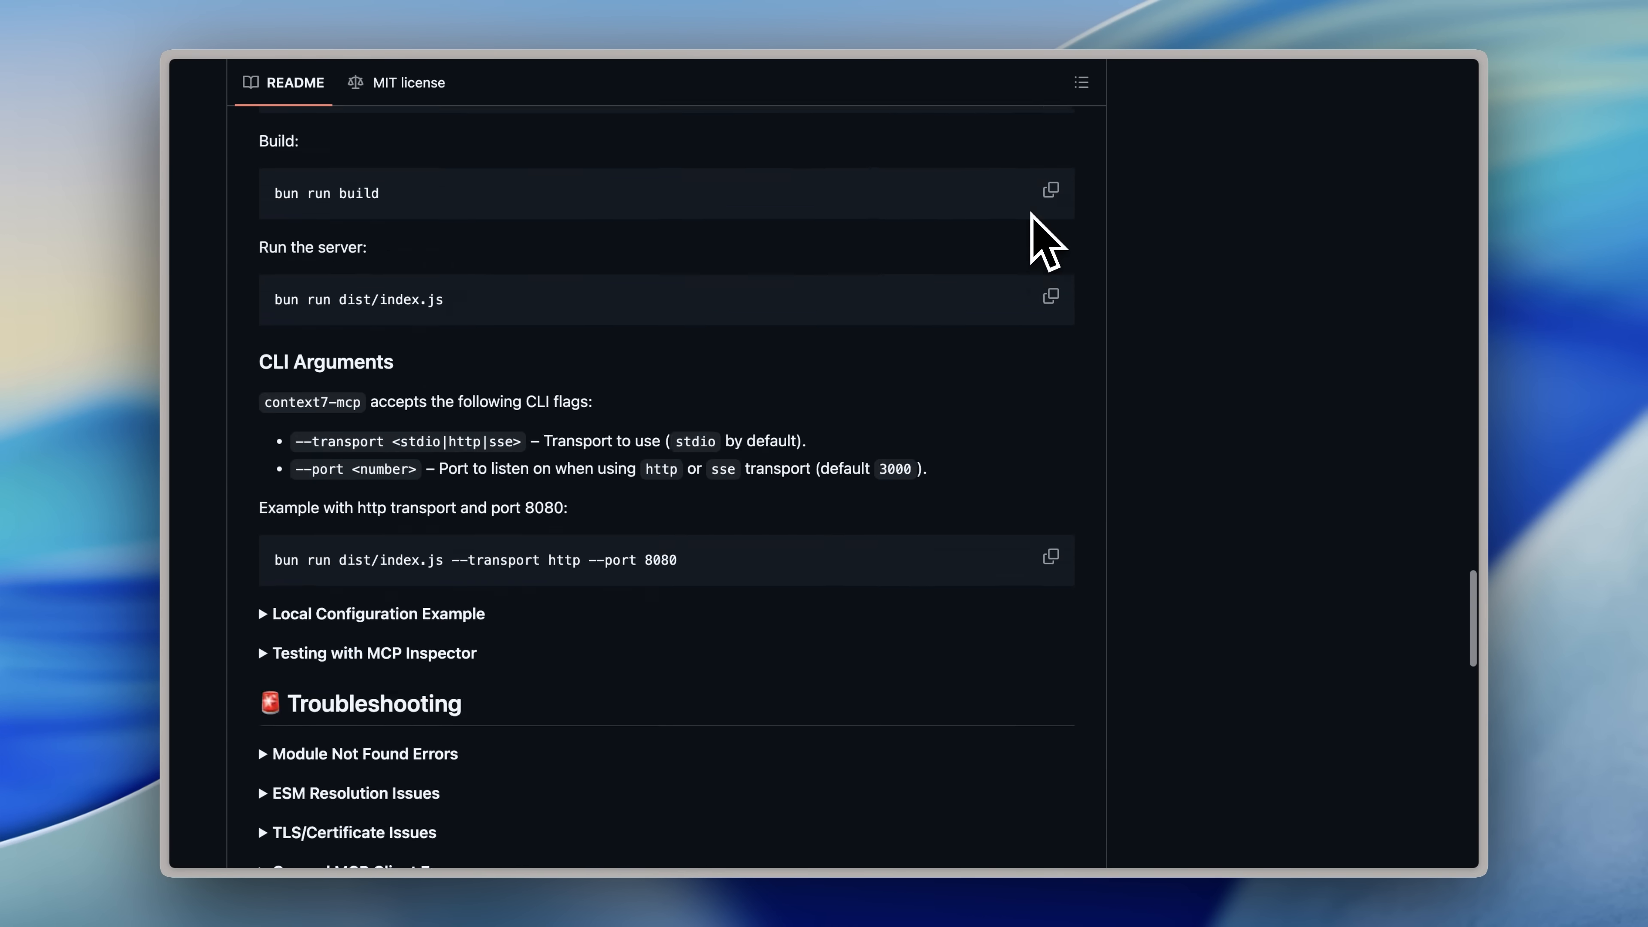
pyautogui.scroll(-3)
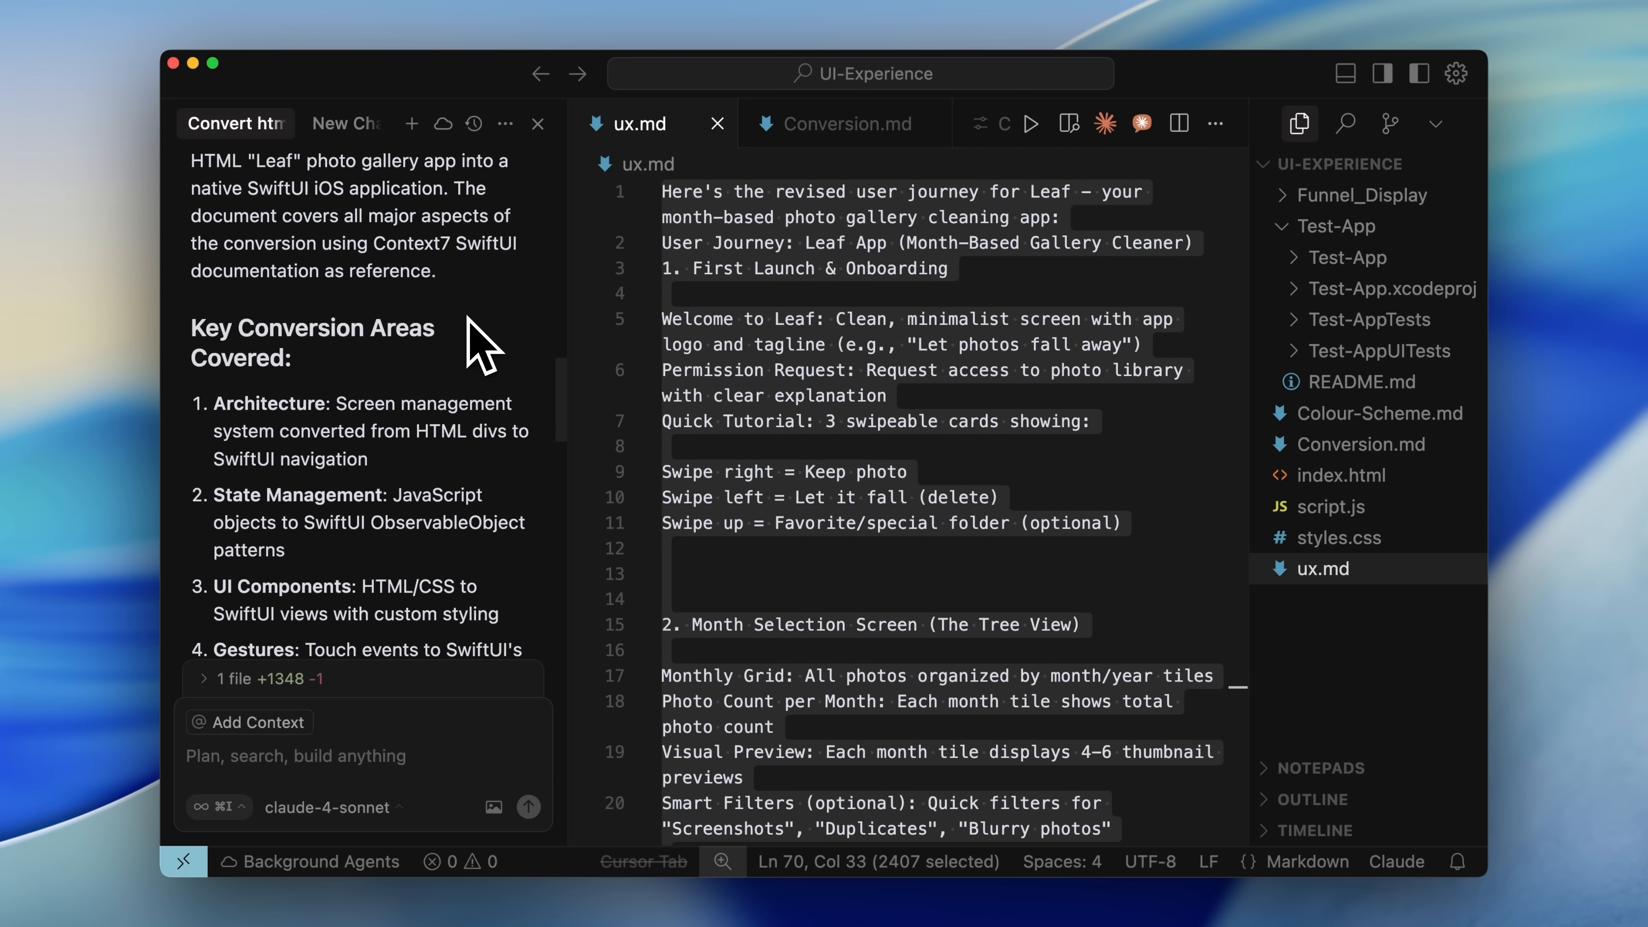
# Reopen the earlier 'Convert html' agent conversation from the chat history.
pyautogui.scroll(-3)
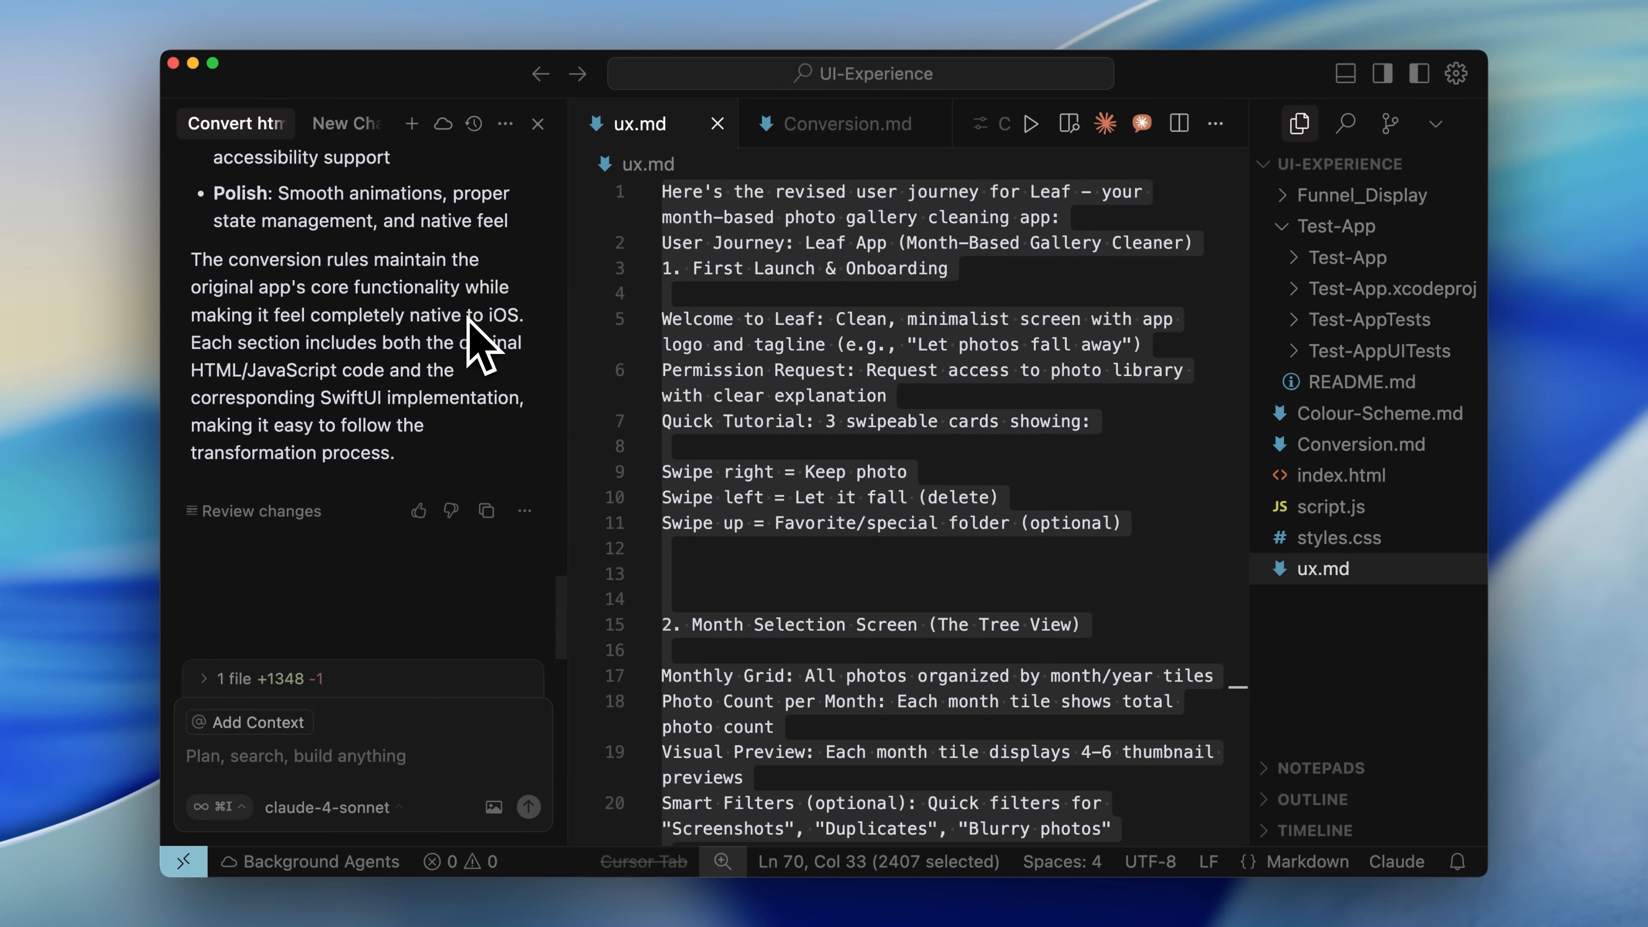
pyautogui.click(842, 123)
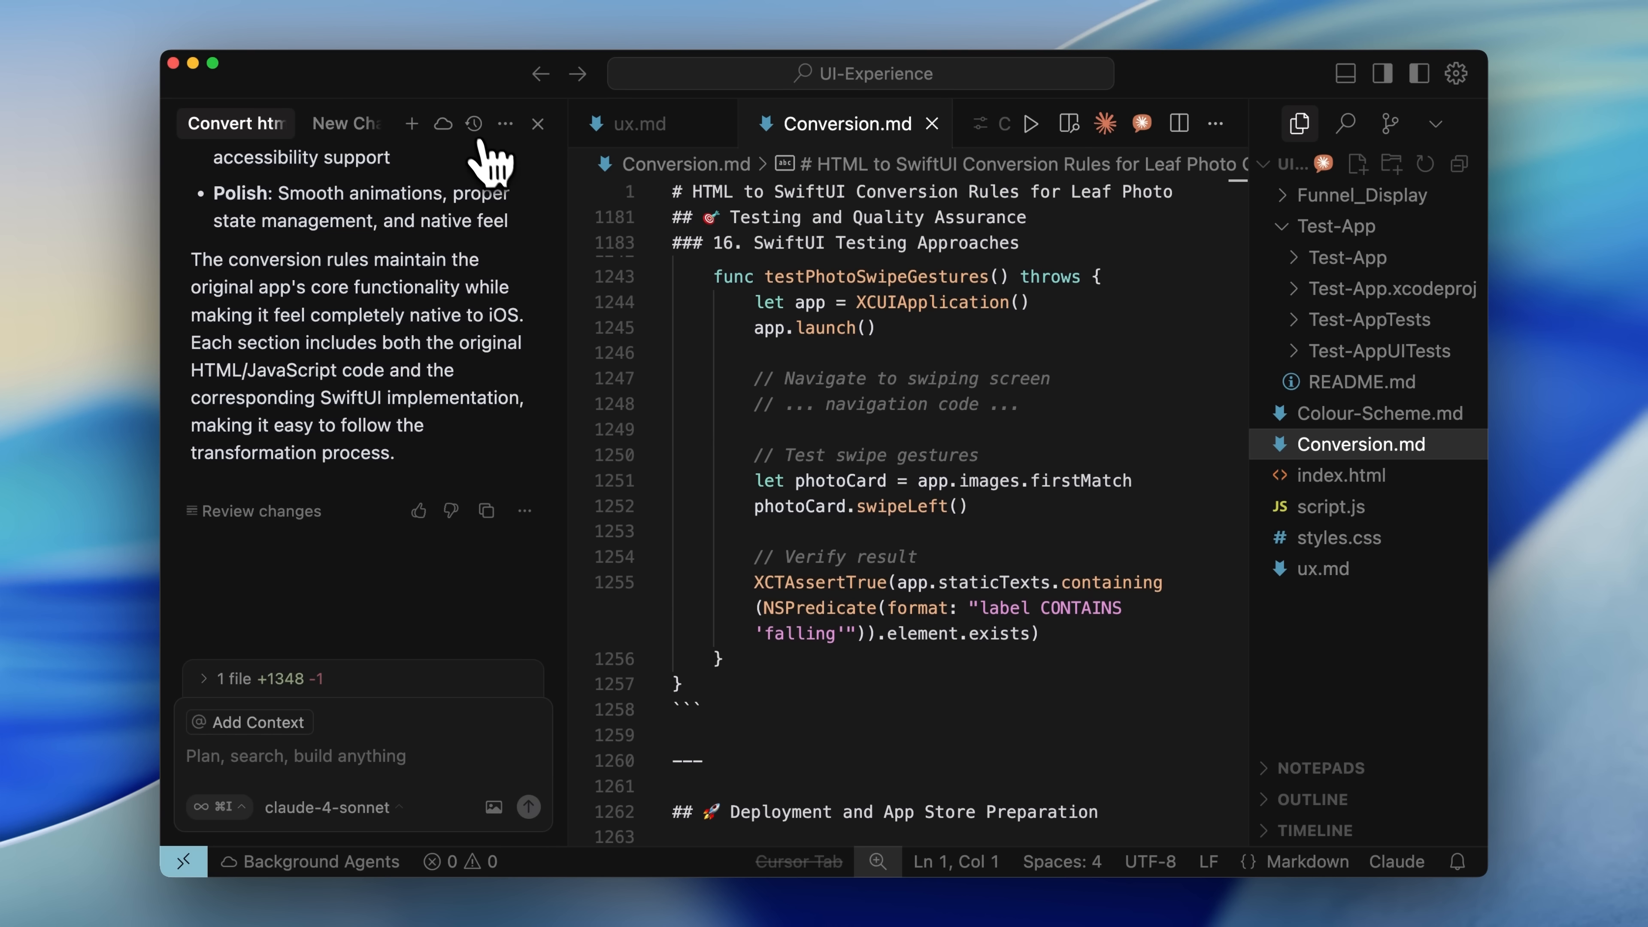
pyautogui.click(474, 124)
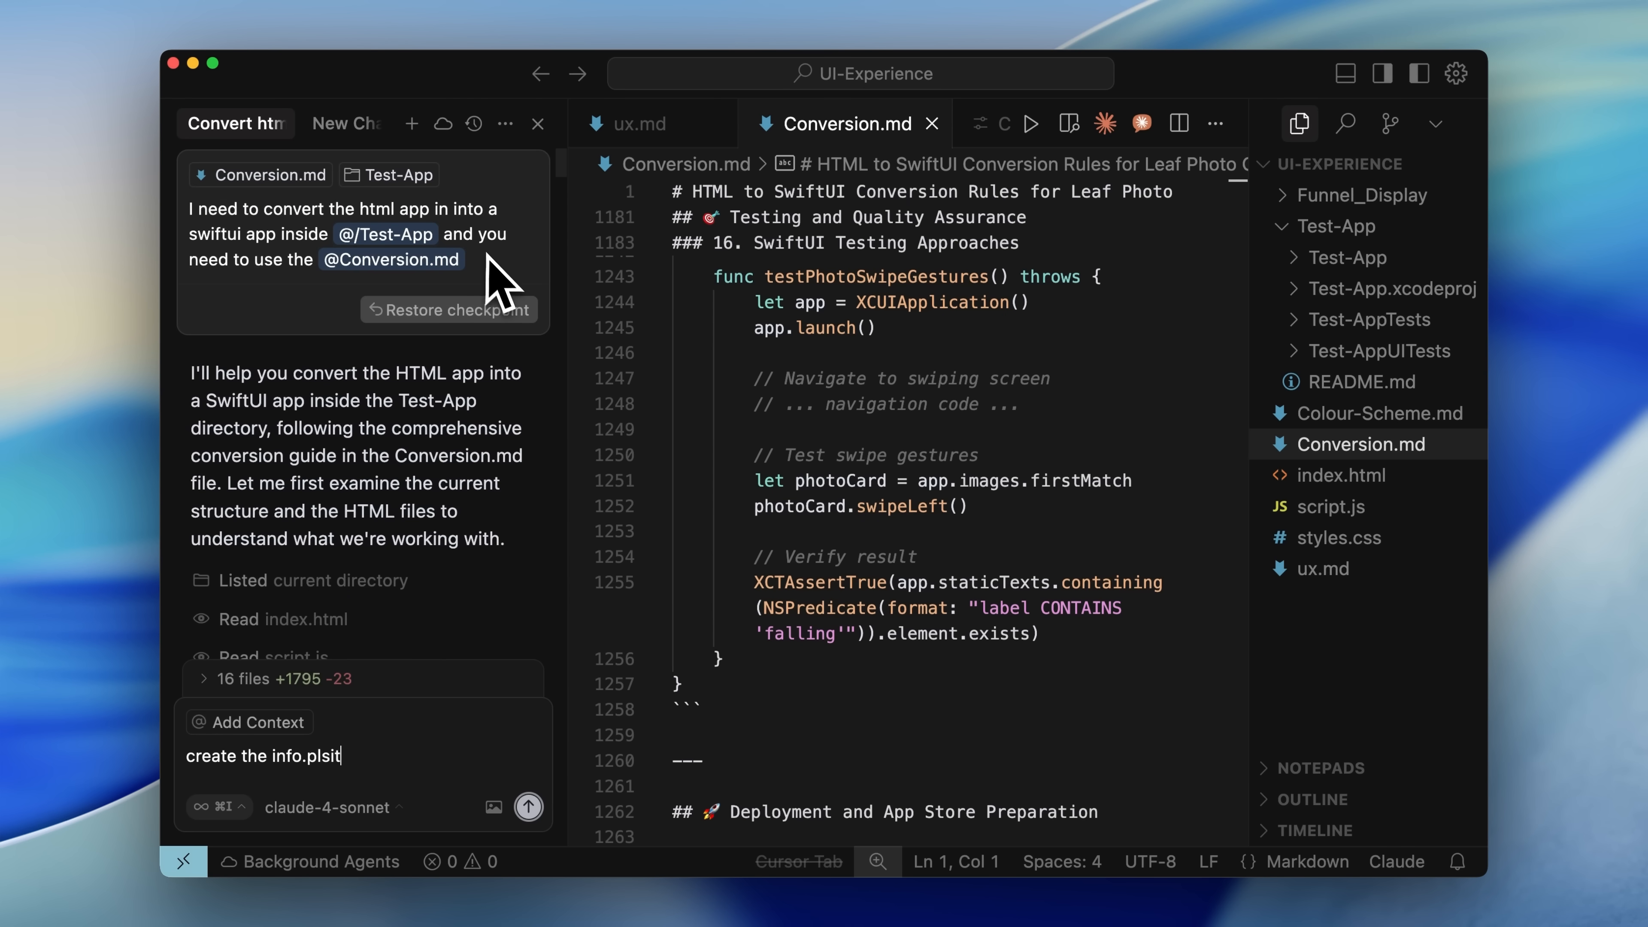
pyautogui.moveTo(505, 294)
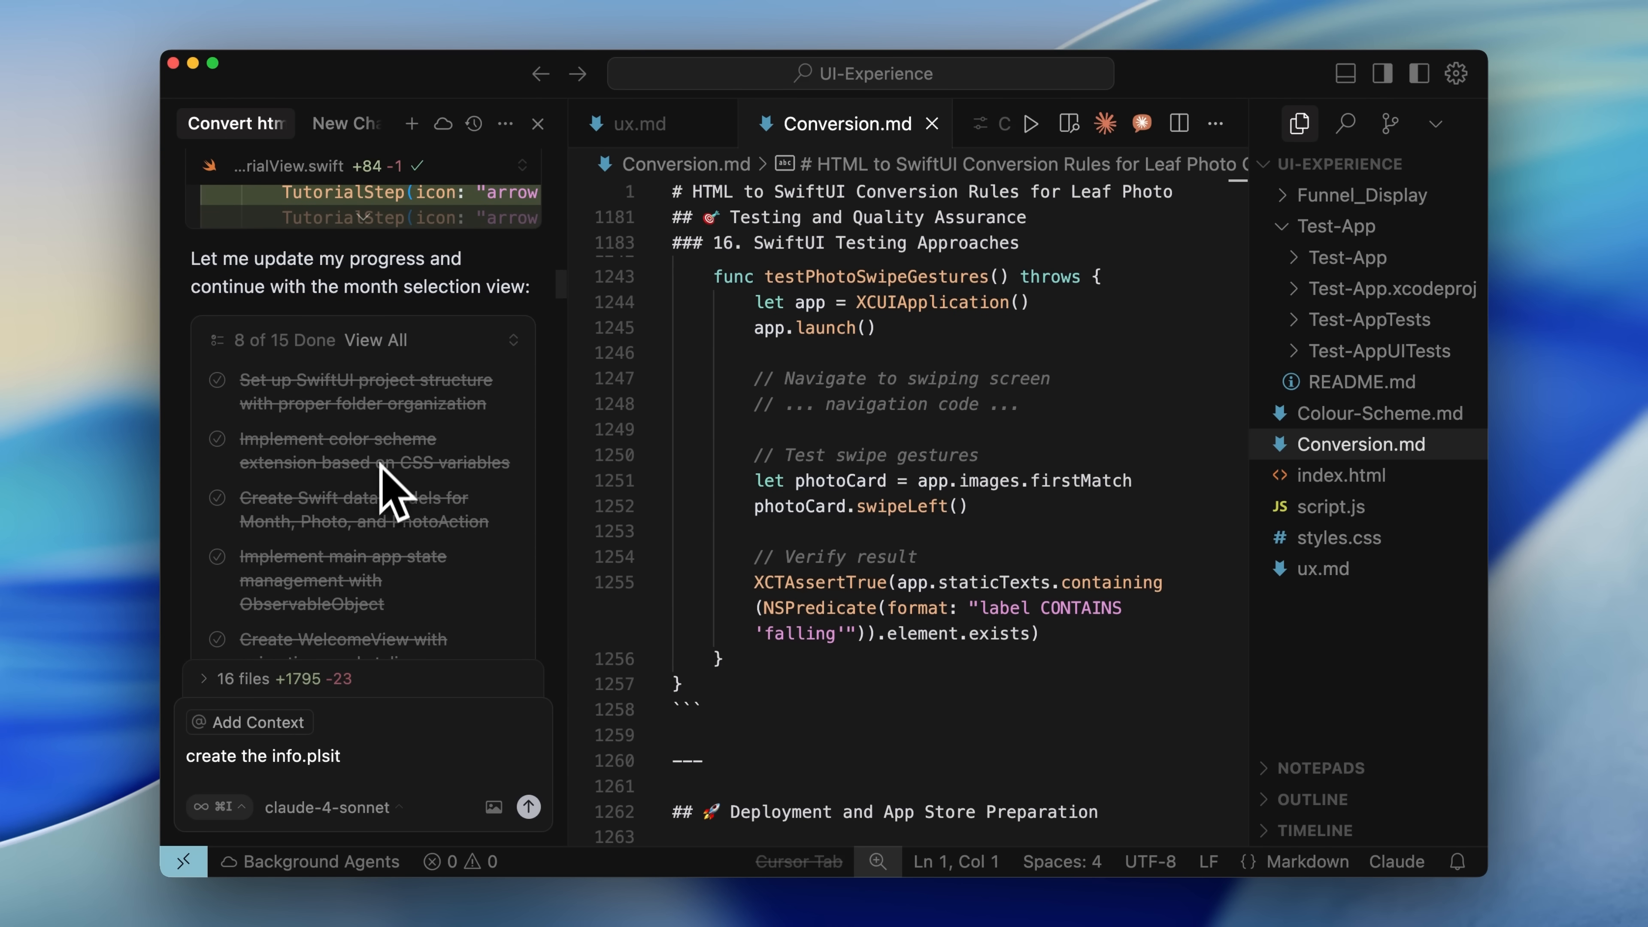
pyautogui.scroll(-3)
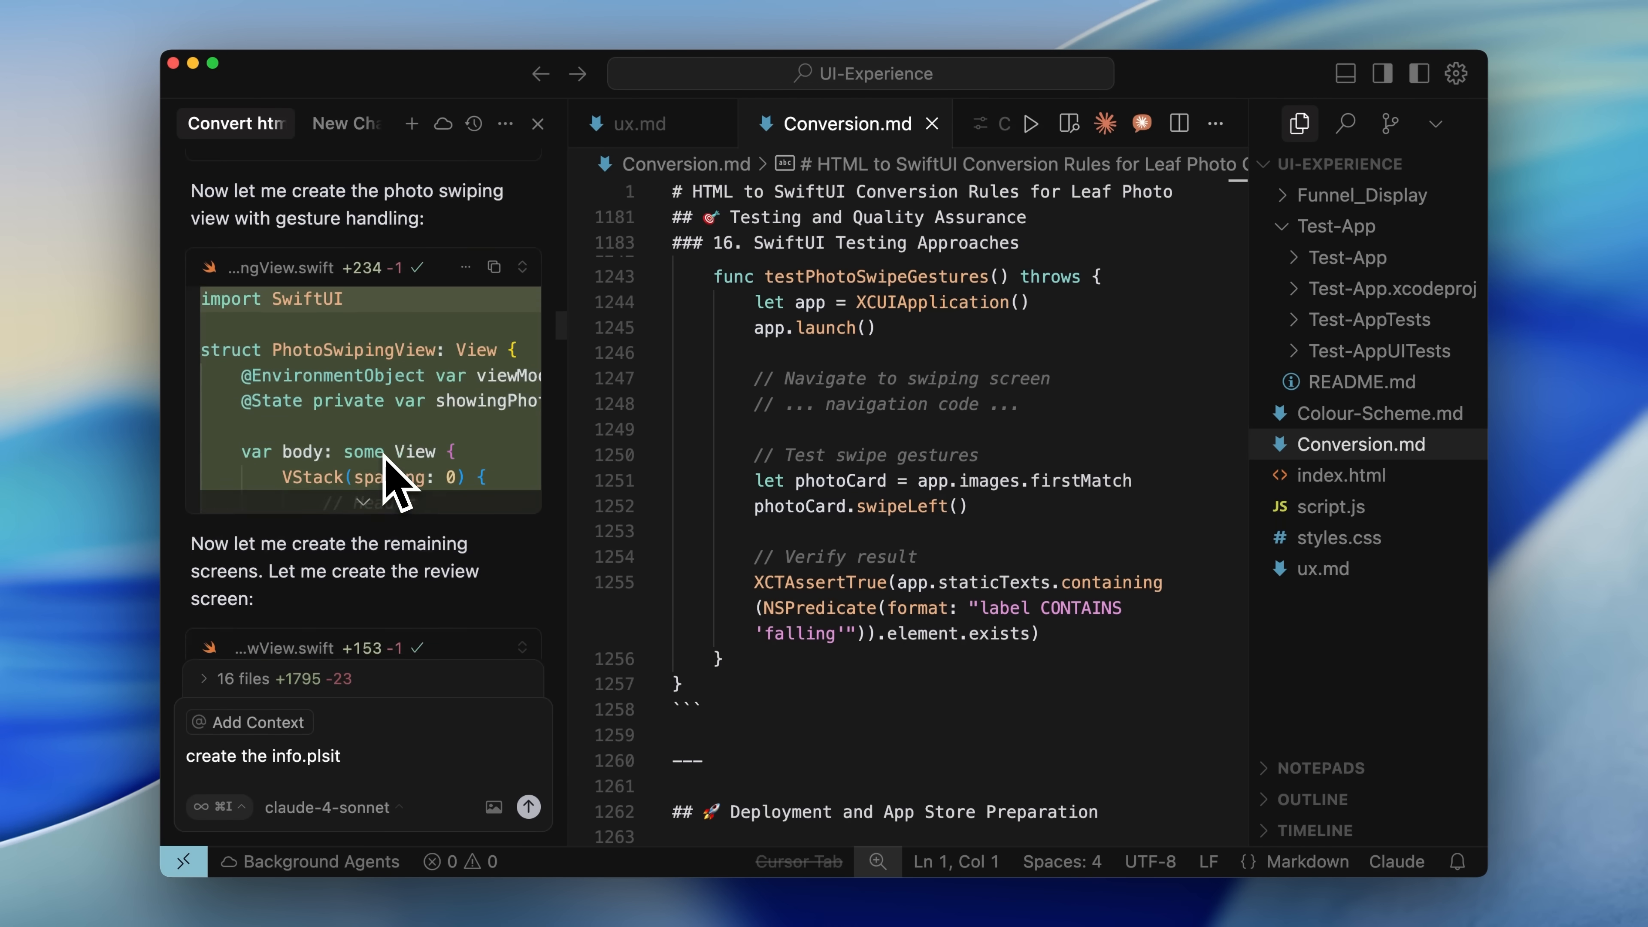
pyautogui.scroll(-3)
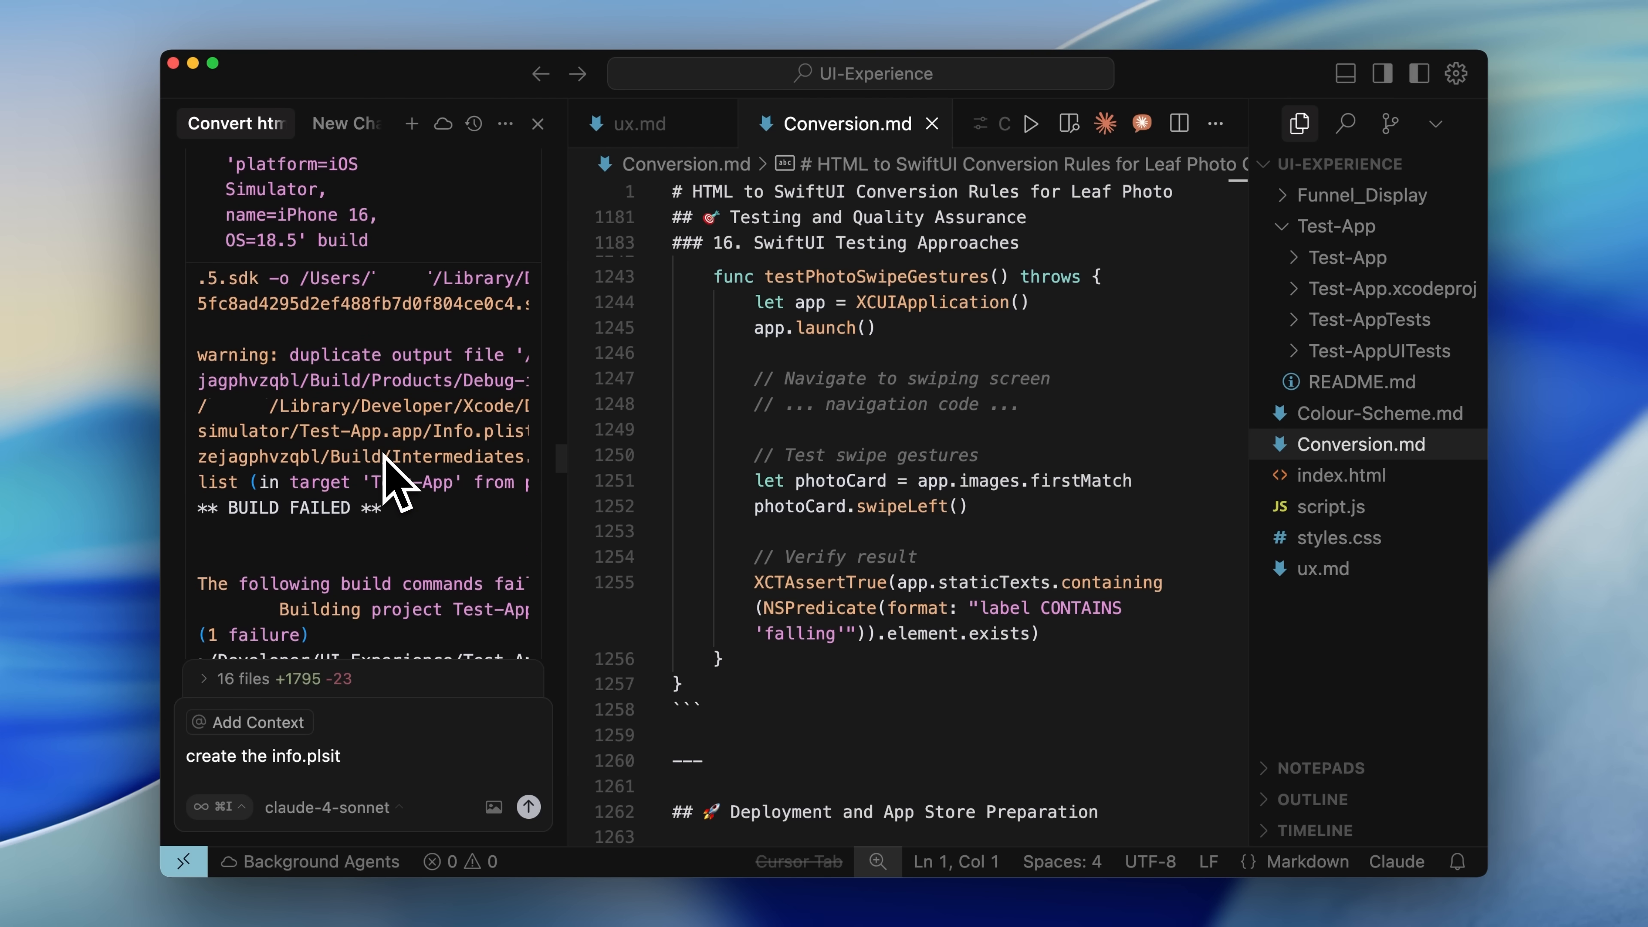
pyautogui.moveTo(454, 538)
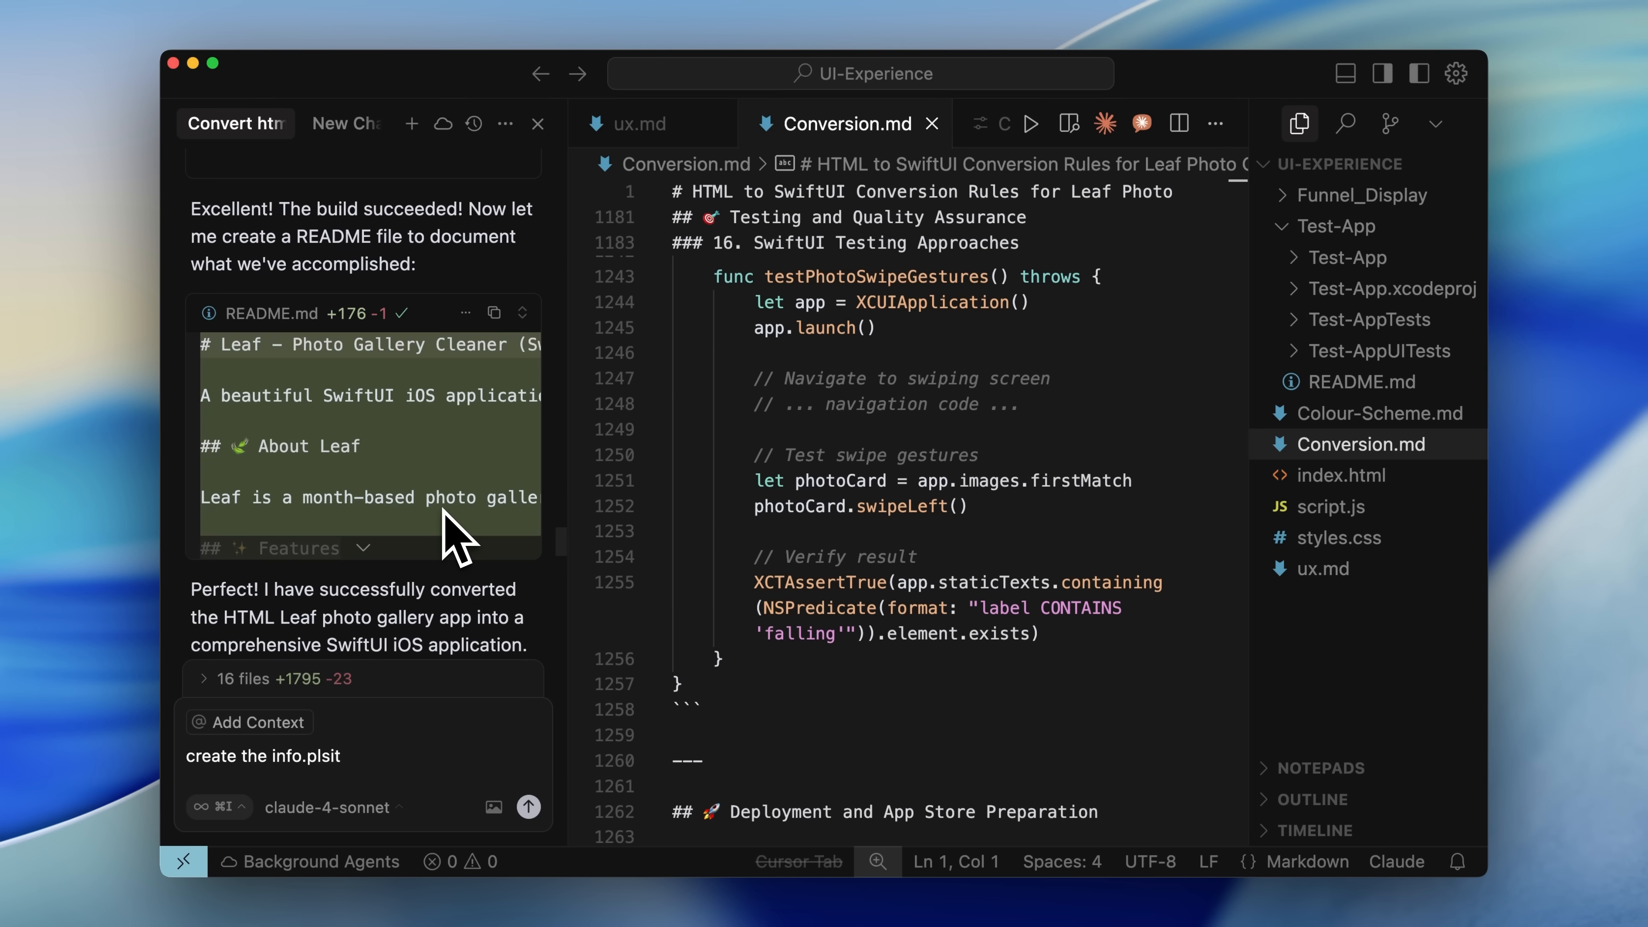
pyautogui.moveTo(463, 305)
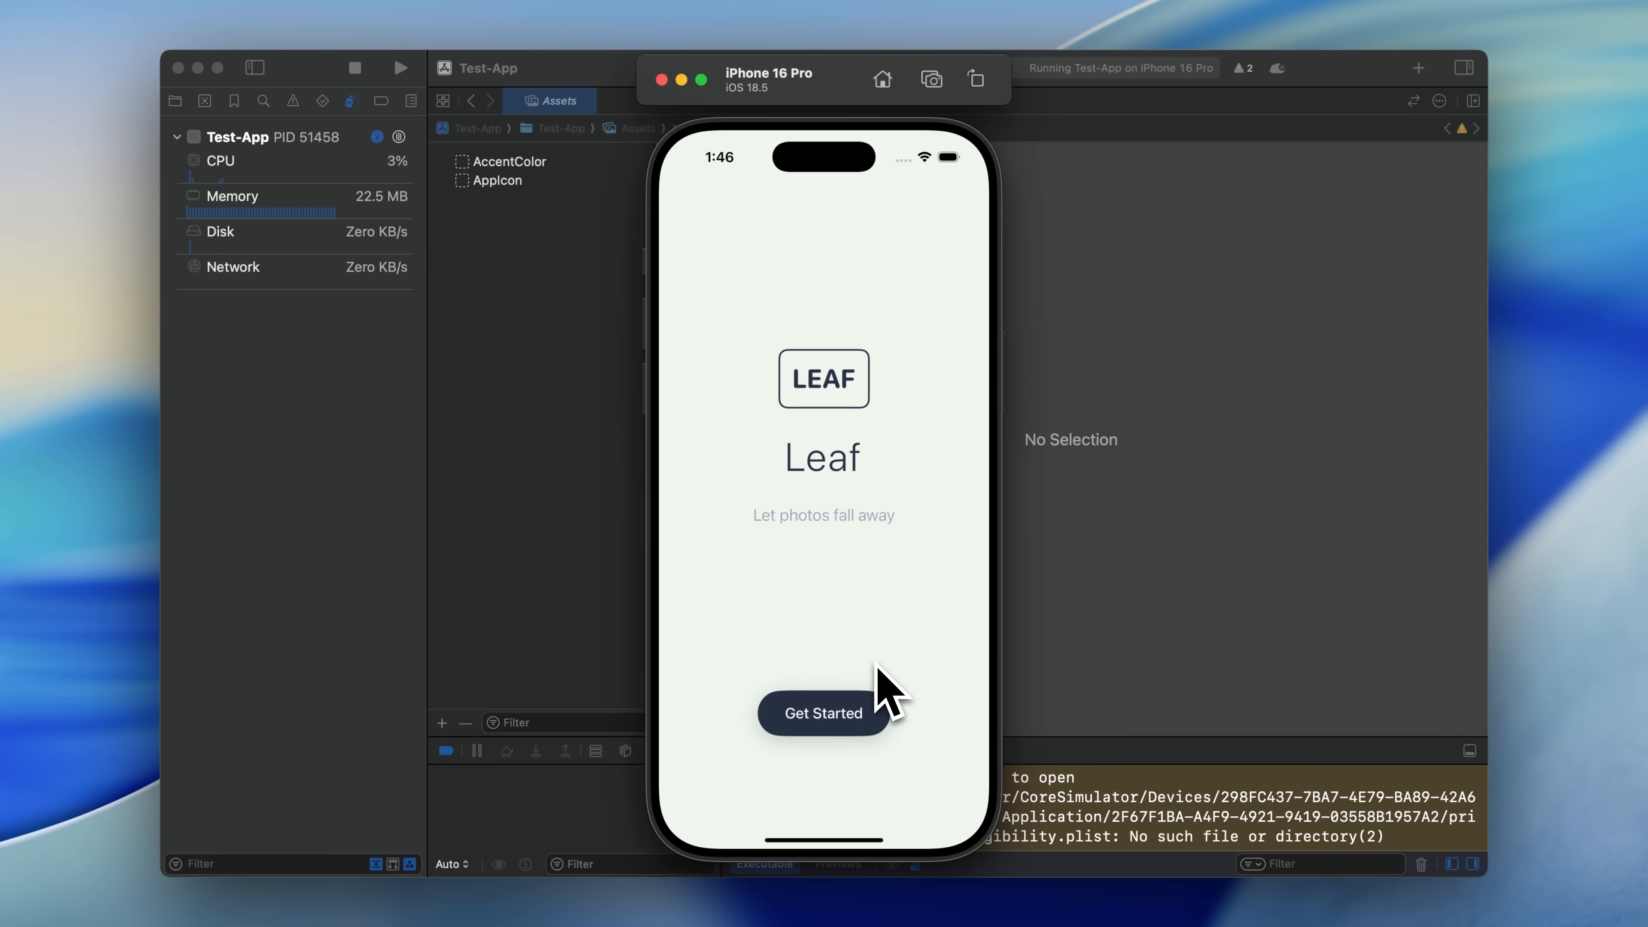
pyautogui.moveTo(905, 622)
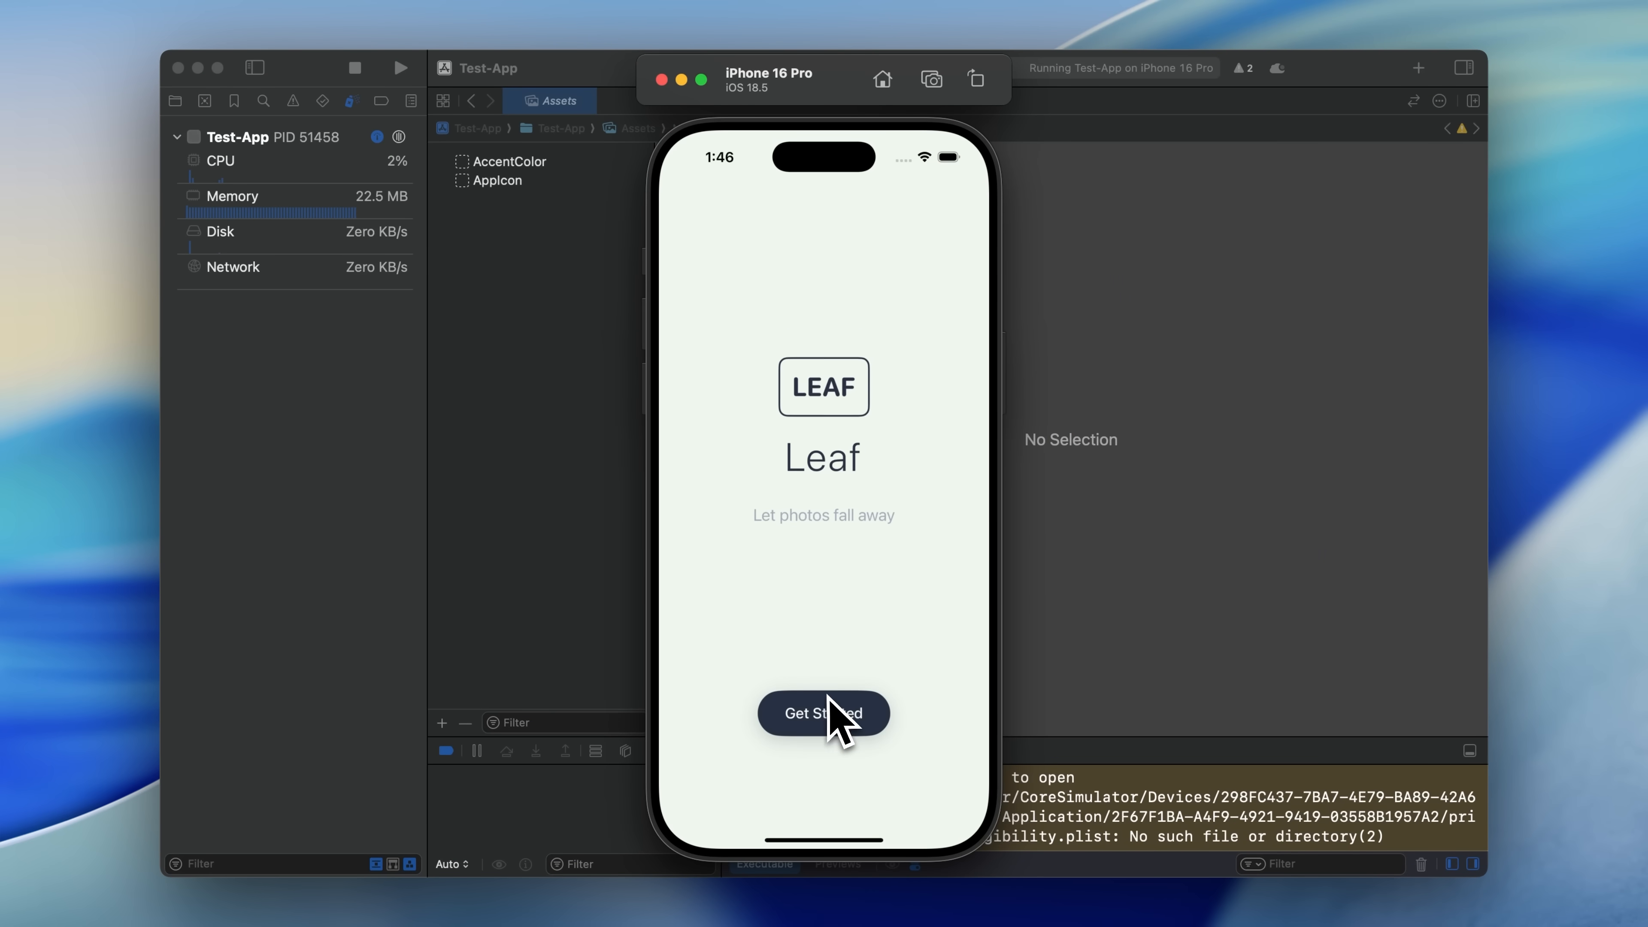
# Get Started, allow photo access, and browse the Your Photo Forest month grid.
pyautogui.click(823, 713)
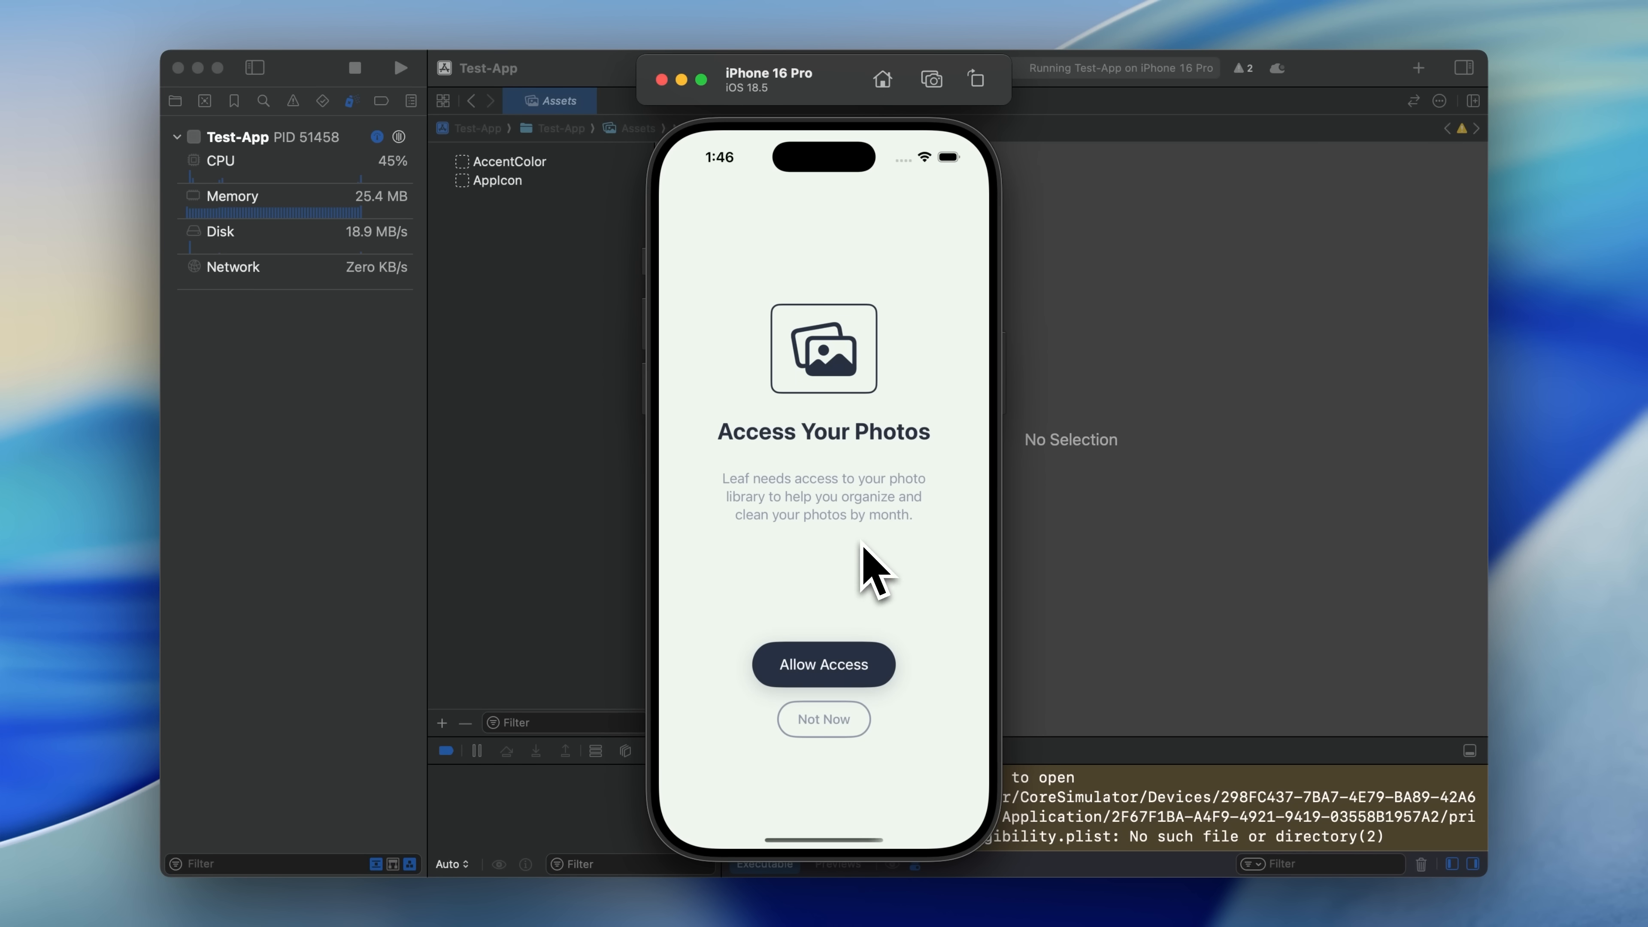
pyautogui.click(823, 665)
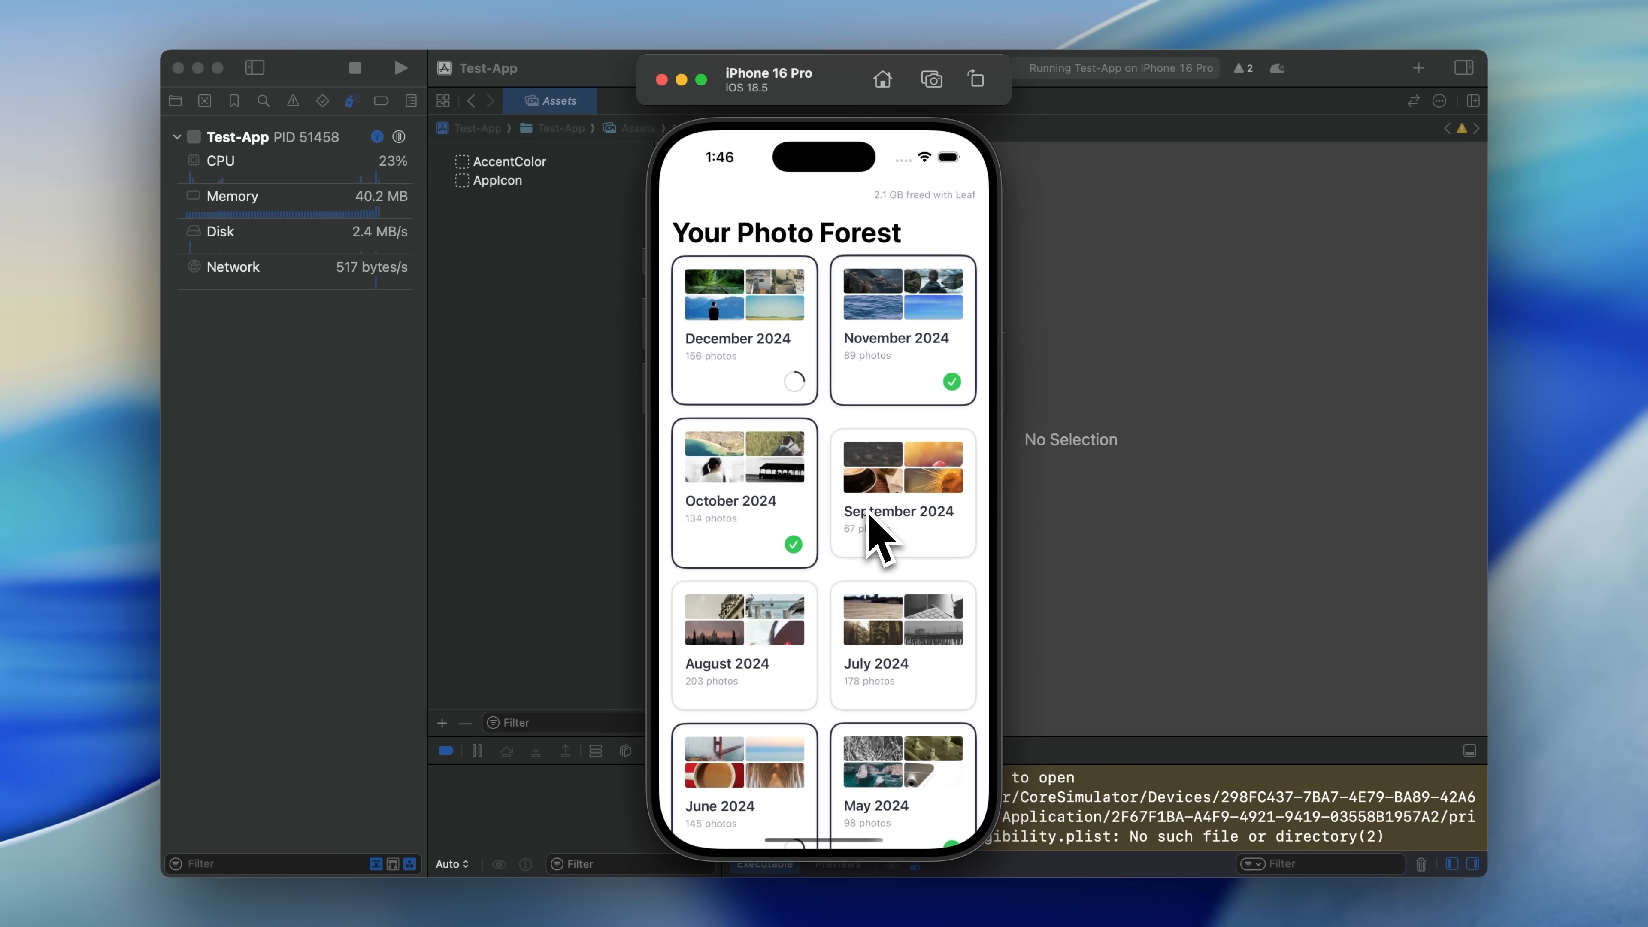
pyautogui.moveTo(841, 594)
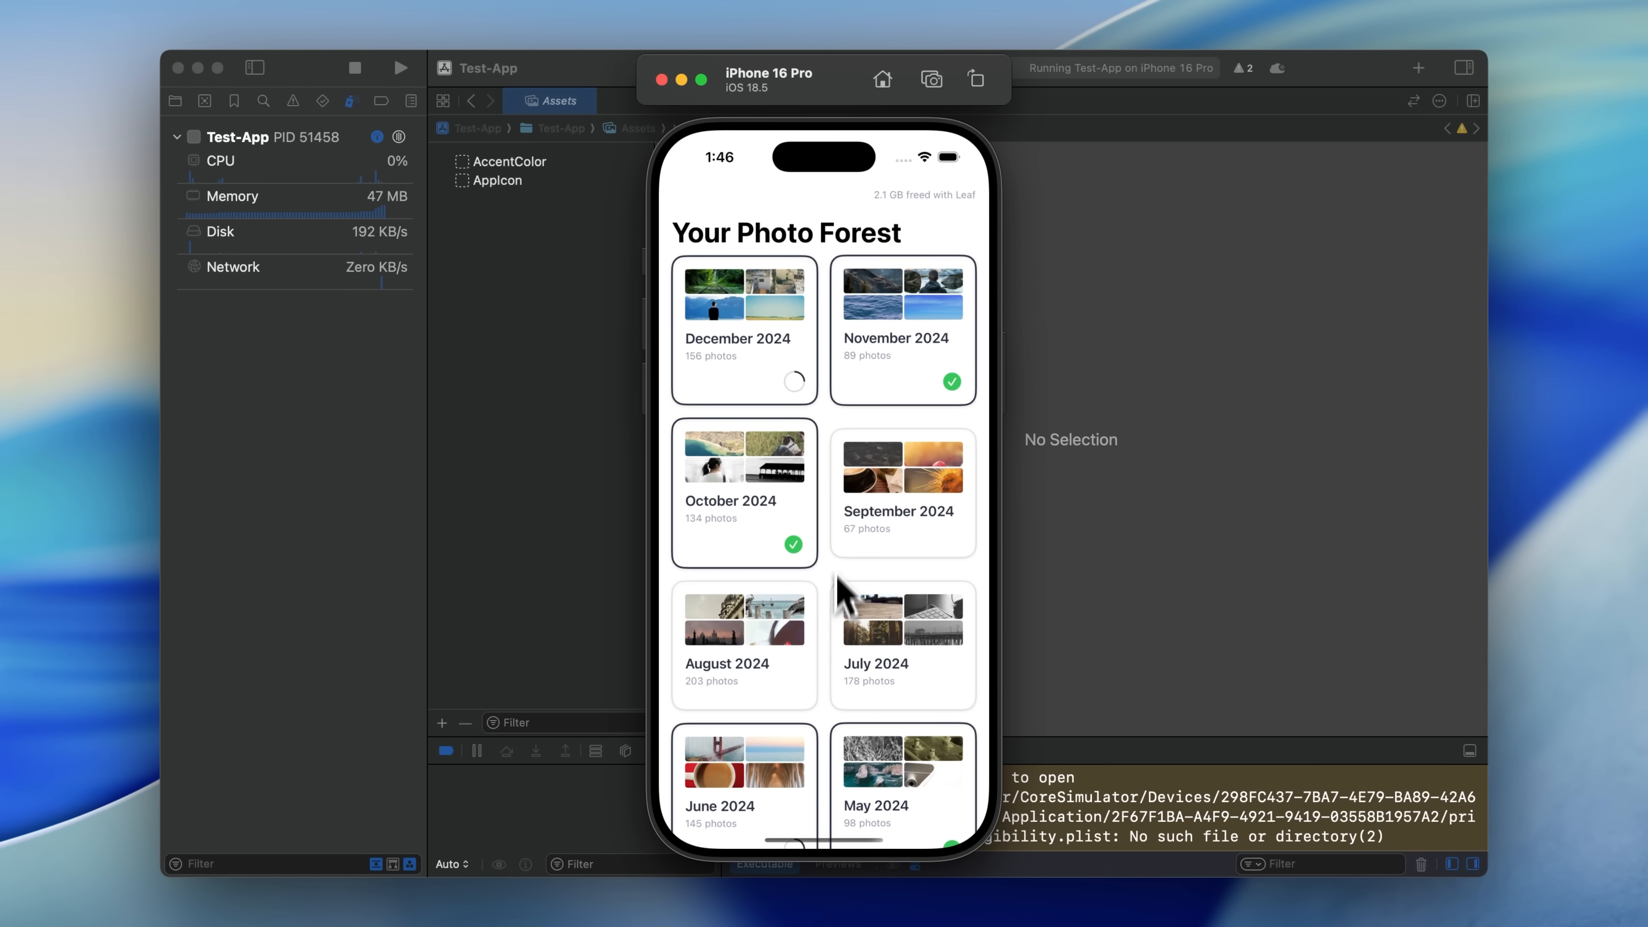
pyautogui.scroll(-3)
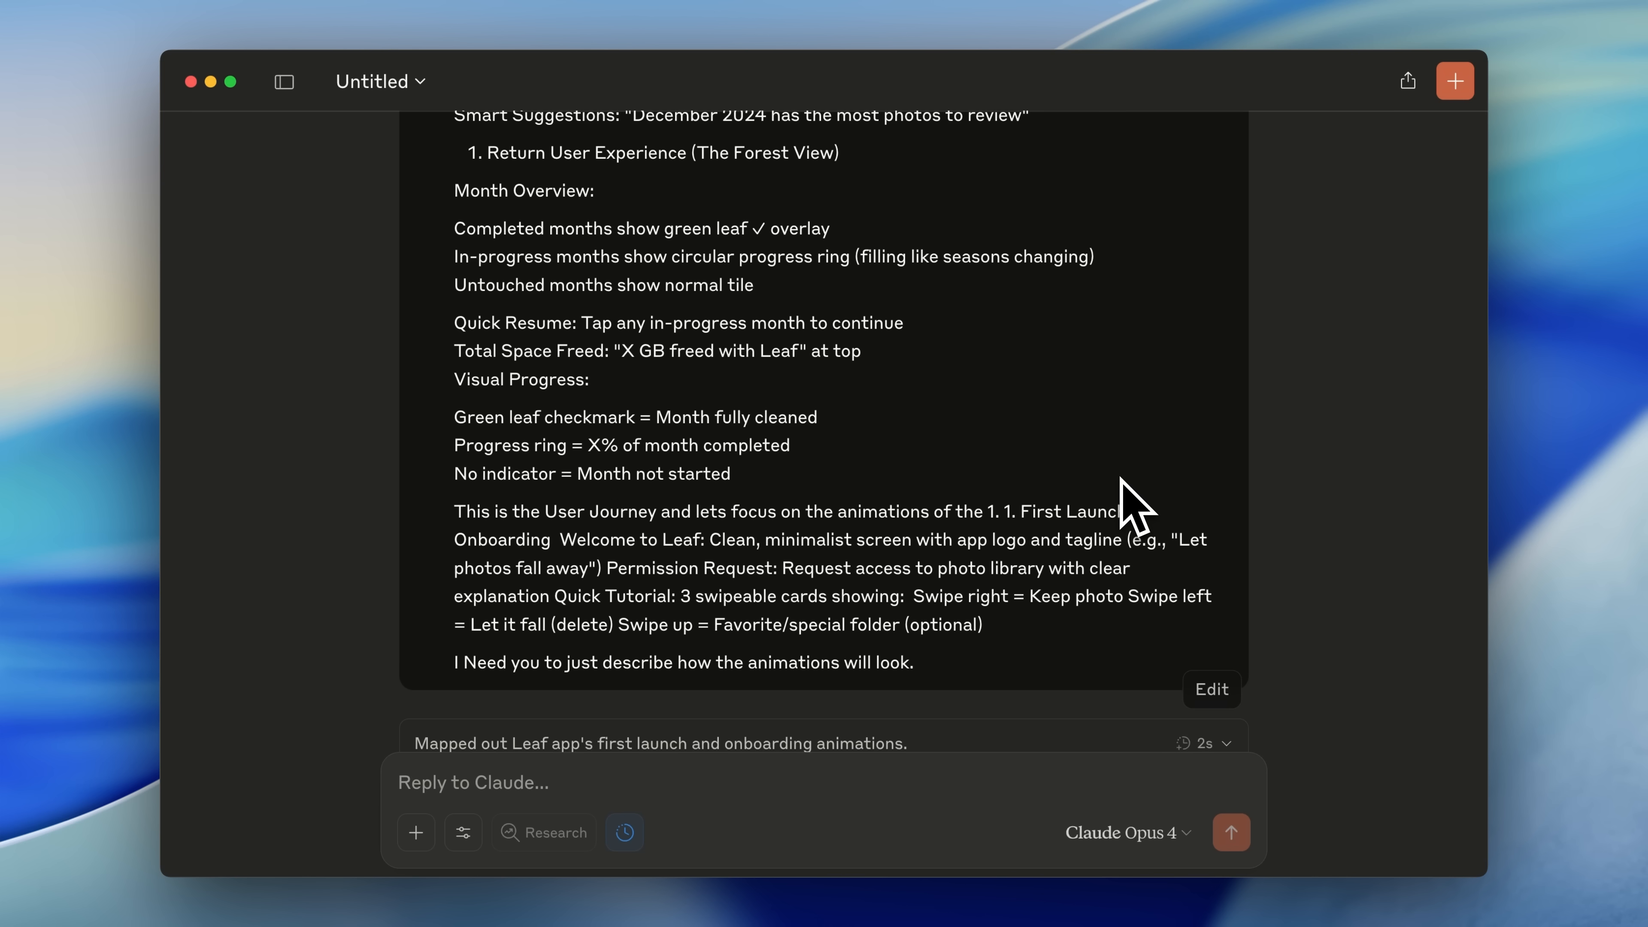
pyautogui.moveTo(987, 505)
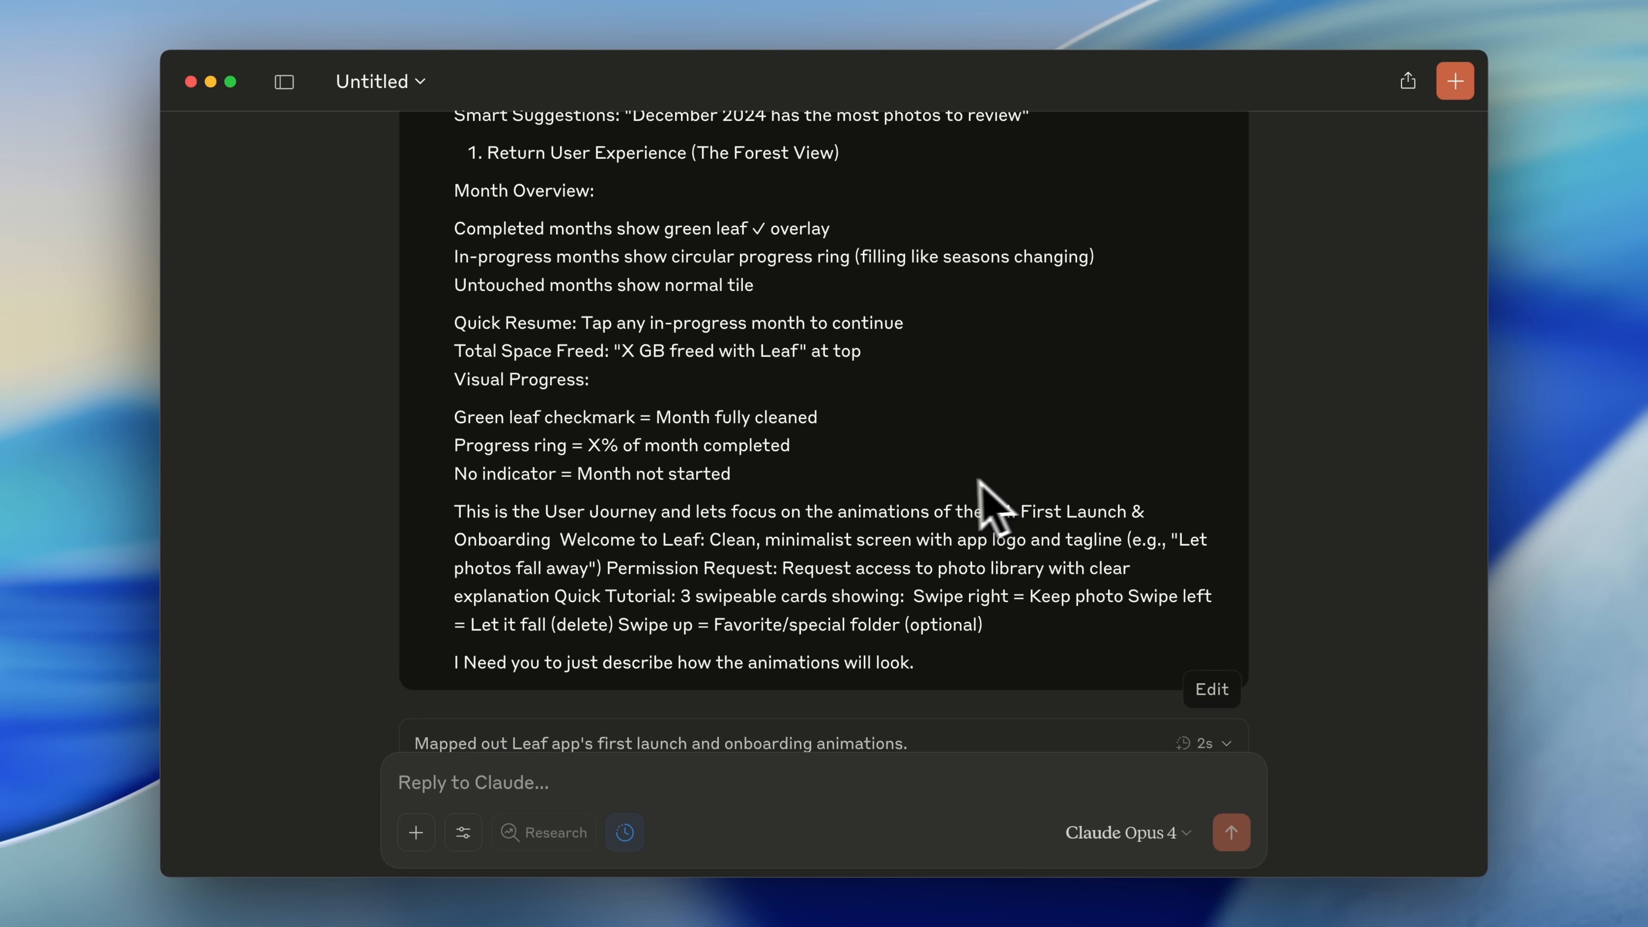
# Select the prompt text asking Claude to describe the first-launch onboarding animations.
pyautogui.moveTo(456, 511); pyautogui.dragTo(928, 511)
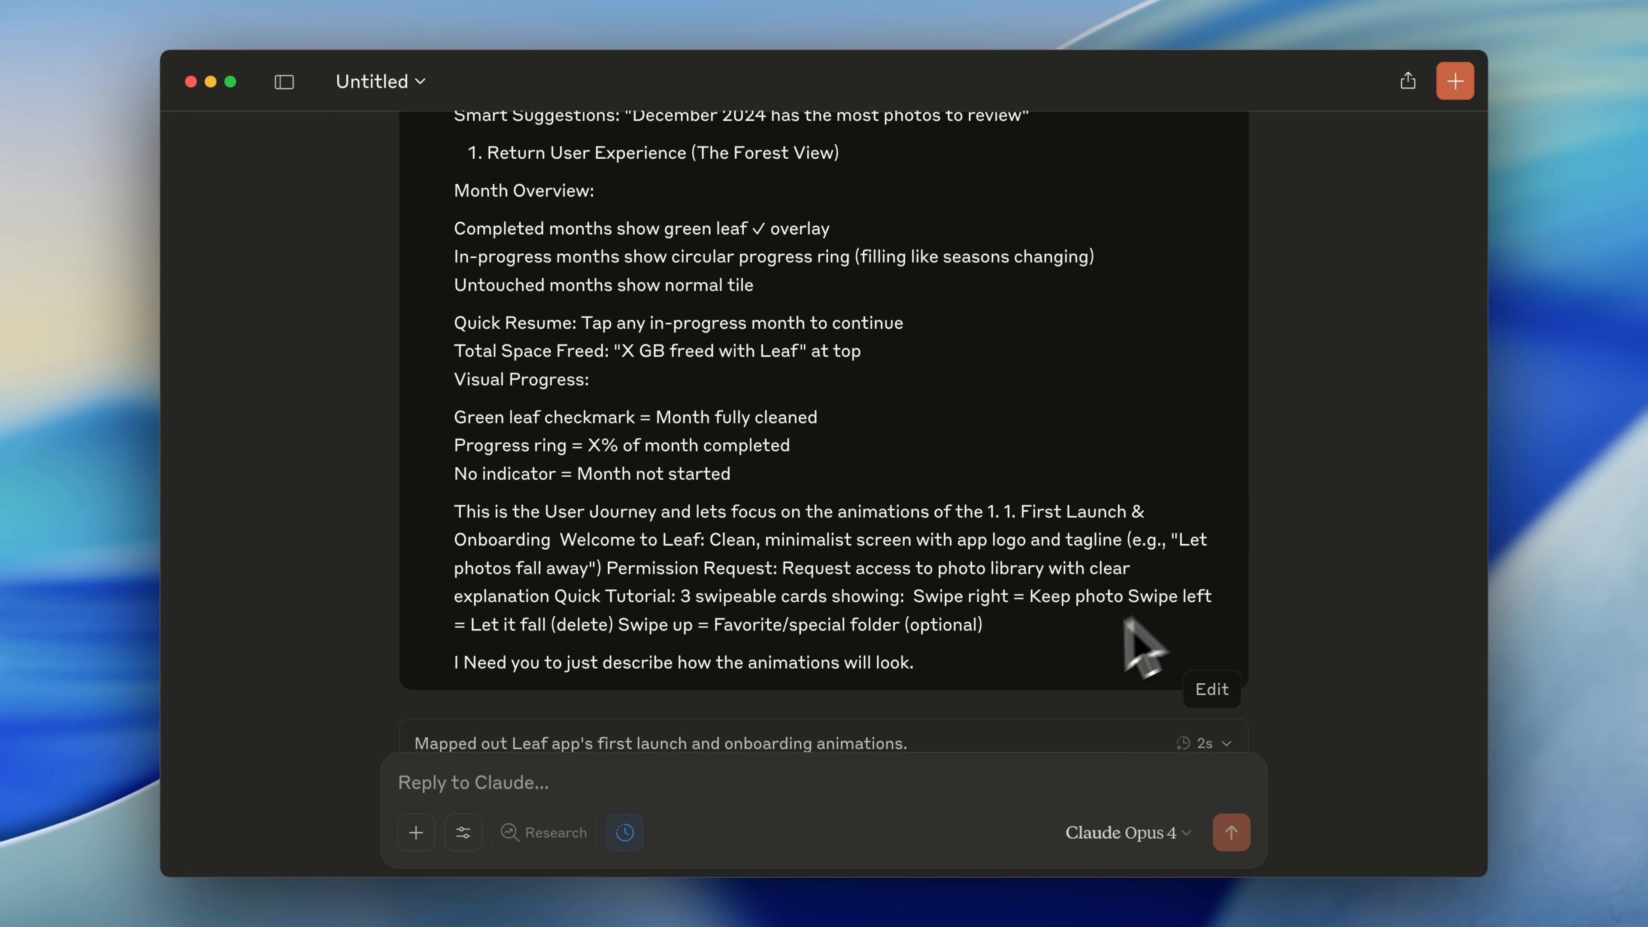
pyautogui.moveTo(982, 688)
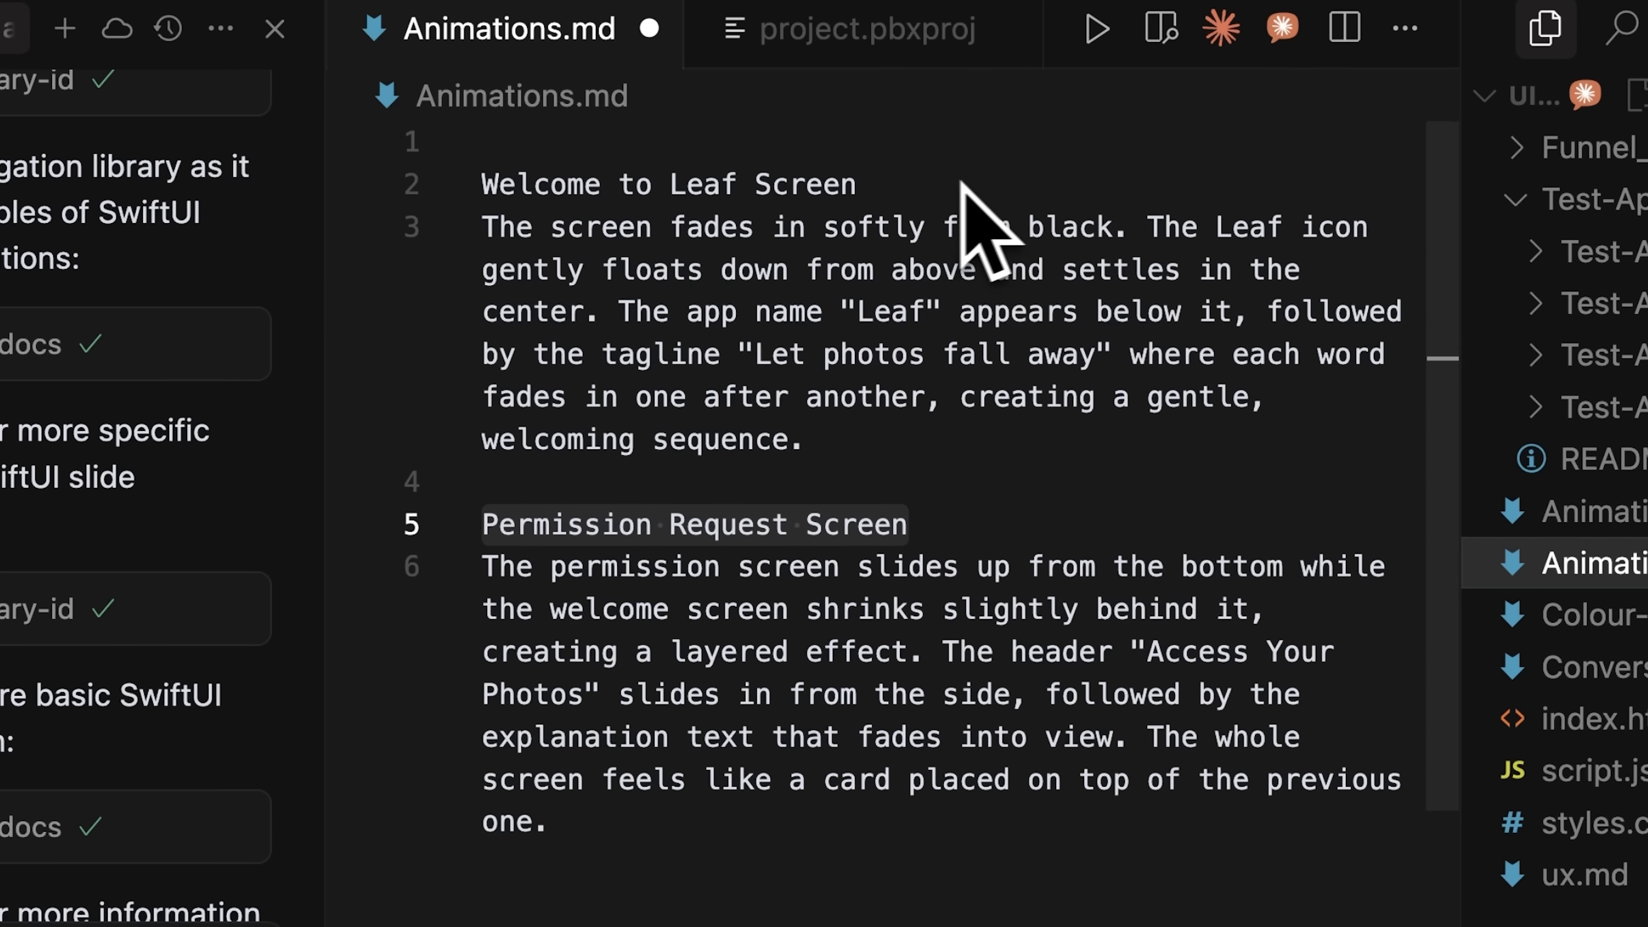
pyautogui.moveTo(1035, 494)
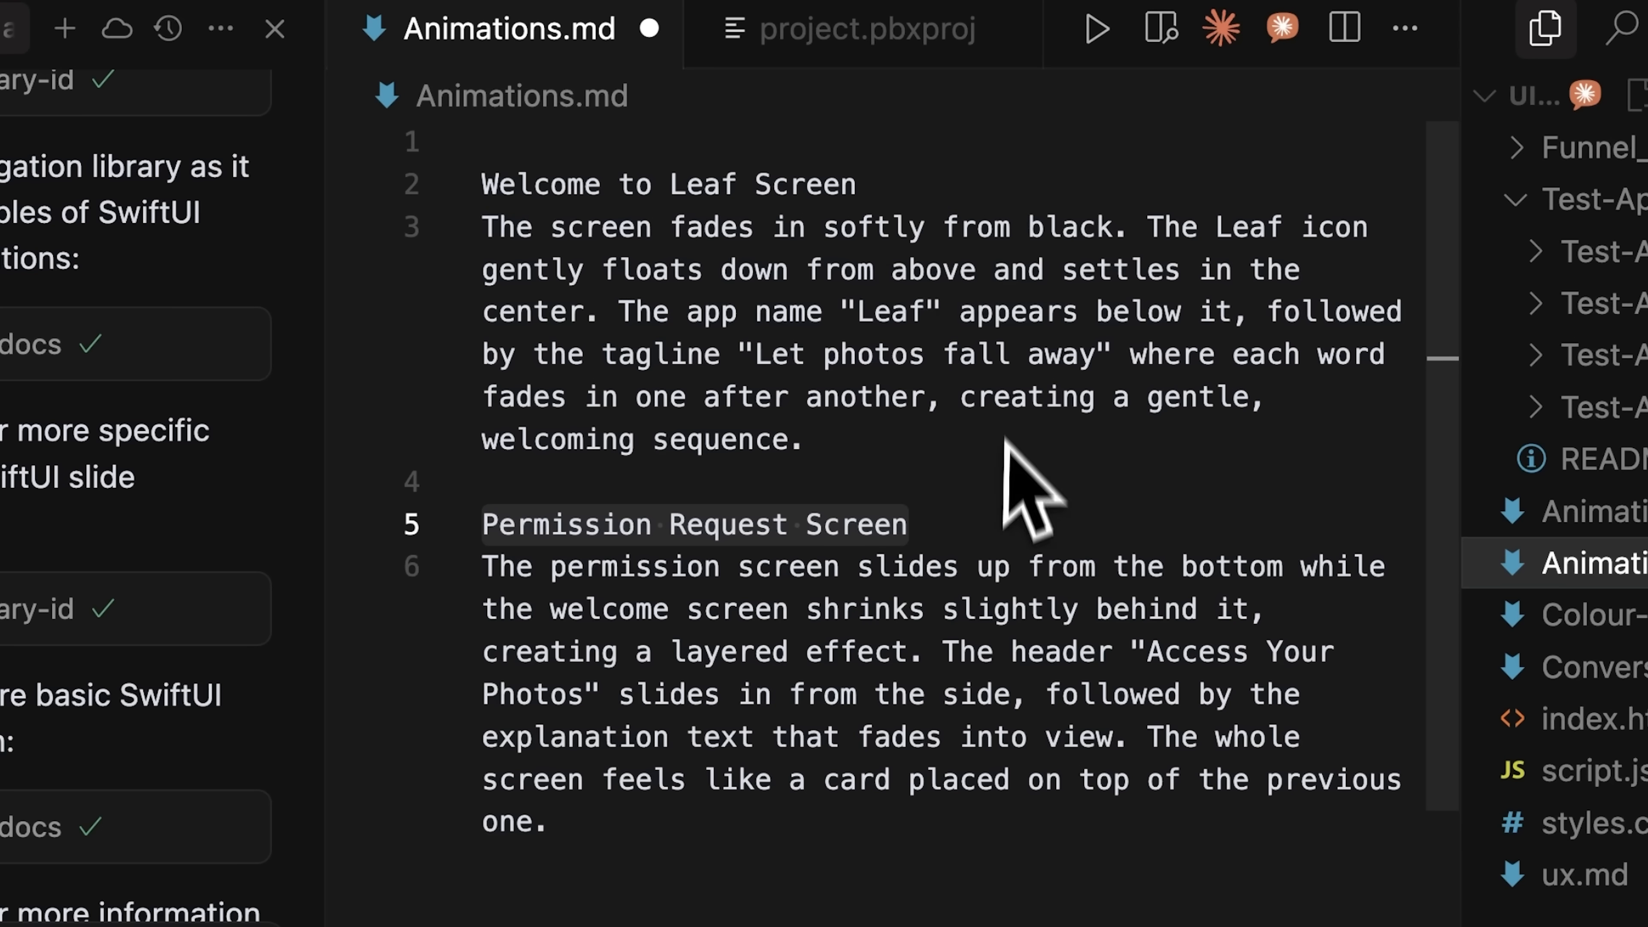
pyautogui.moveTo(988, 567)
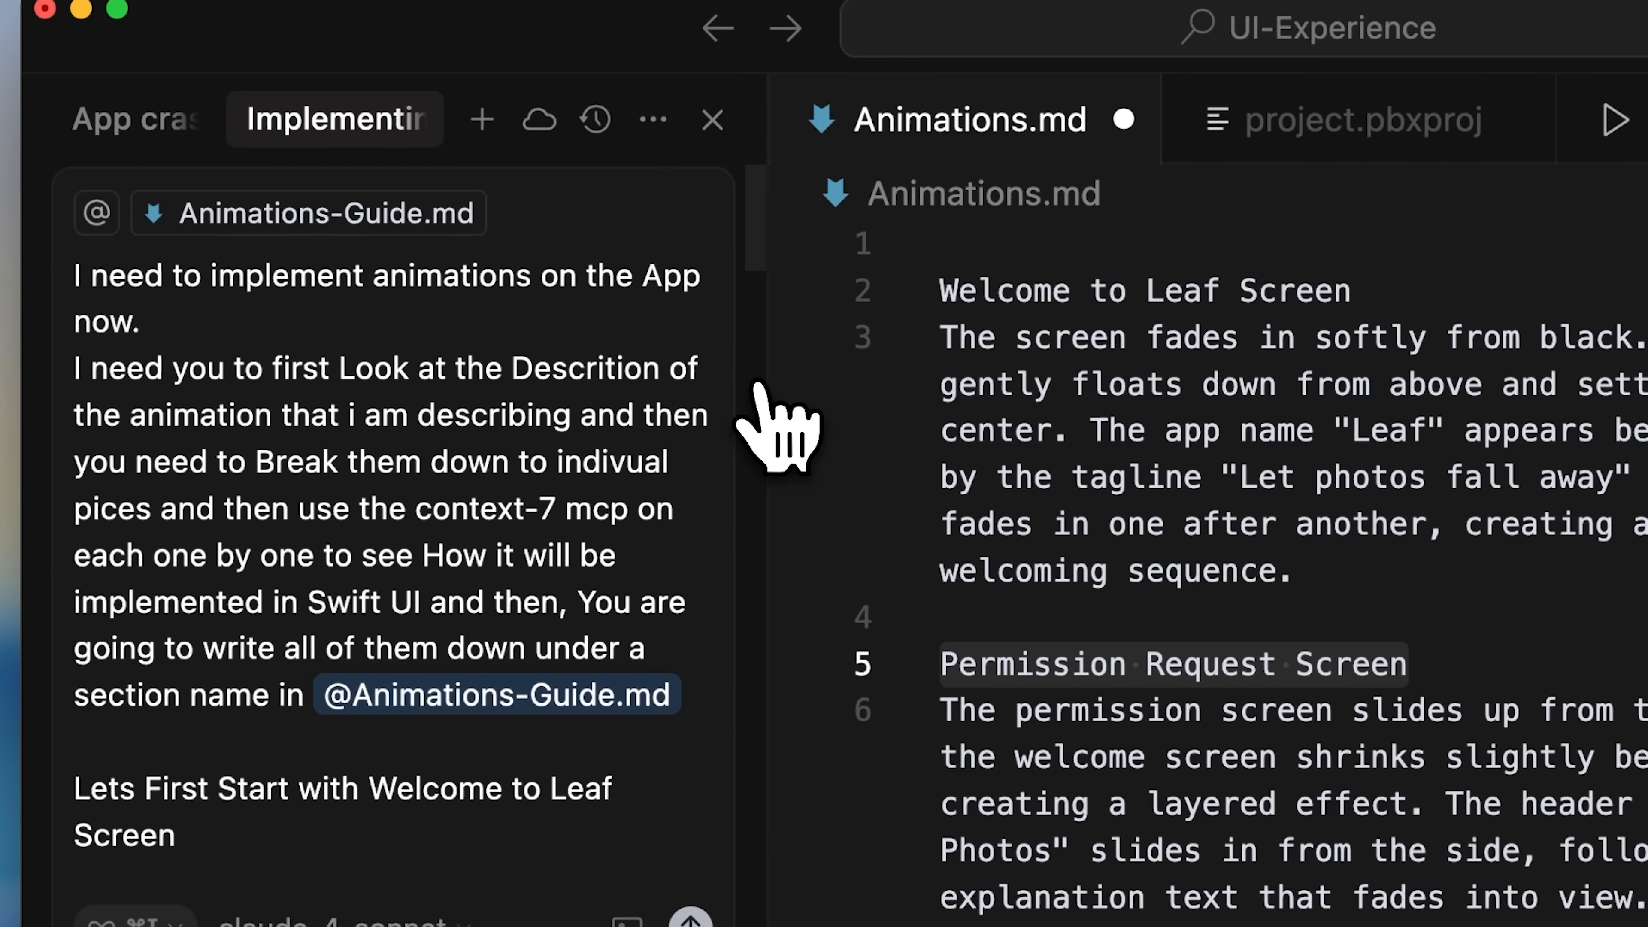
pyautogui.moveTo(782, 462)
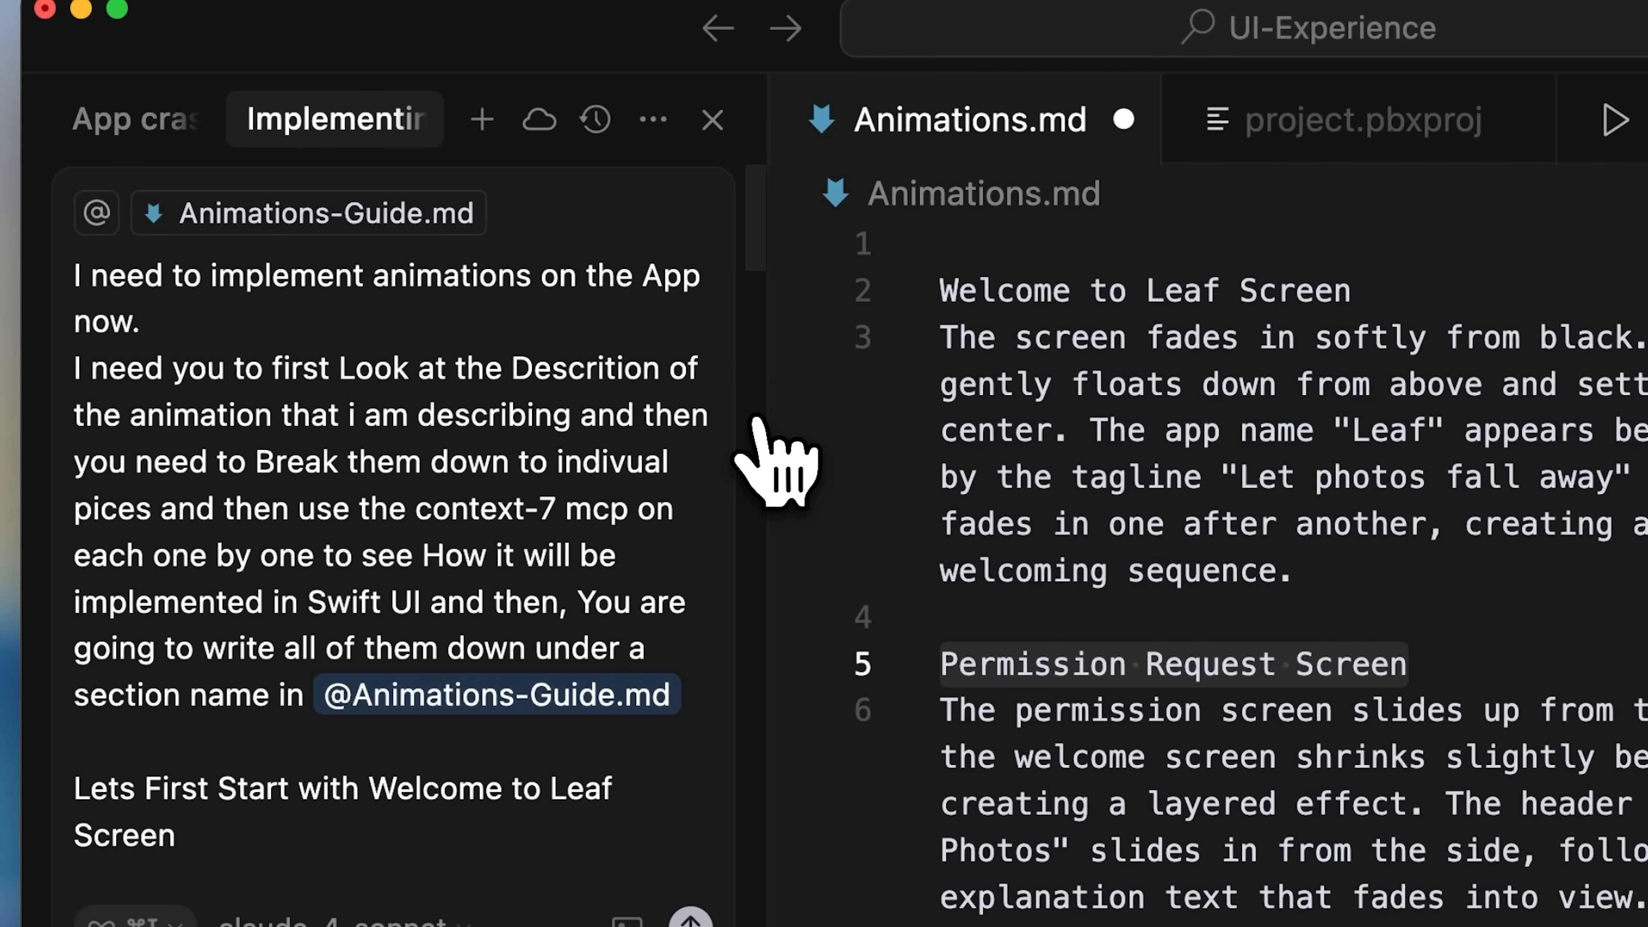
pyautogui.moveTo(780, 488)
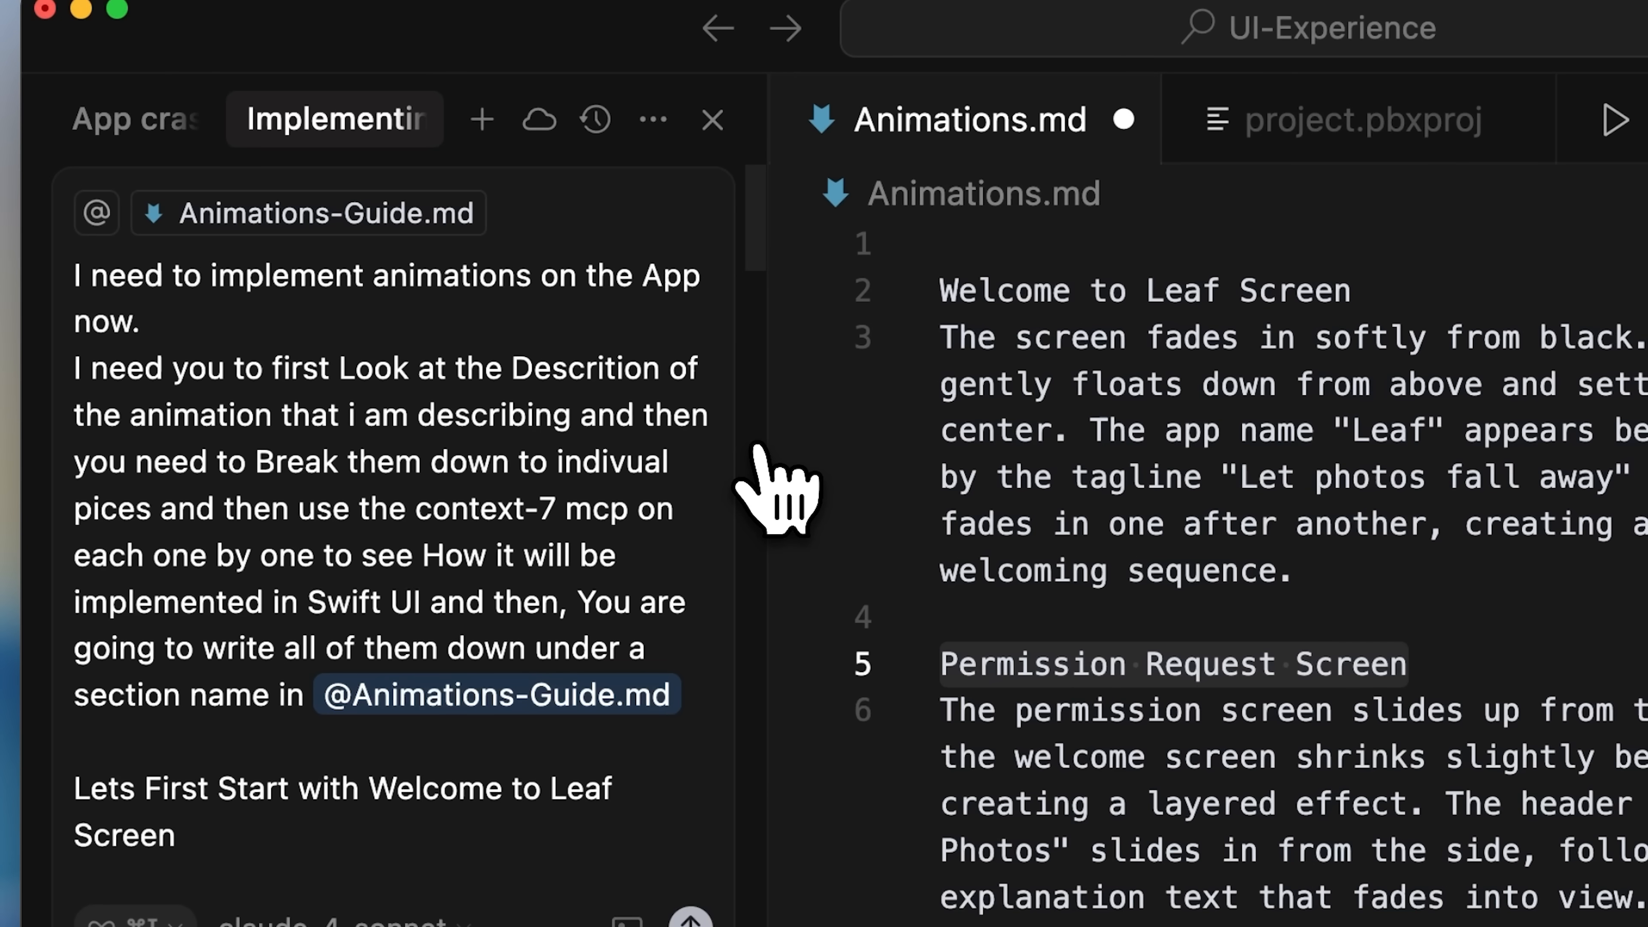
pyautogui.moveTo(783, 557)
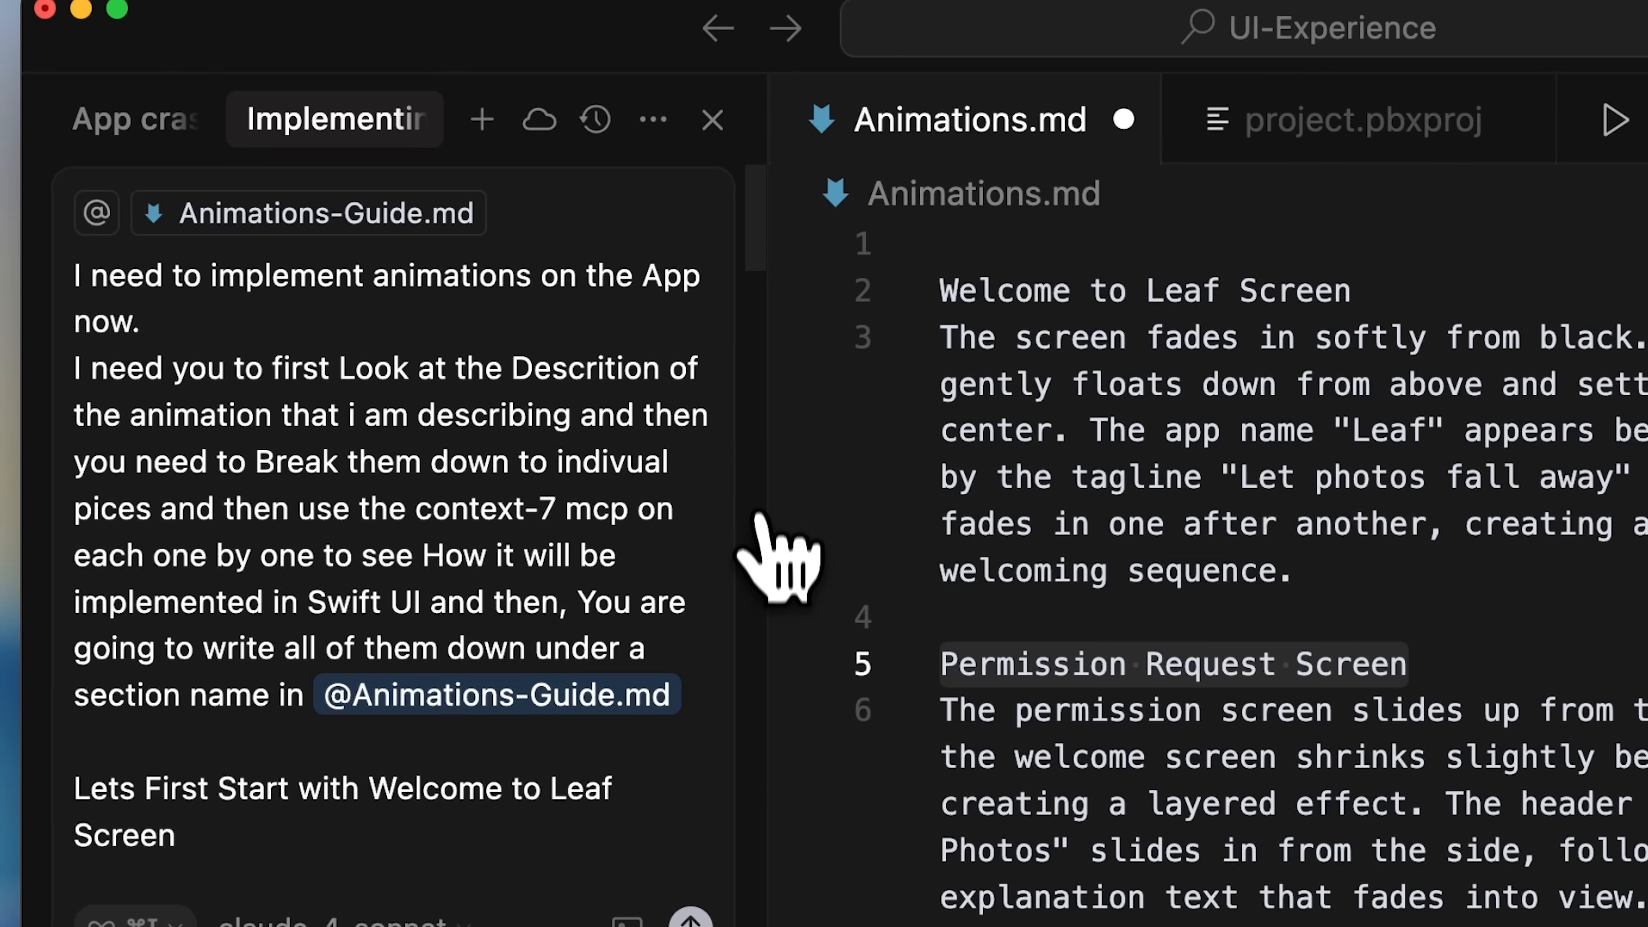
pyautogui.moveTo(757, 715)
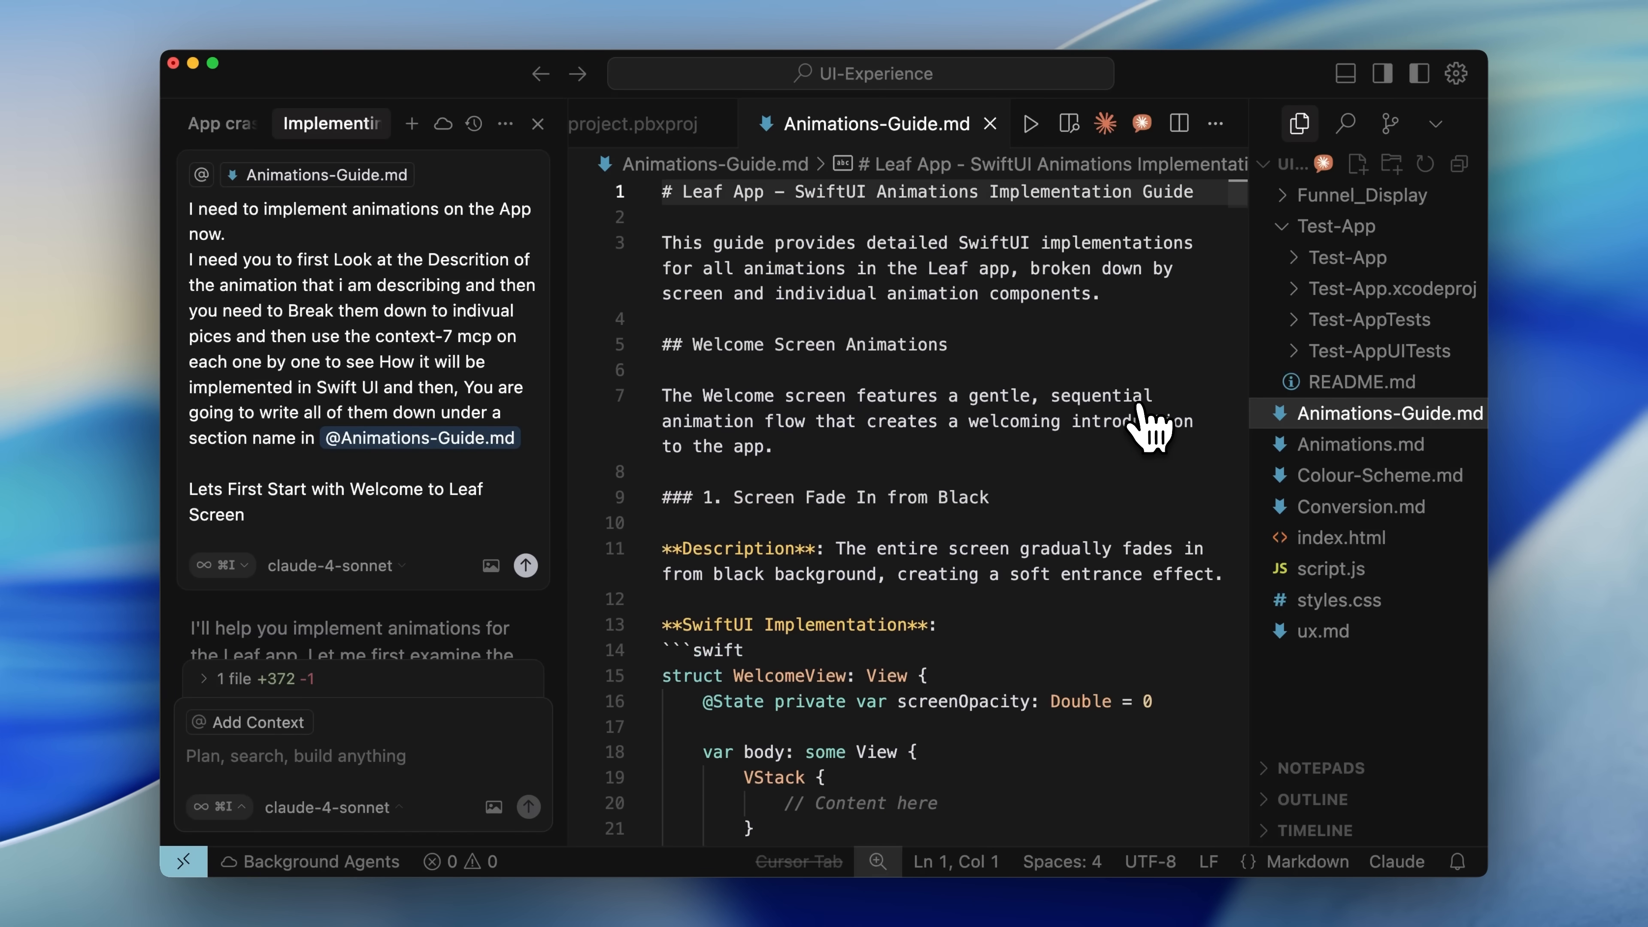
pyautogui.moveTo(978, 357)
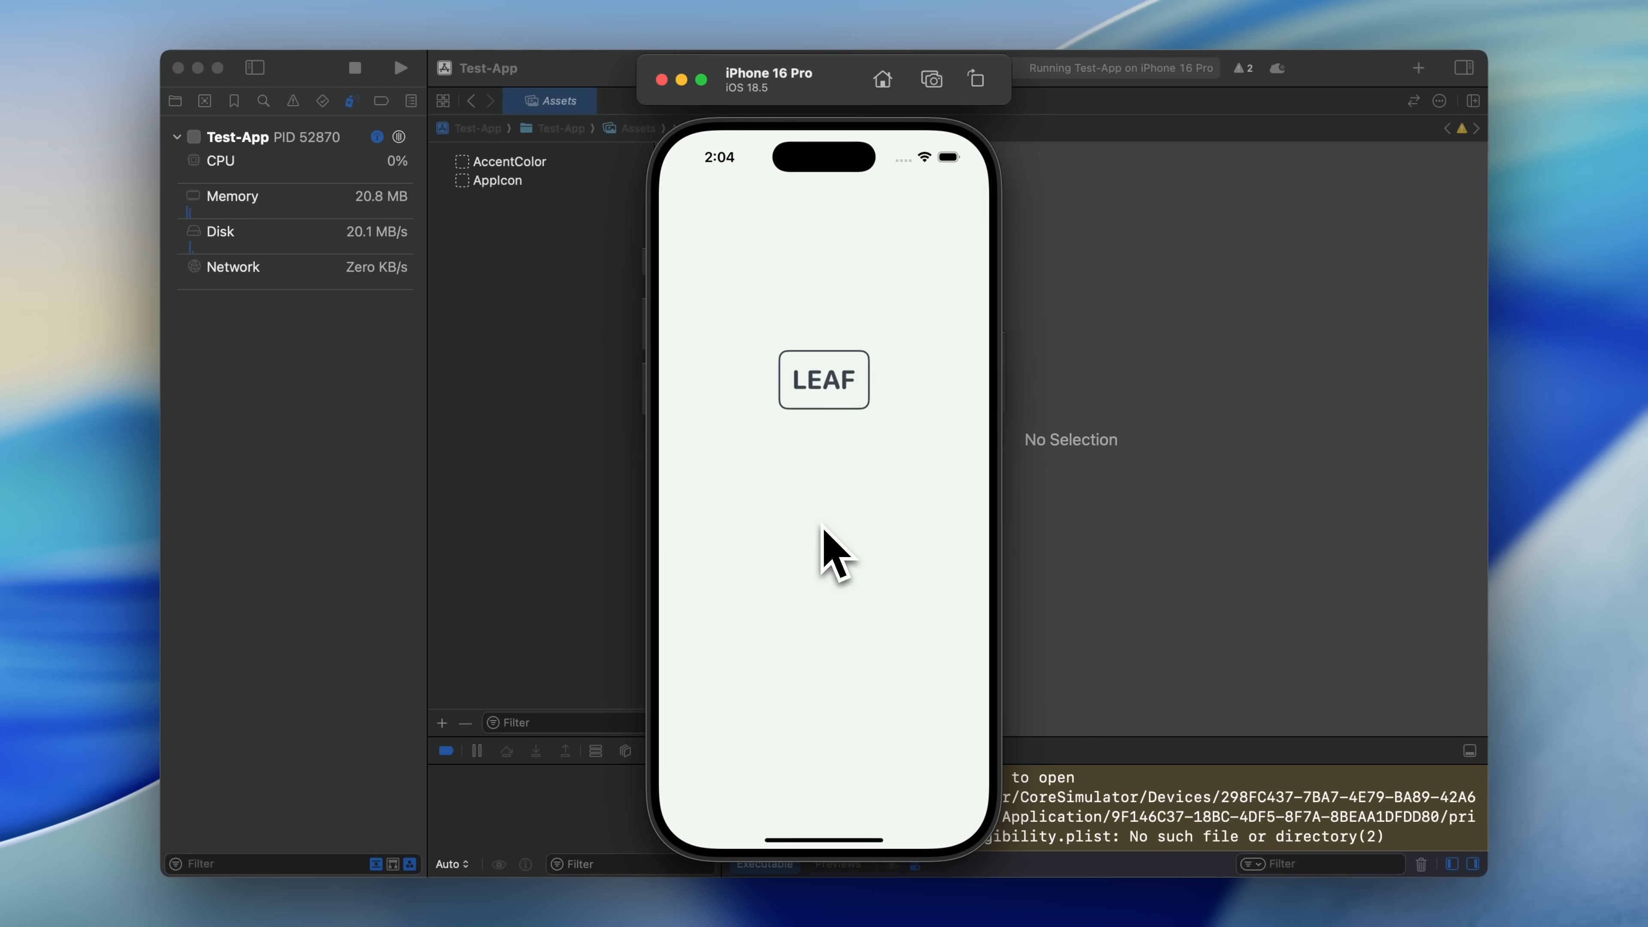
# Watch the Leaf welcome screen animate in its logo, title and 'Let photos fall away' tagline.
pyautogui.click(823, 380)
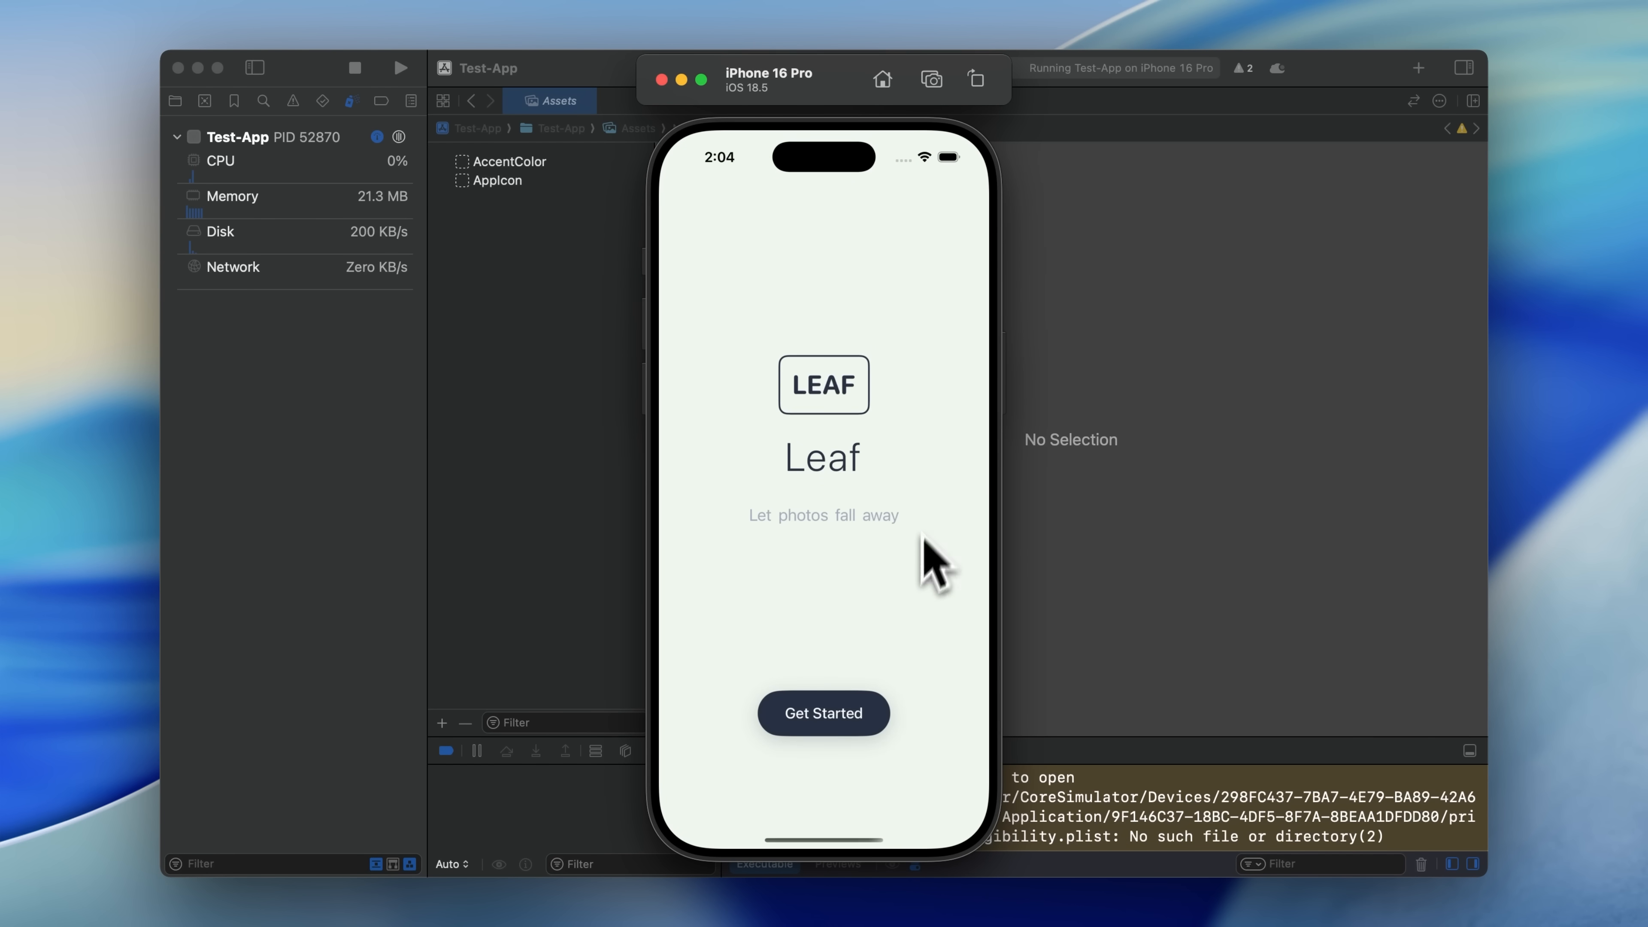
pyautogui.moveTo(861, 604)
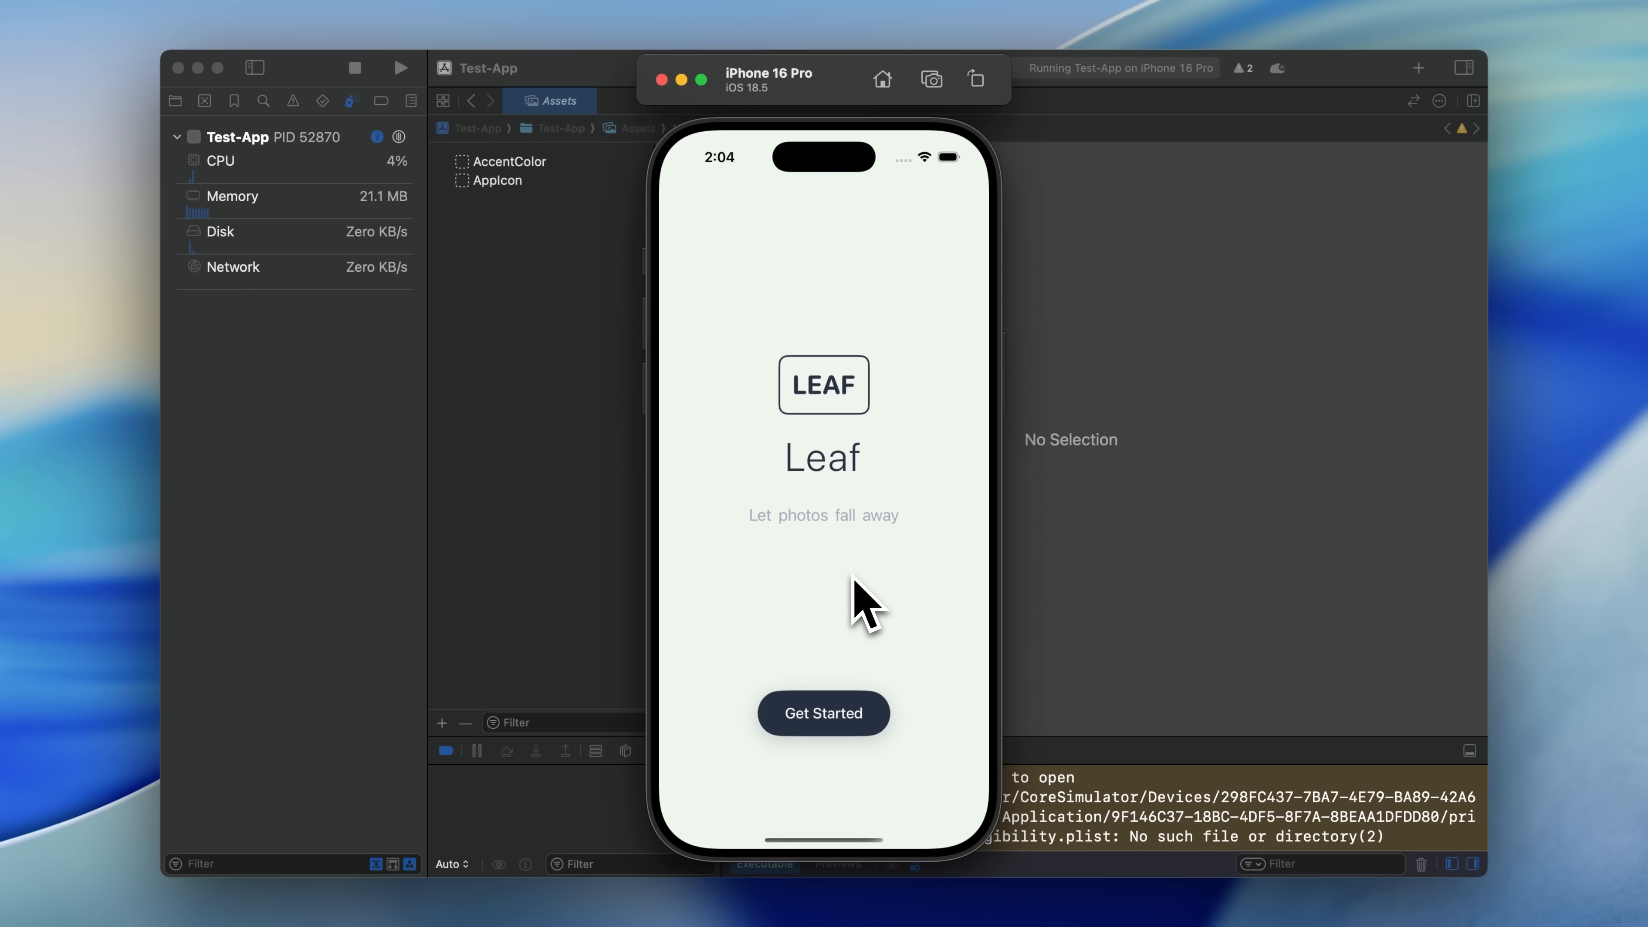
pyautogui.moveTo(764, 599)
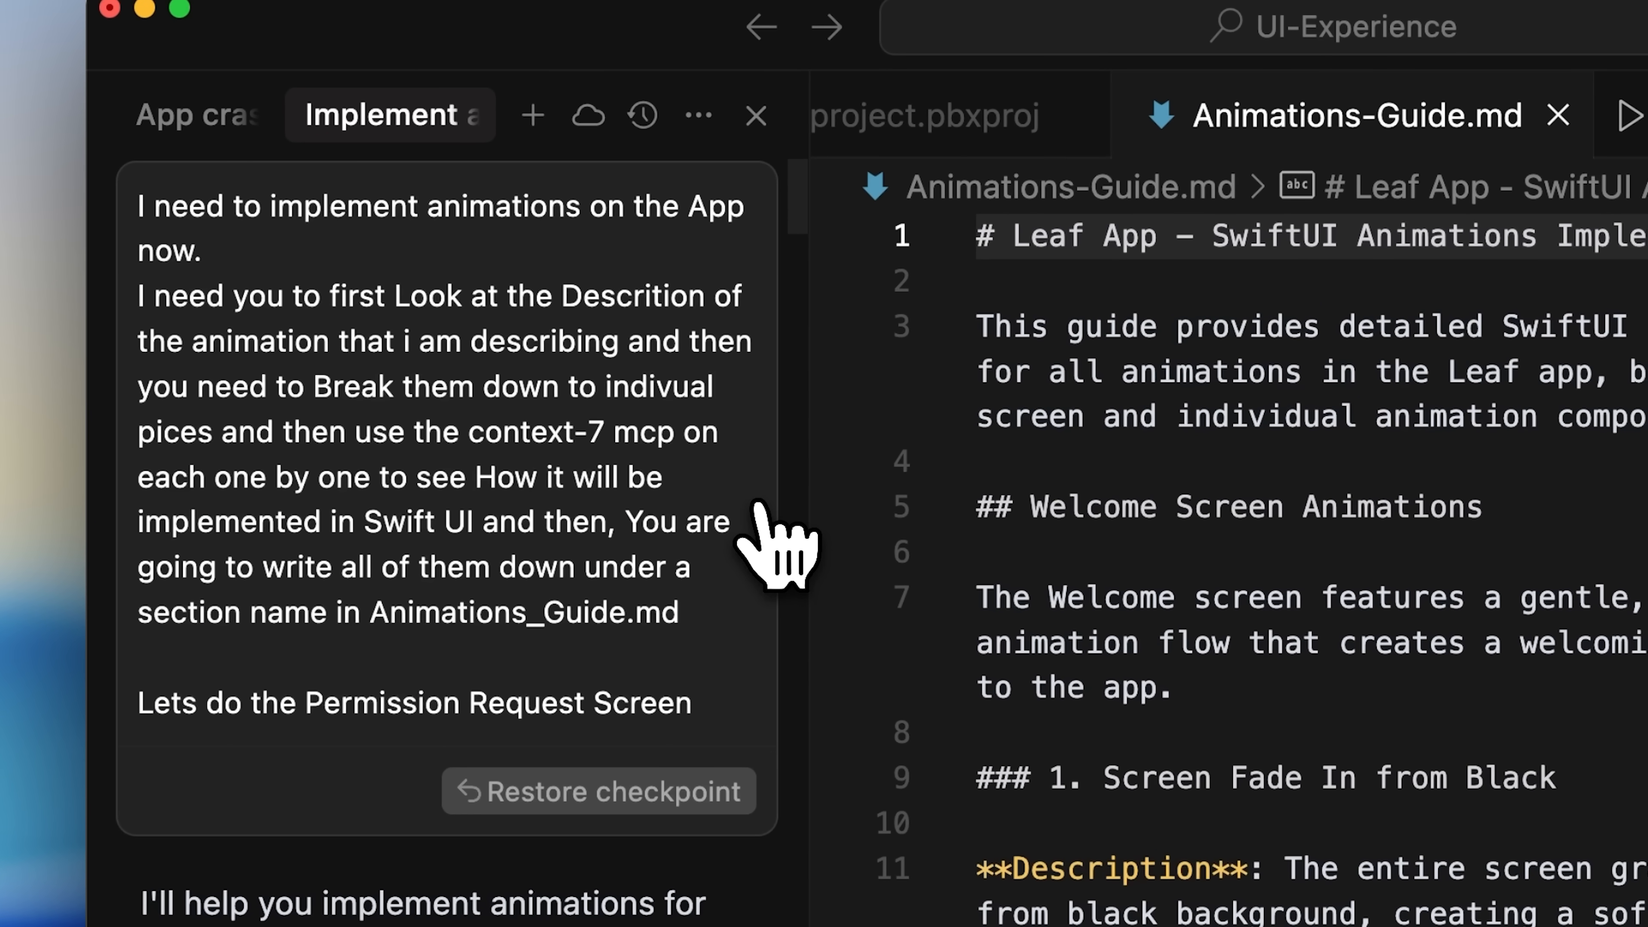
pyautogui.doubleClick(415, 703)
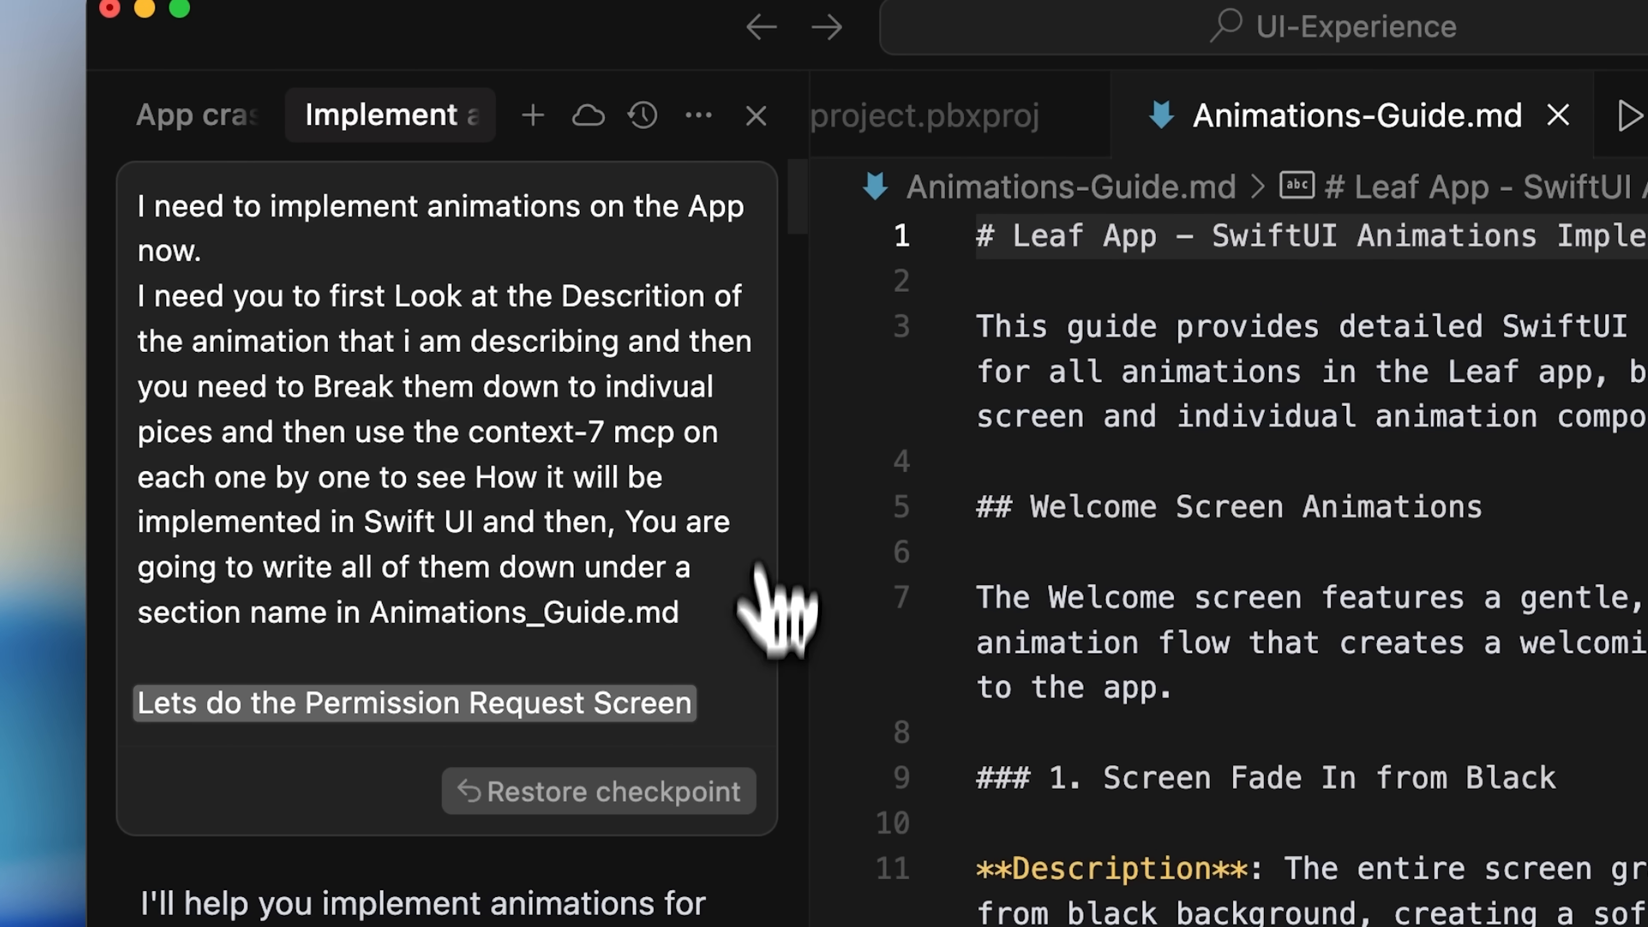
pyautogui.moveTo(762, 756)
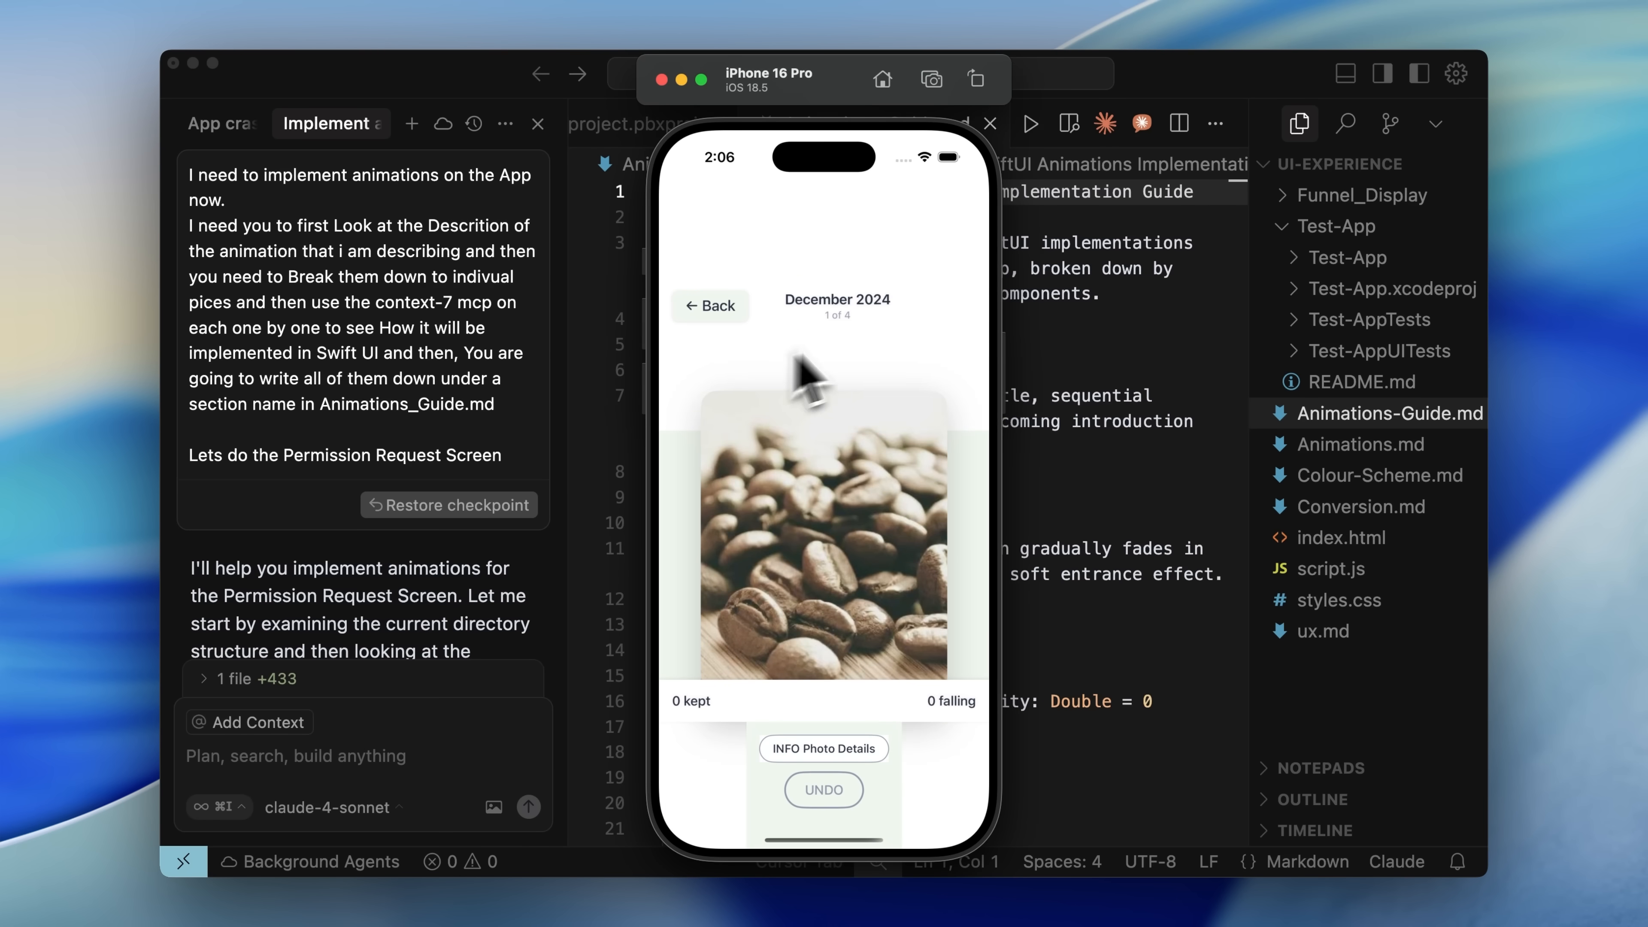
pyautogui.moveTo(900, 381)
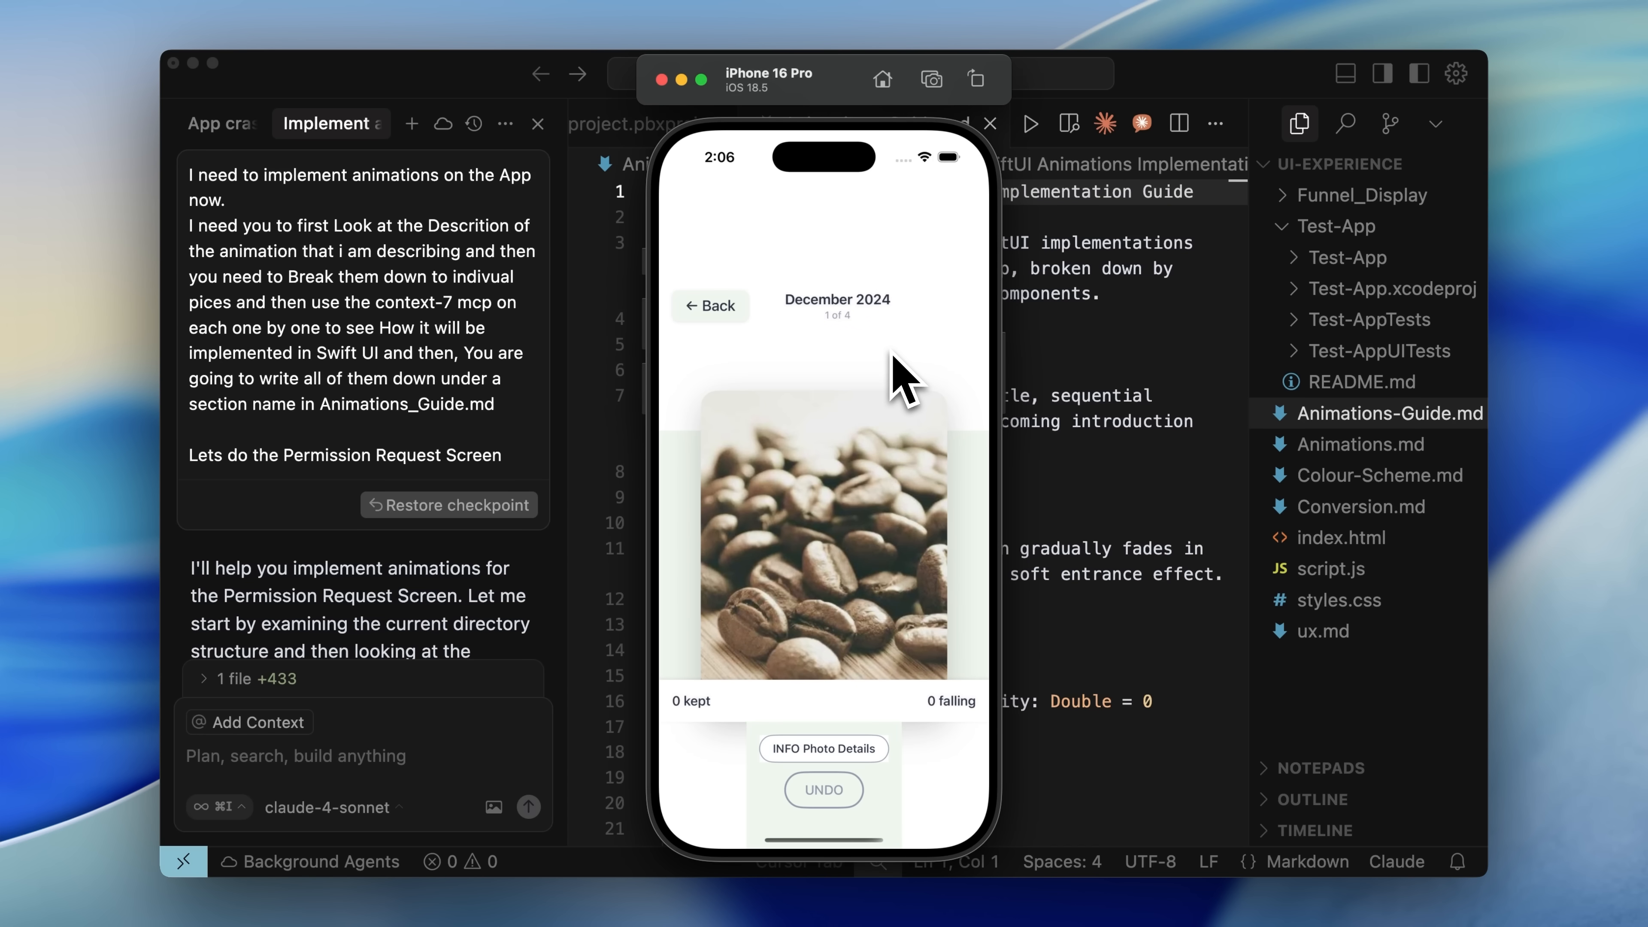
pyautogui.moveTo(917, 362)
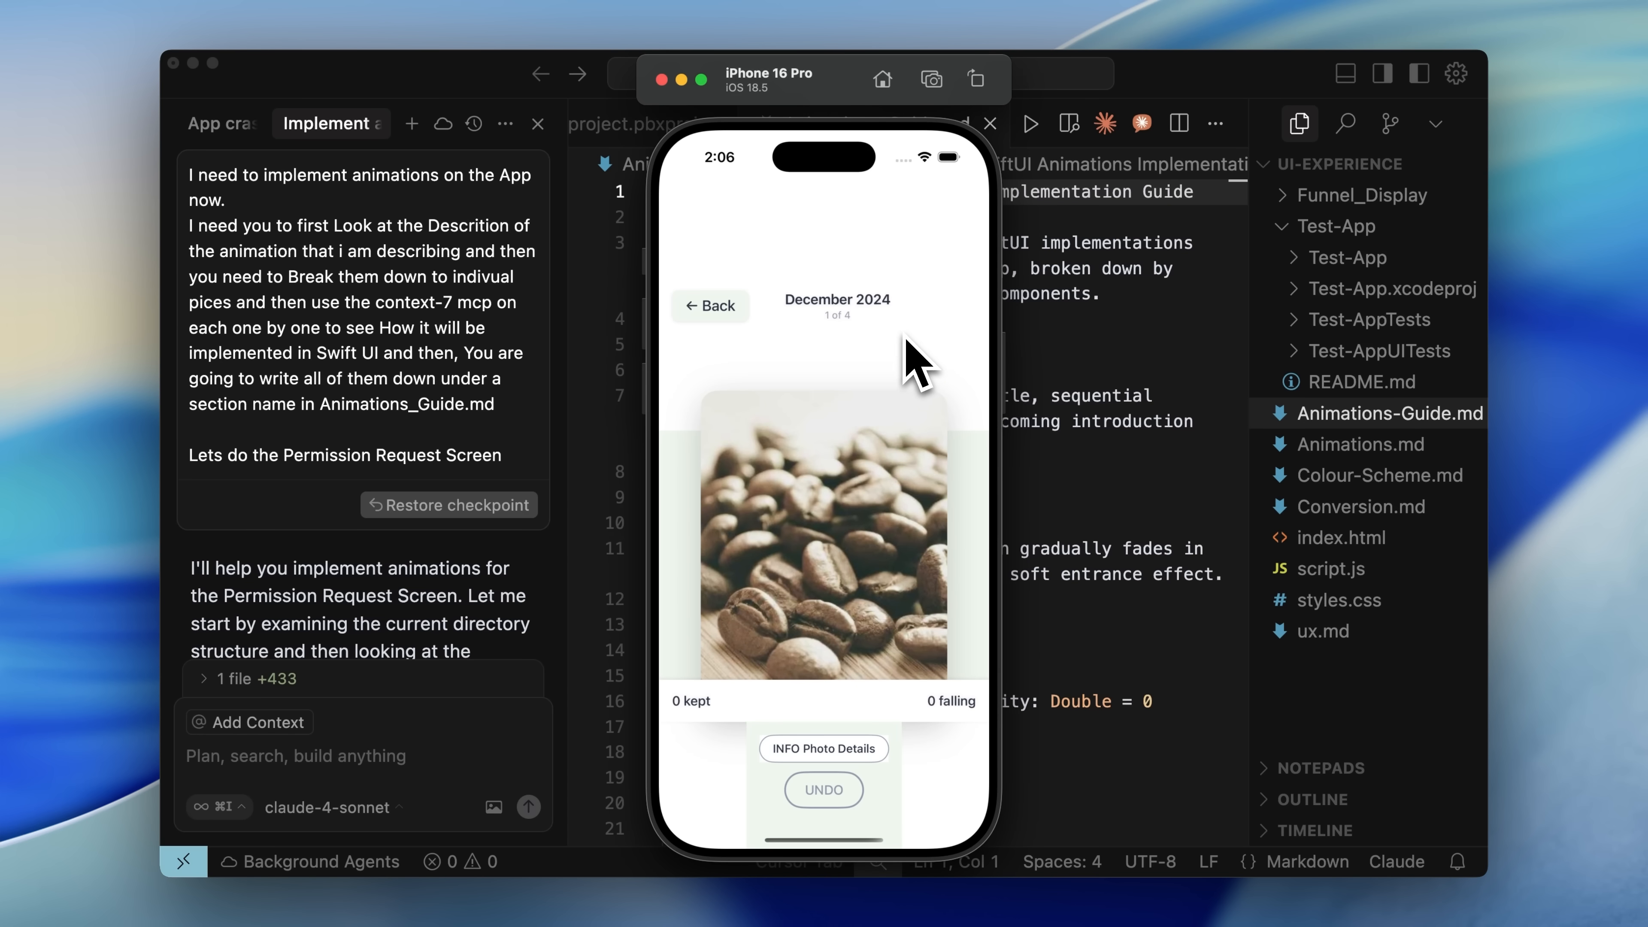
pyautogui.moveTo(902, 352)
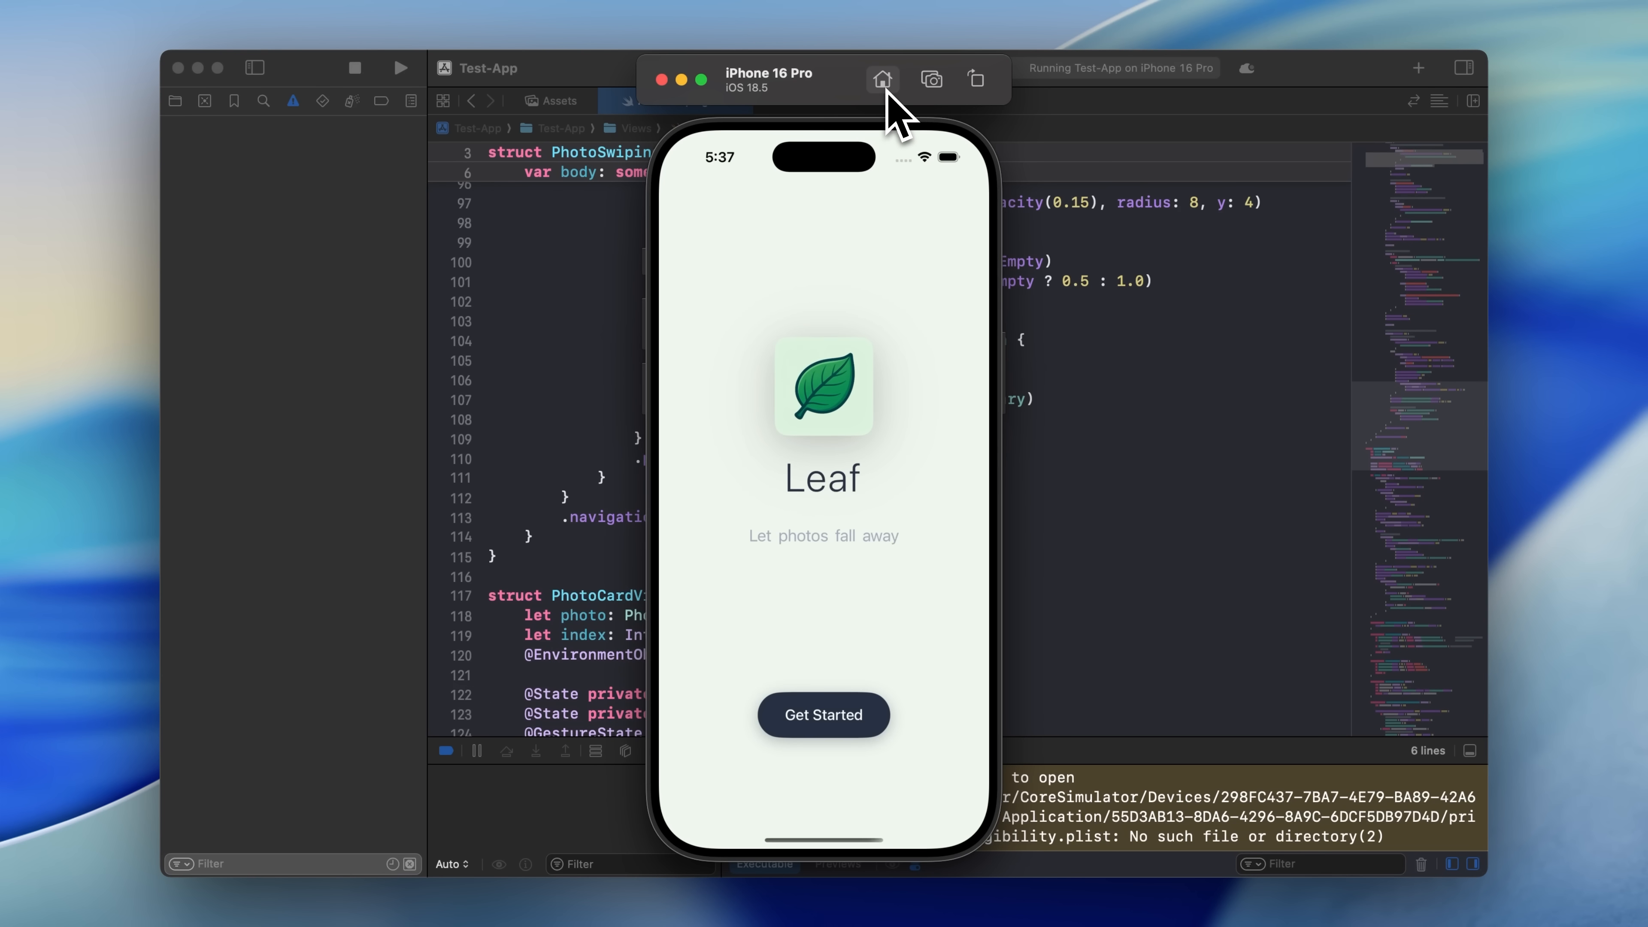
# Relaunch Leaf from the home screen and continue past the welcome screen to Access Your Photos.
pyautogui.click(881, 79)
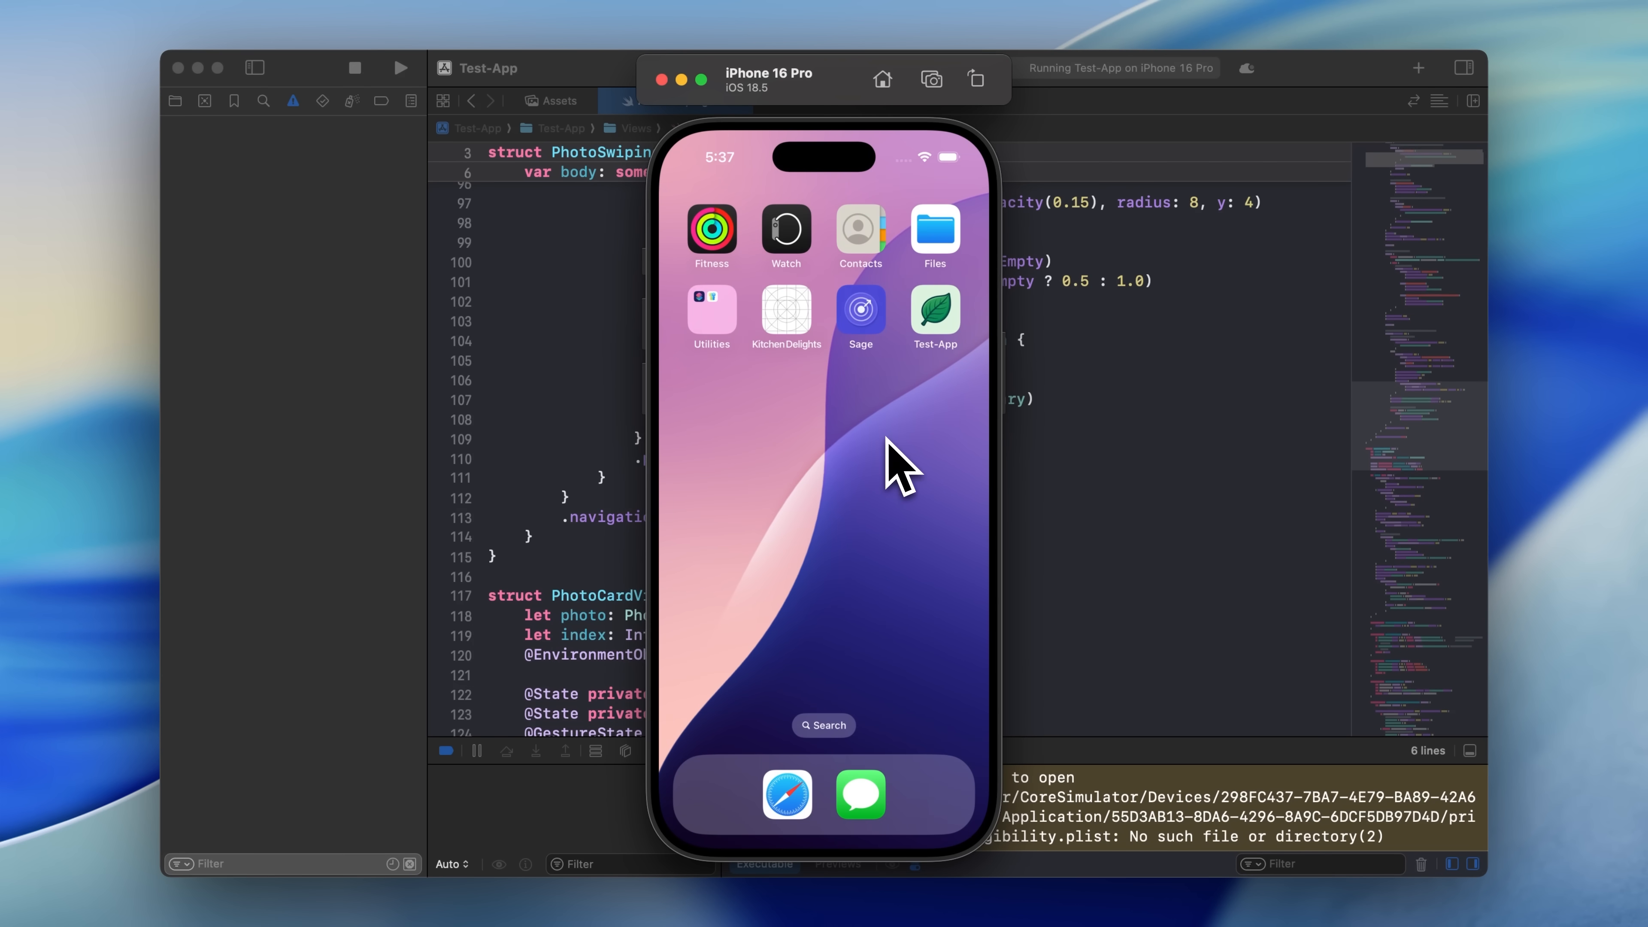
pyautogui.click(933, 309)
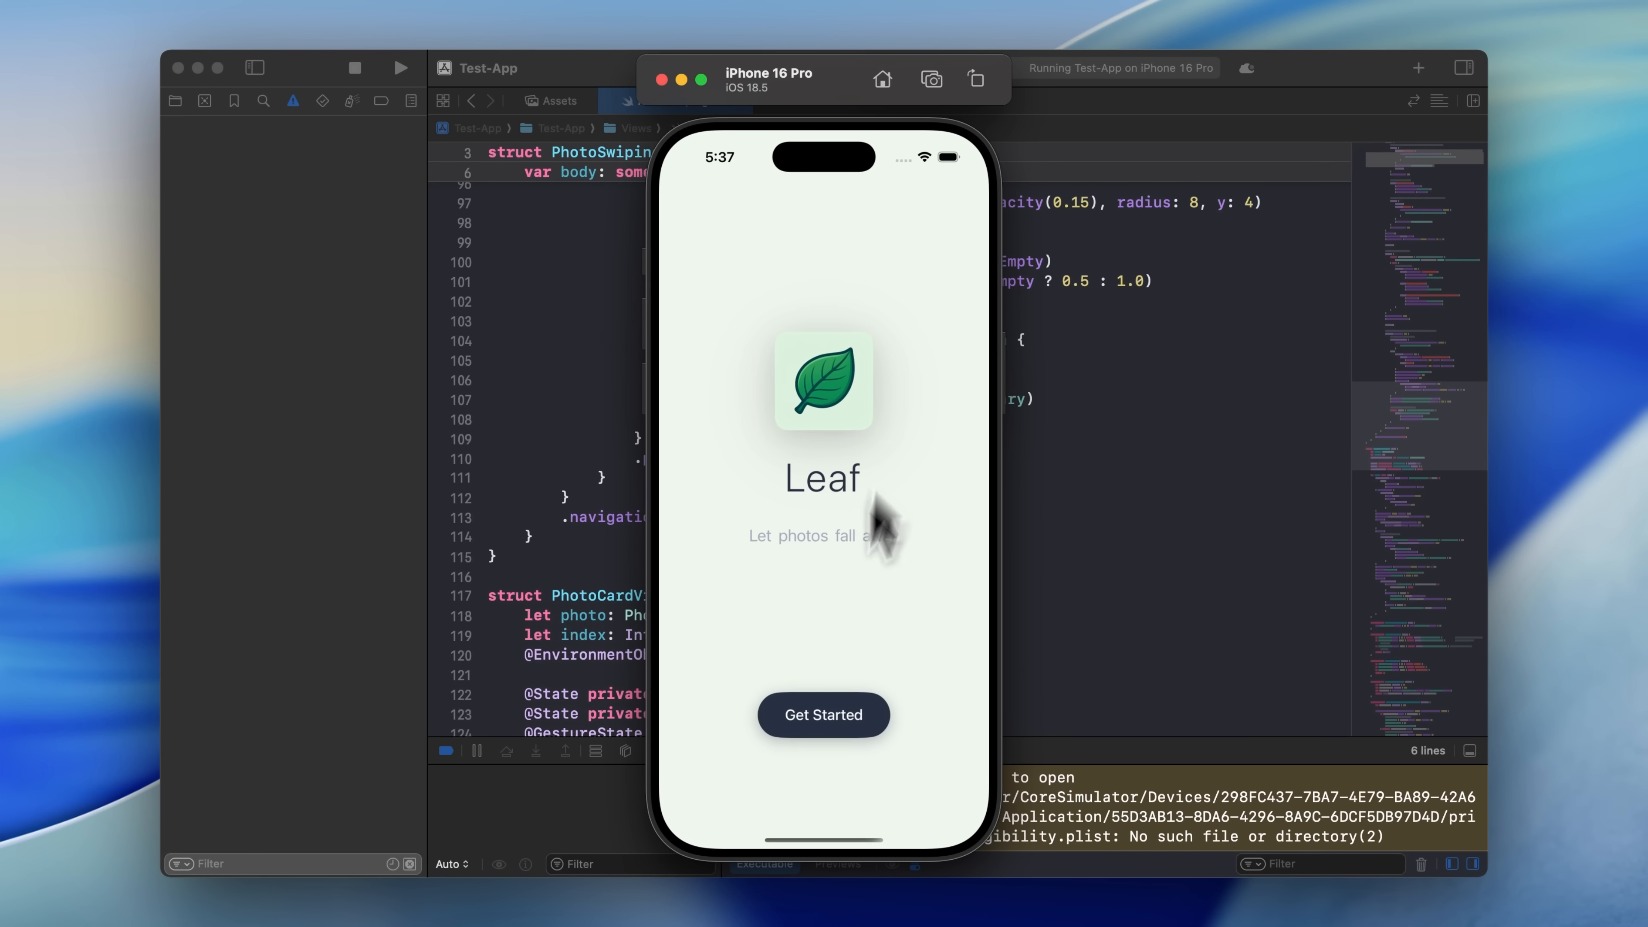
pyautogui.click(823, 714)
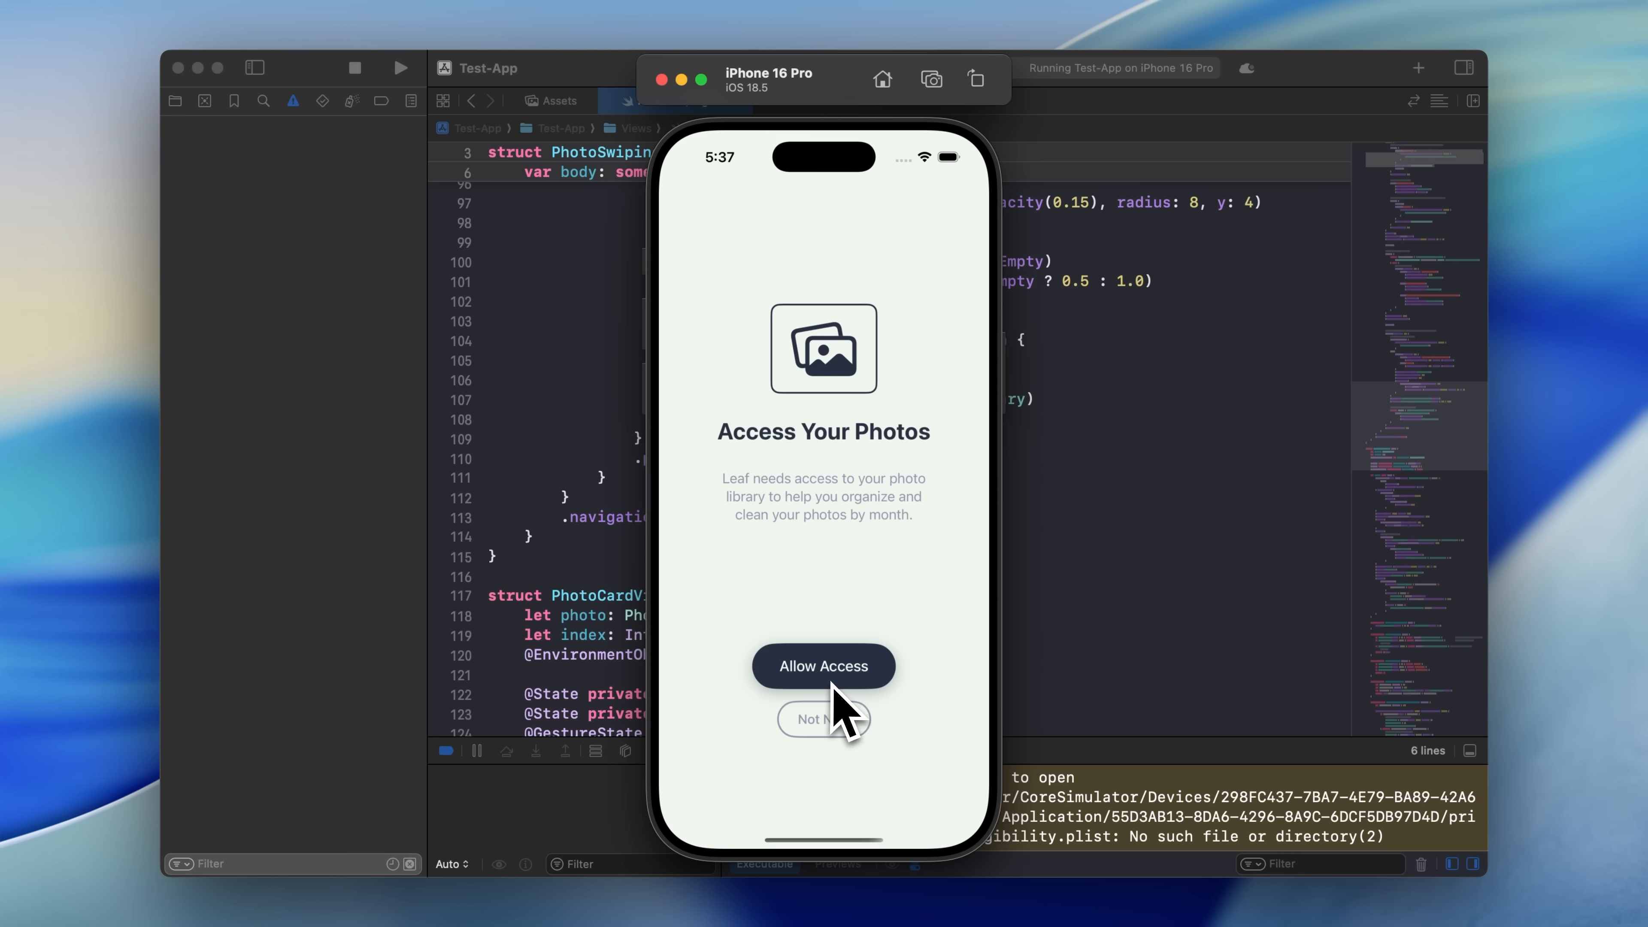
pyautogui.moveTo(891, 625)
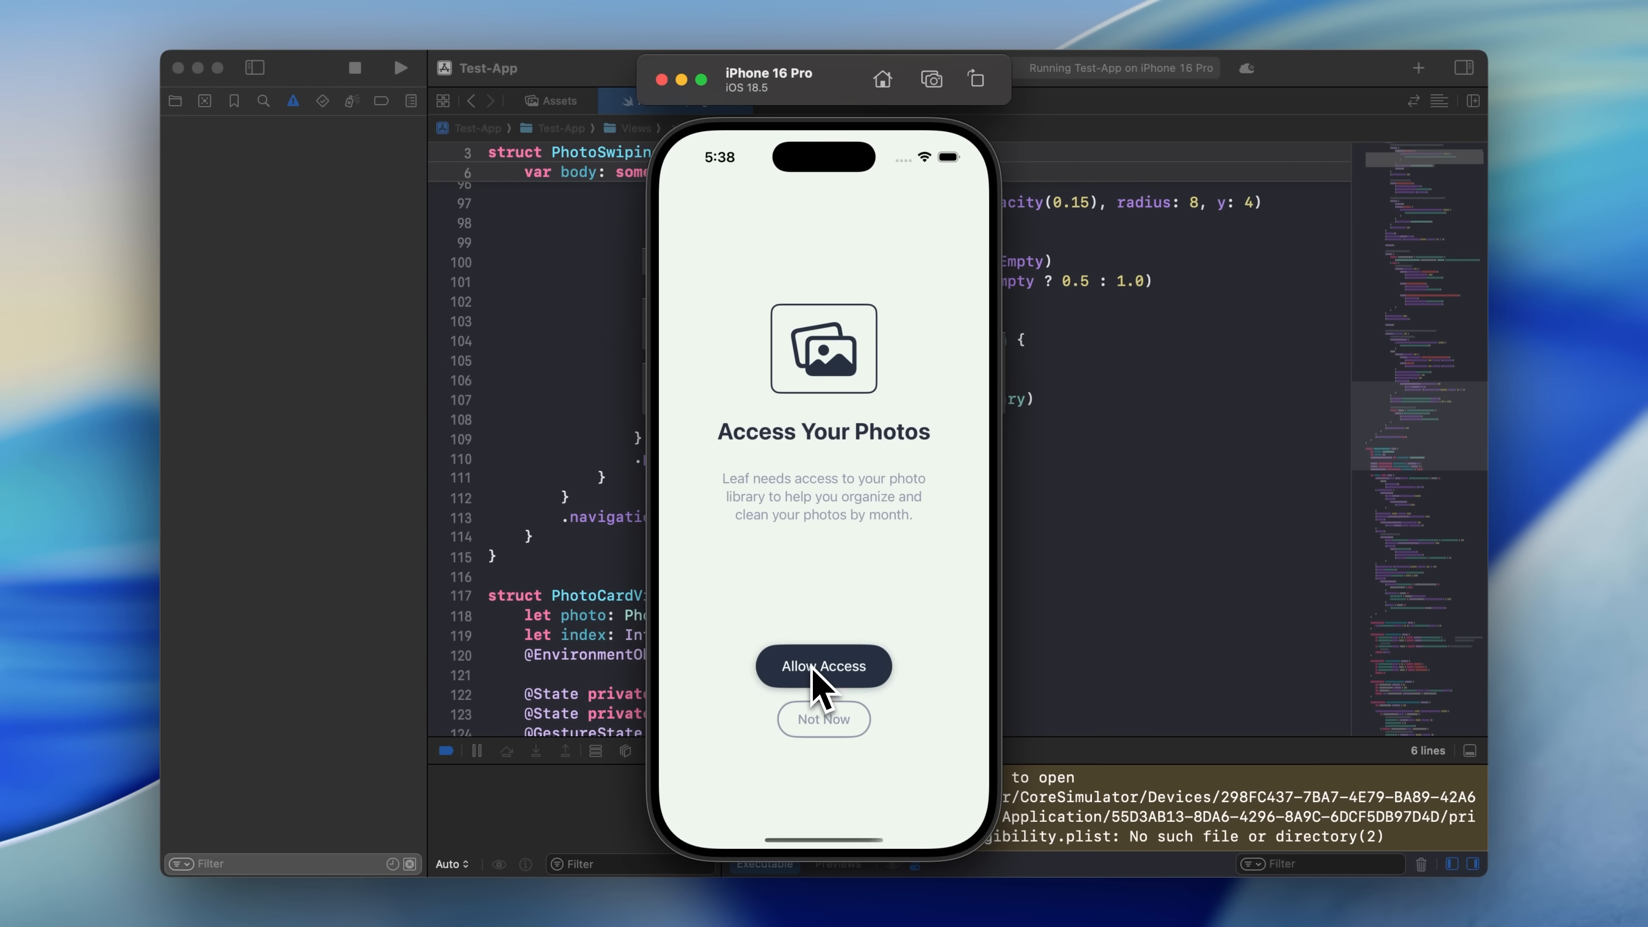
# Allow photo access and step through the Swipe Right, Left and Up tutorial cards to Swipe Photos.
pyautogui.click(823, 665)
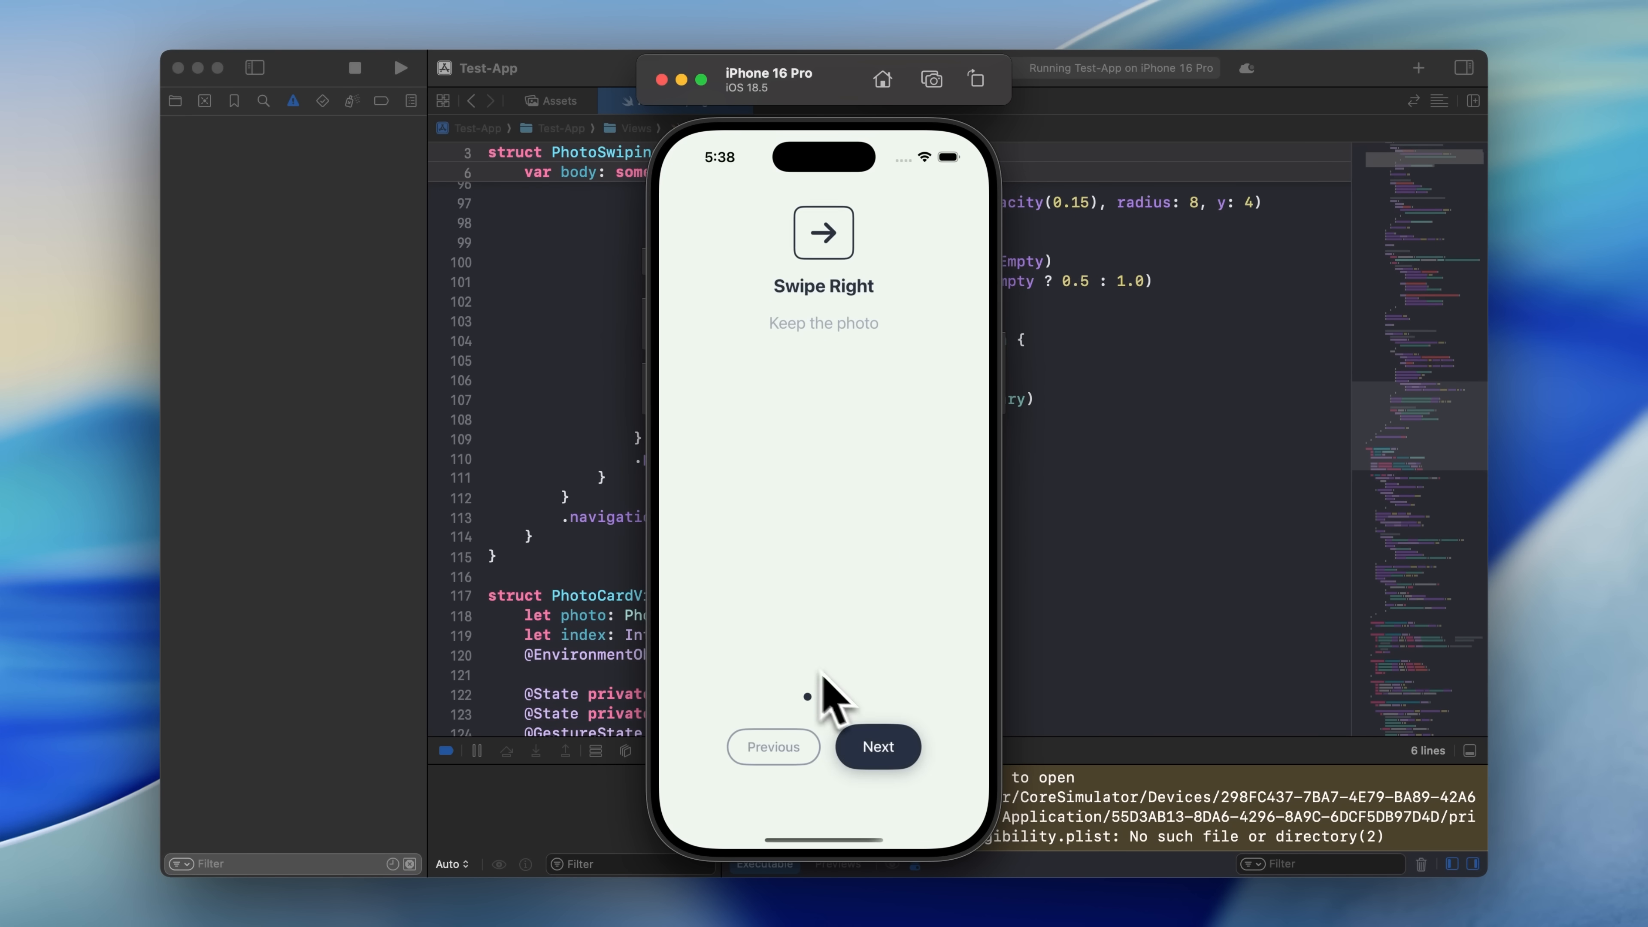
pyautogui.click(876, 746)
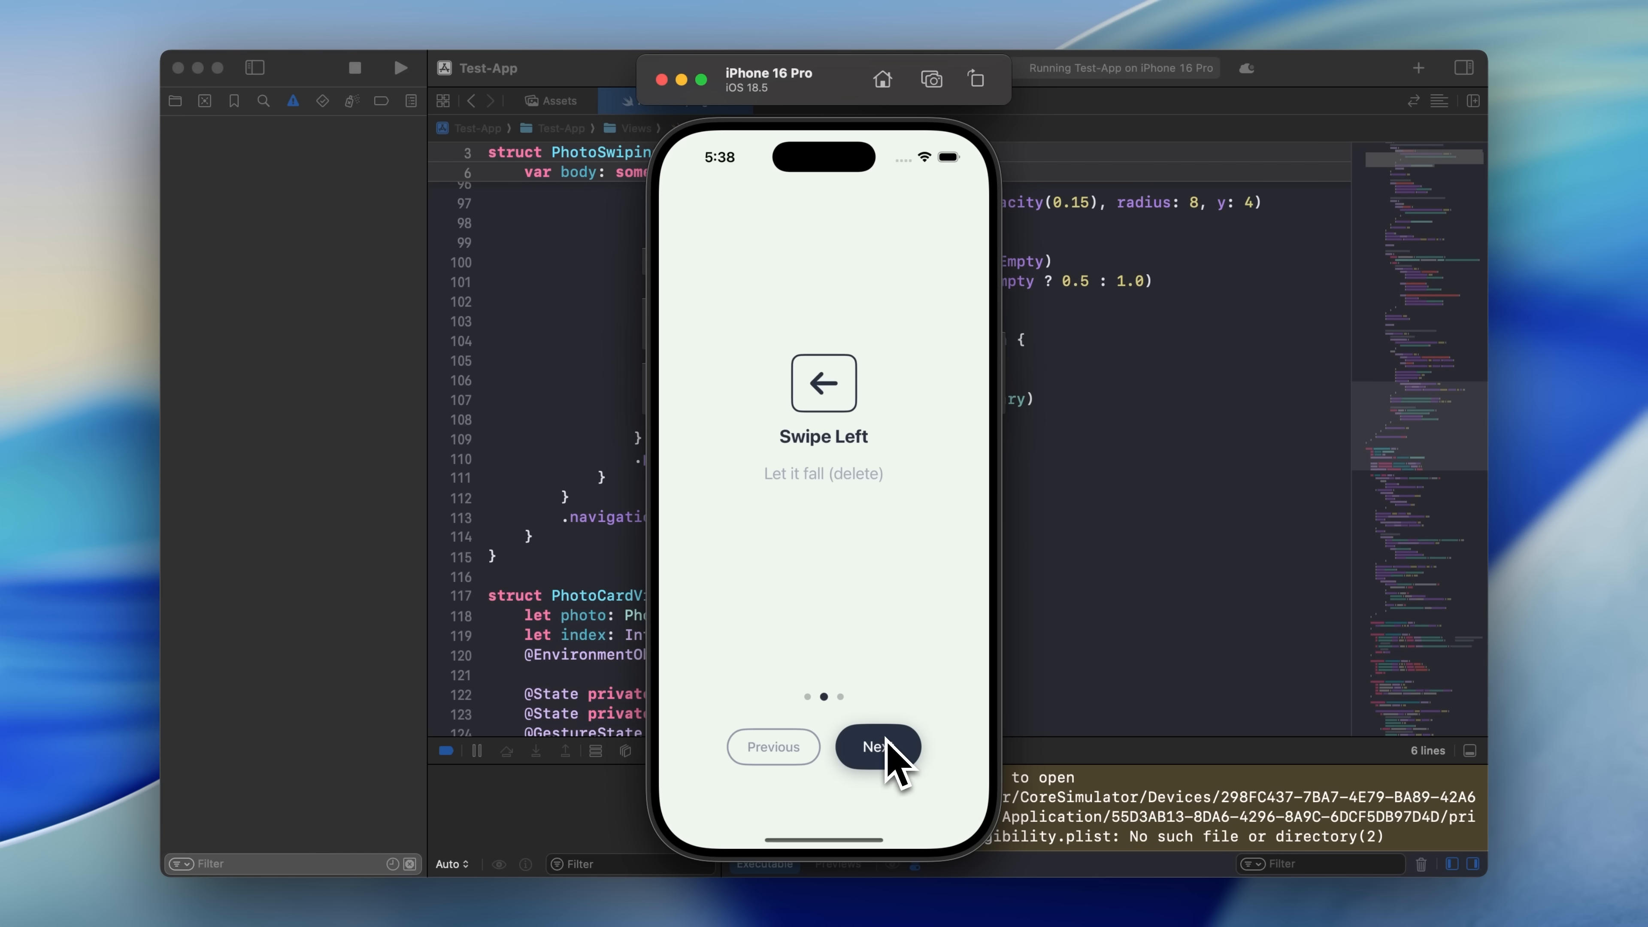
pyautogui.click(877, 746)
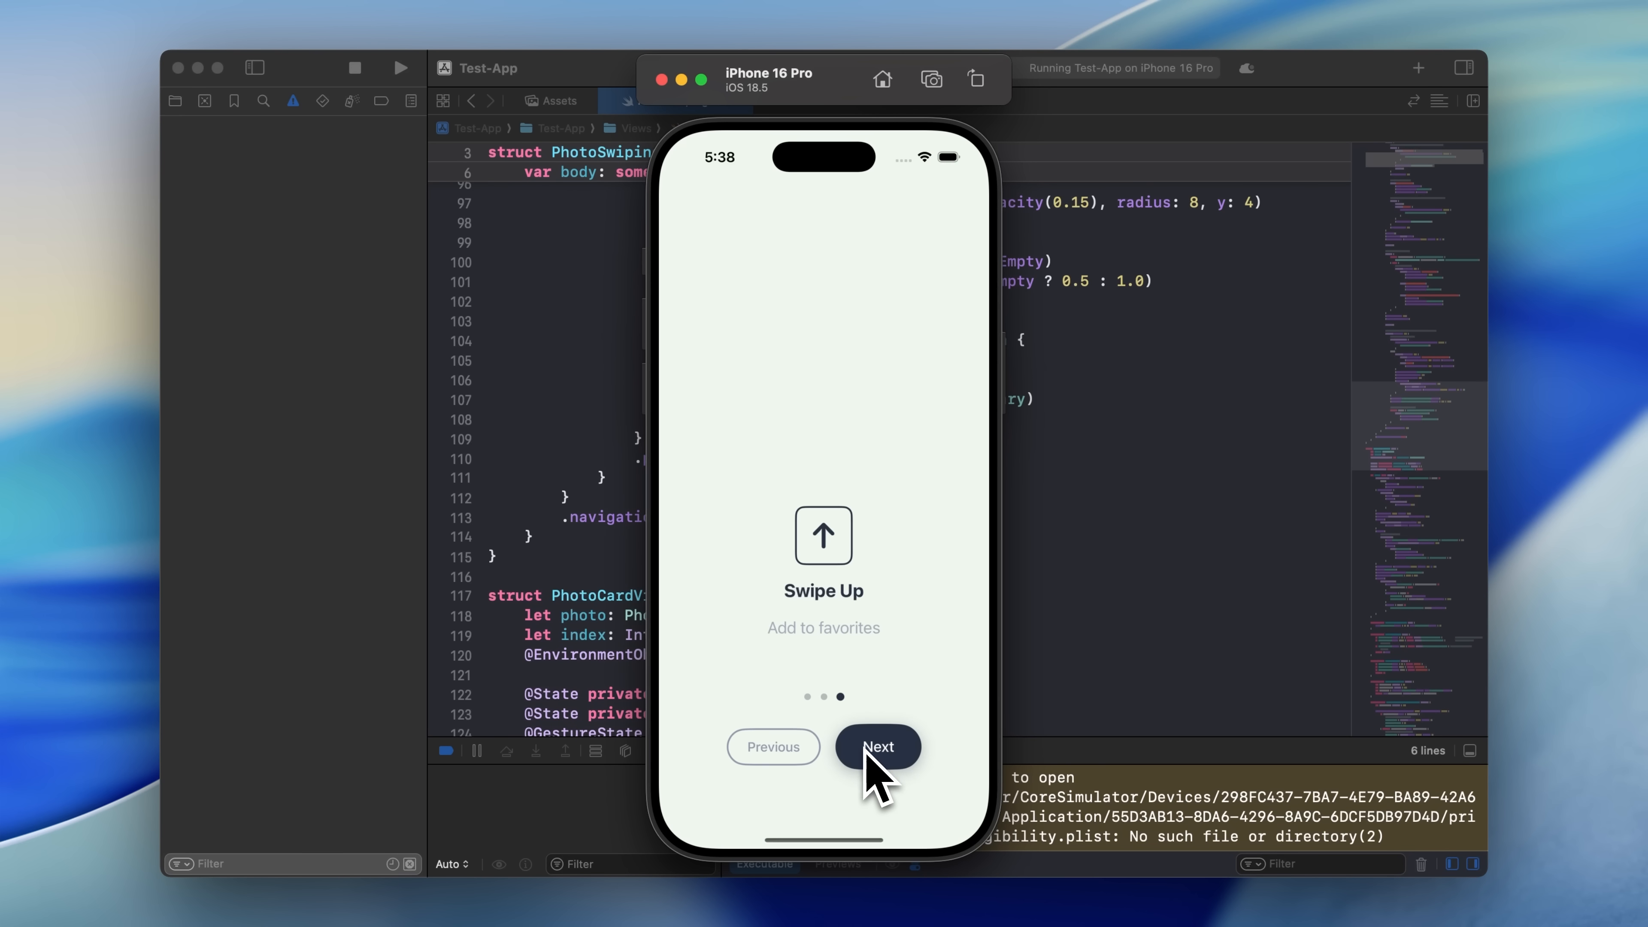
pyautogui.click(876, 746)
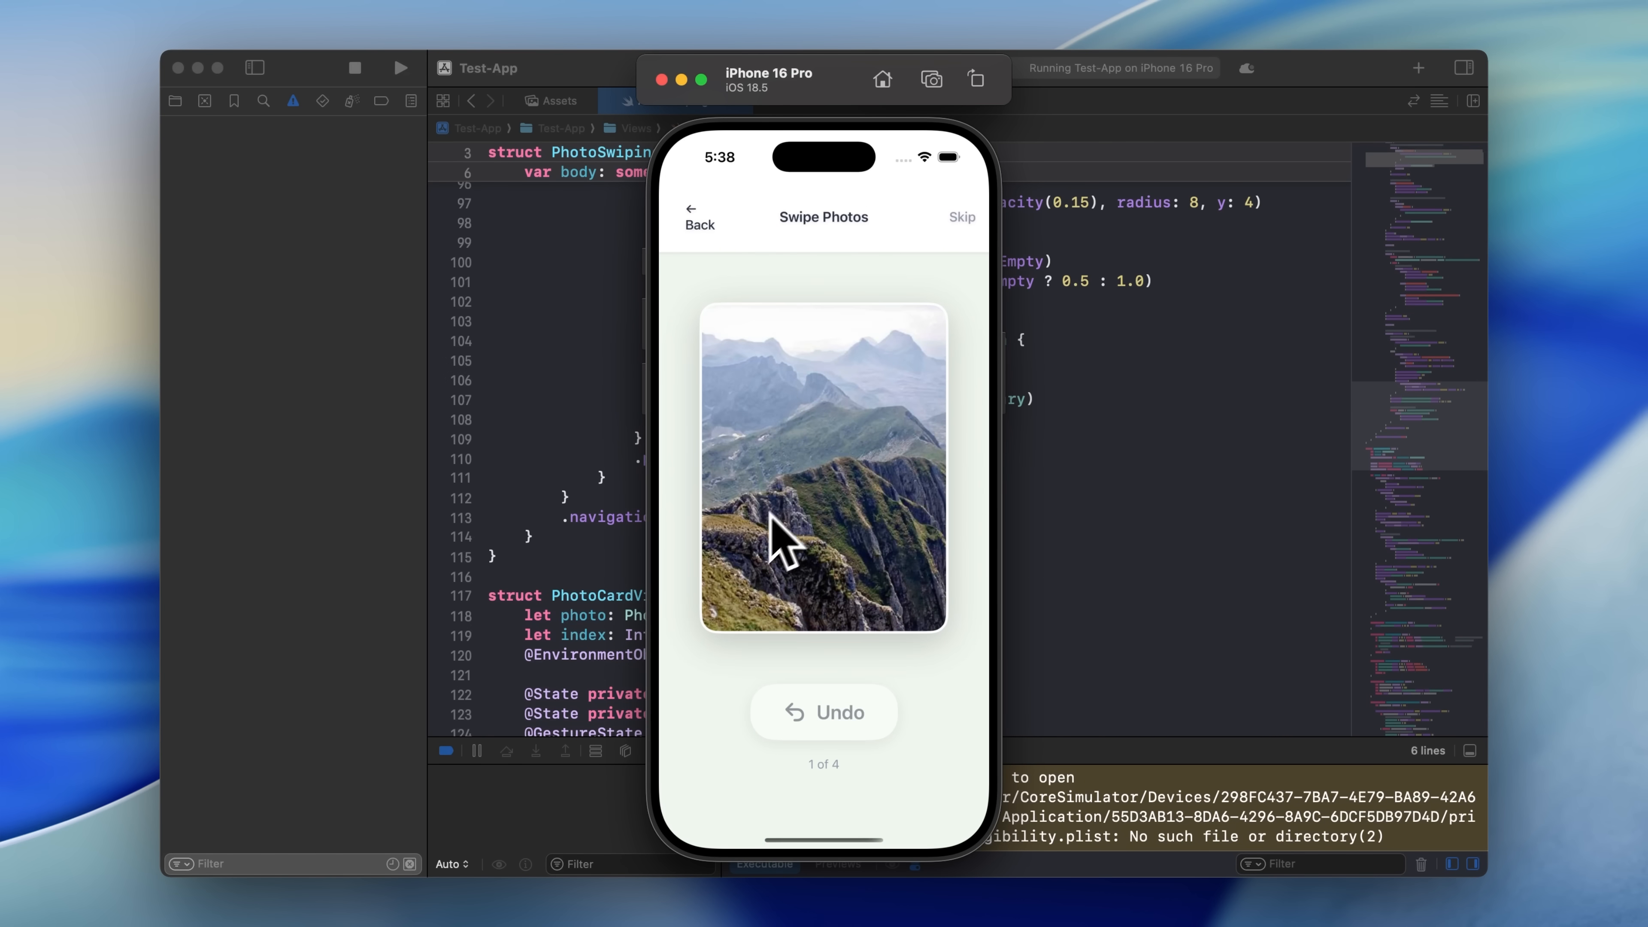
pyautogui.moveTo(847, 515)
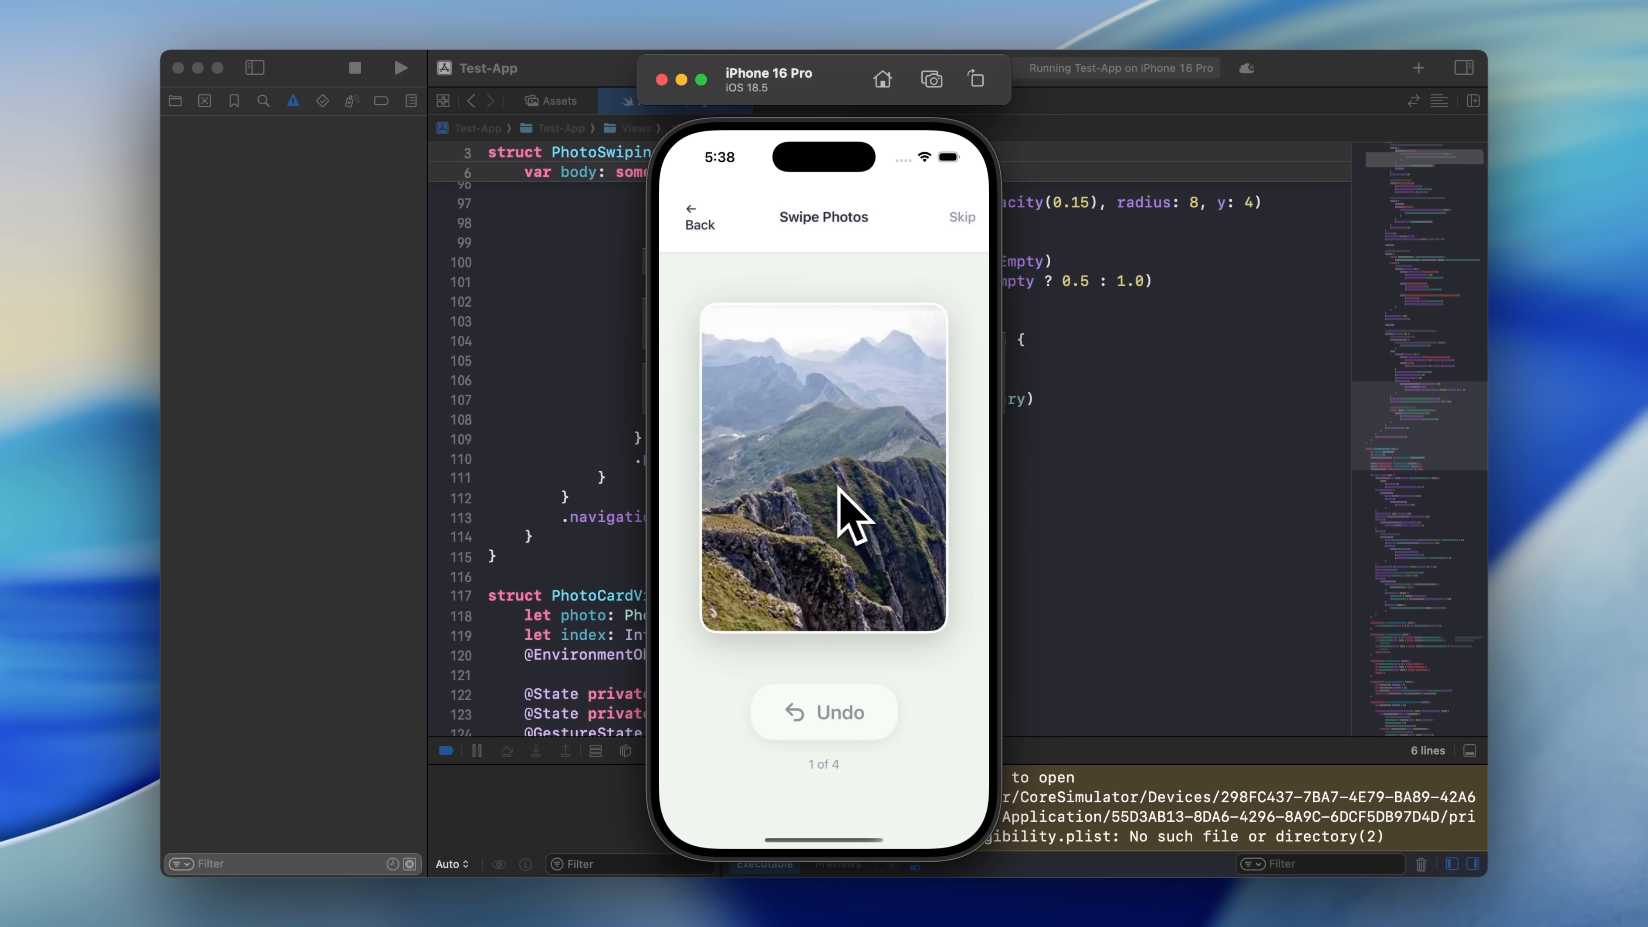
pyautogui.moveTo(825, 562)
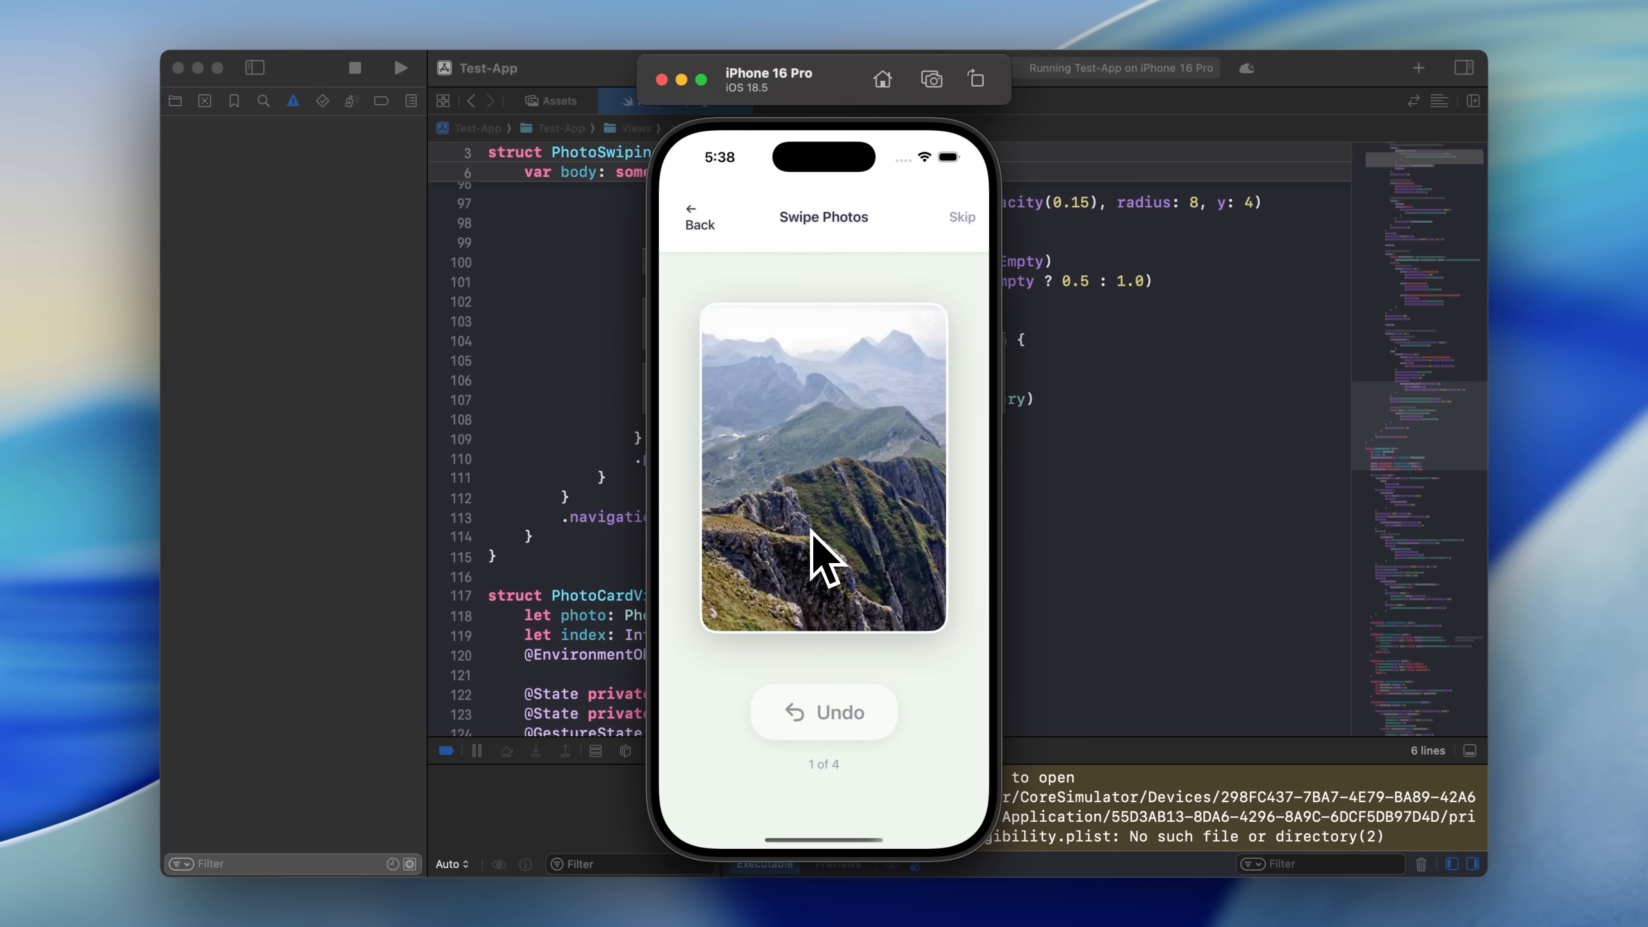
pyautogui.moveTo(851, 525)
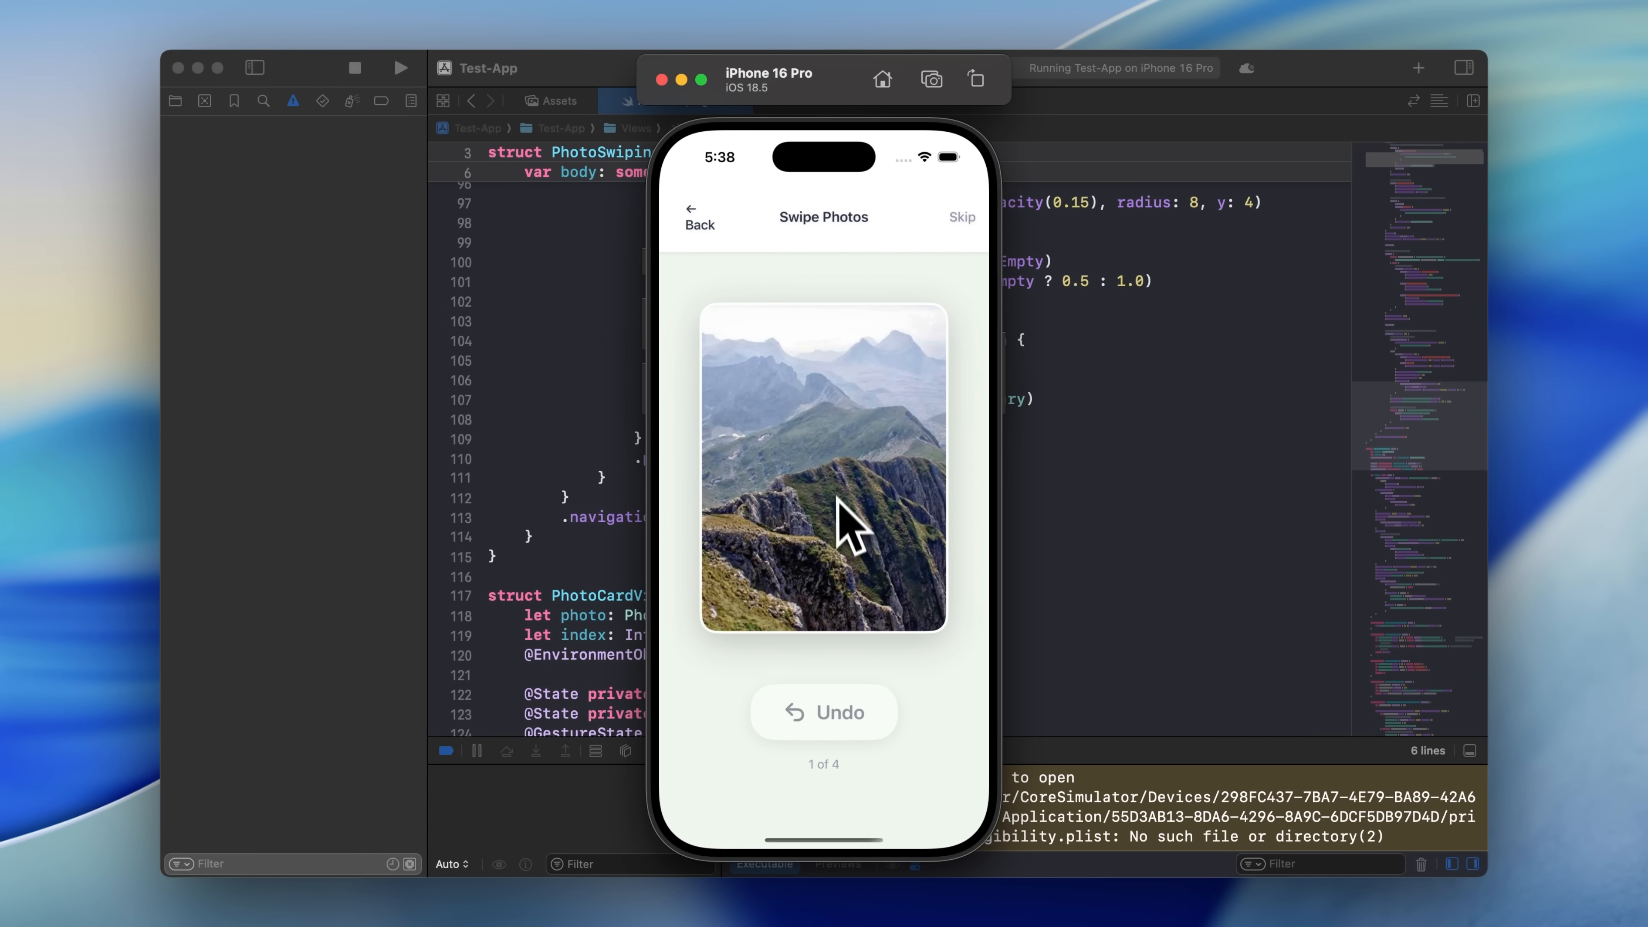
pyautogui.moveTo(862, 551)
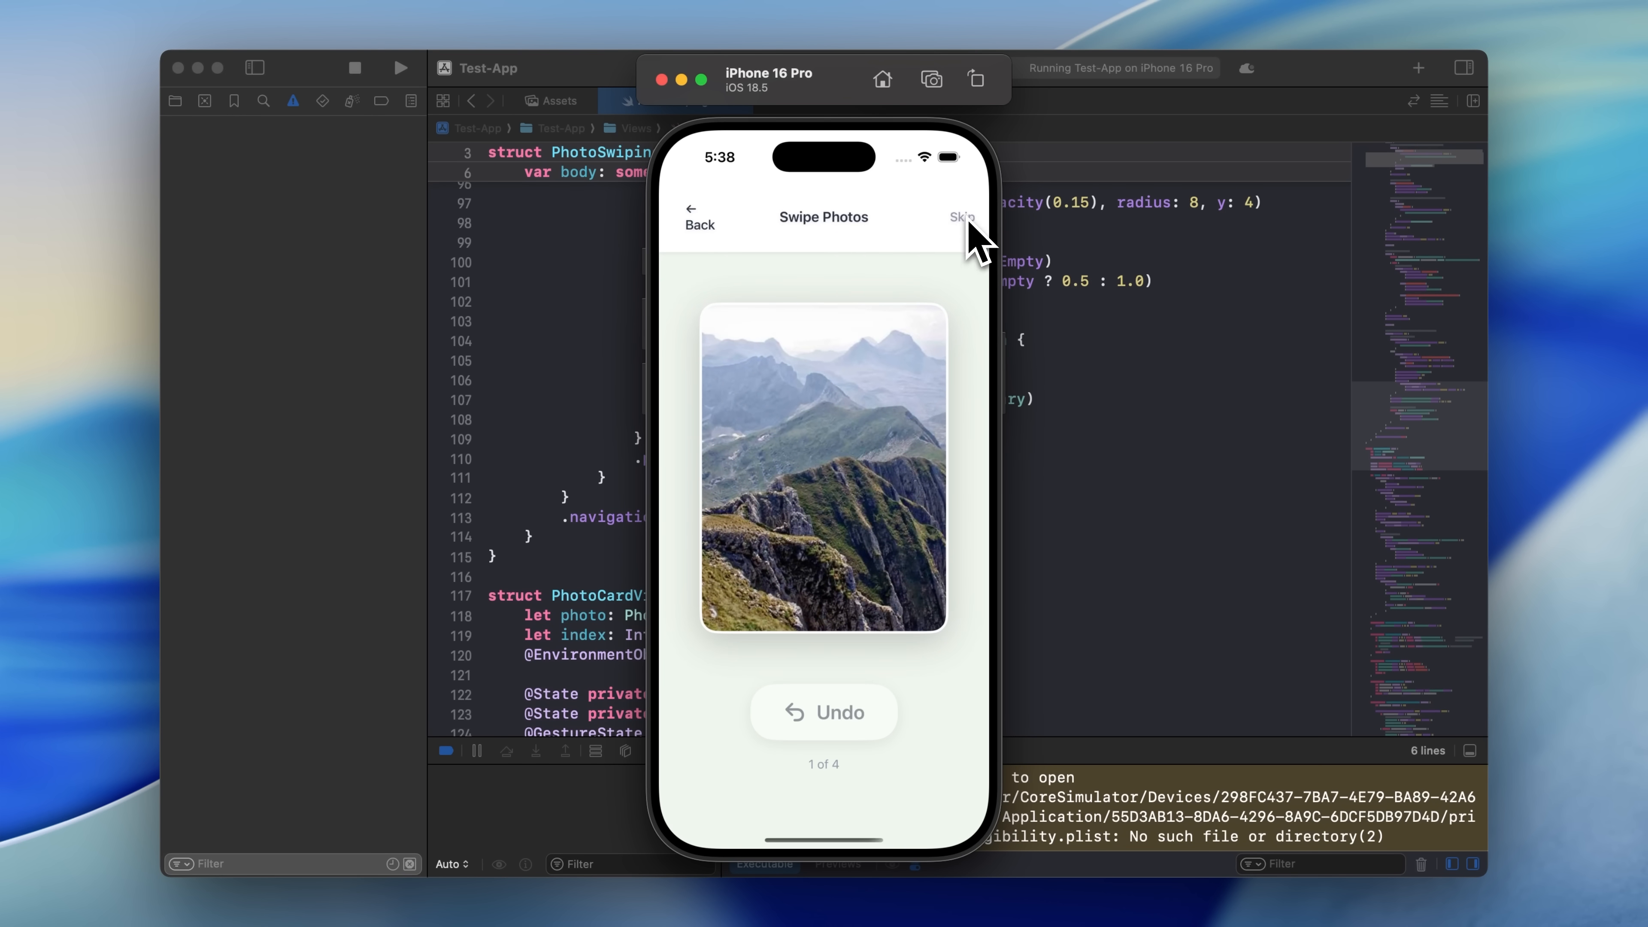
# Skip the remaining photos to reach Review Photos to Delete with one photo listed.
pyautogui.click(961, 217)
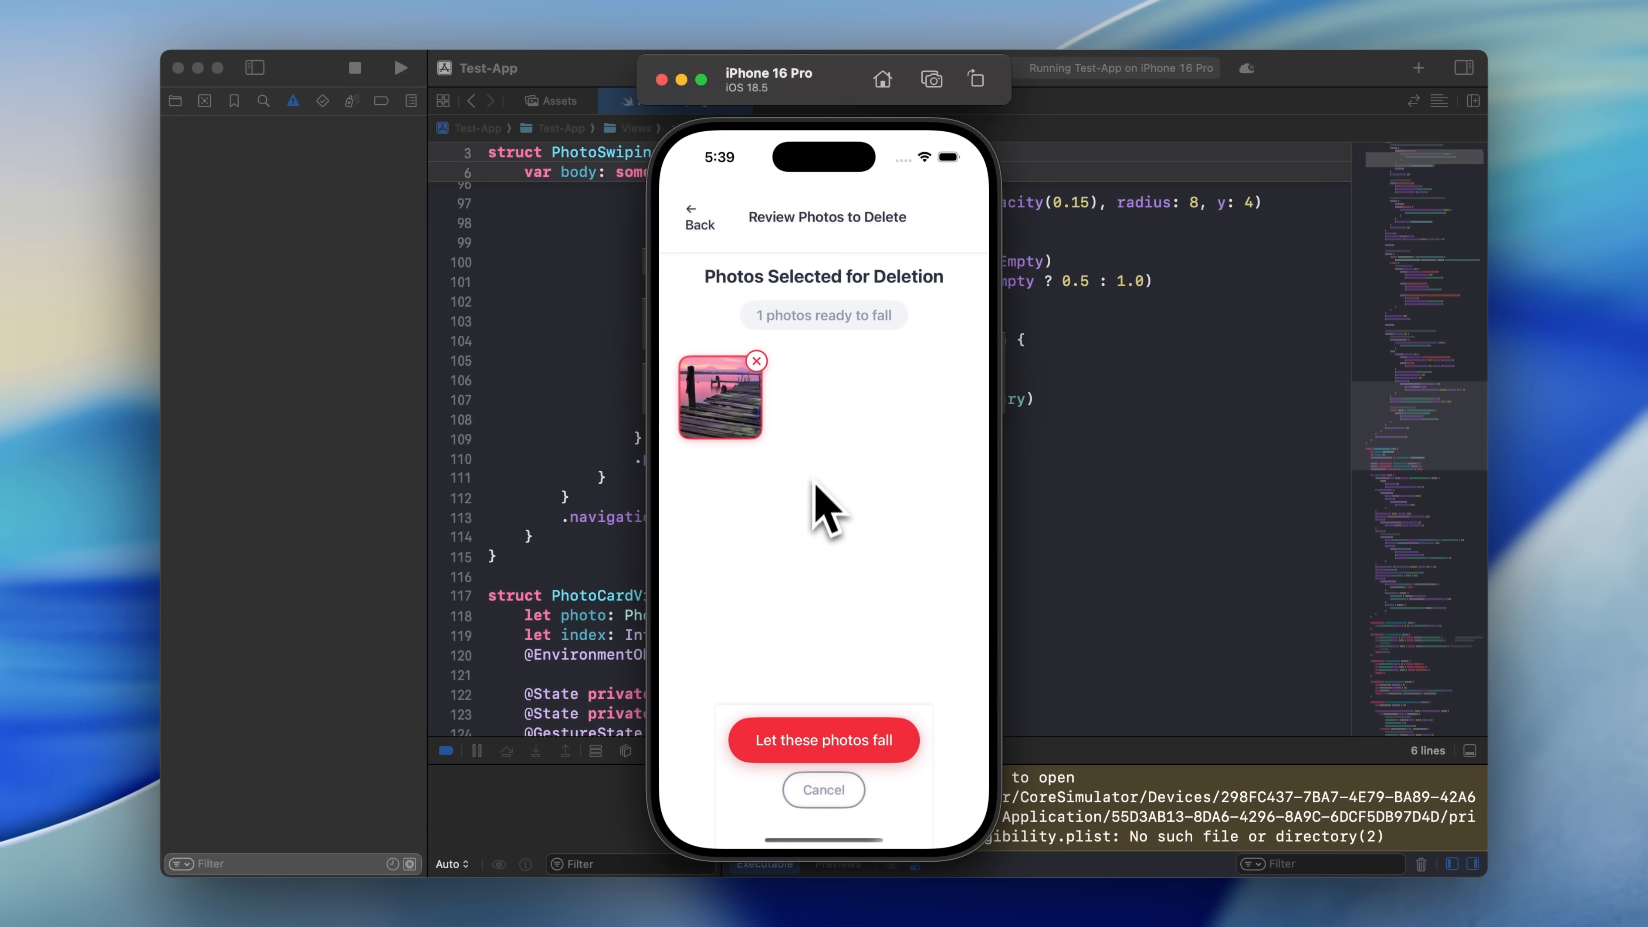
pyautogui.moveTo(684, 767)
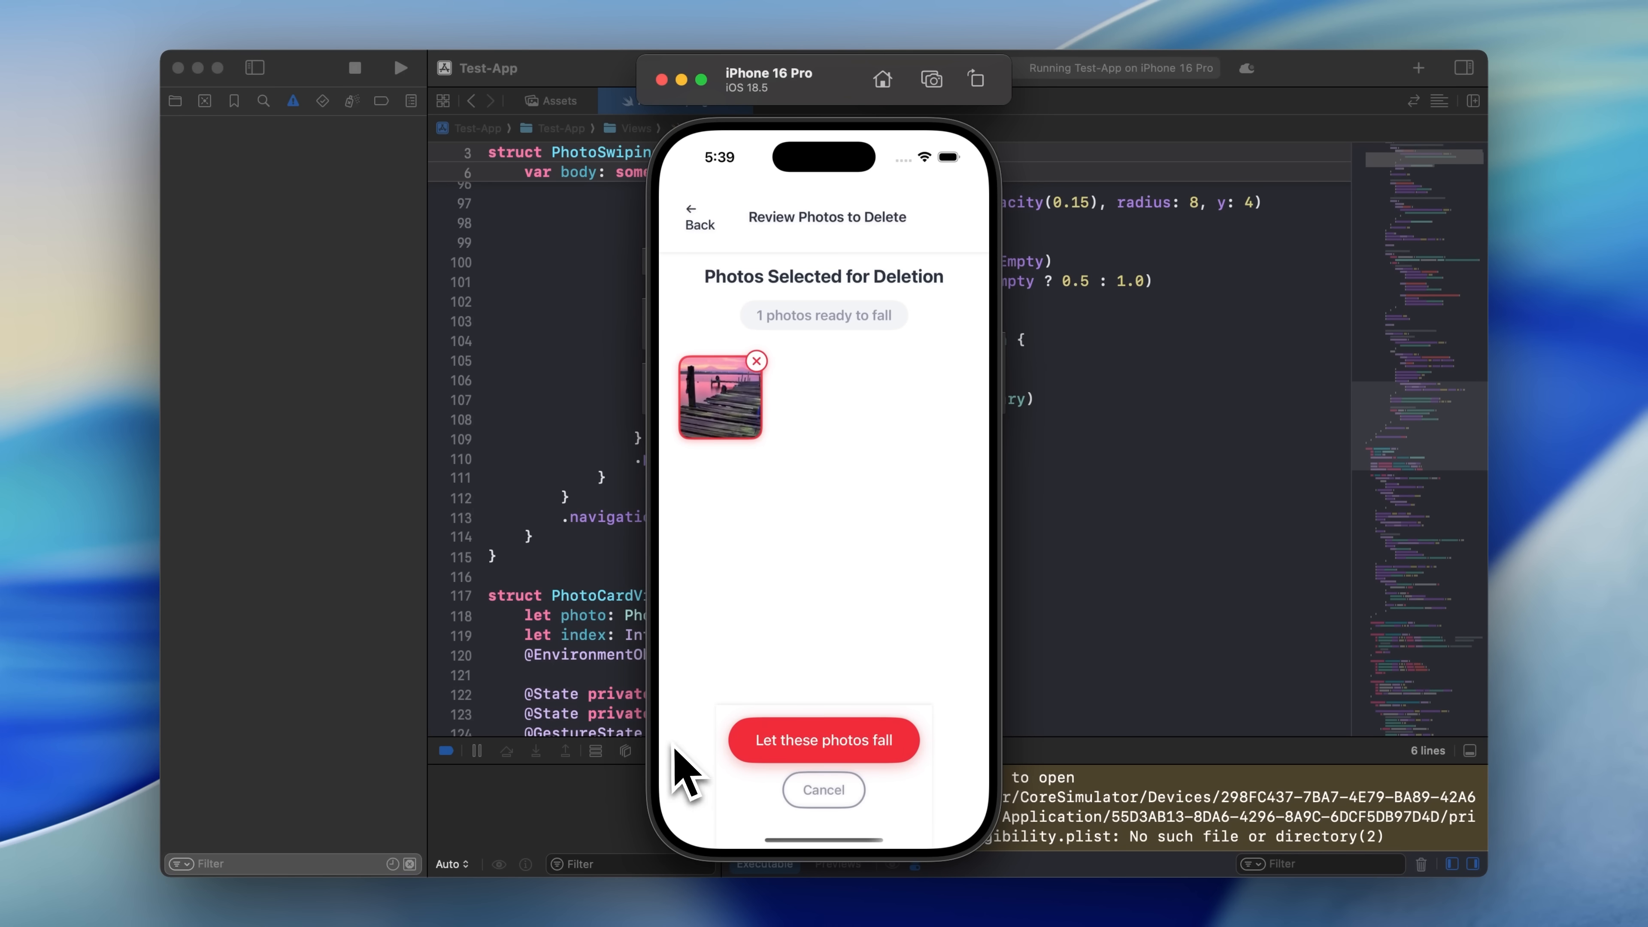
pyautogui.moveTo(704, 715)
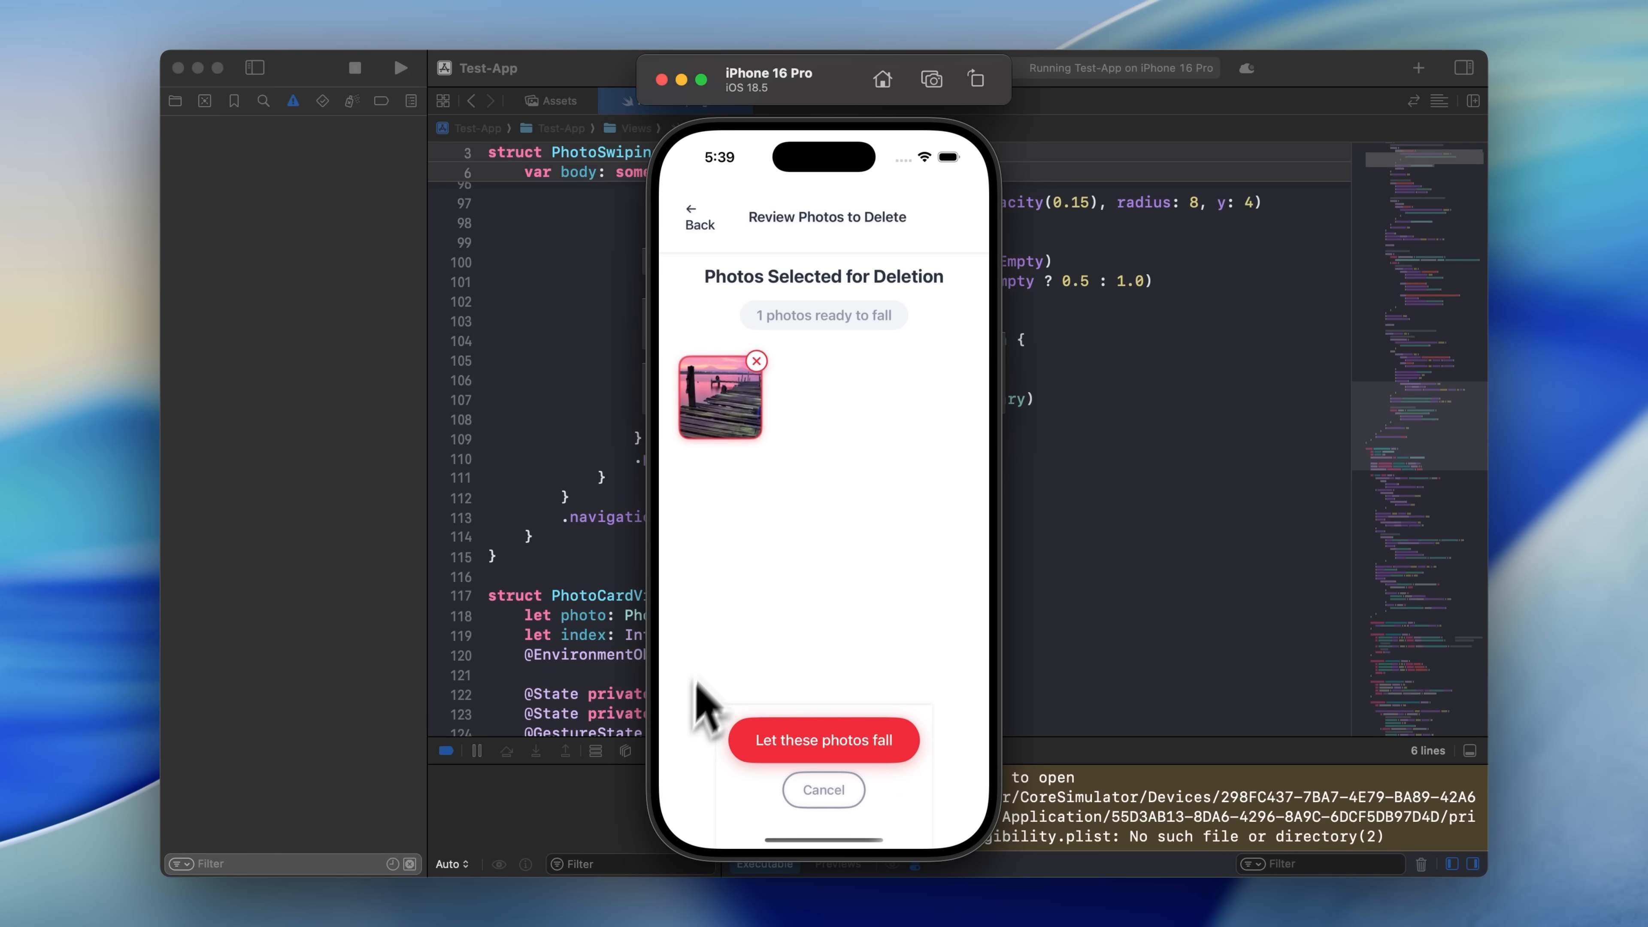
pyautogui.moveTo(727, 647)
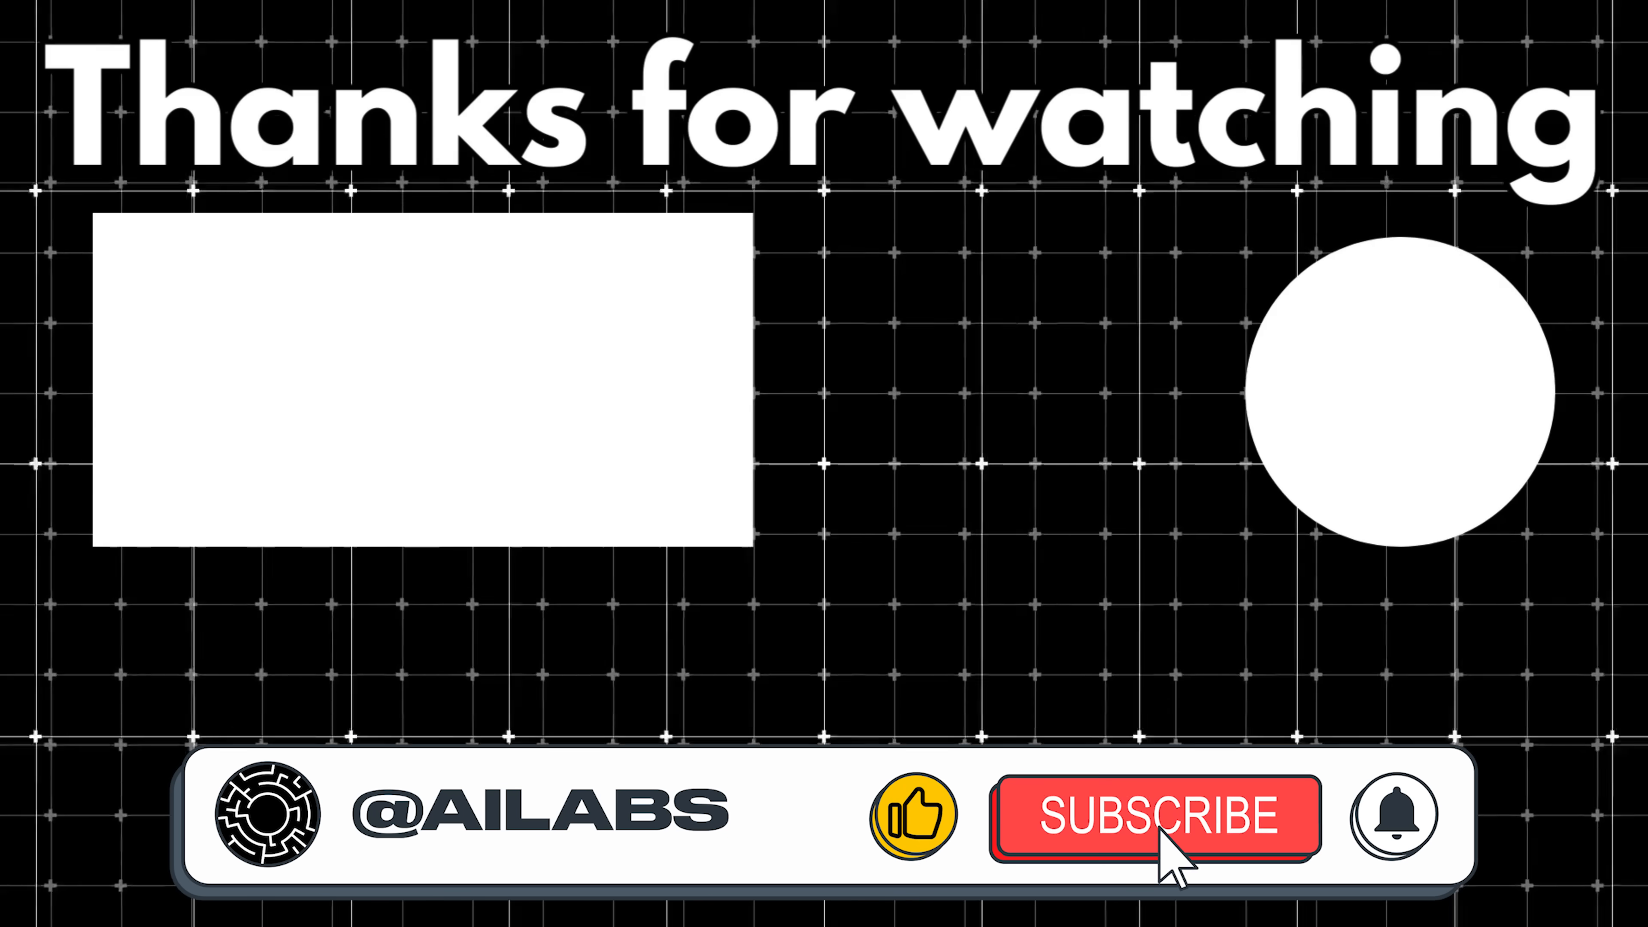
pyautogui.click(1153, 818)
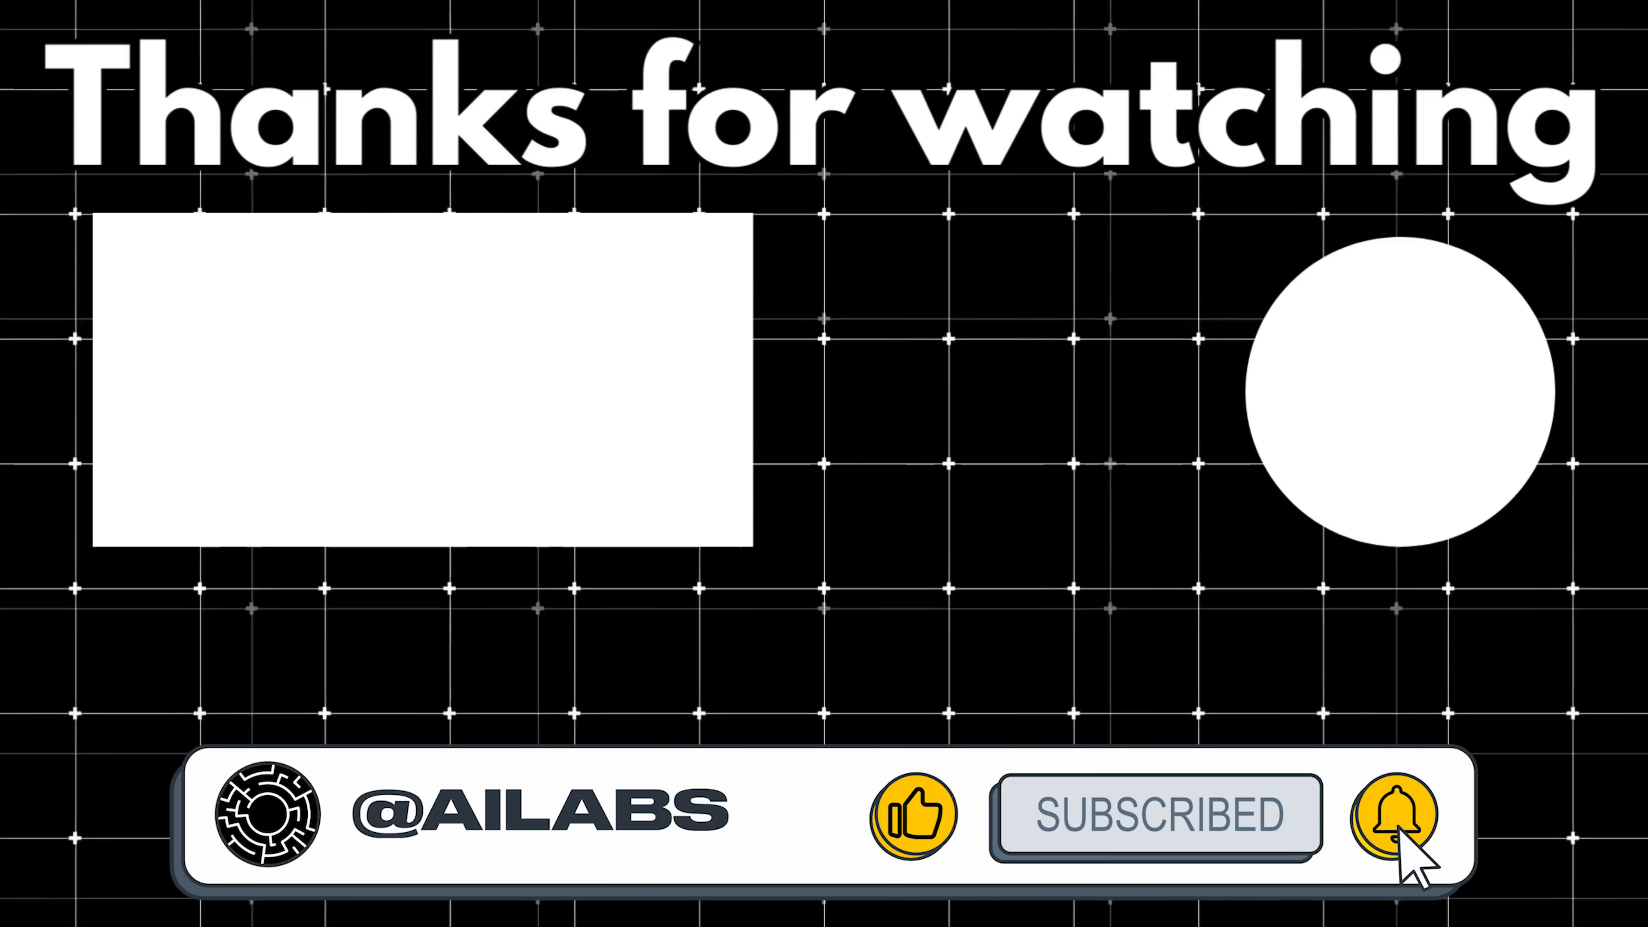